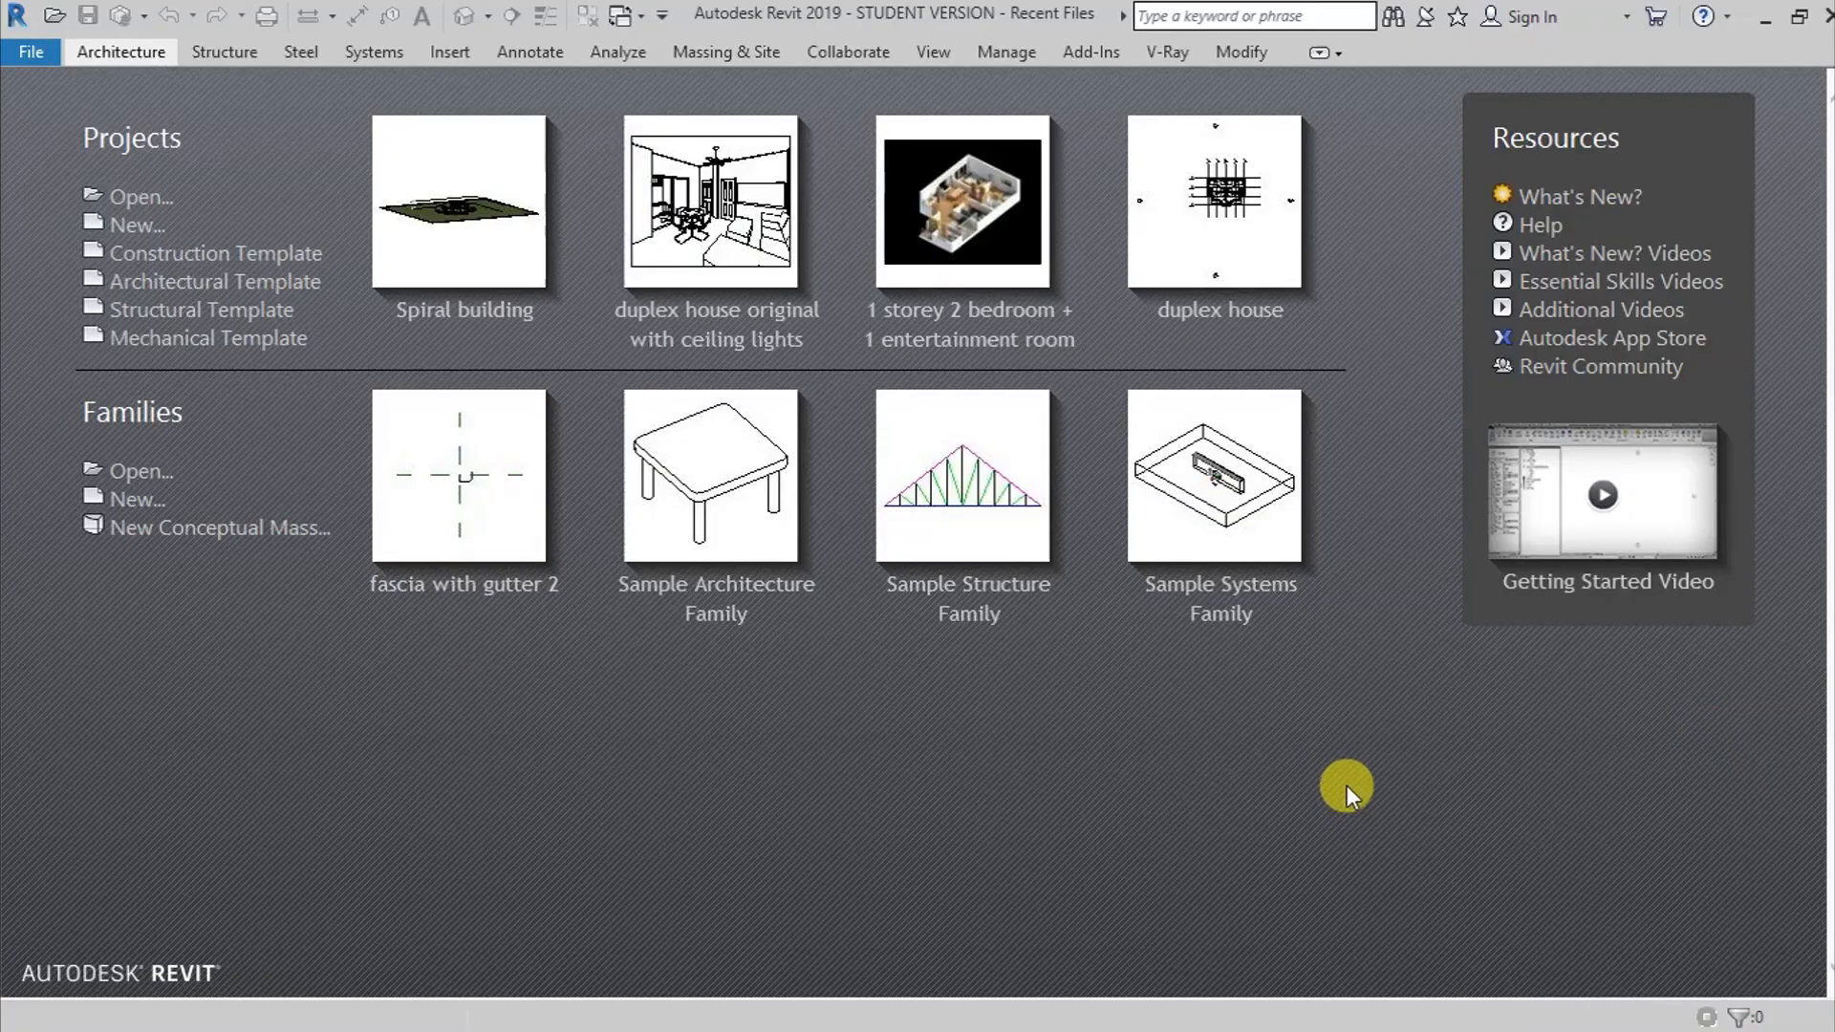
pyautogui.moveTo(1205, 788)
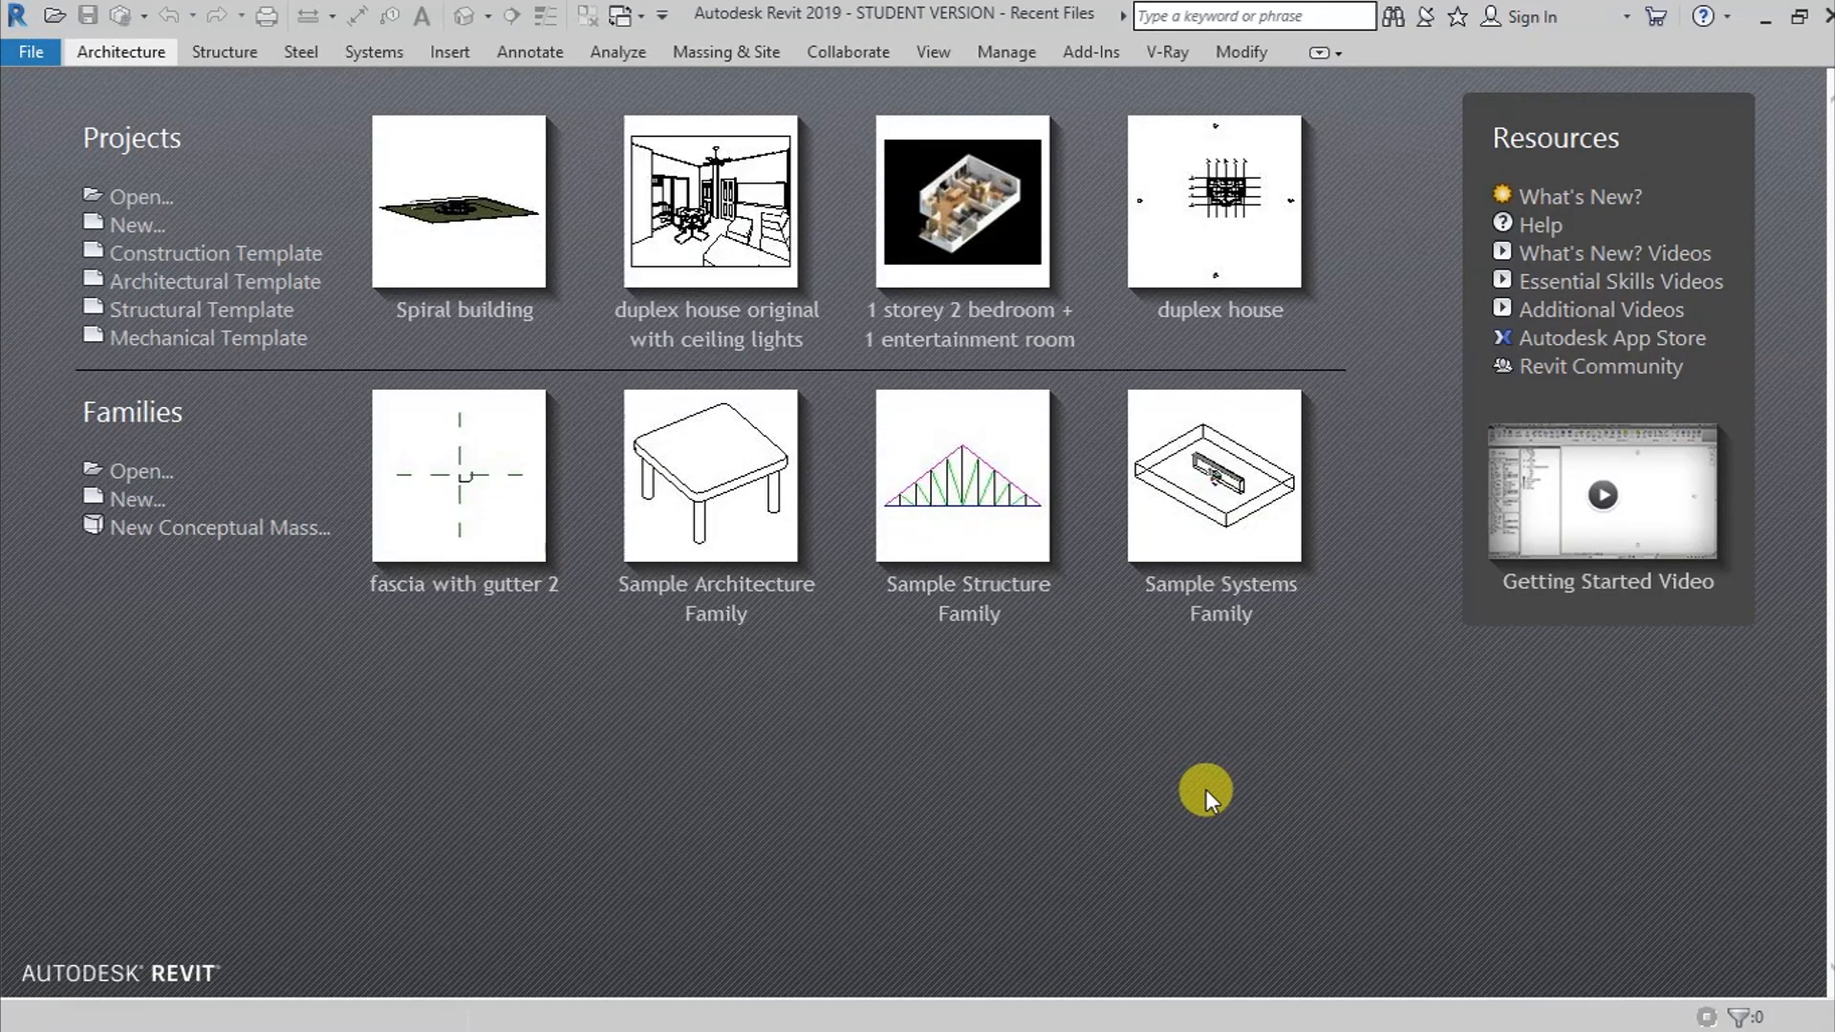
pyautogui.moveTo(214, 281)
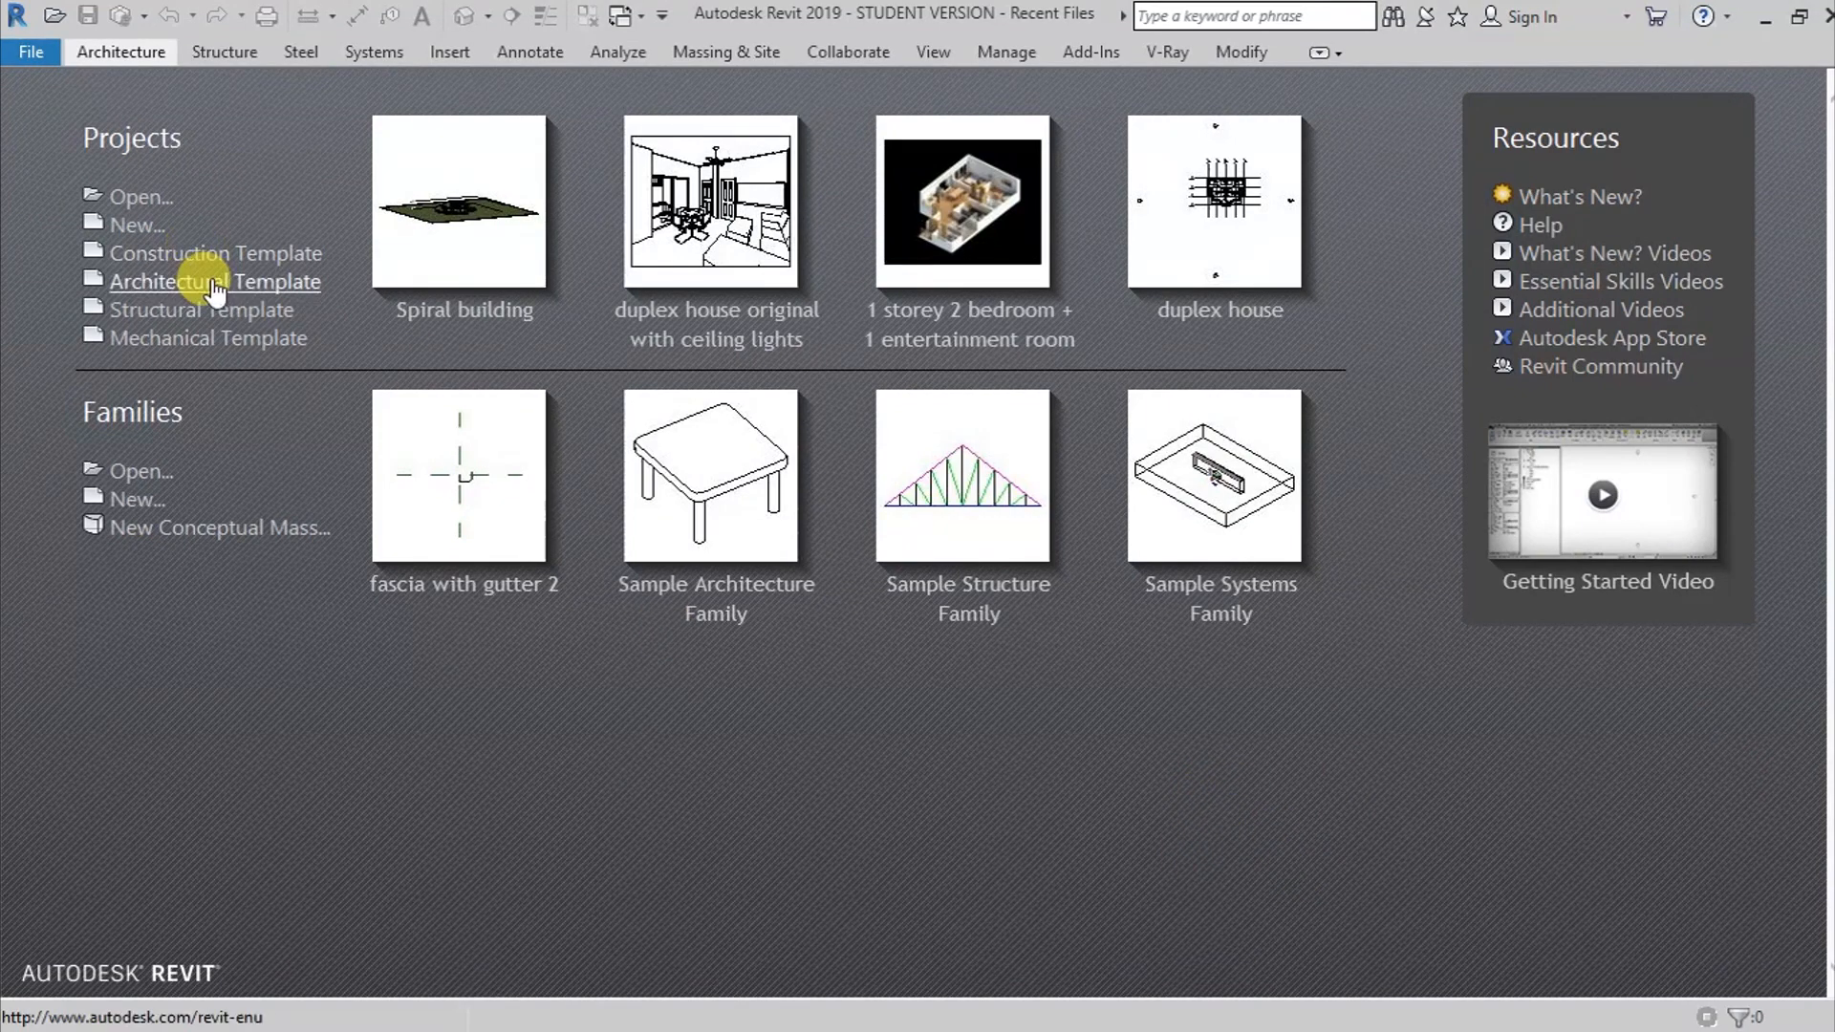
pyautogui.moveTo(214, 287)
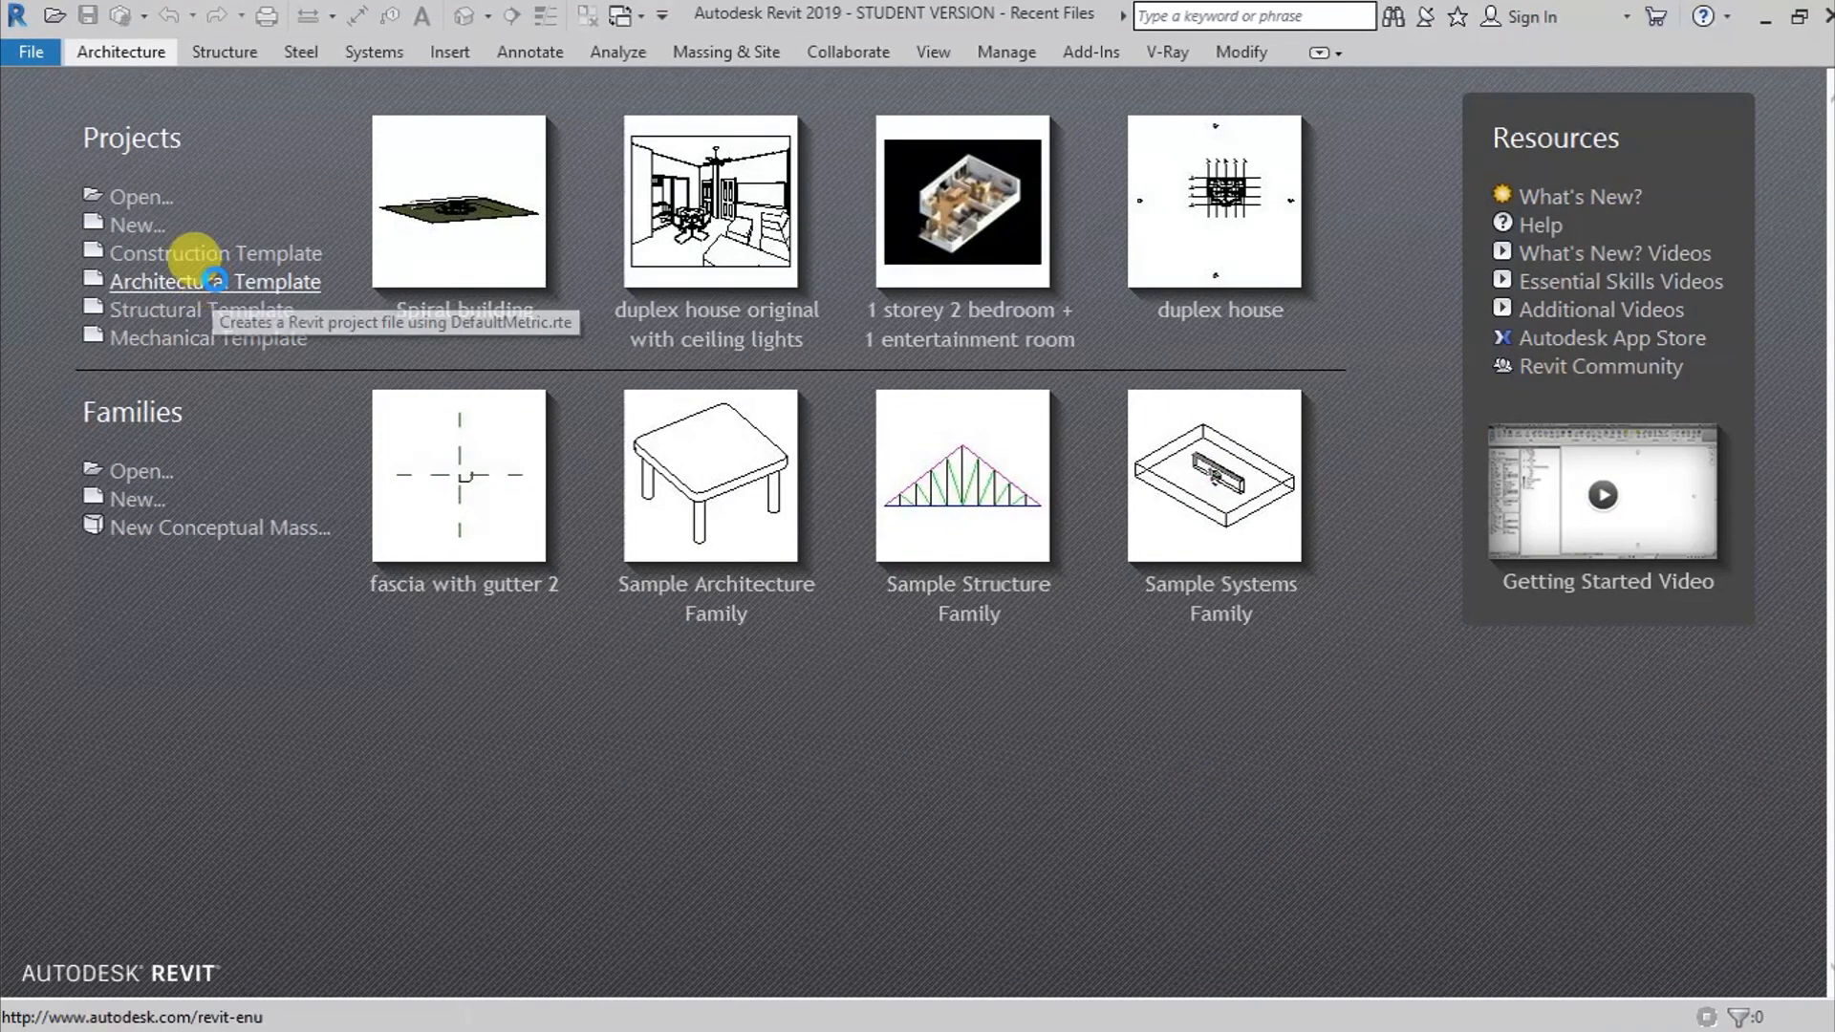
# Start a new project from the Architectural Template and bring up Manage > Project Units
pyautogui.click(214, 281)
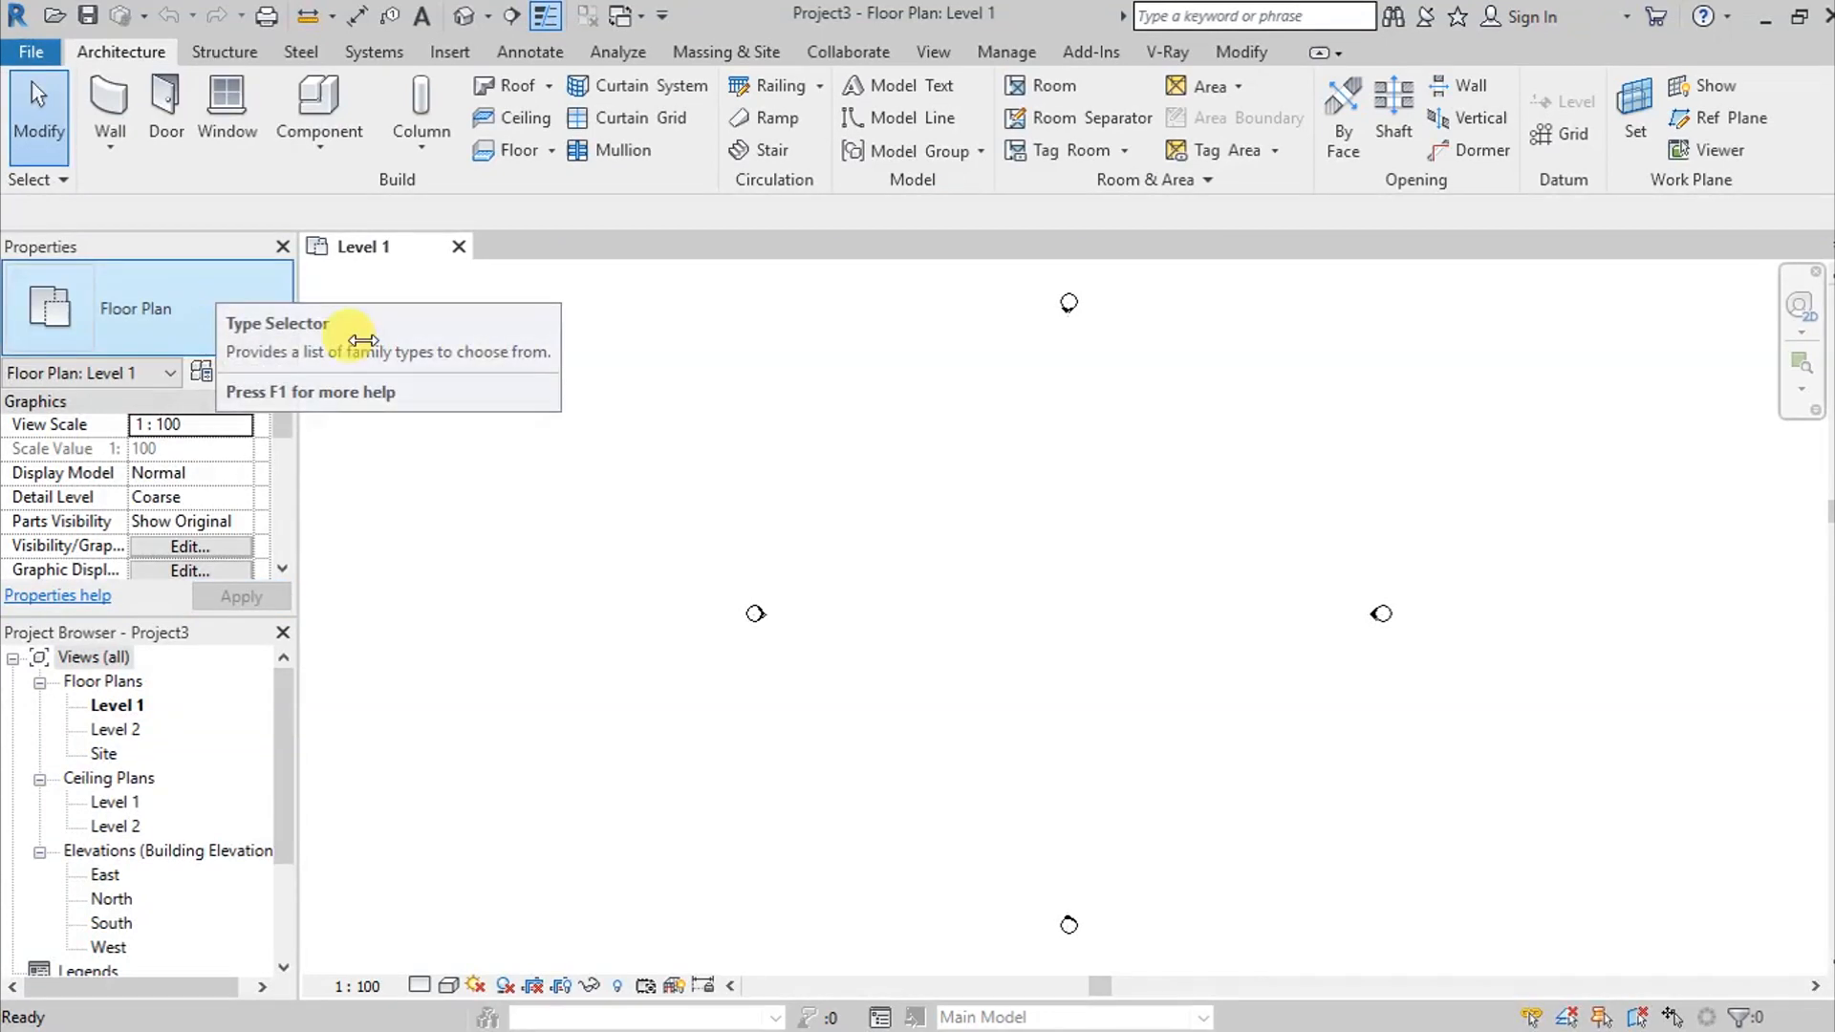
pyautogui.moveTo(1013, 674)
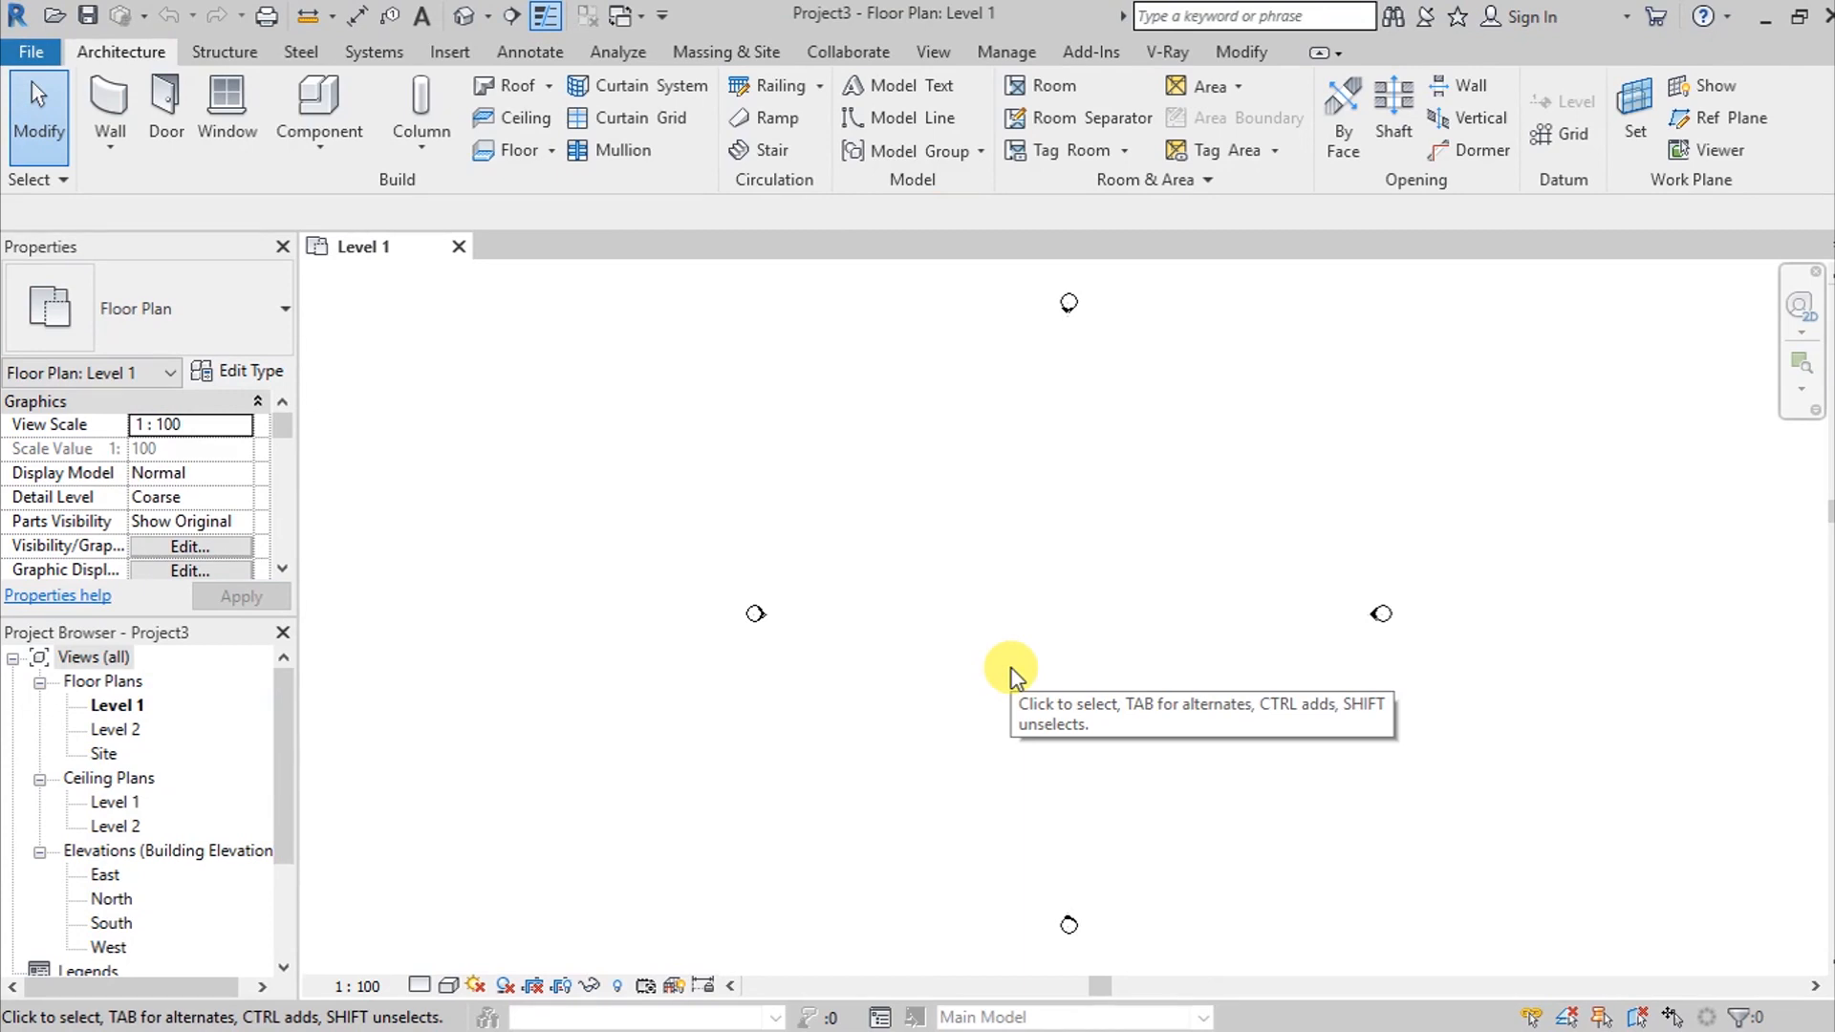
pyautogui.moveTo(1013, 677)
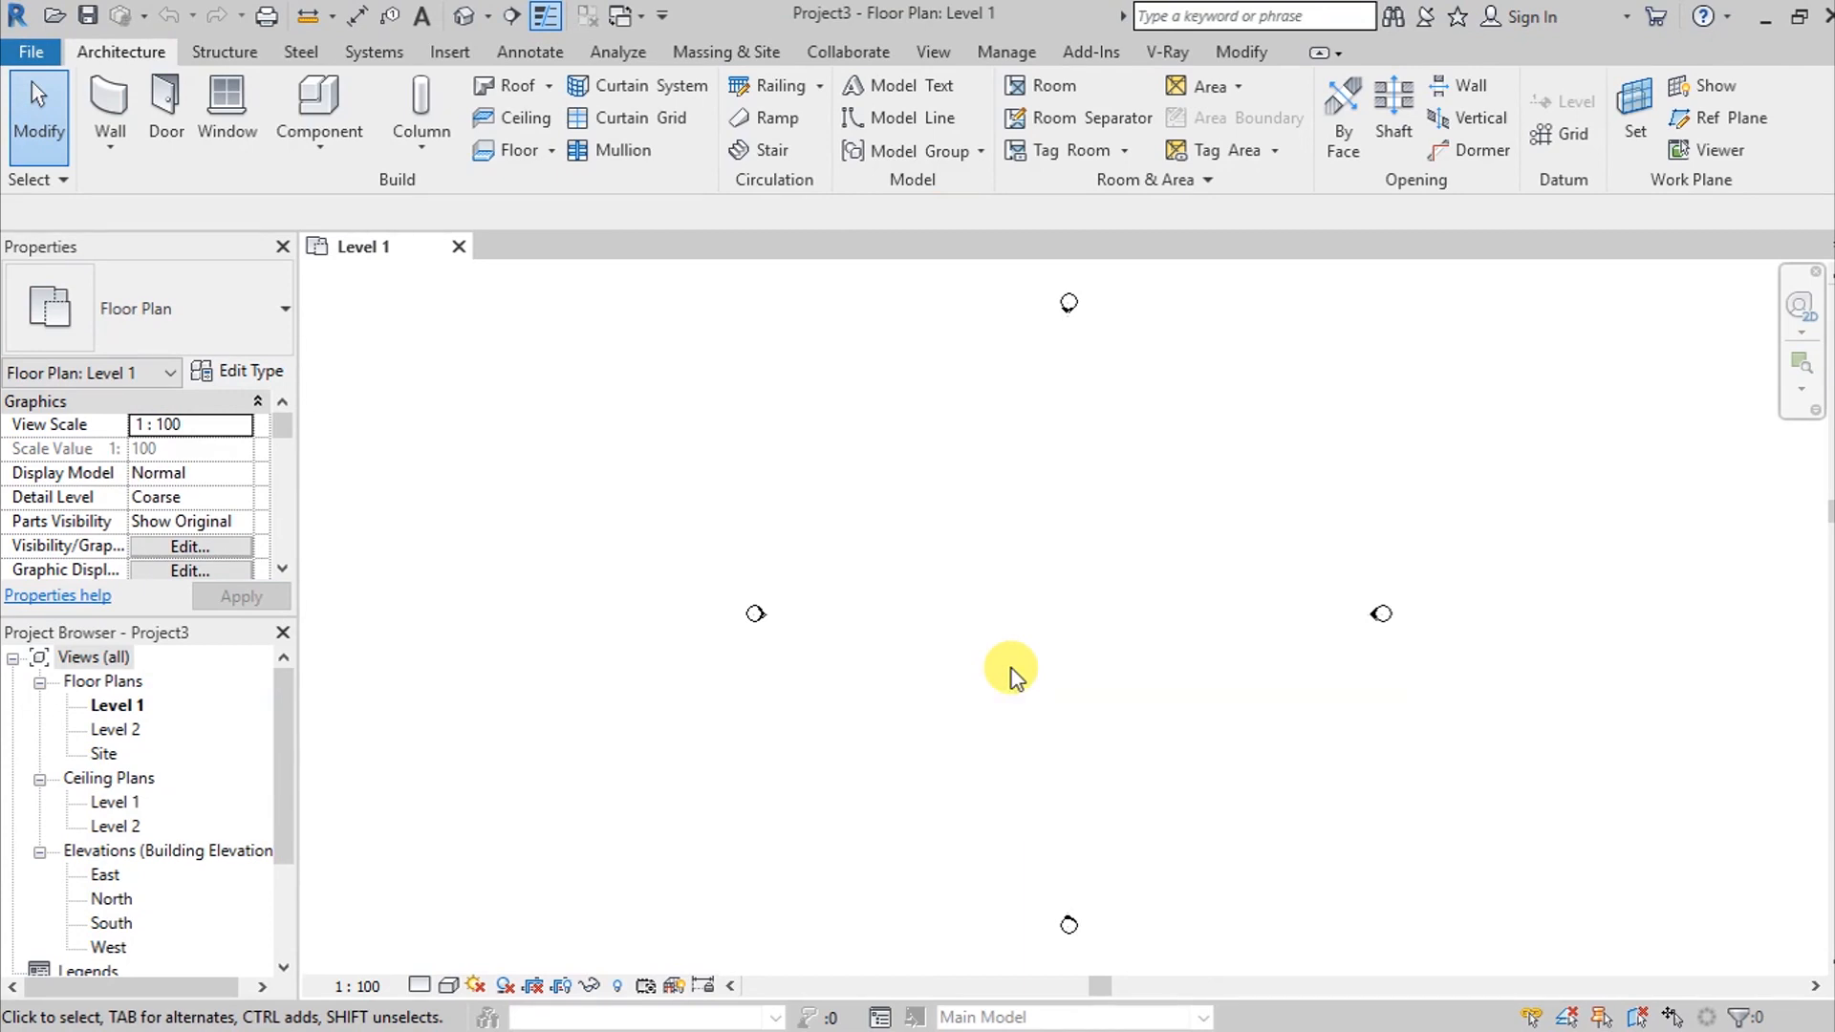
pyautogui.moveTo(1025, 673)
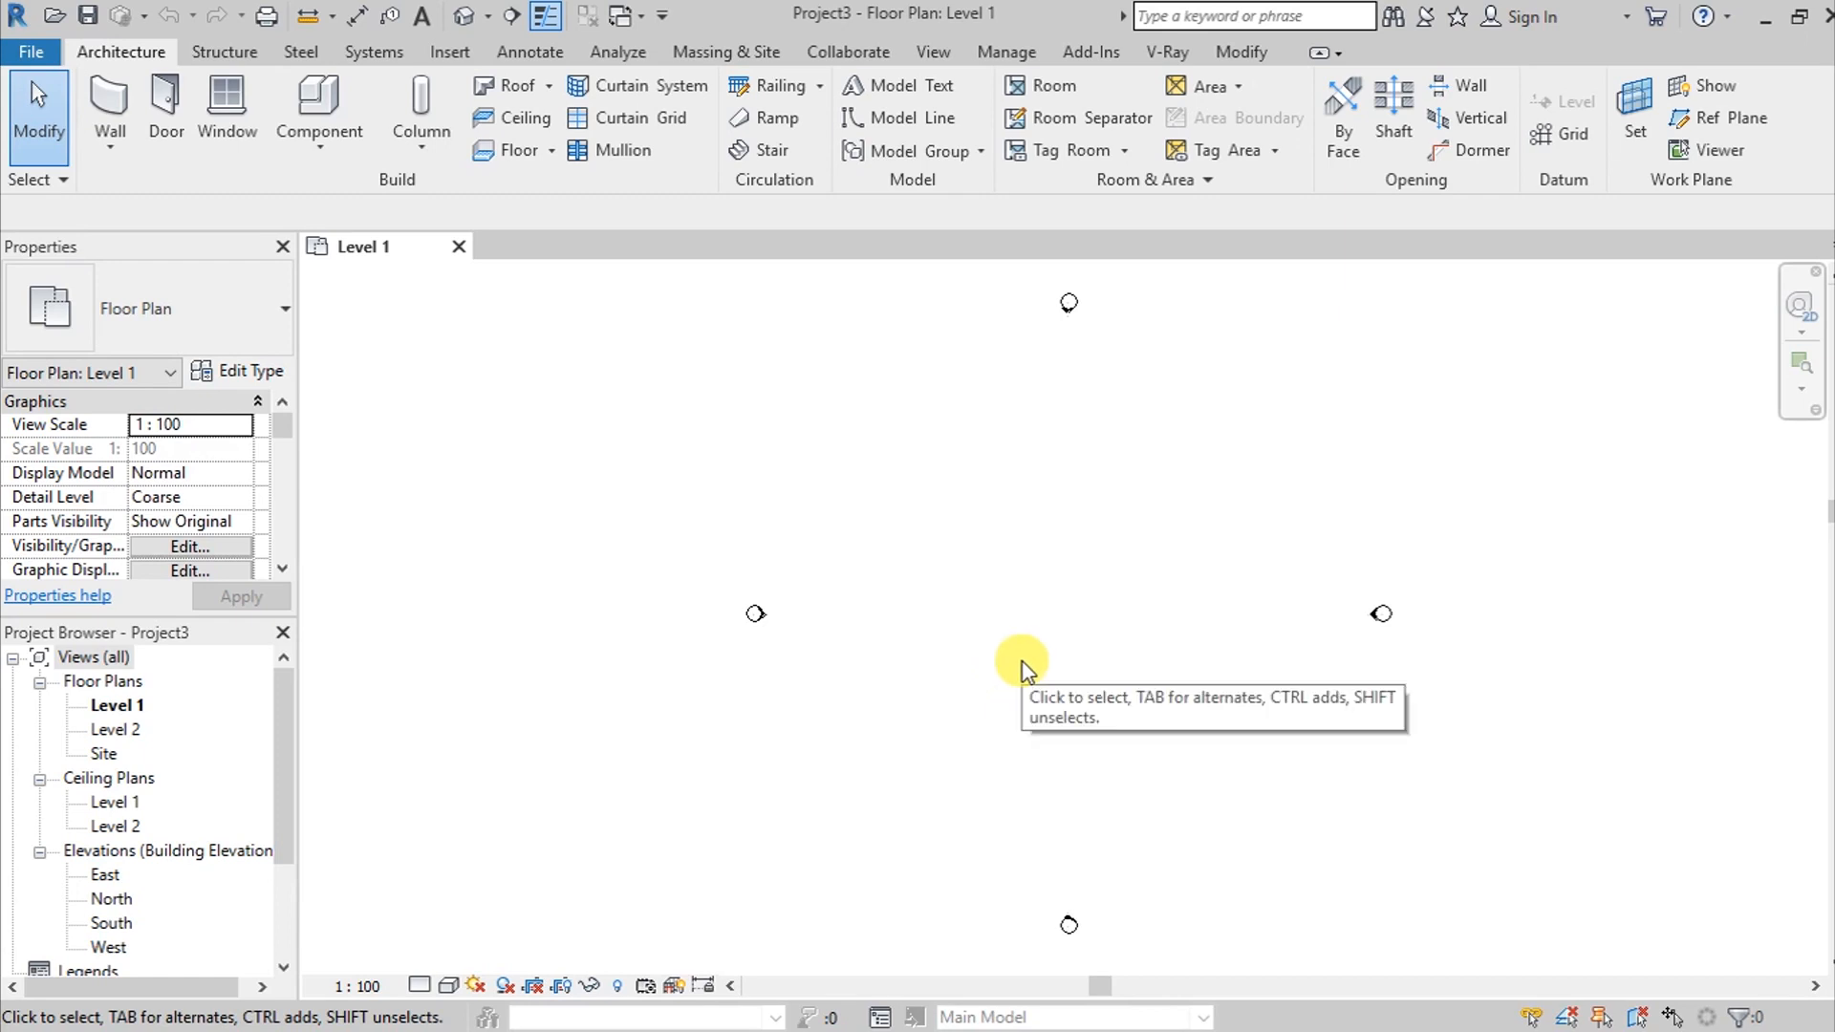
pyautogui.moveTo(1123, 562)
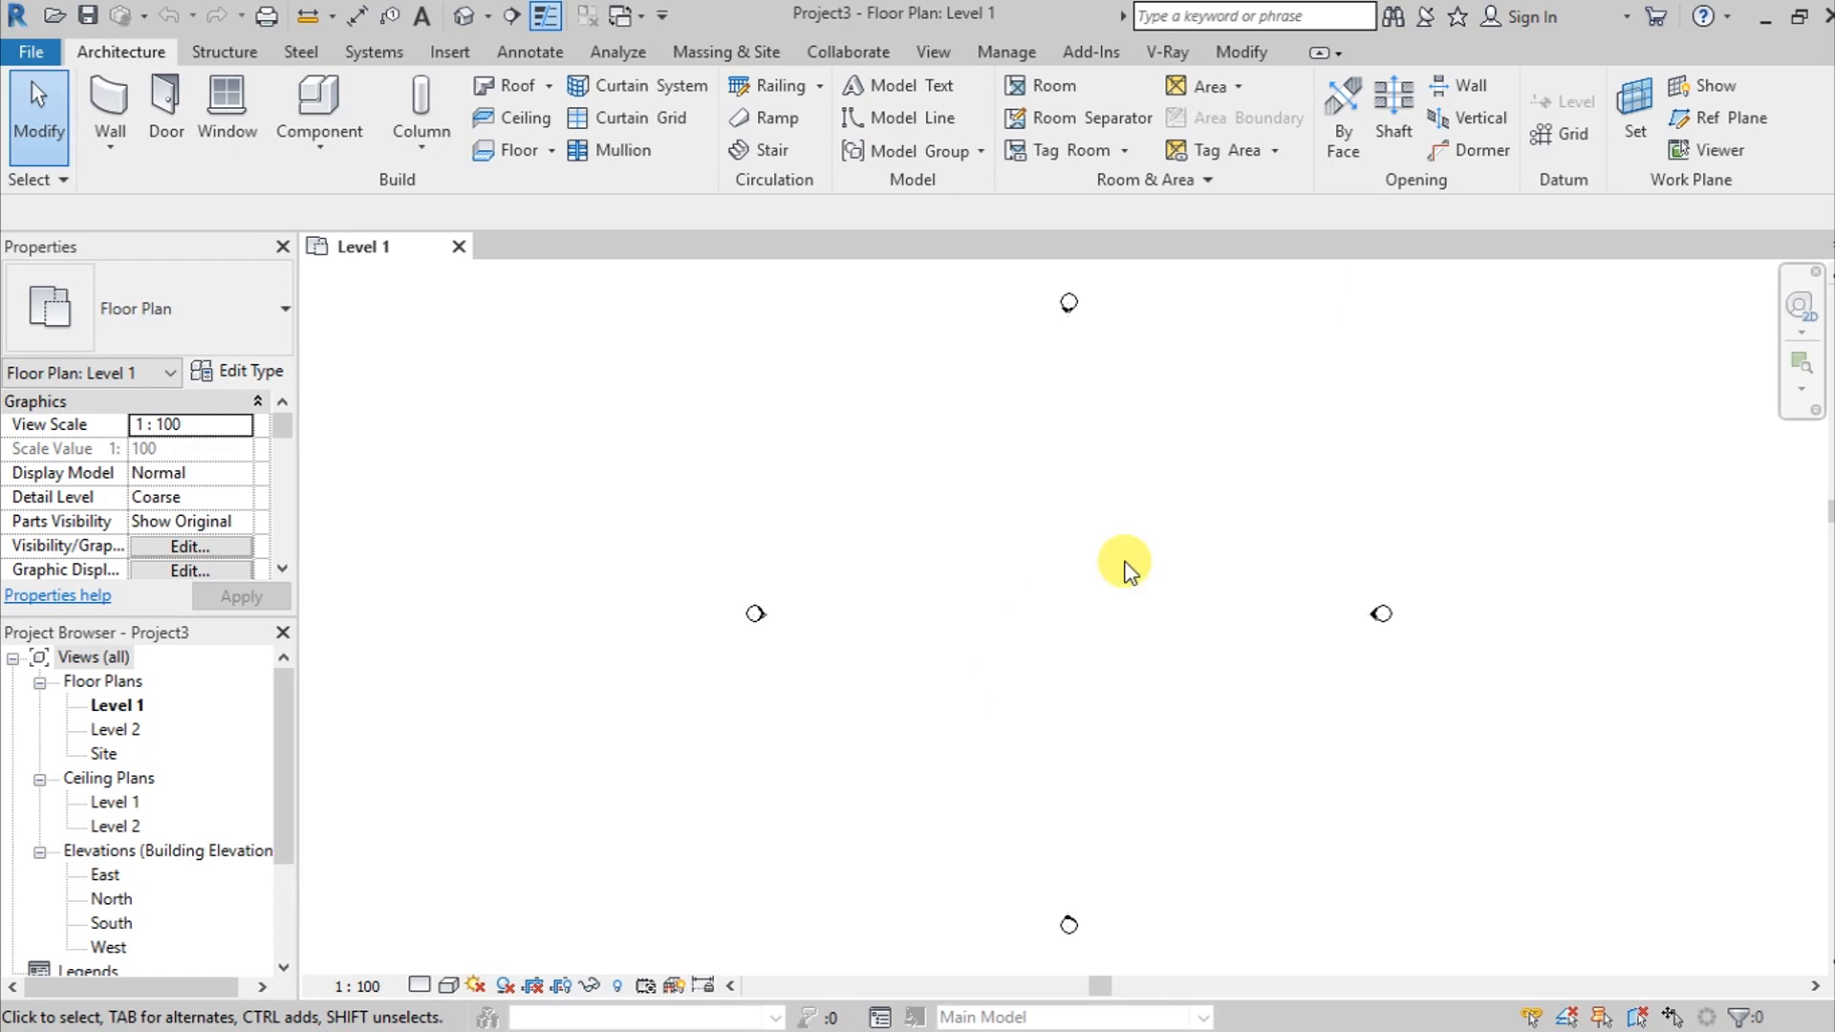
pyautogui.moveTo(1004, 52)
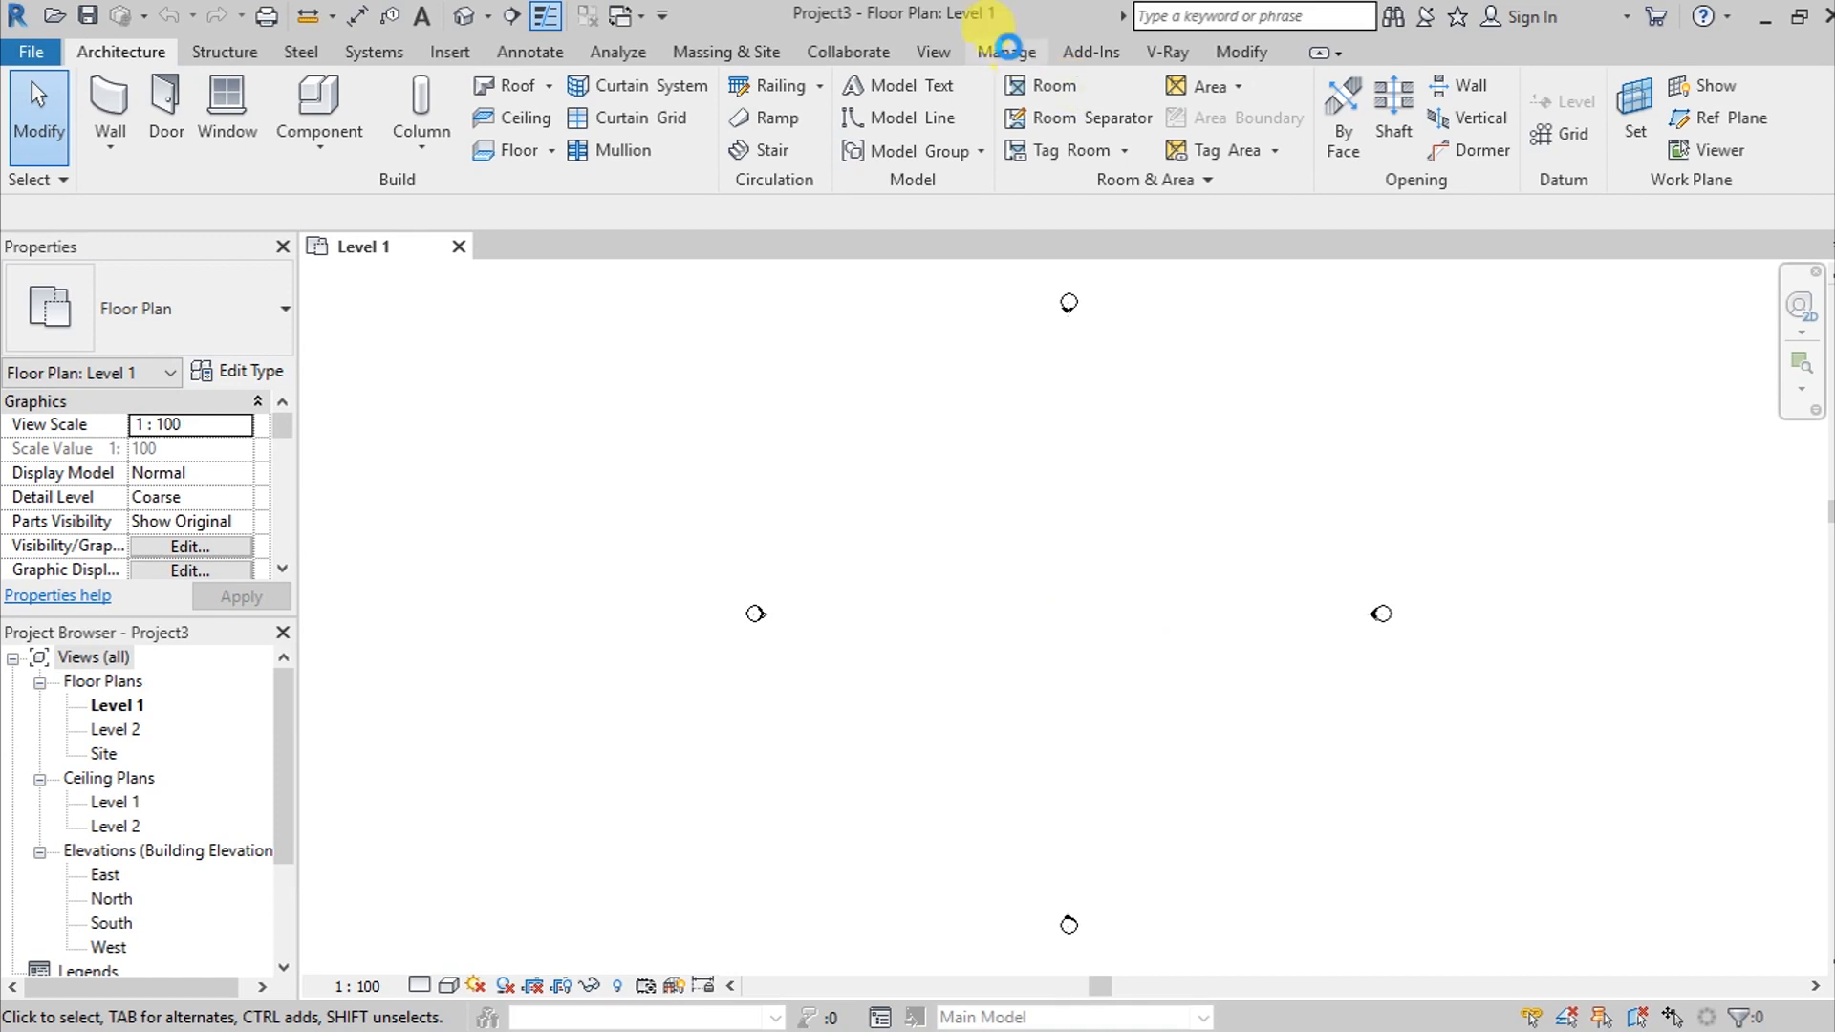
pyautogui.click(1005, 52)
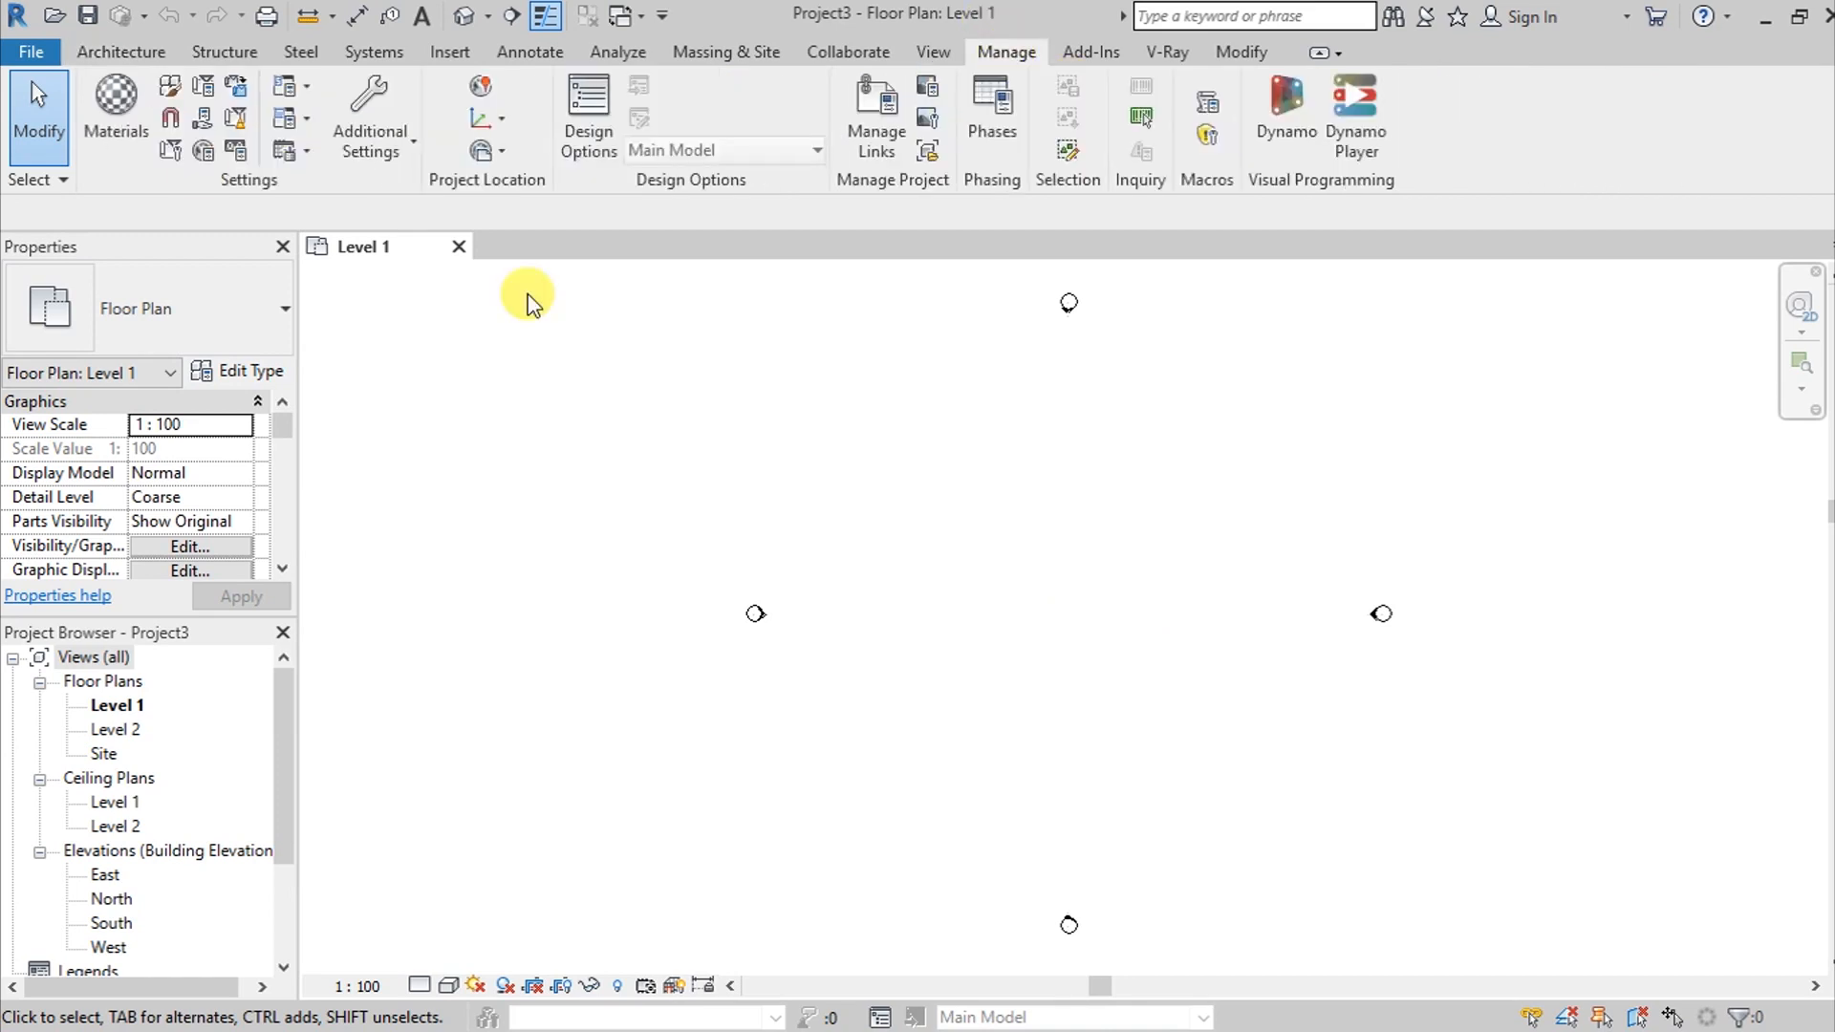
pyautogui.moveTo(235, 150)
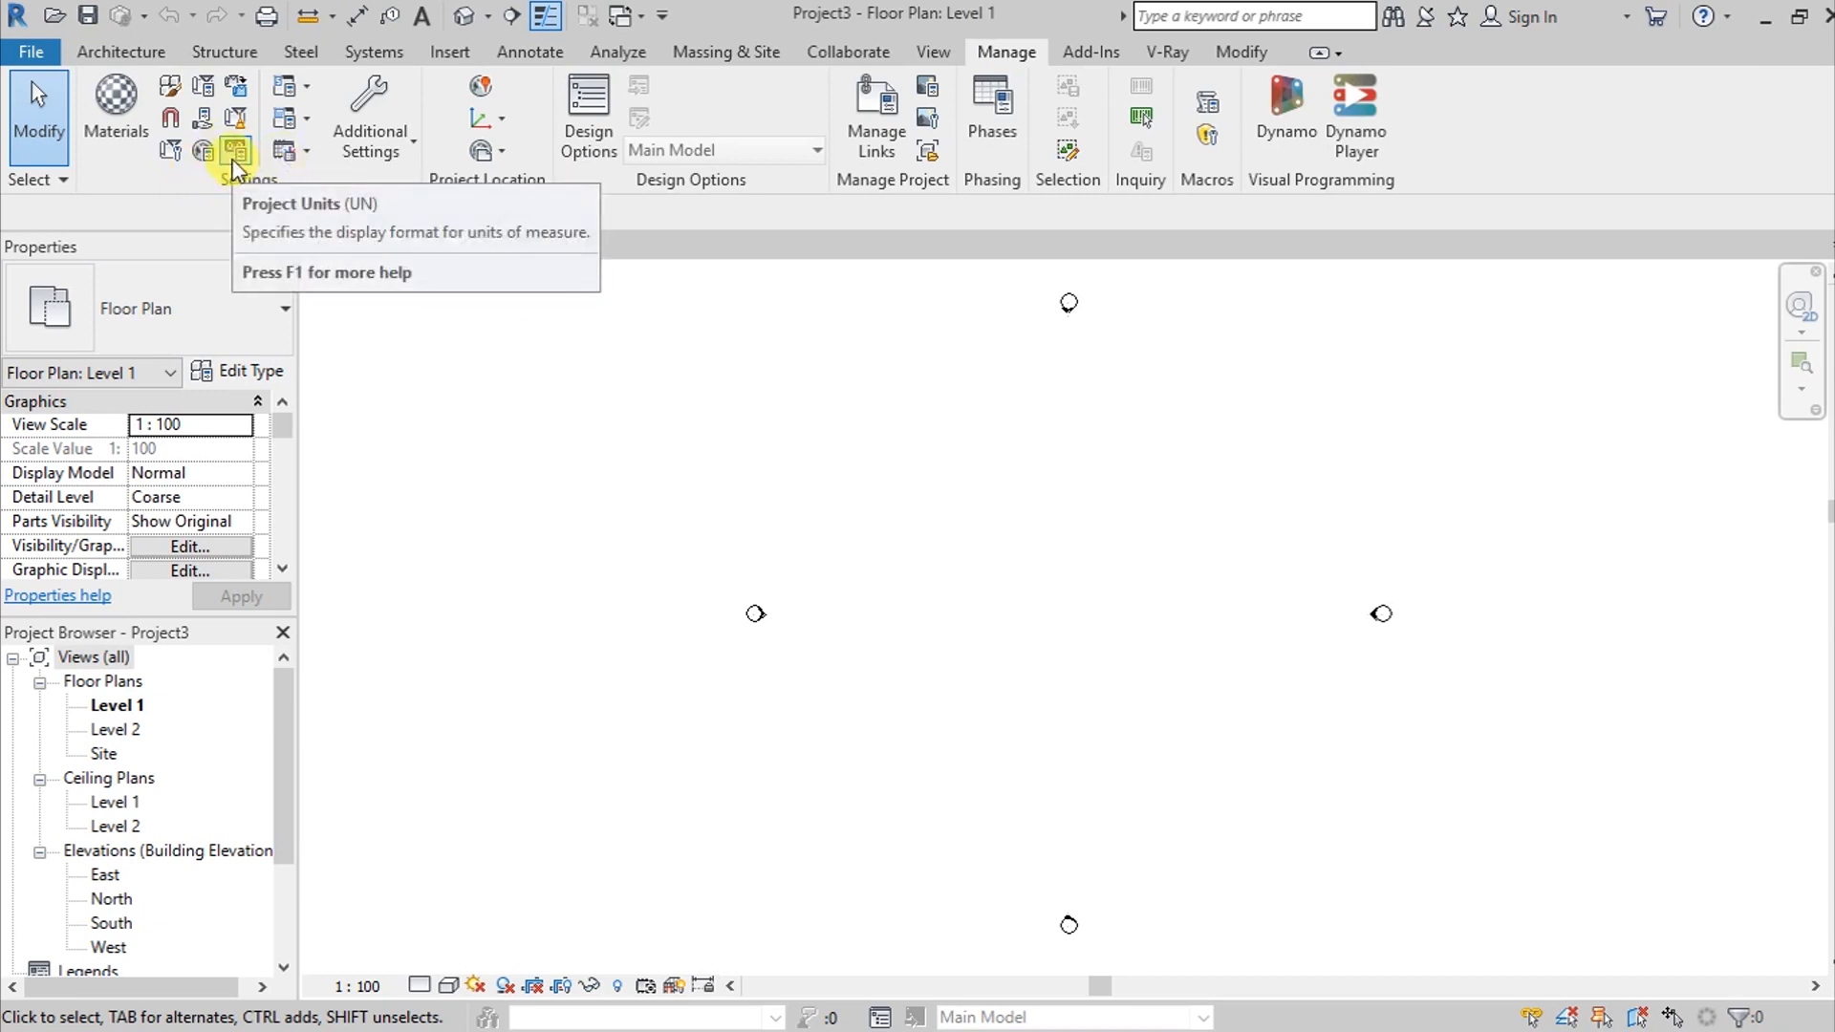
pyautogui.click(235, 153)
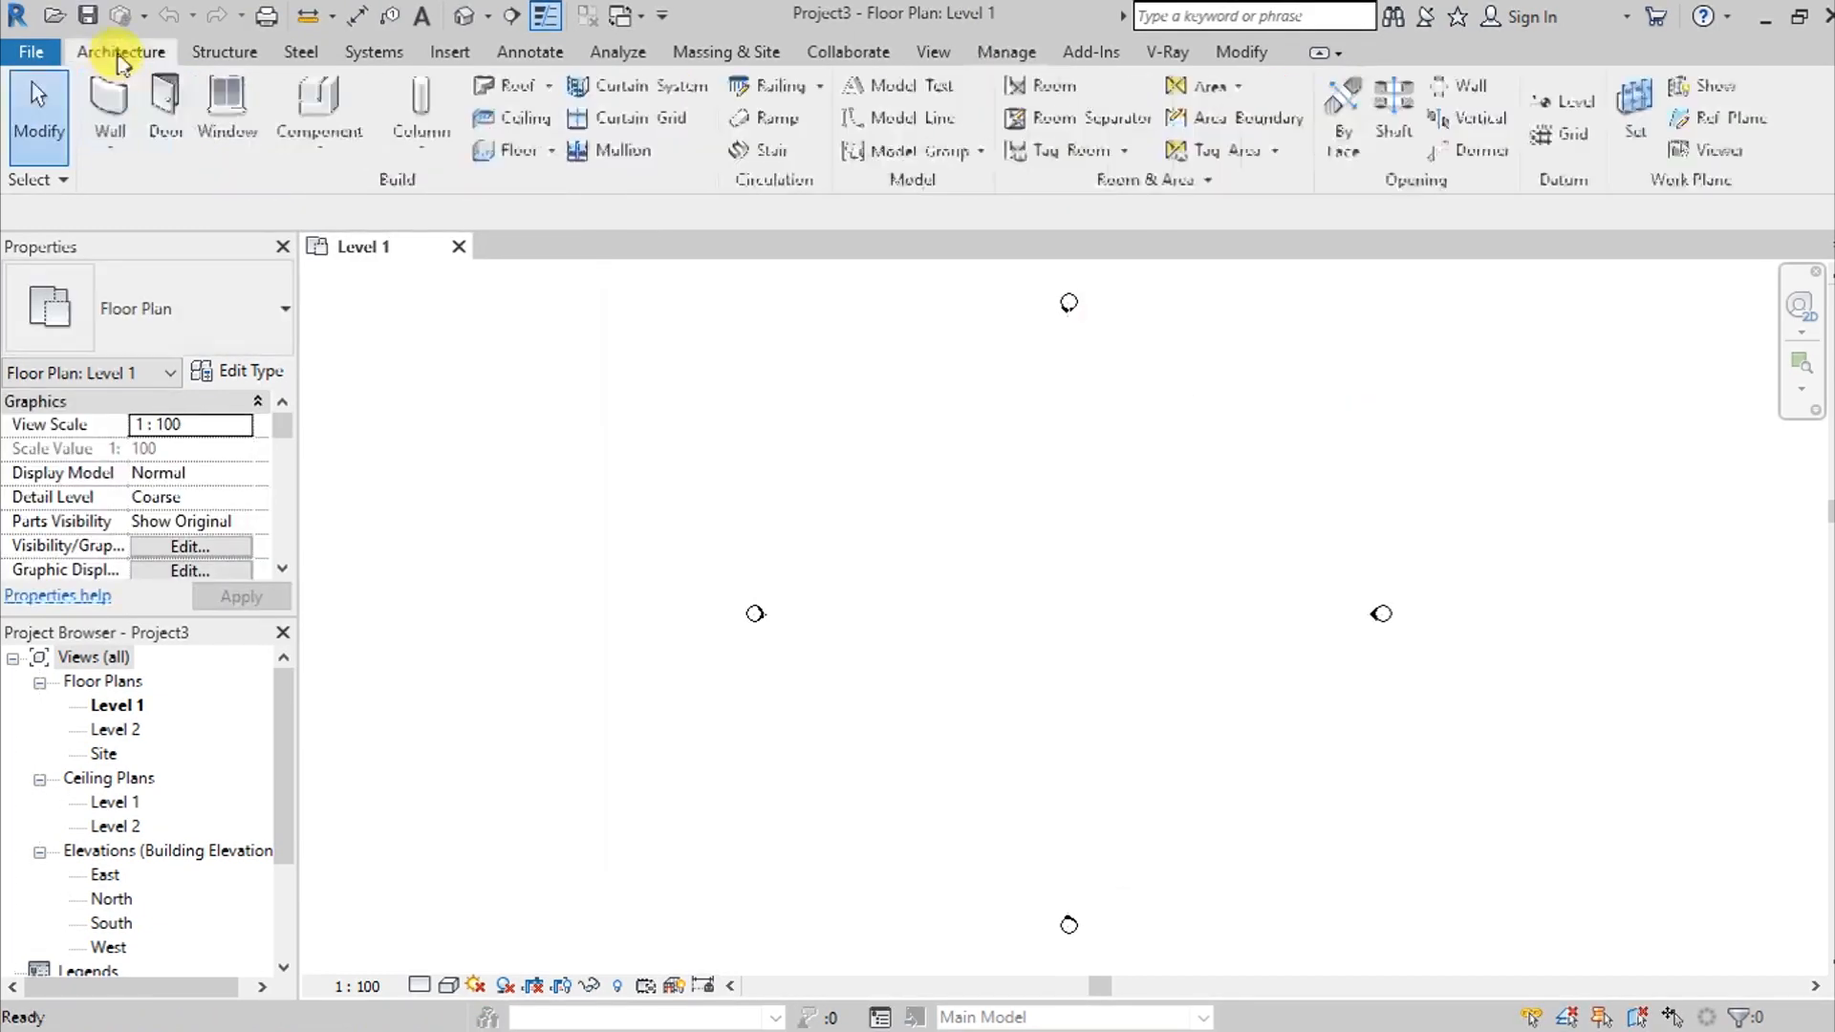
pyautogui.moveTo(990, 550)
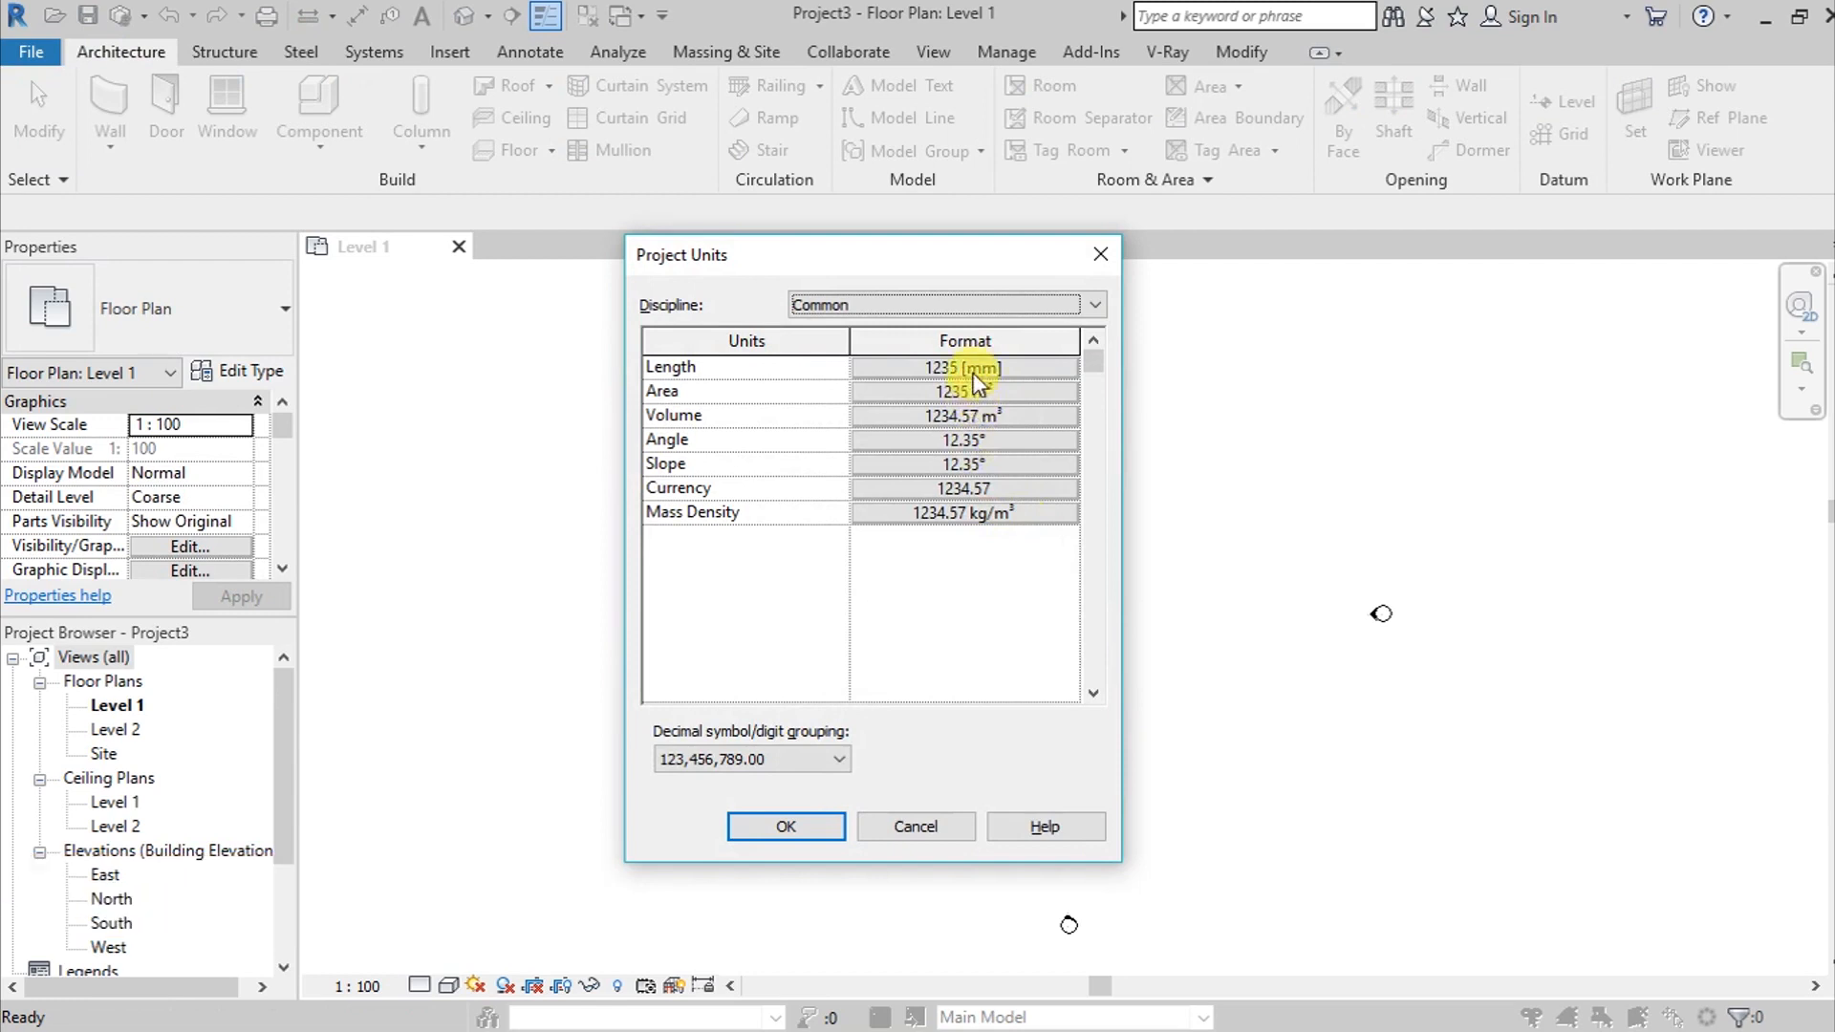
# Confirm the length format as millimetres with 0 decimal places and close Project Units
pyautogui.click(965, 366)
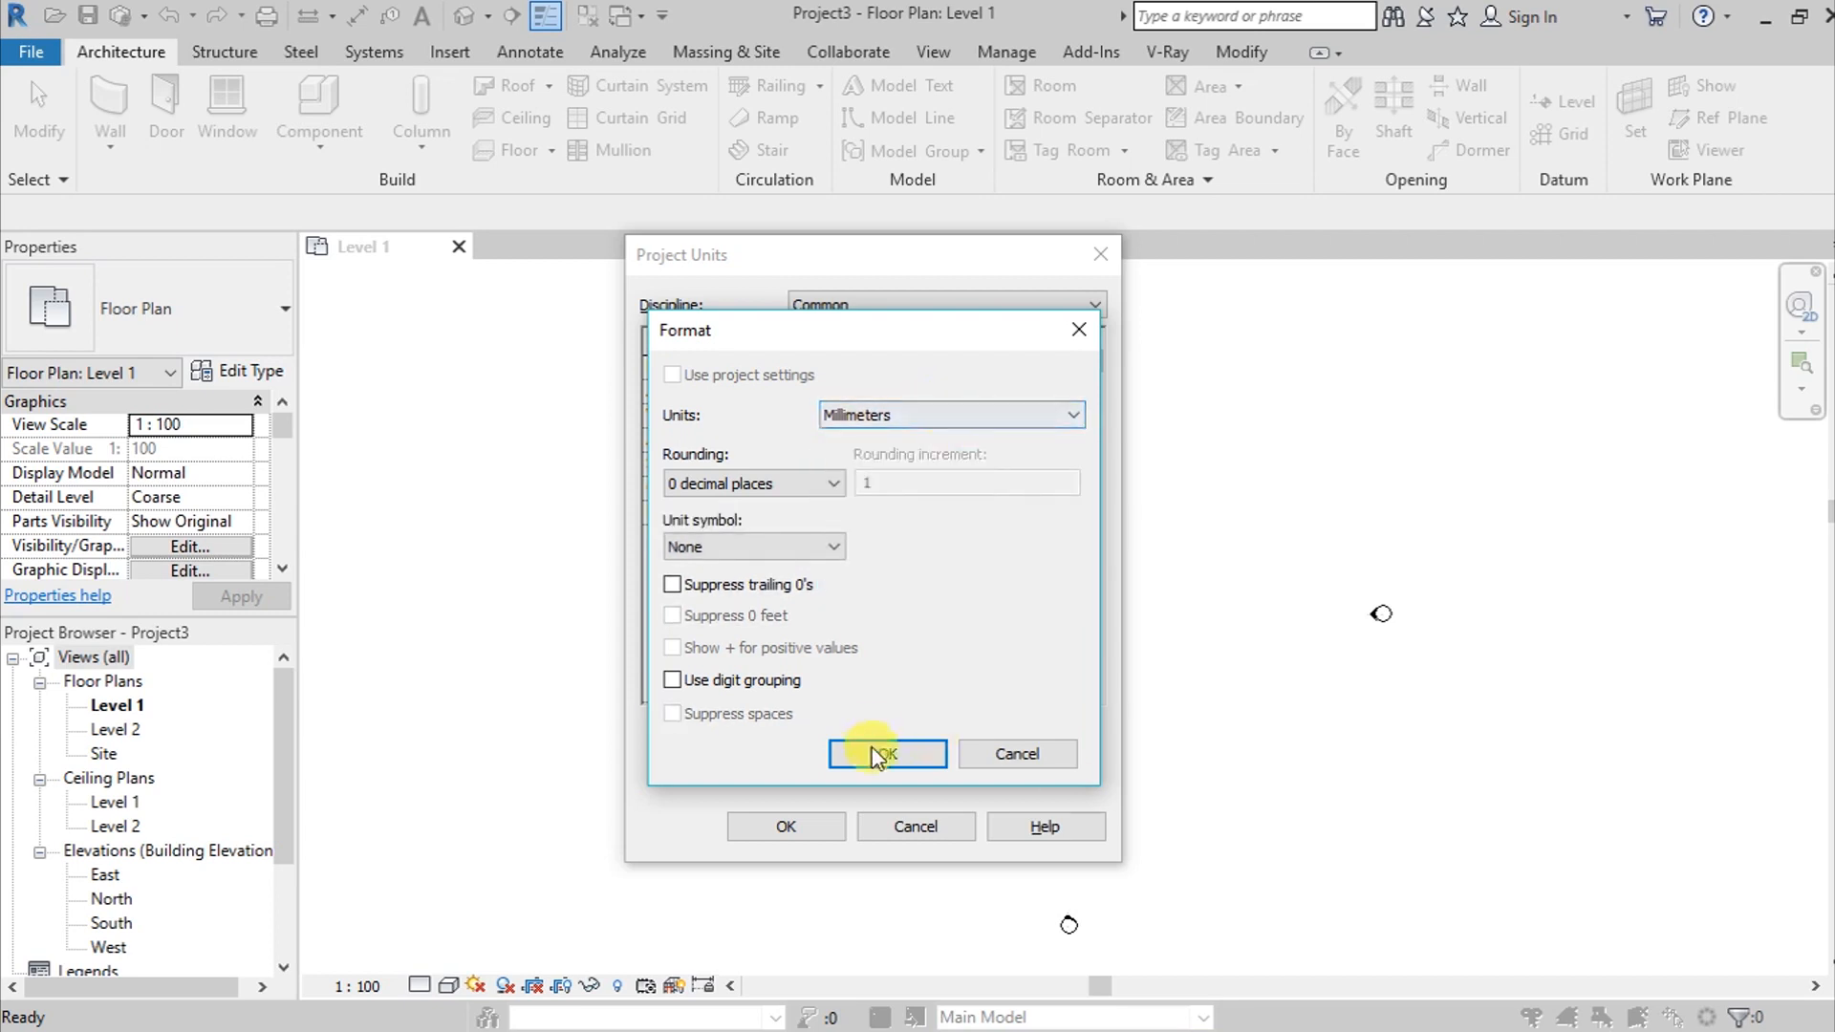
pyautogui.click(886, 754)
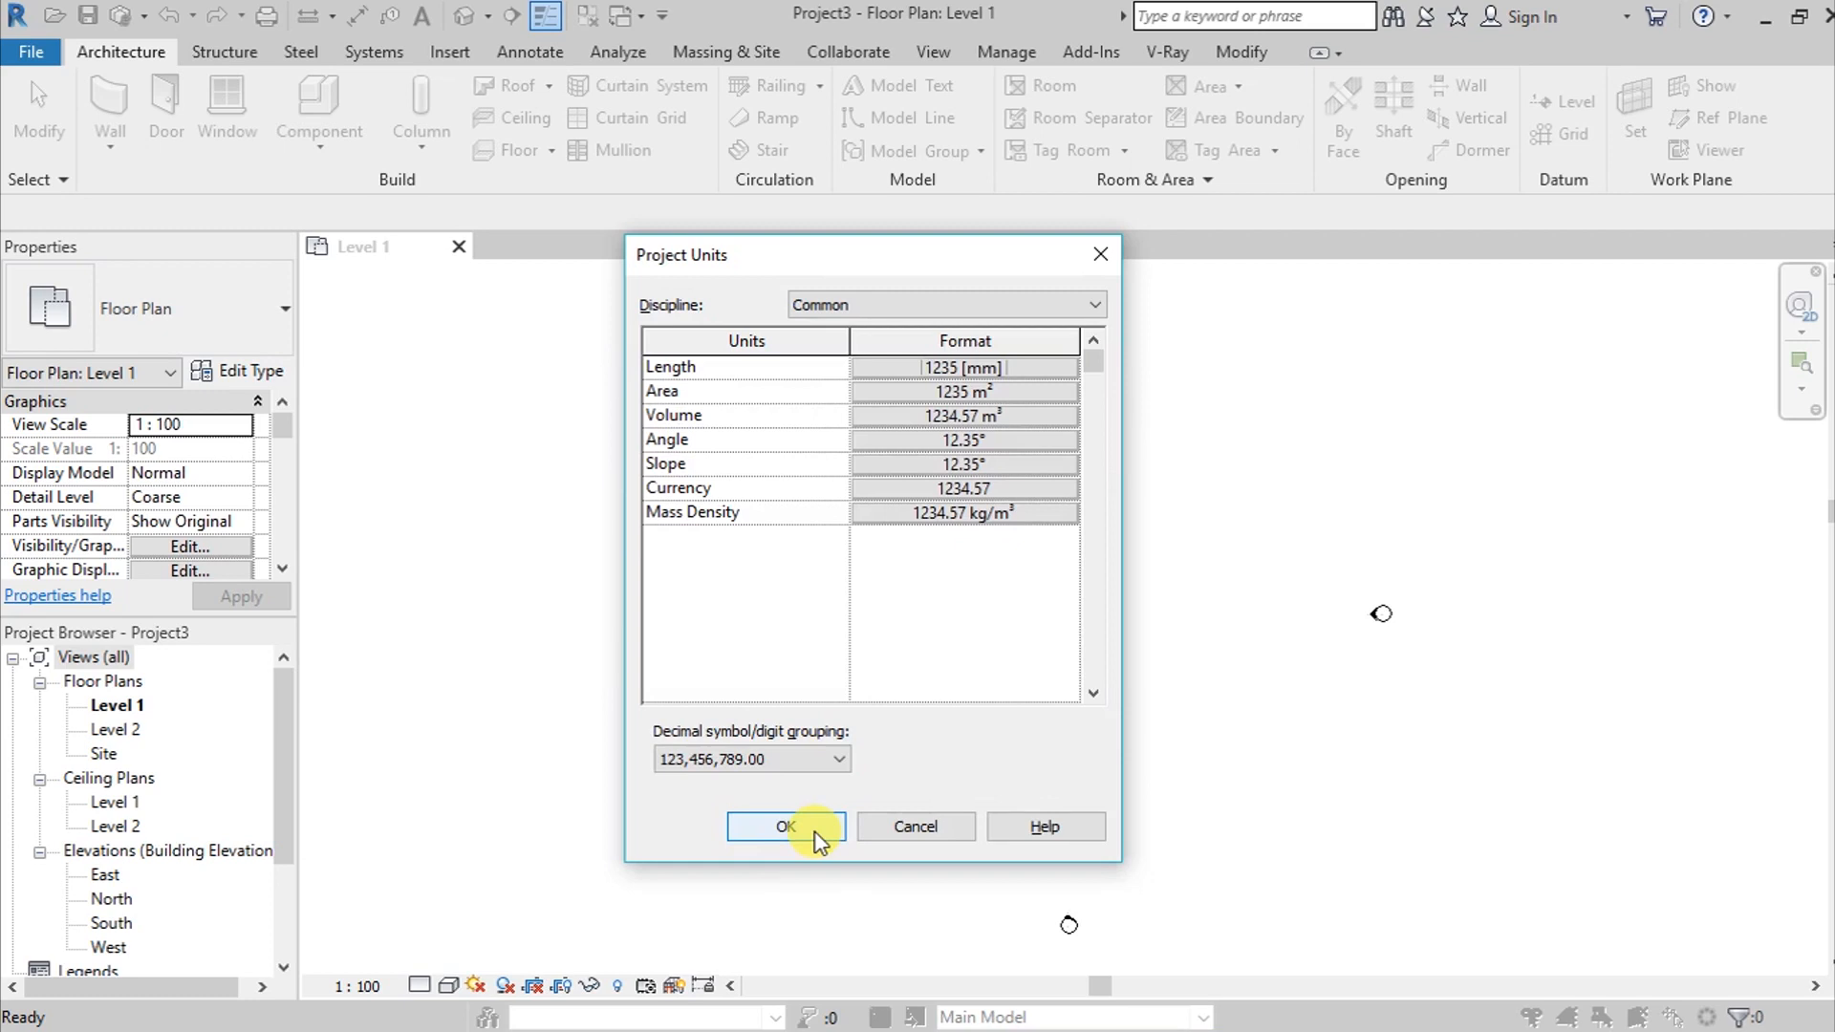
pyautogui.click(785, 826)
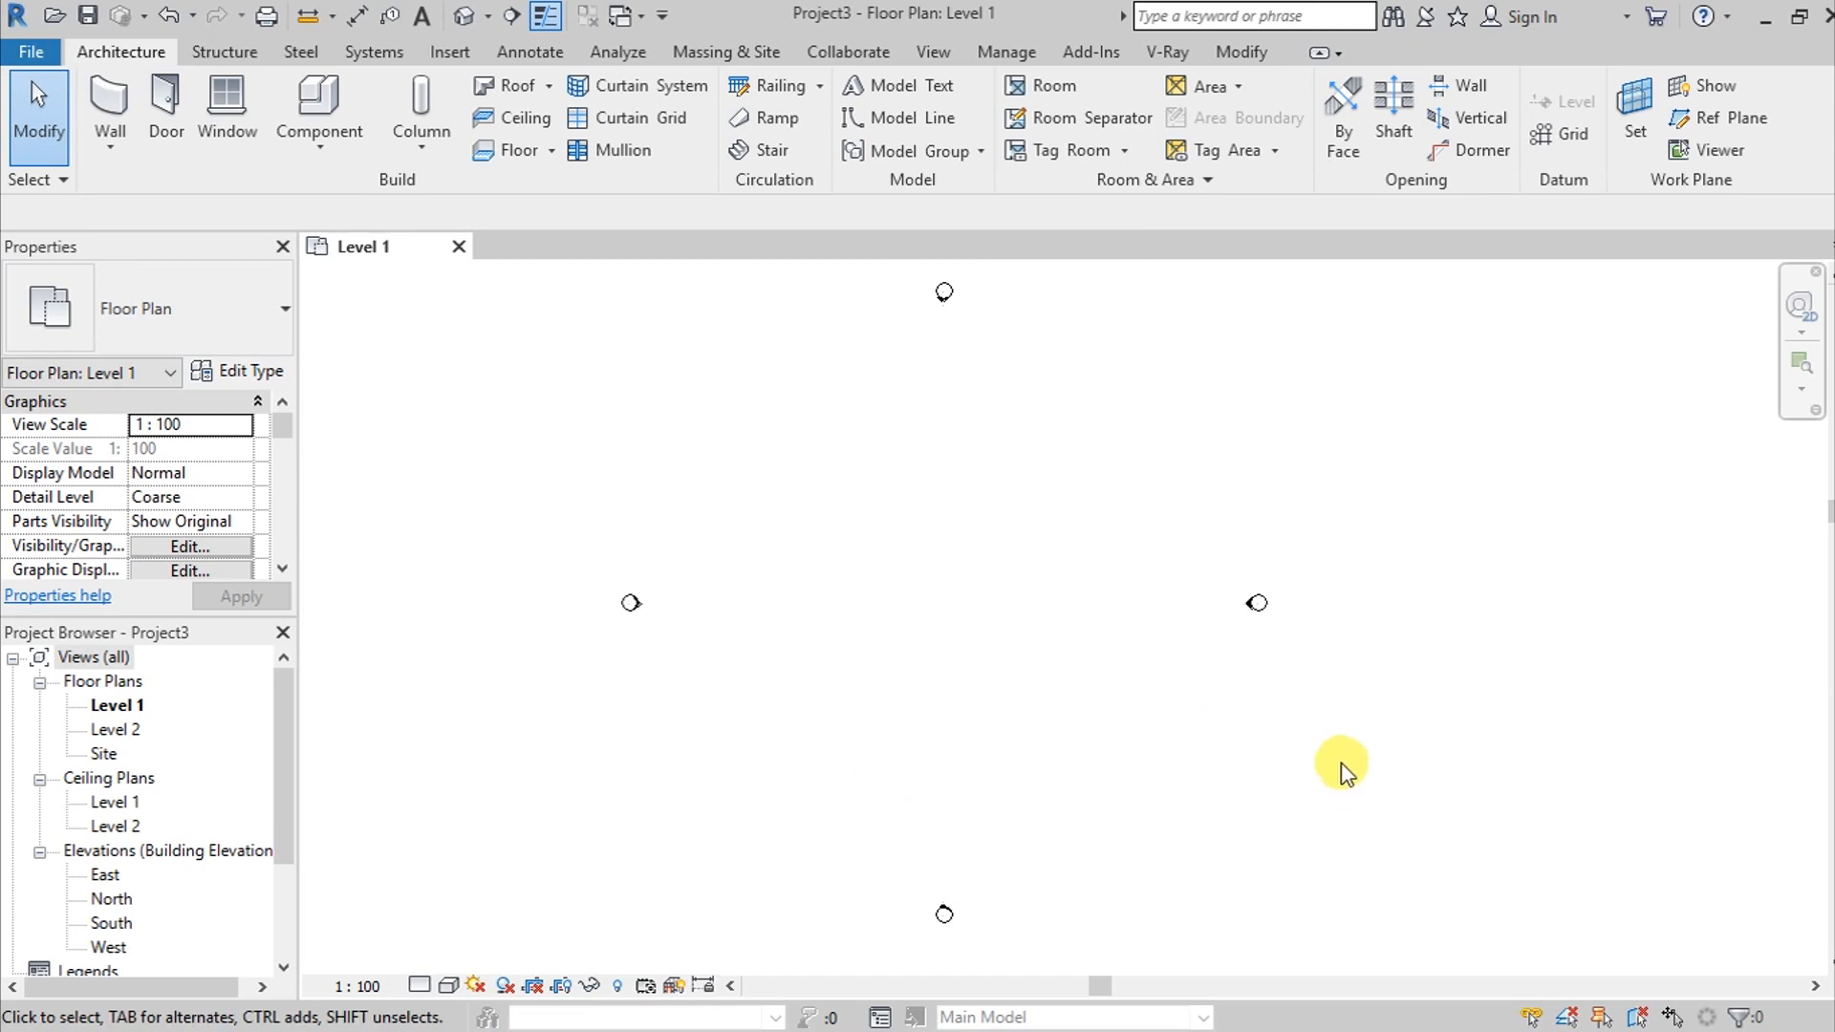
pyautogui.moveTo(1720, 118)
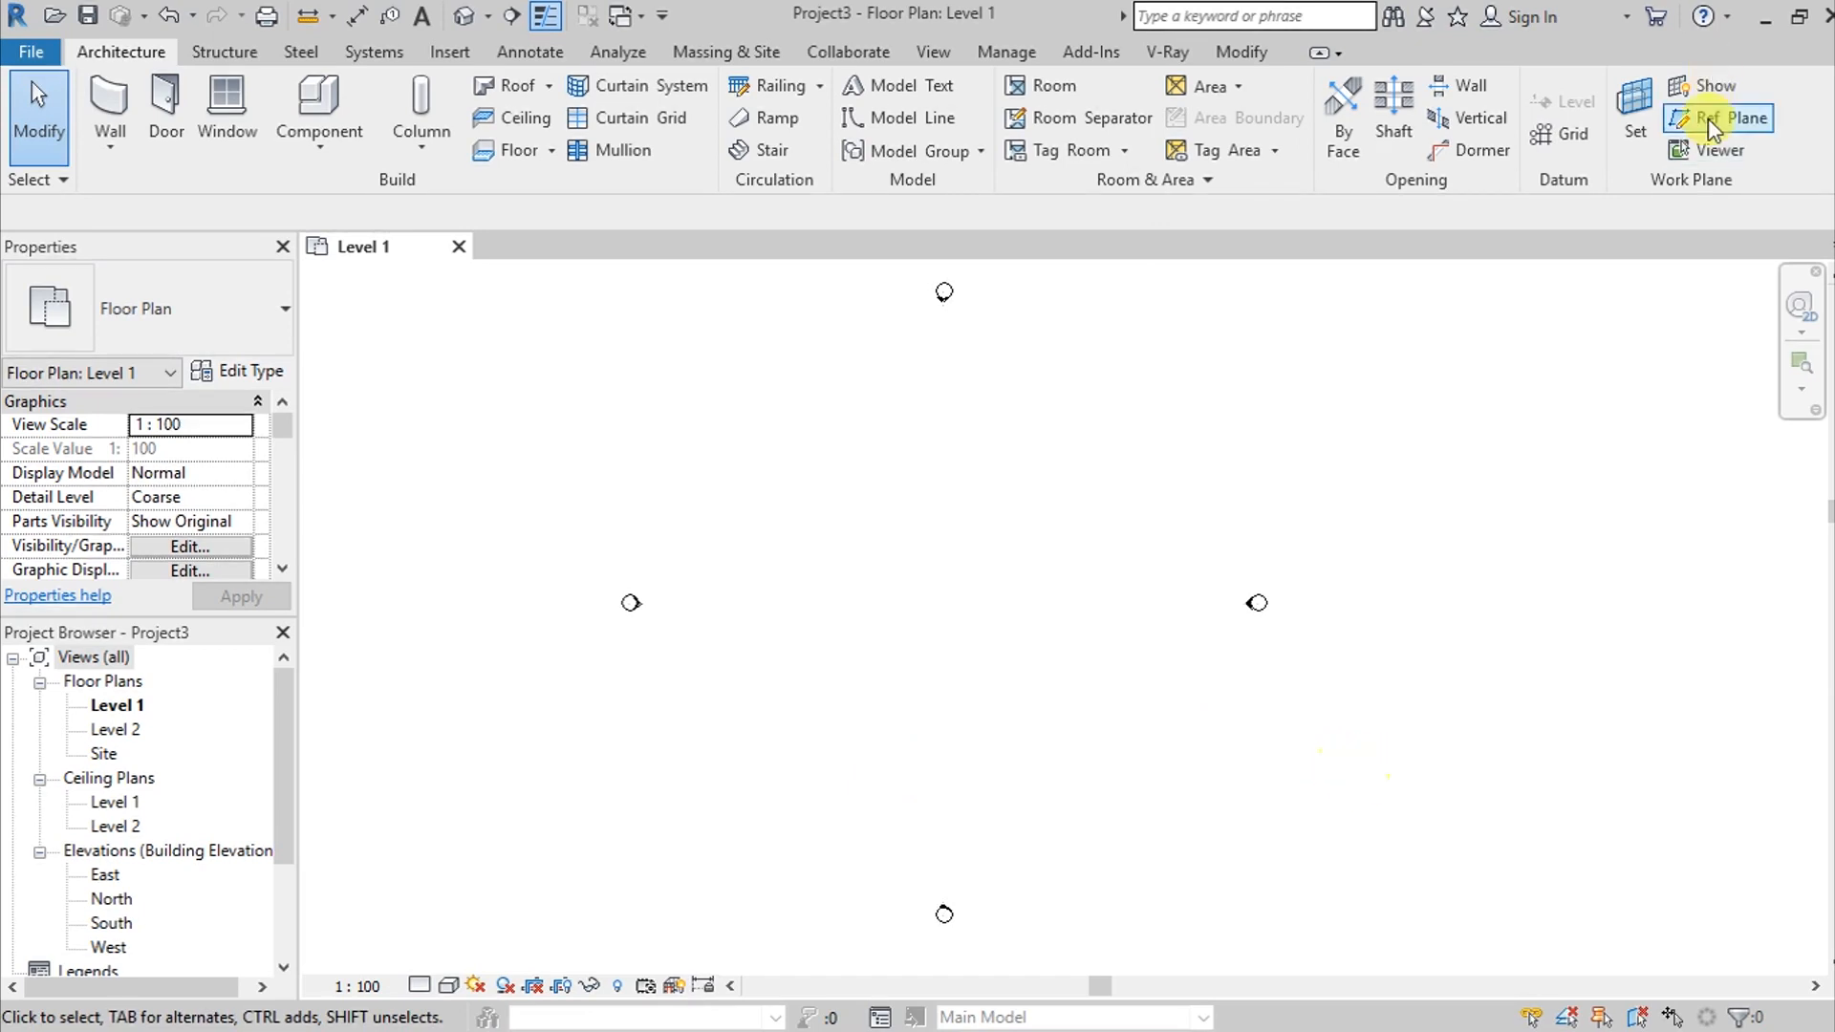
# Draw reference planes above the horizontal axis, setting the spacing to 300 mm
pyautogui.click(1718, 118)
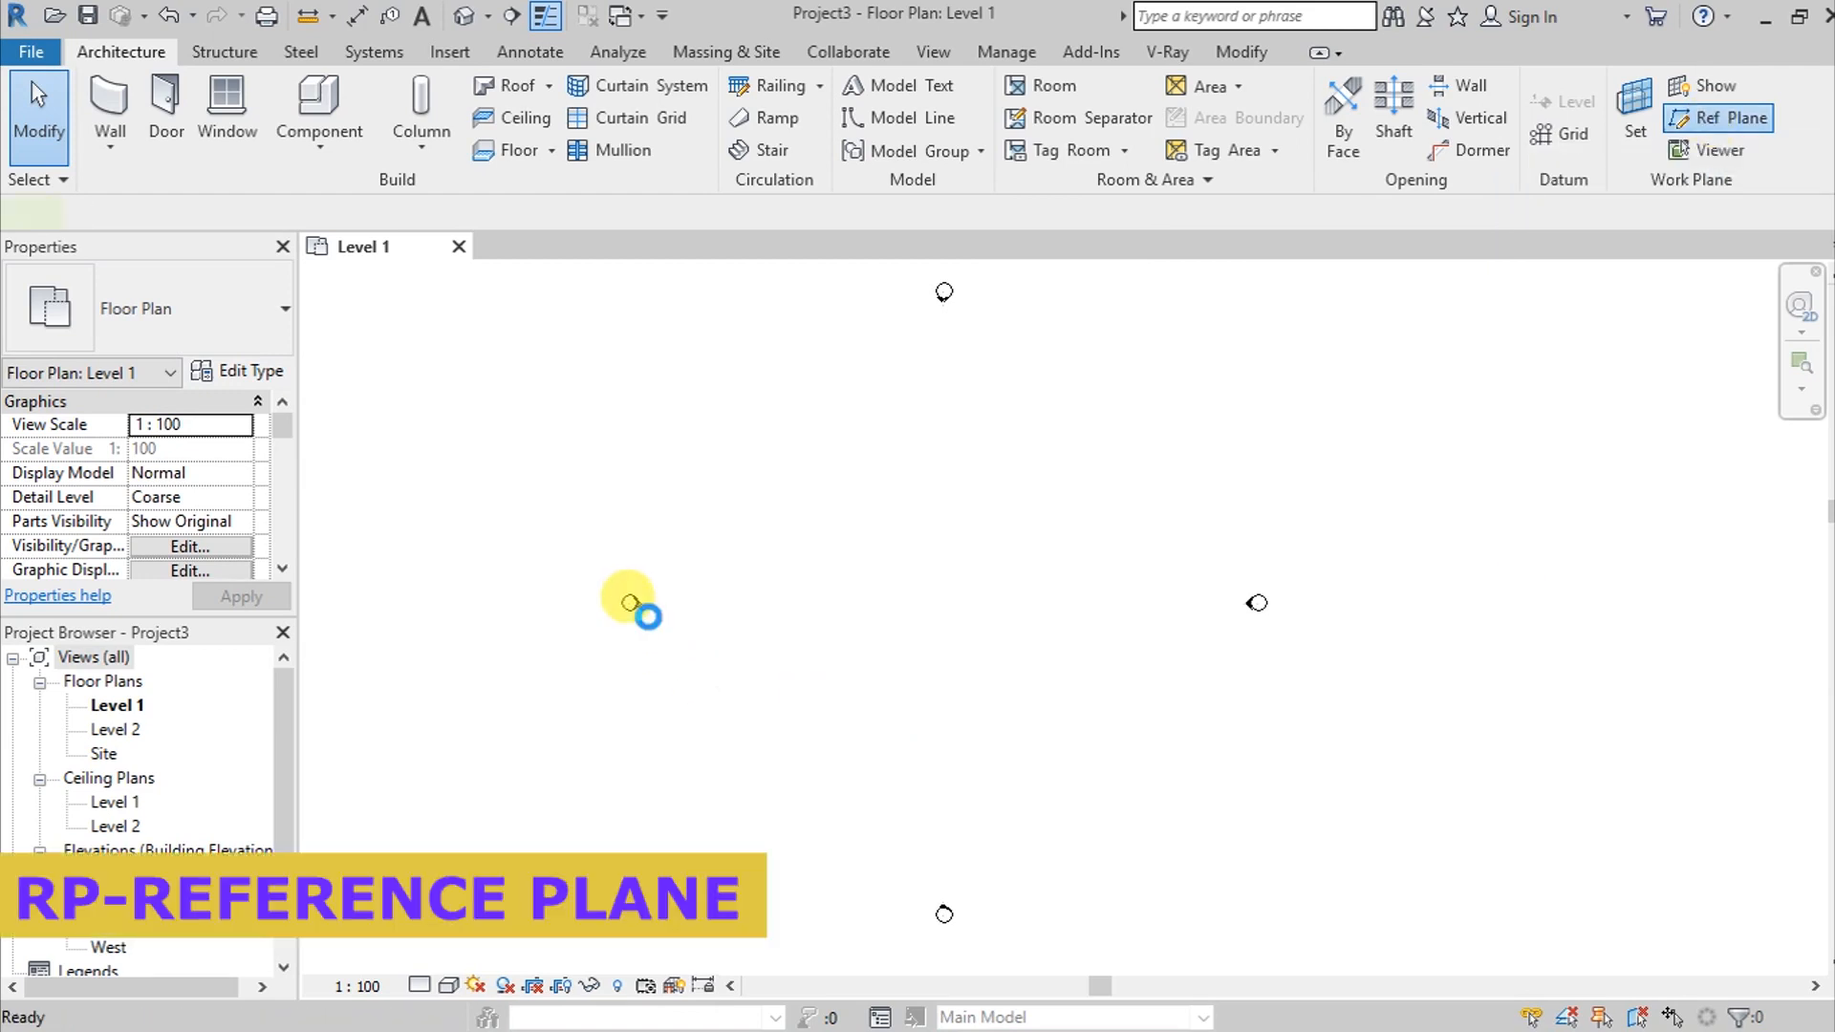
pyautogui.click(1719, 117)
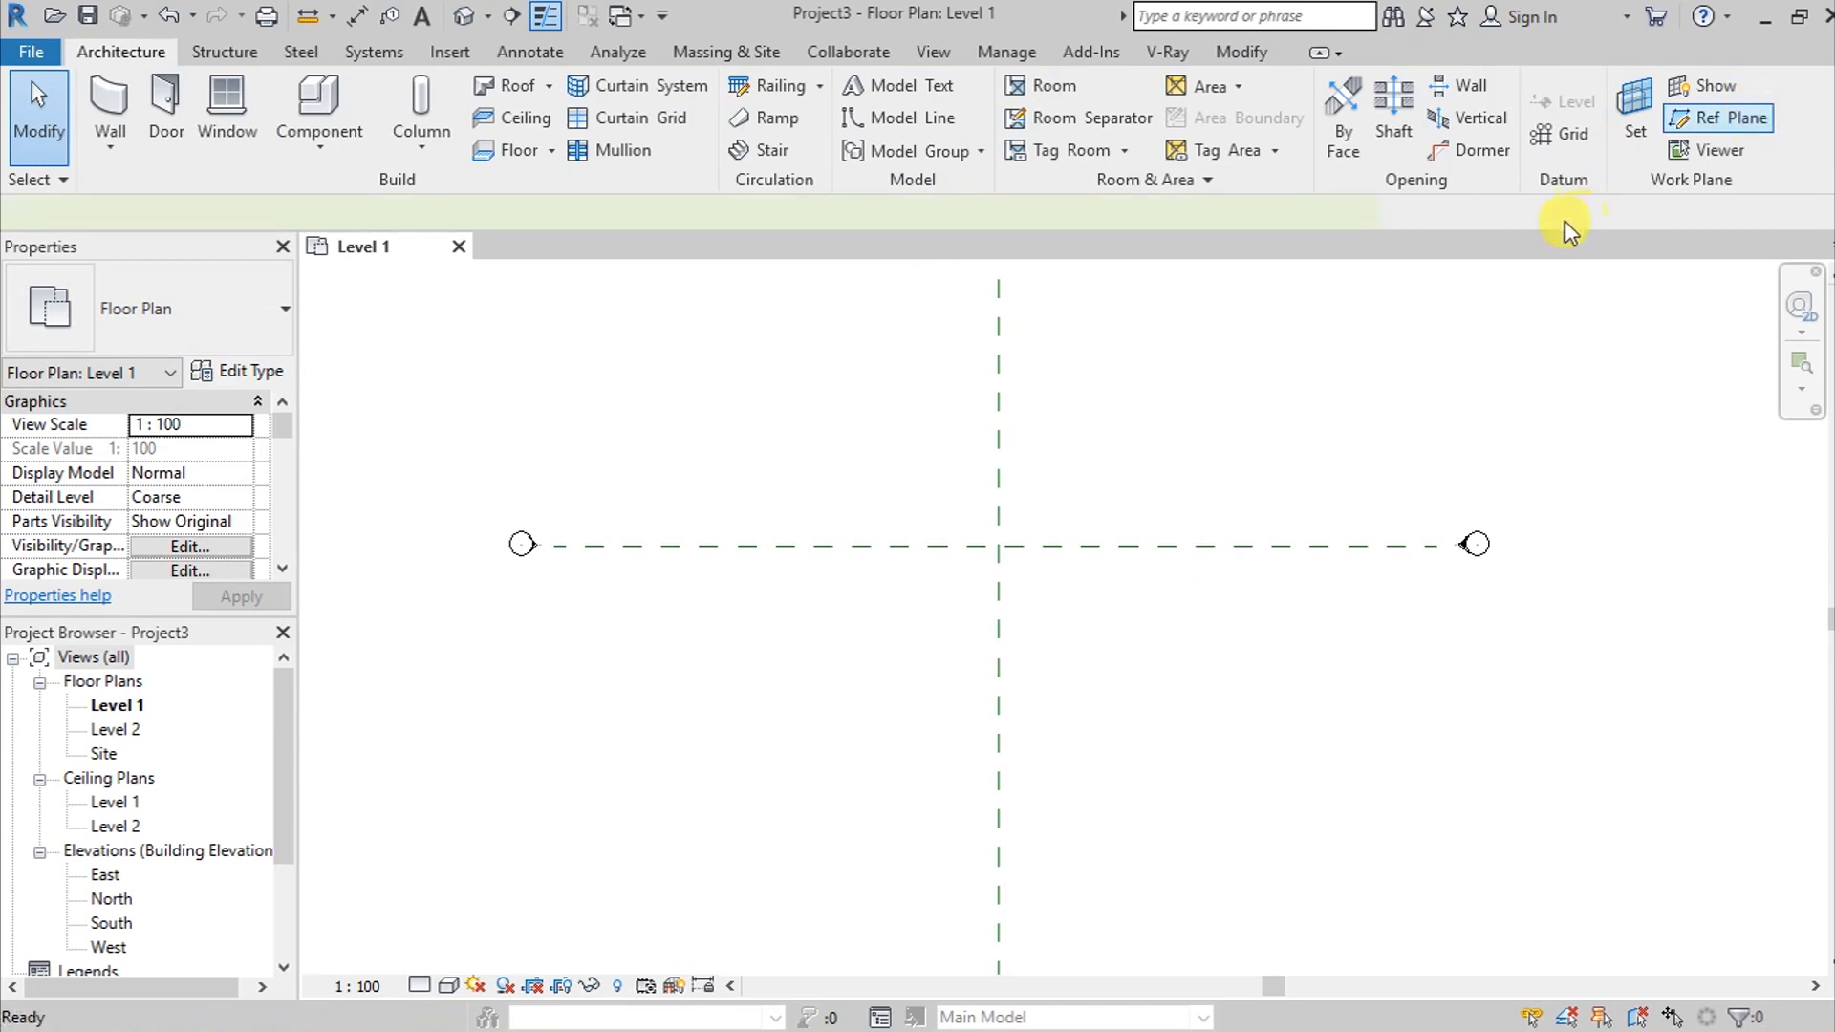
pyautogui.click(1730, 119)
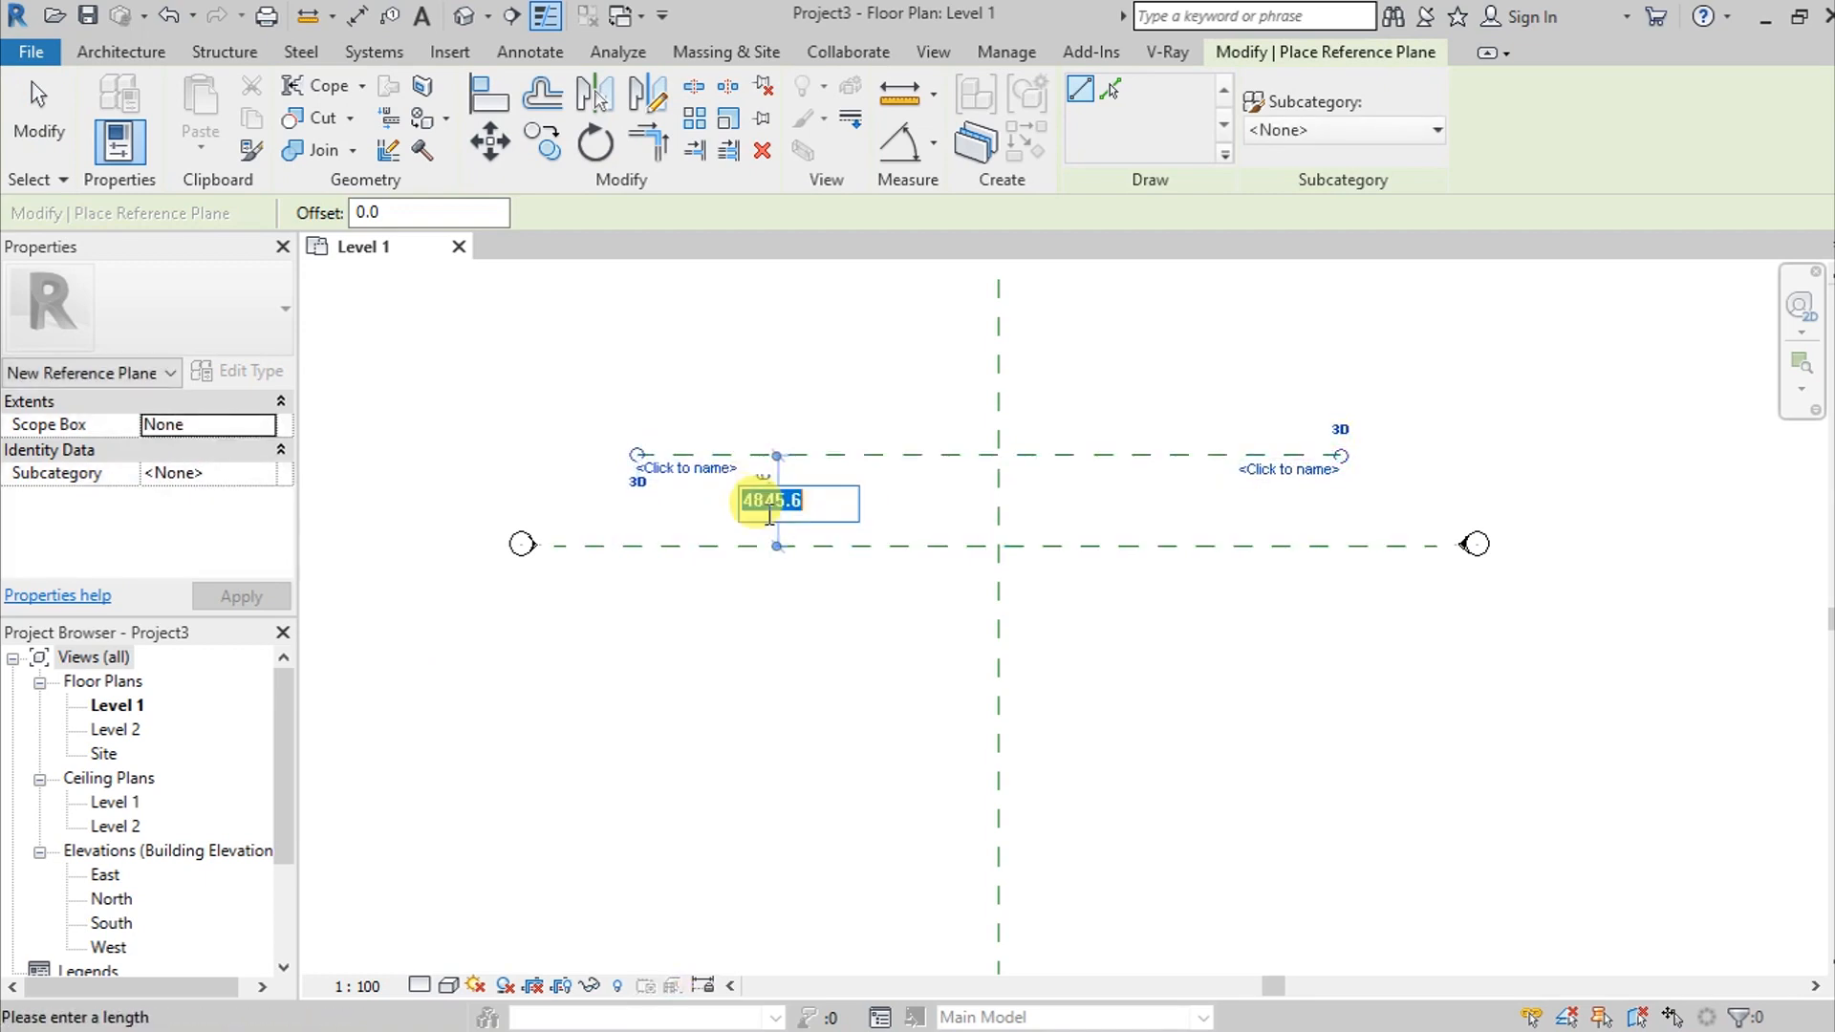
pyautogui.write('300')
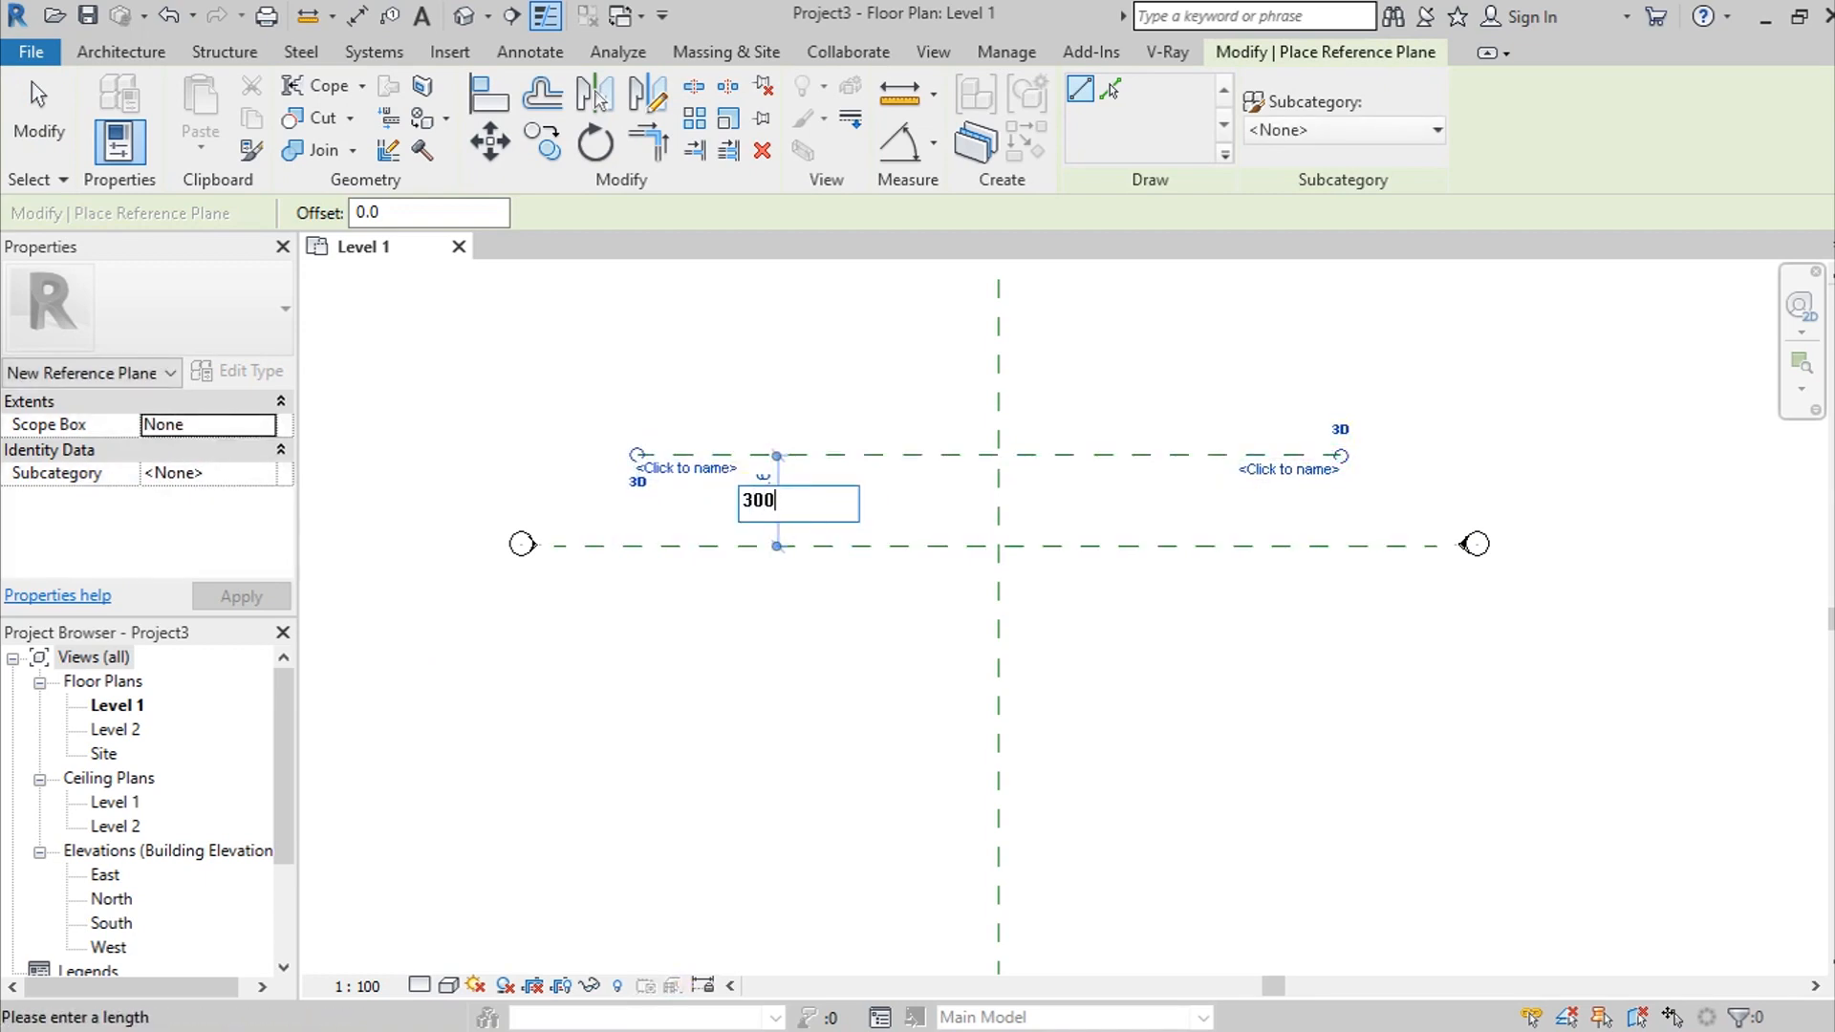
pyautogui.press('Return')
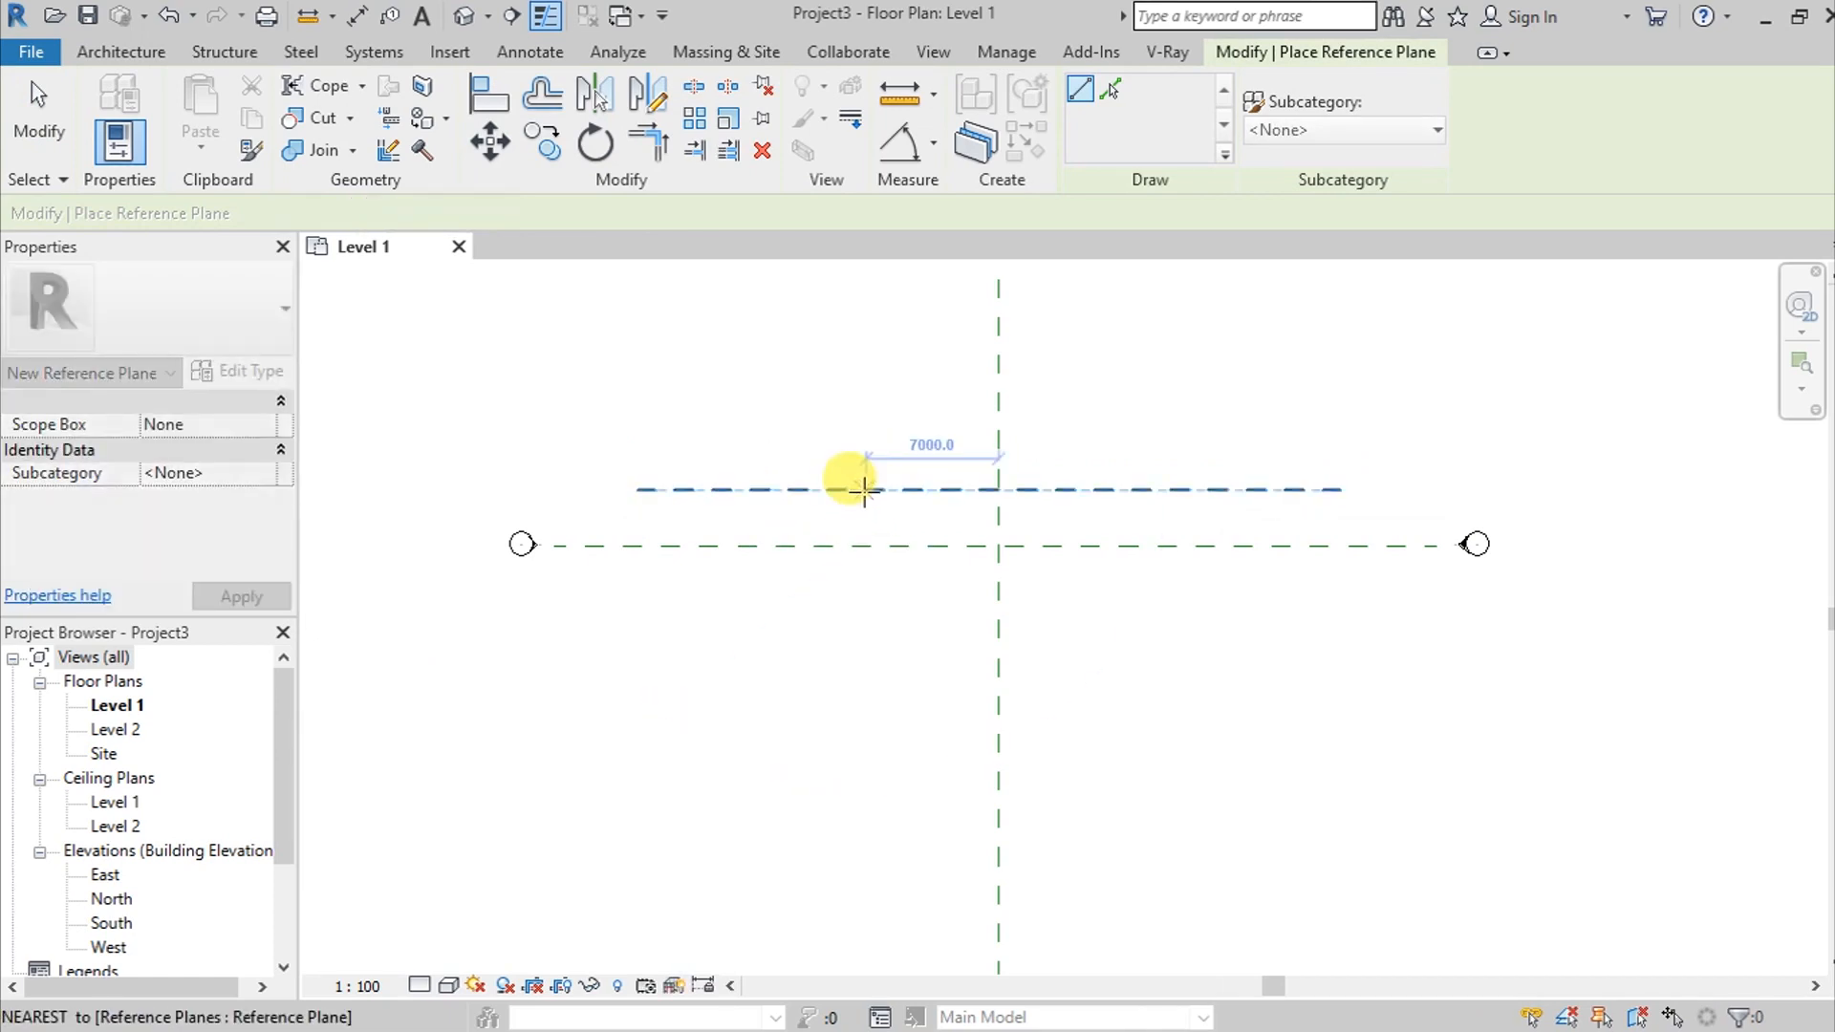
pyautogui.click(854, 480)
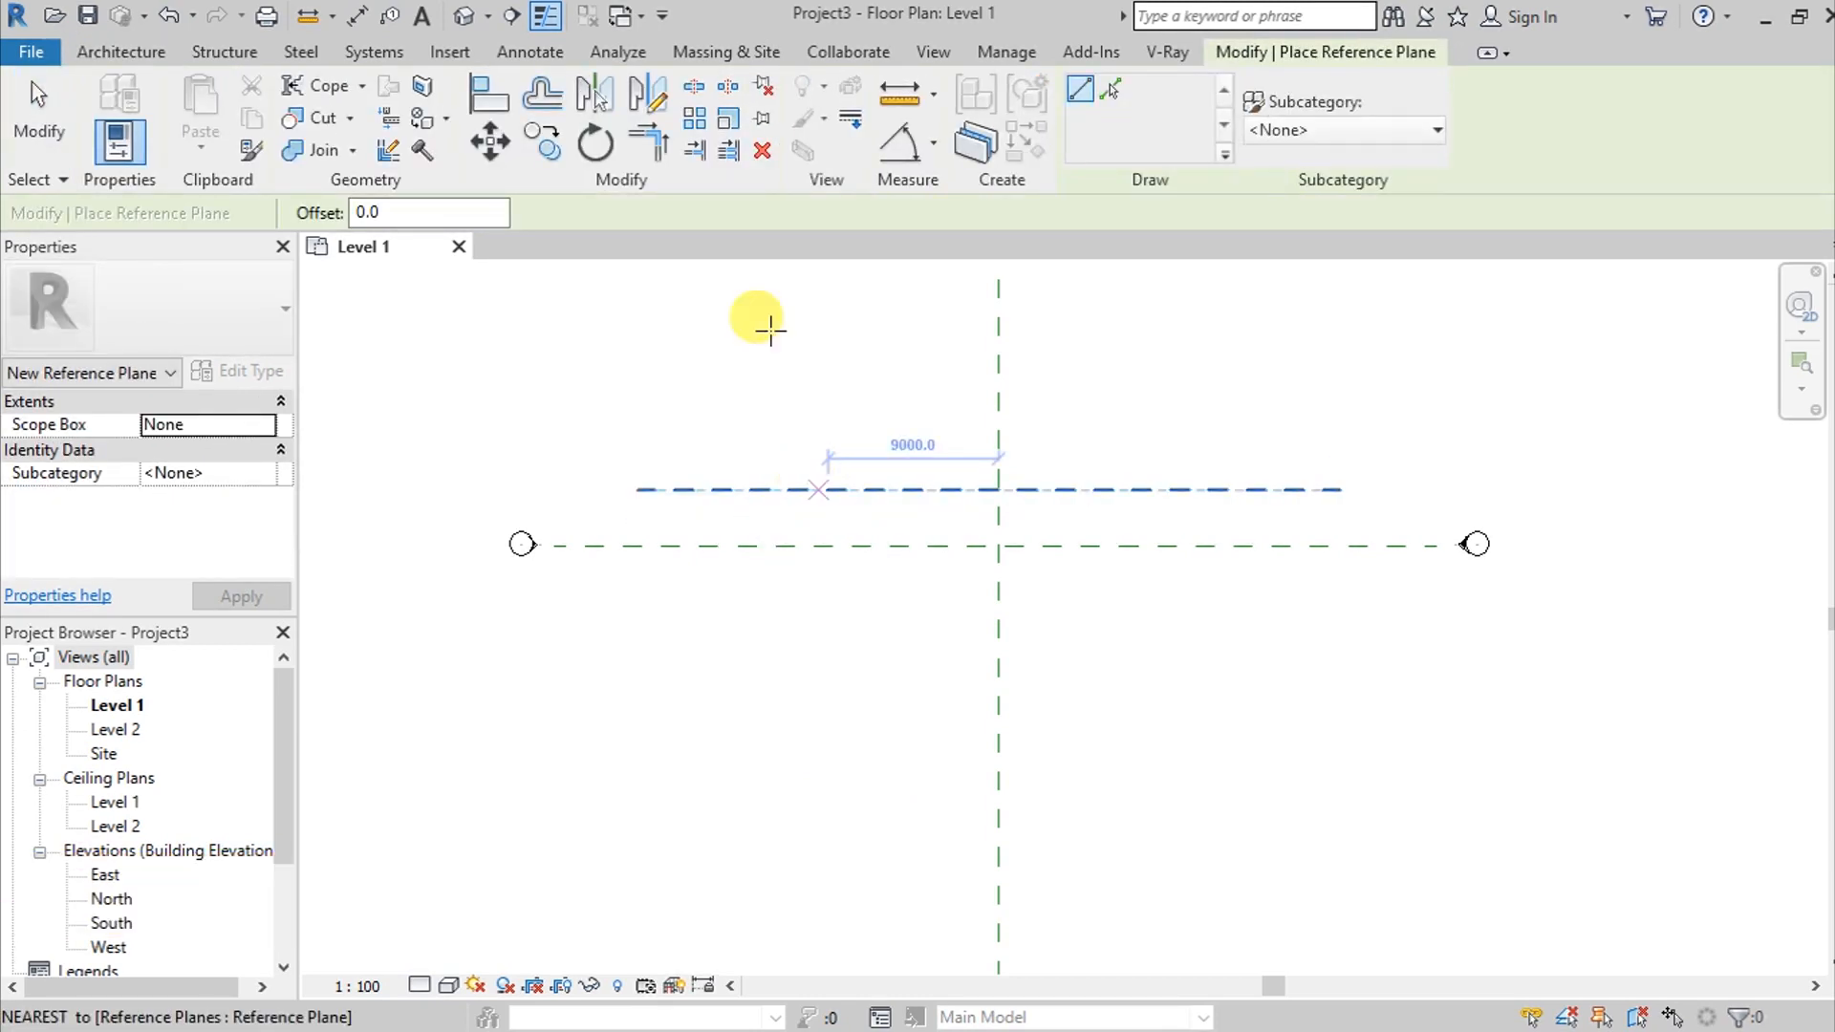
# Switch reference planes to Pick Lines with a 300 mm offset
pyautogui.click(1111, 92)
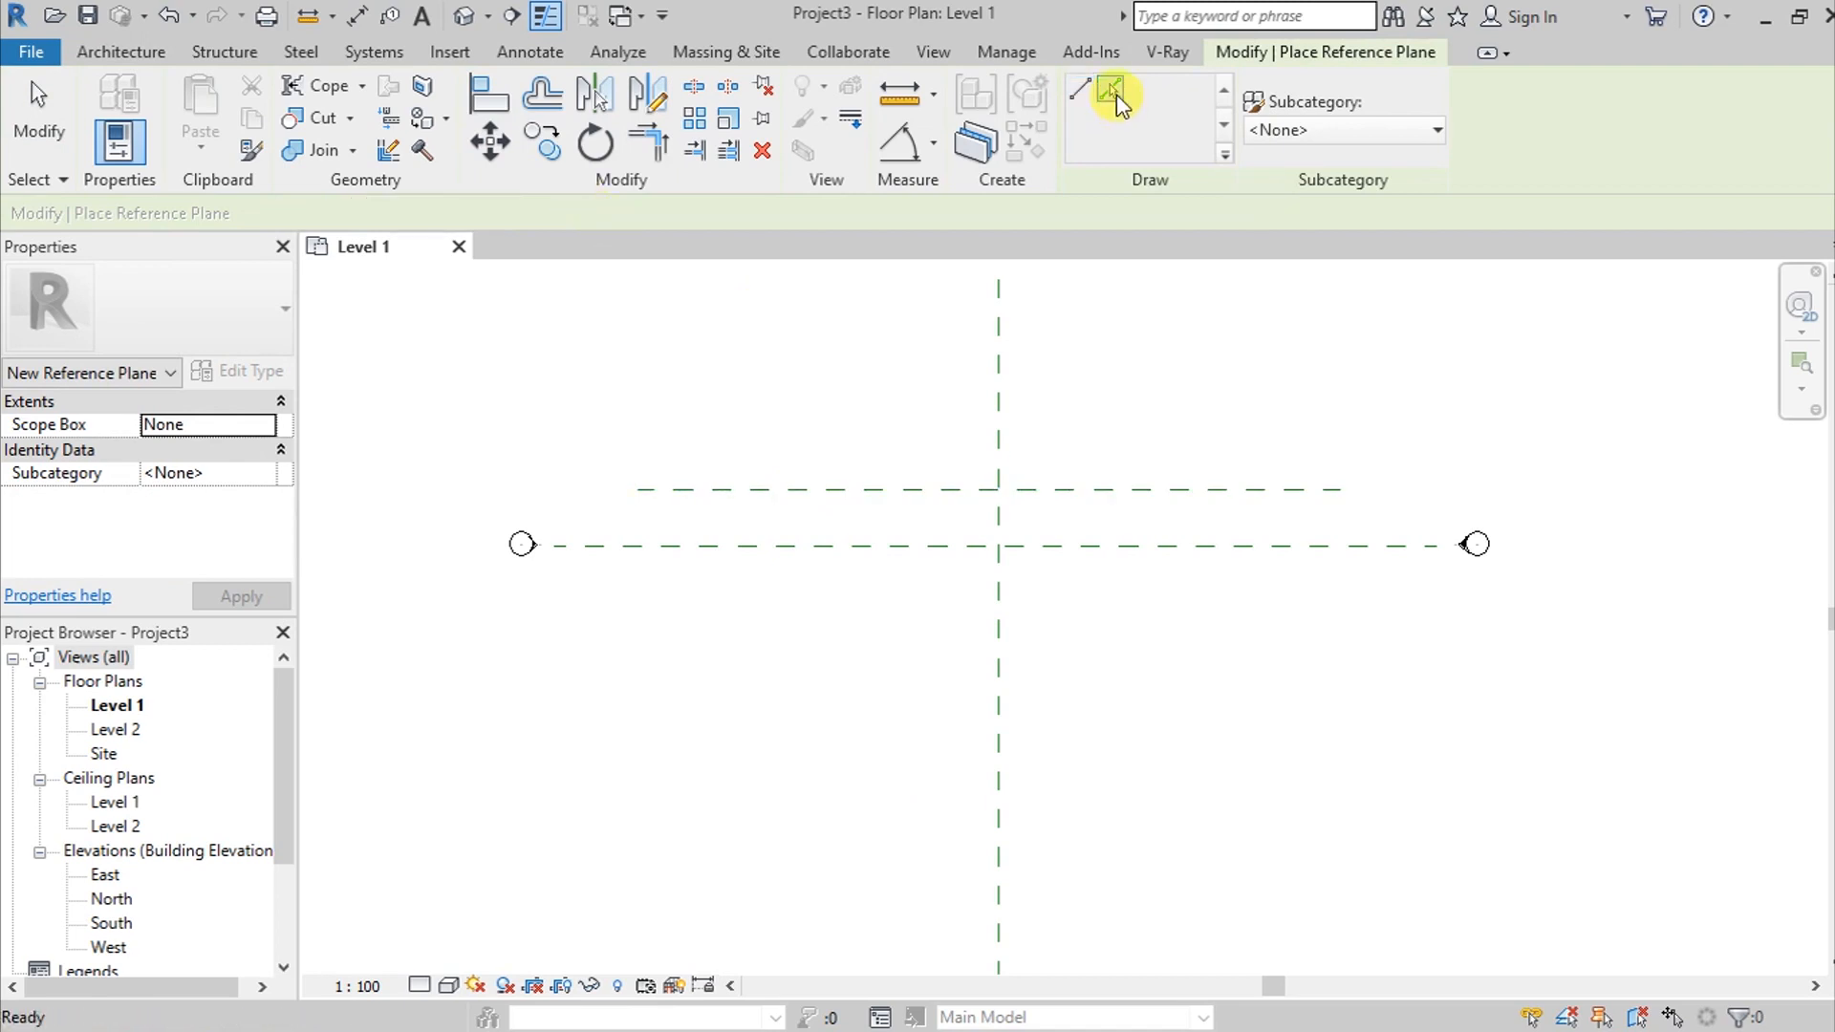
pyautogui.click(1109, 90)
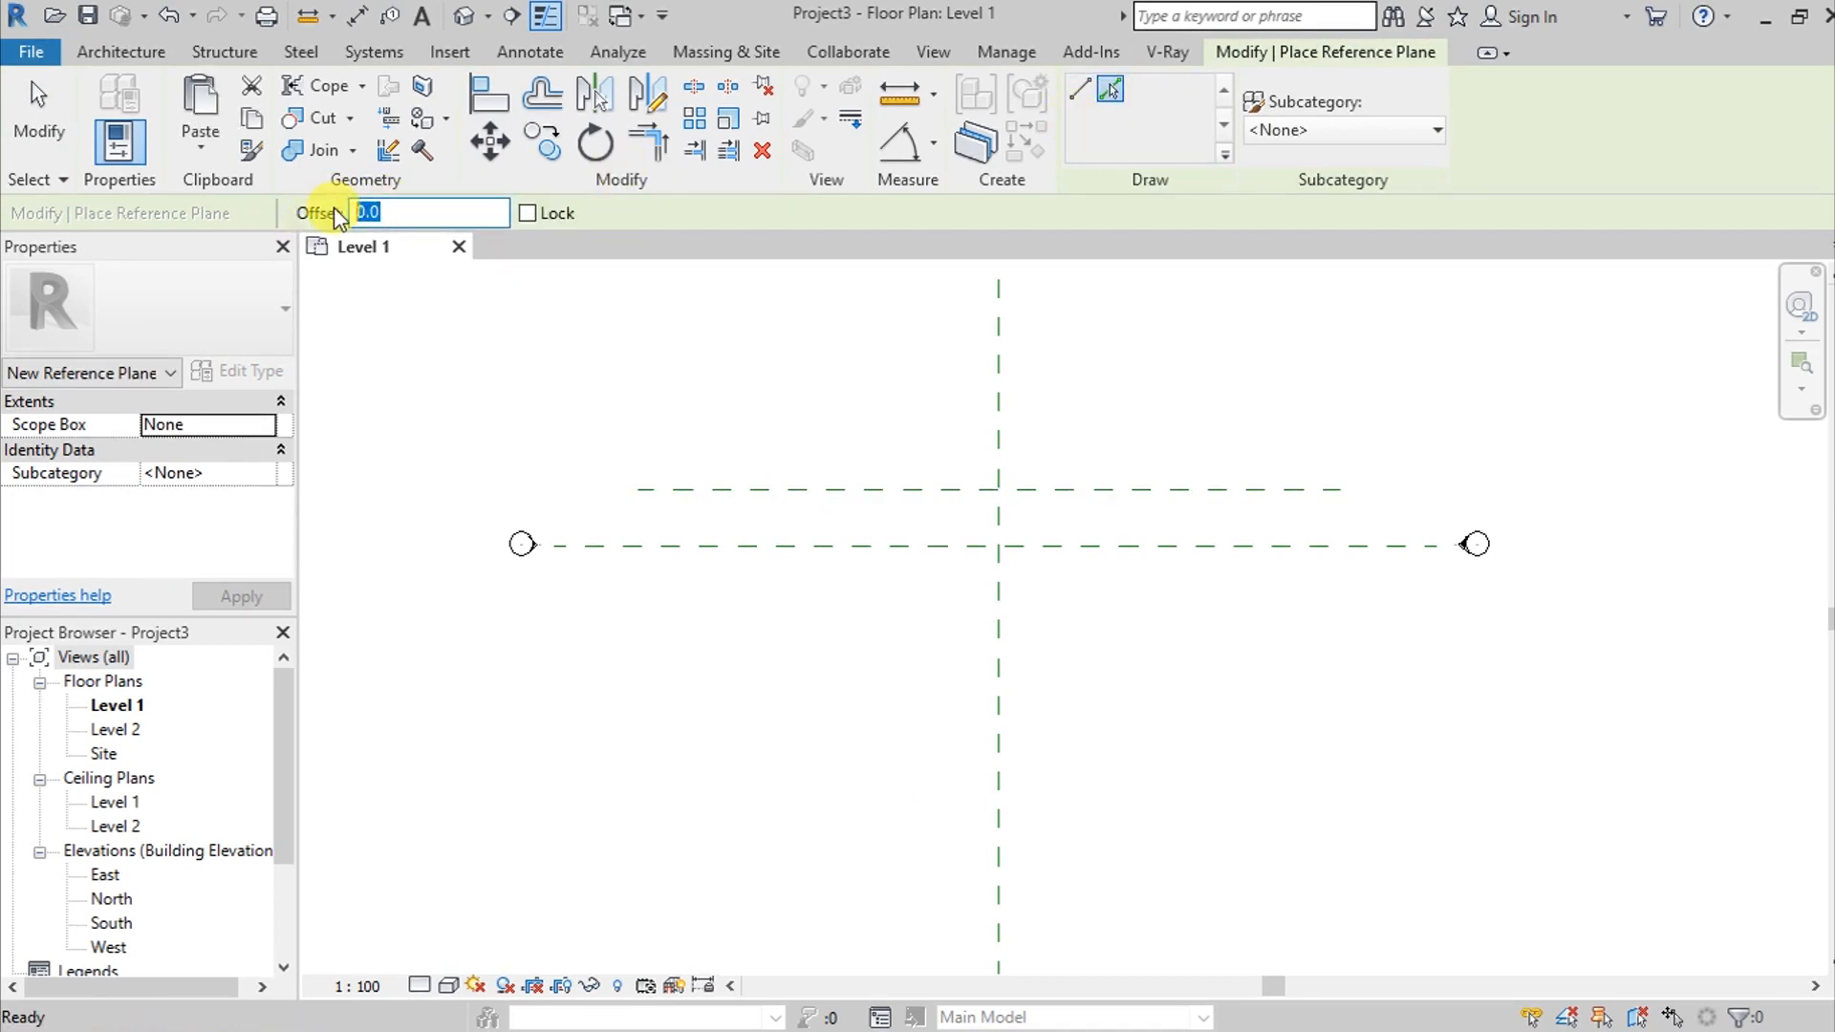
pyautogui.write('300')
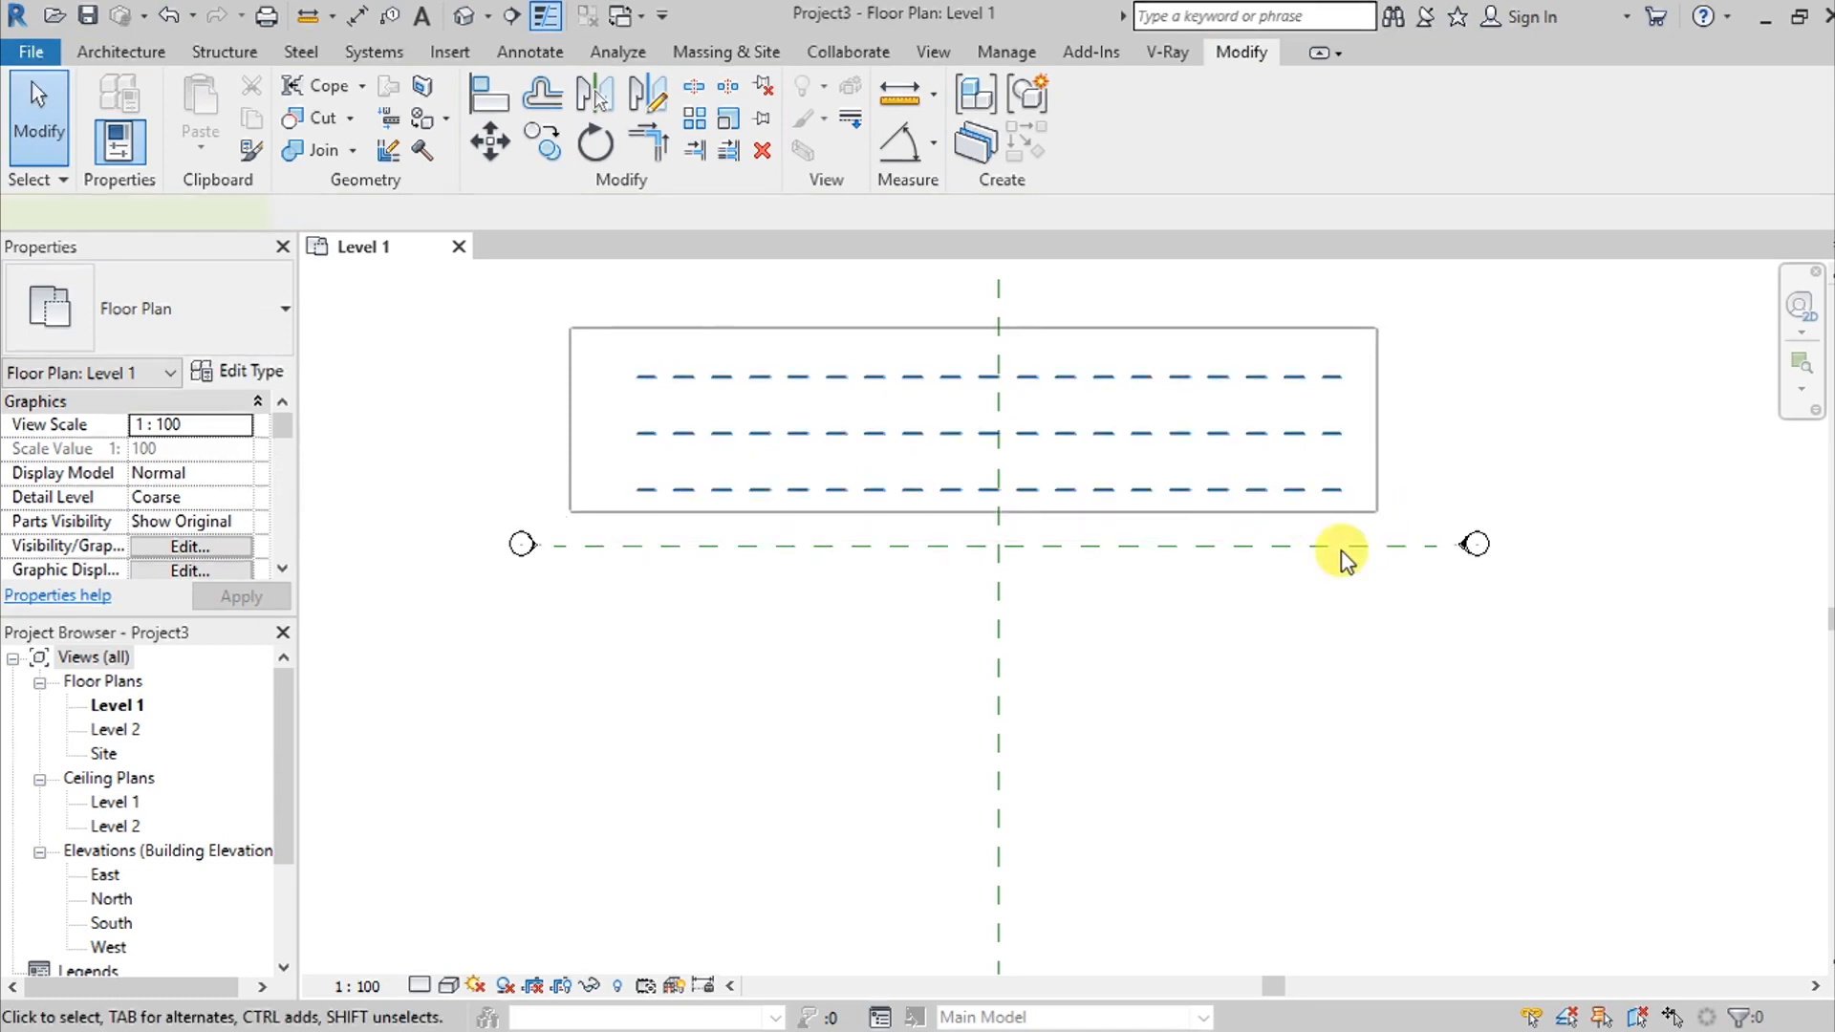
pyautogui.moveTo(596, 93)
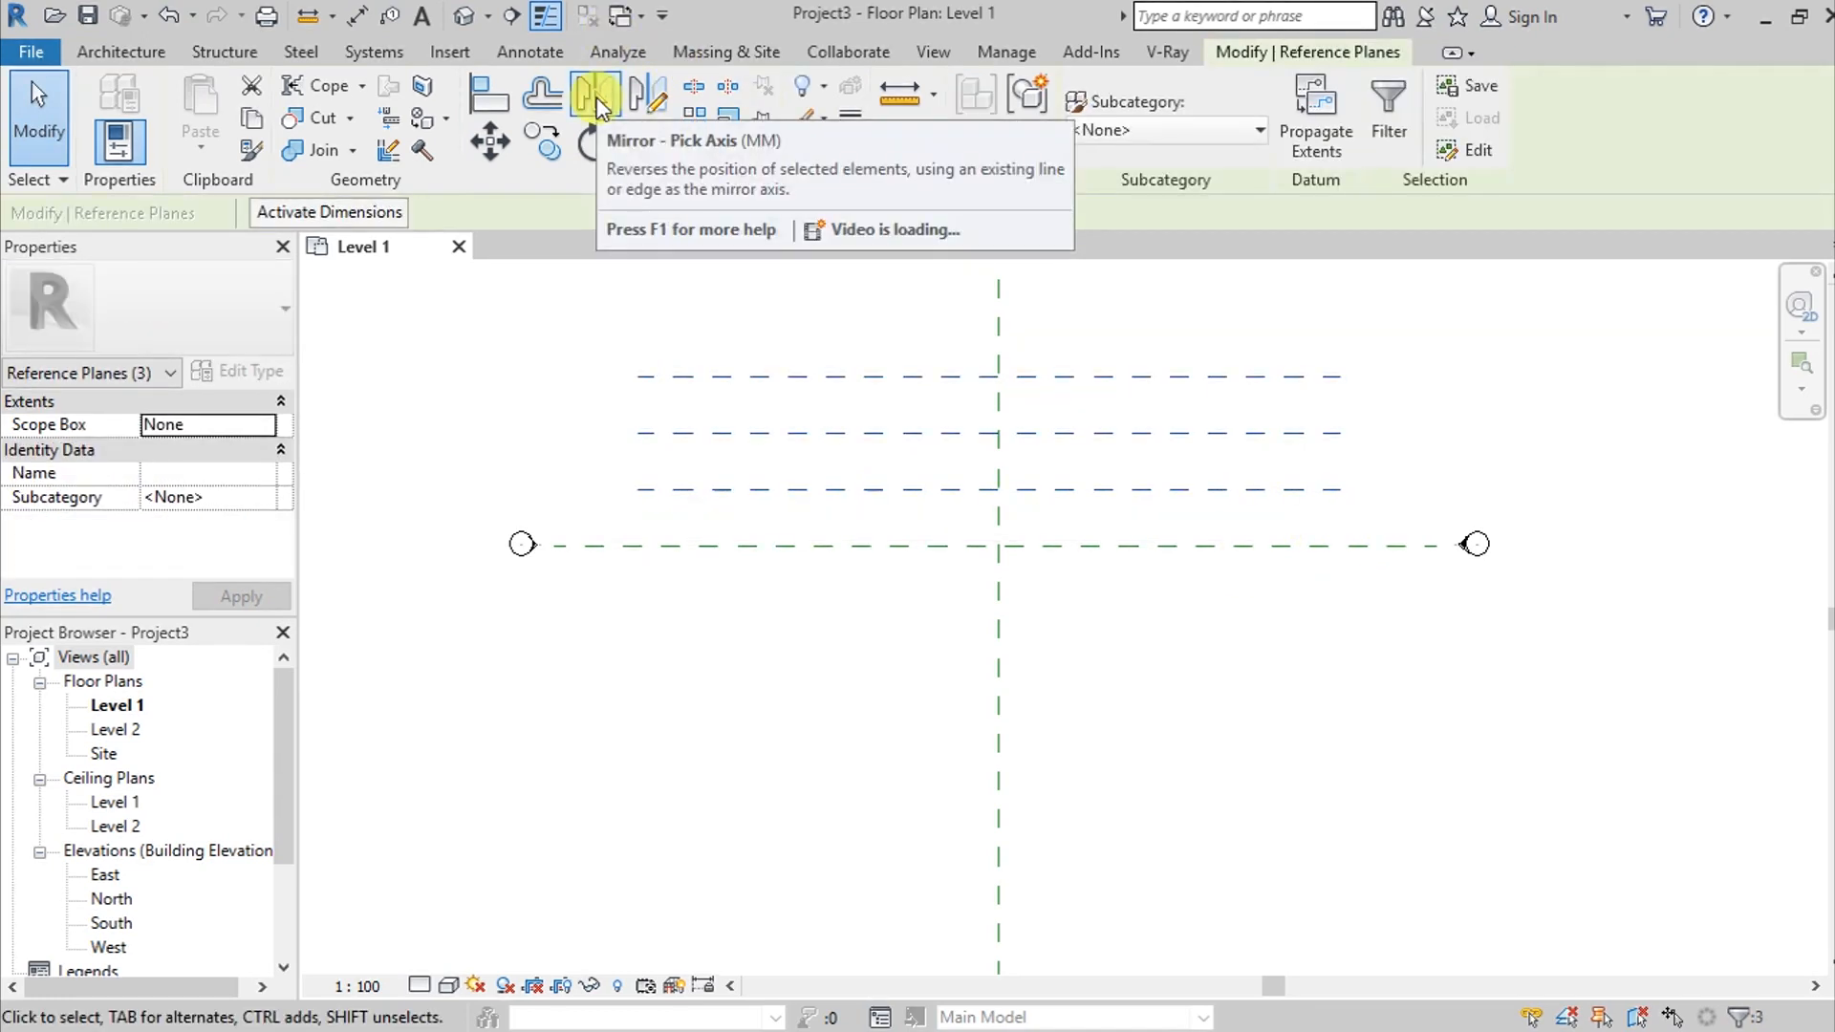
pyautogui.moveTo(596, 93)
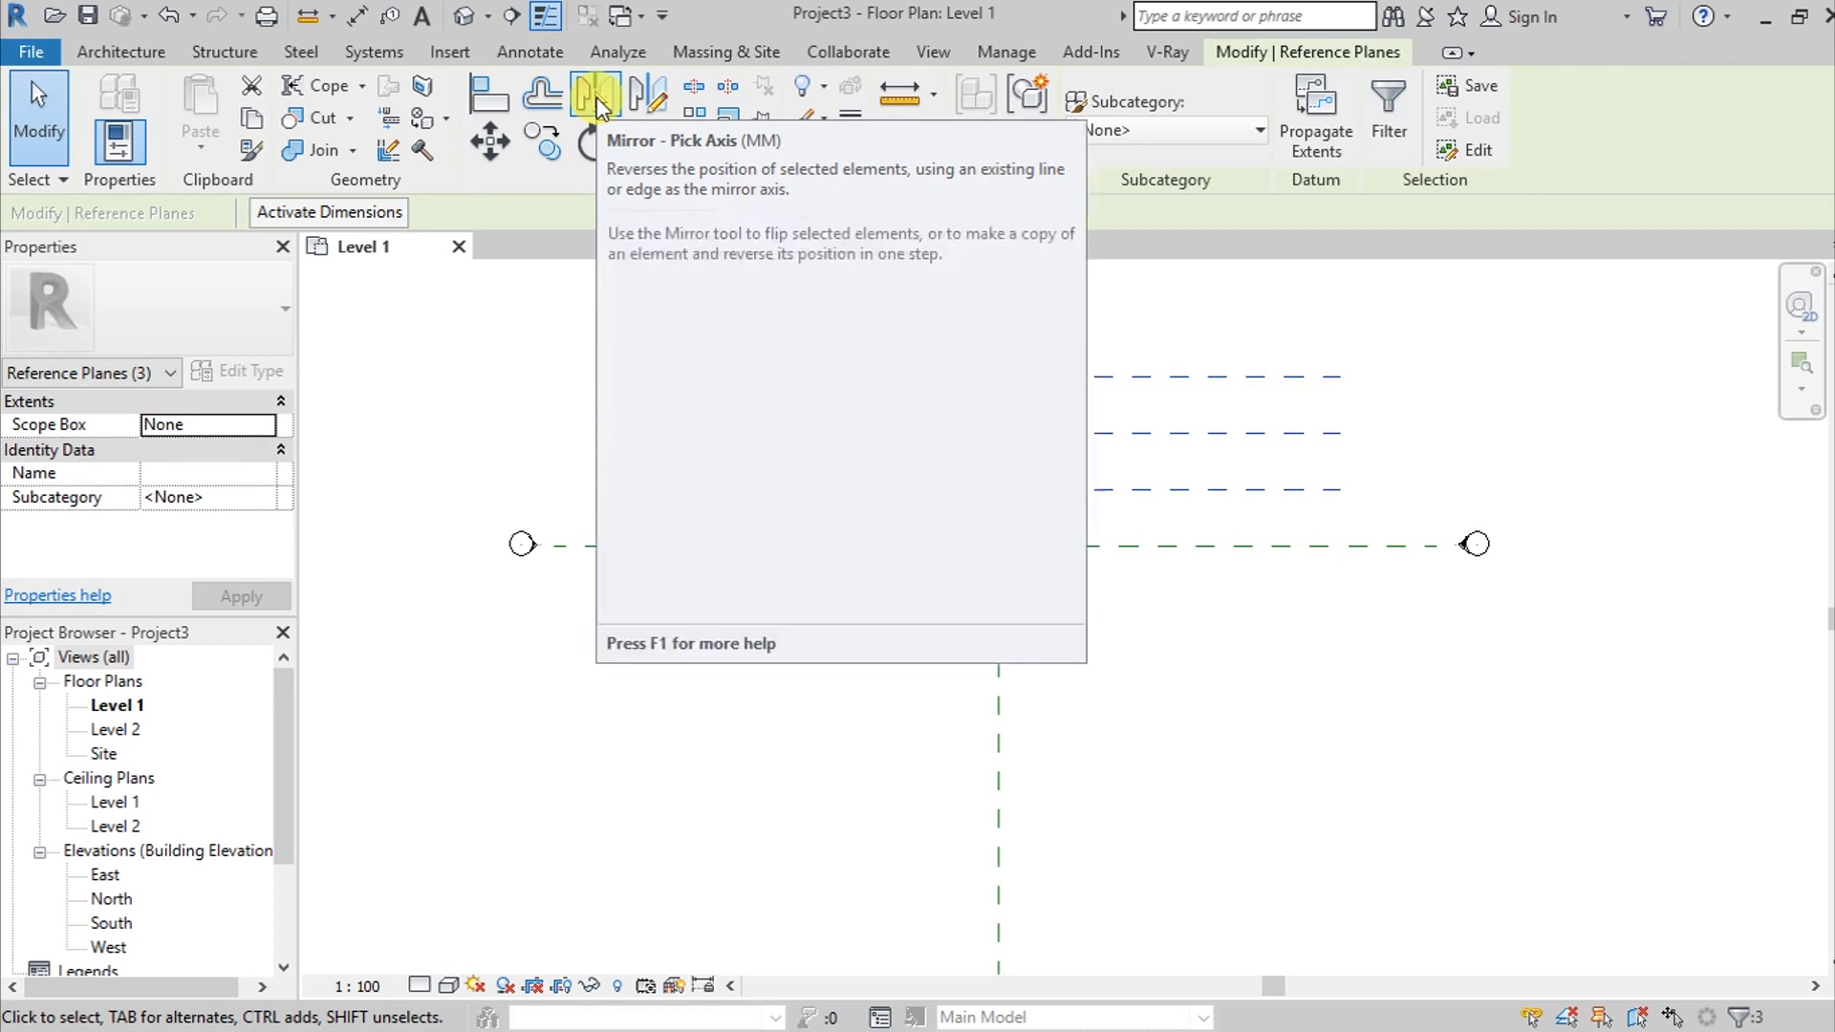
# Mirror the upper three planes across the main horizontal plane, then select all six
pyautogui.click(595, 93)
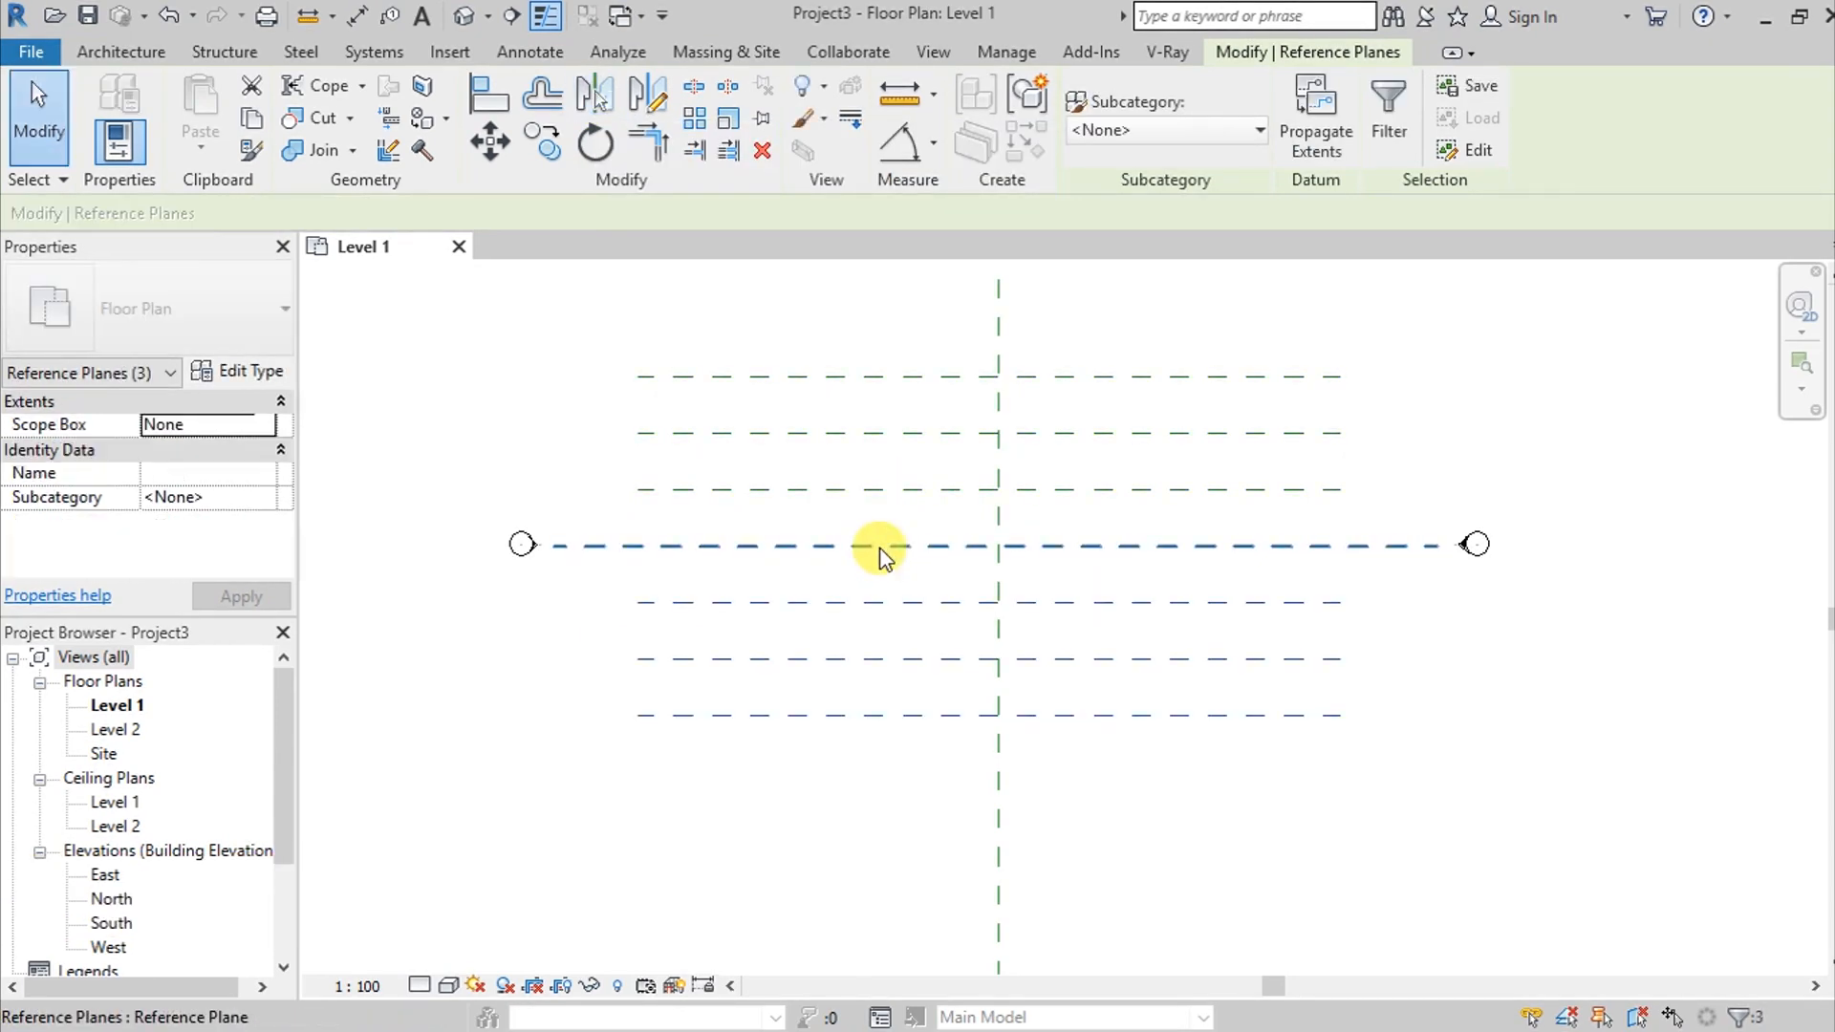
pyautogui.click(824, 613)
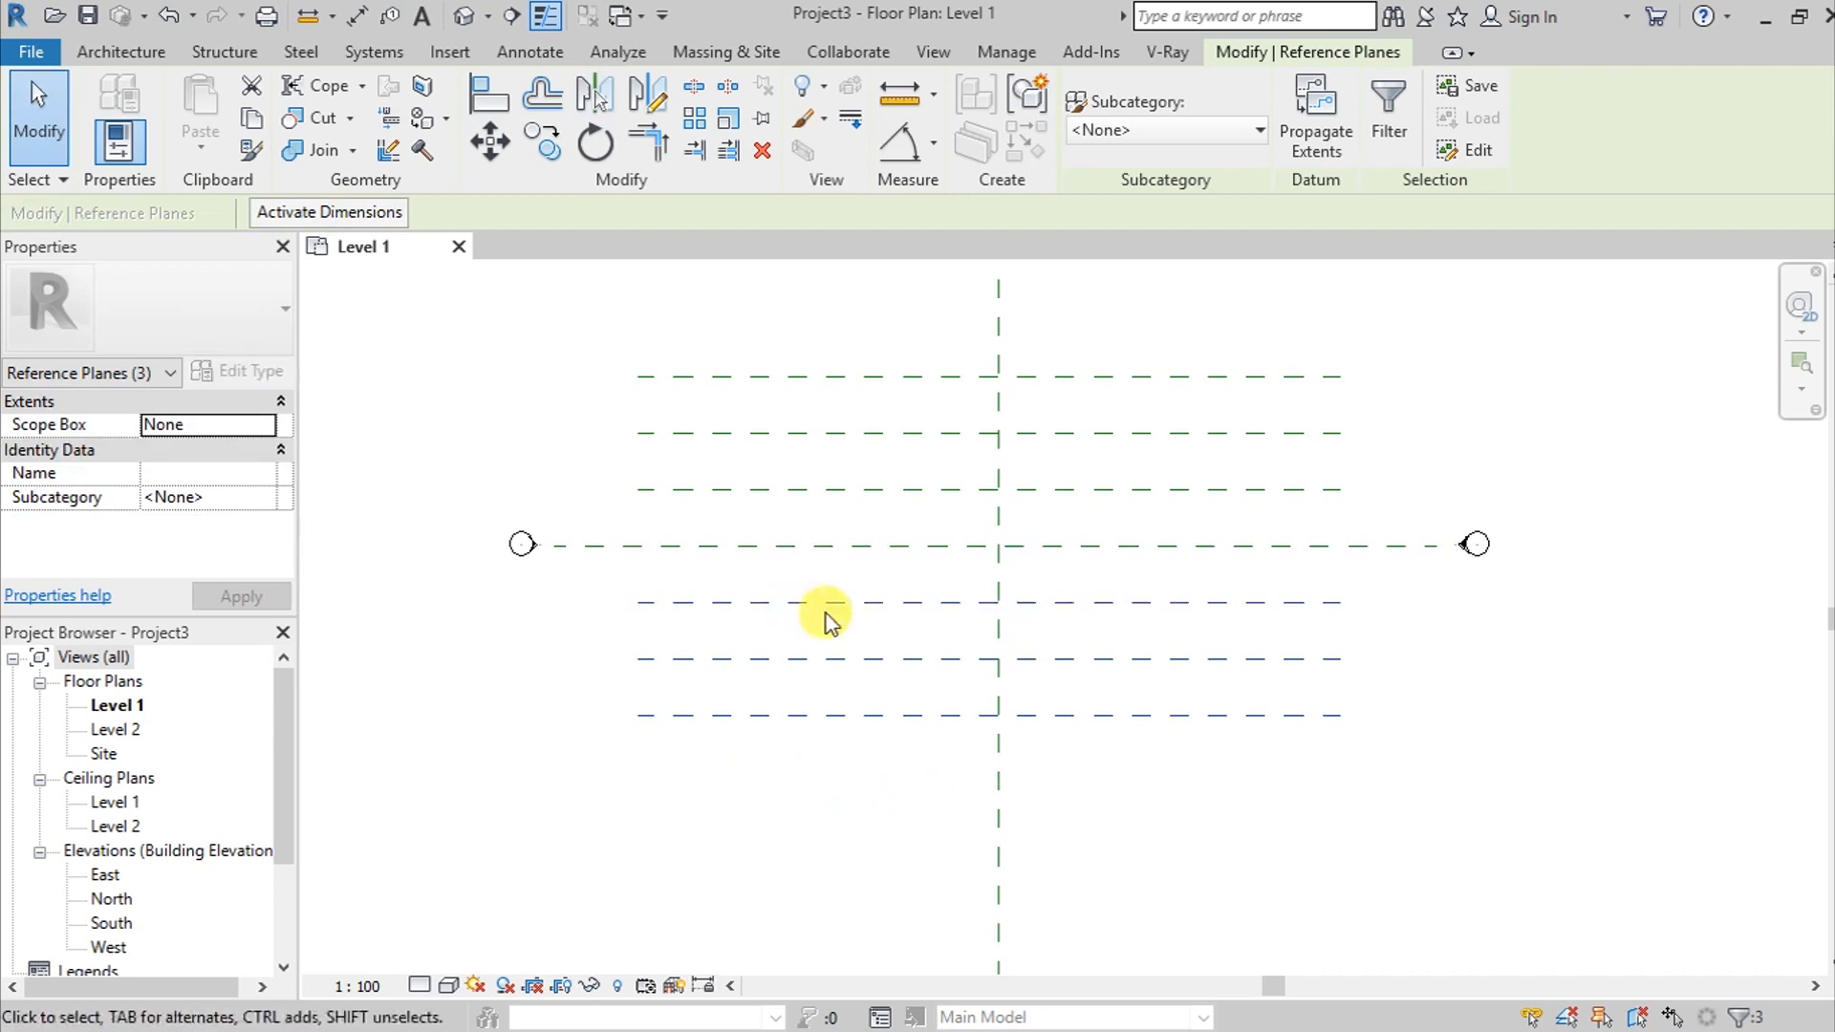
pyautogui.moveTo(760, 603)
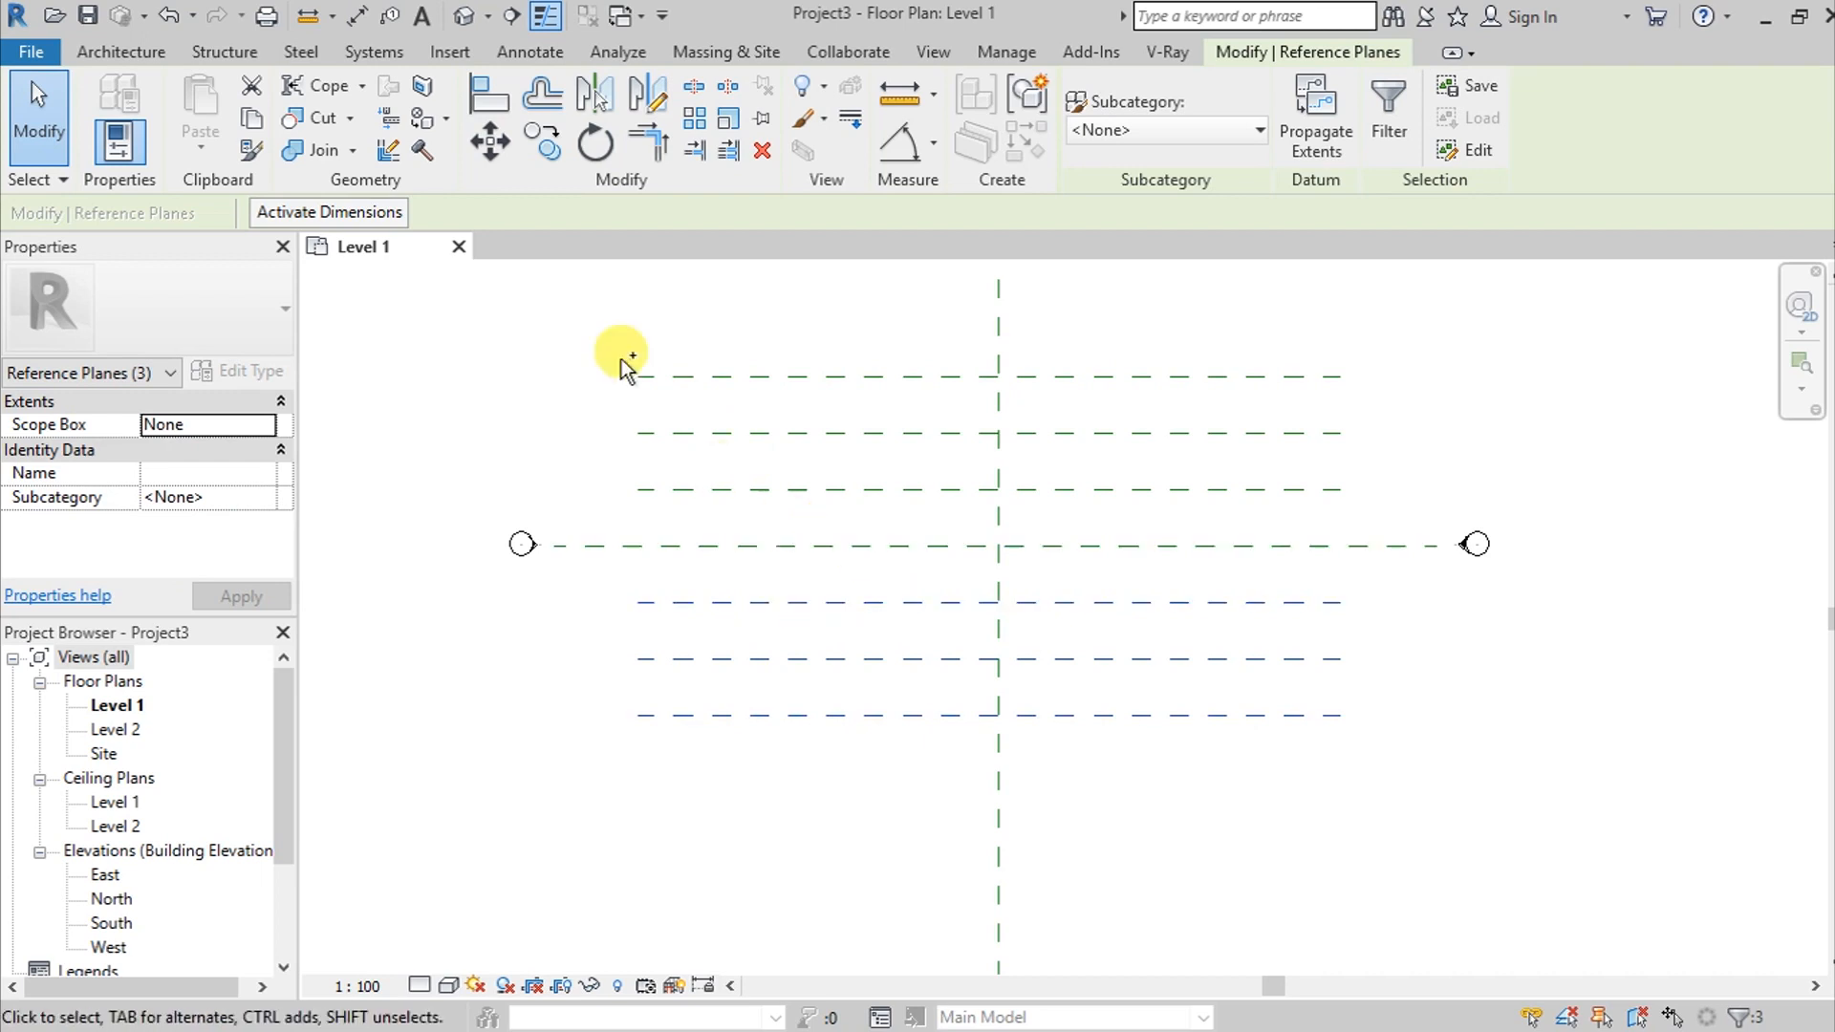
pyautogui.moveTo(620, 351); pyautogui.dragTo(761, 485)
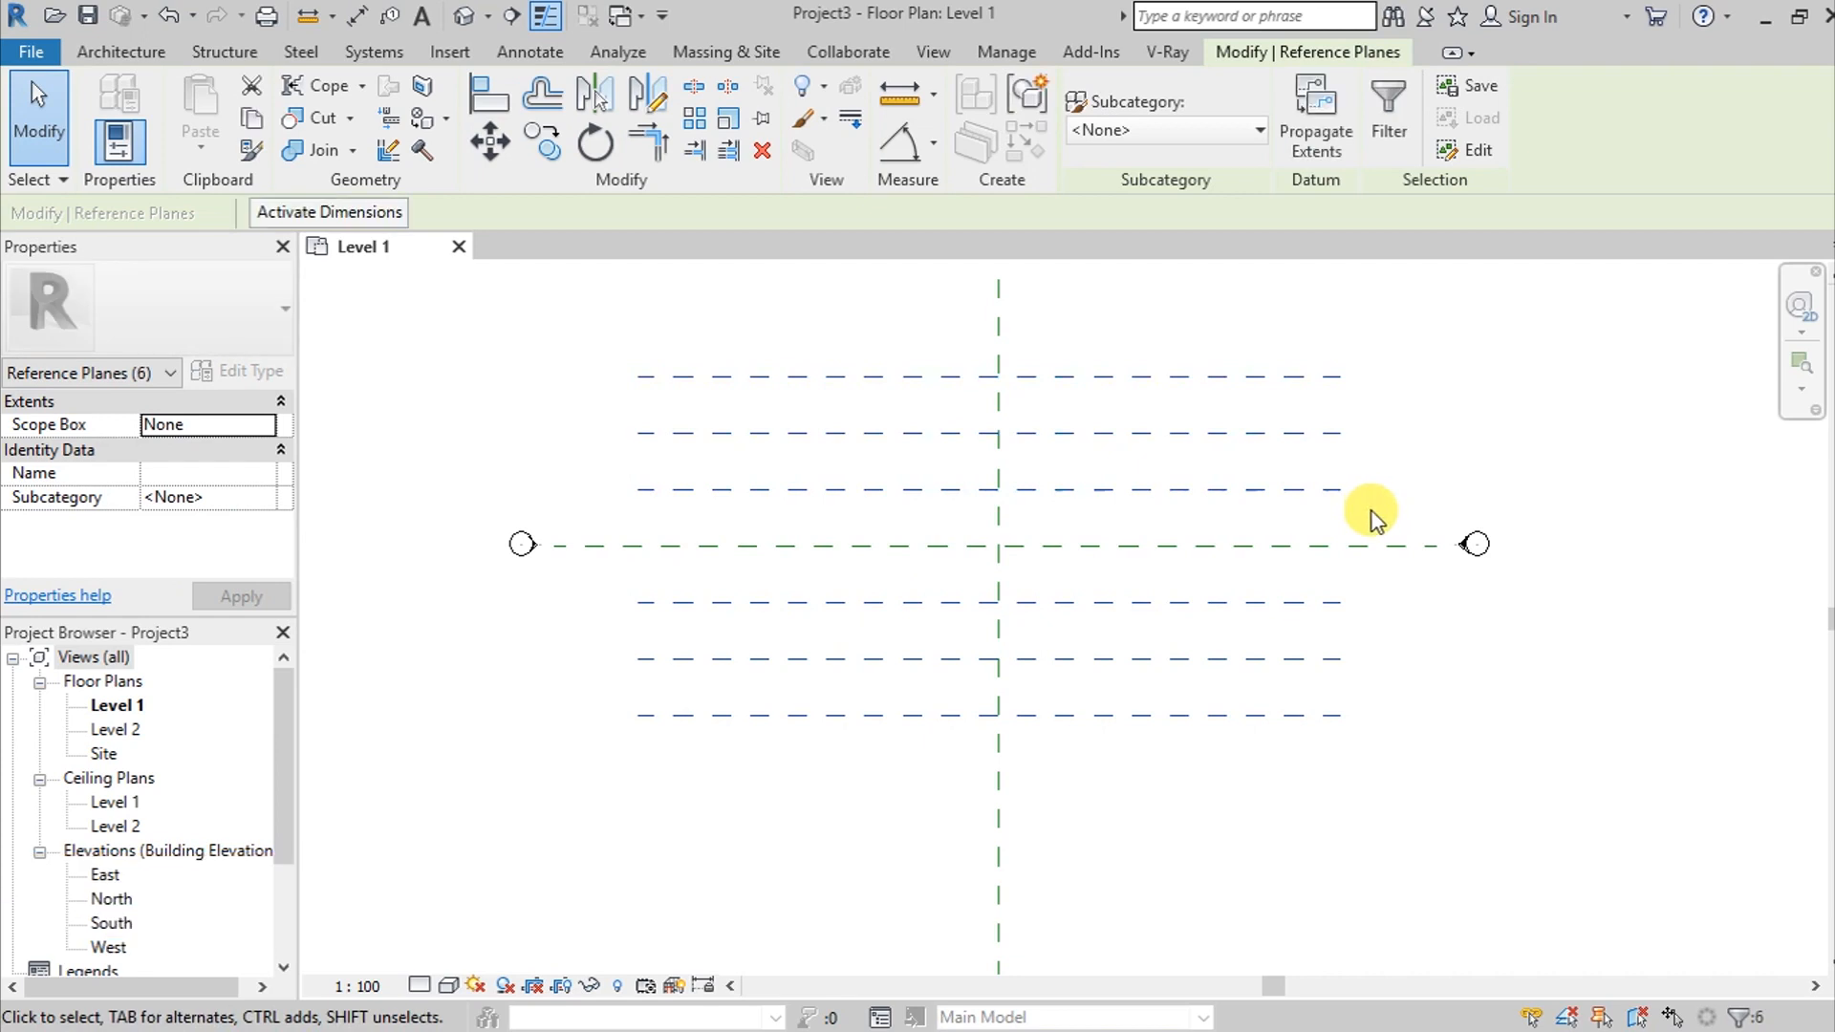
pyautogui.moveTo(1109, 796)
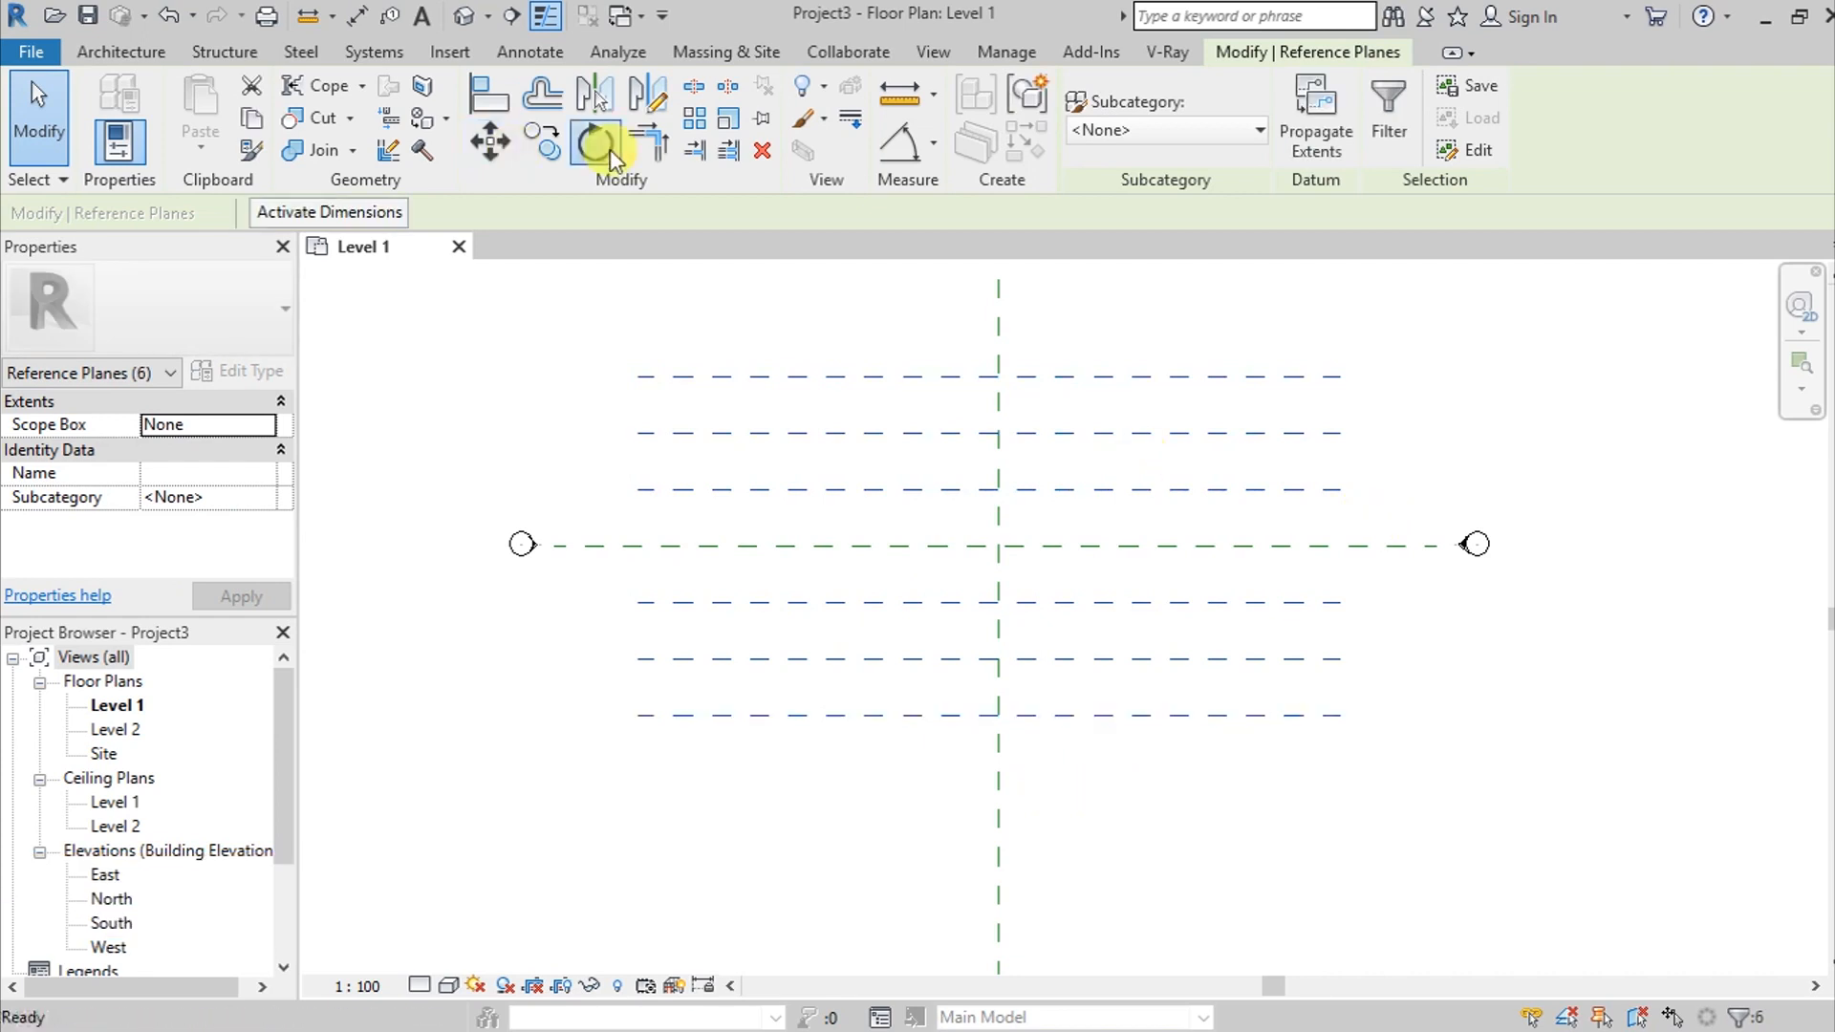
# Rotate a copy of the six horizontal planes 90° about the central intersection
pyautogui.click(595, 140)
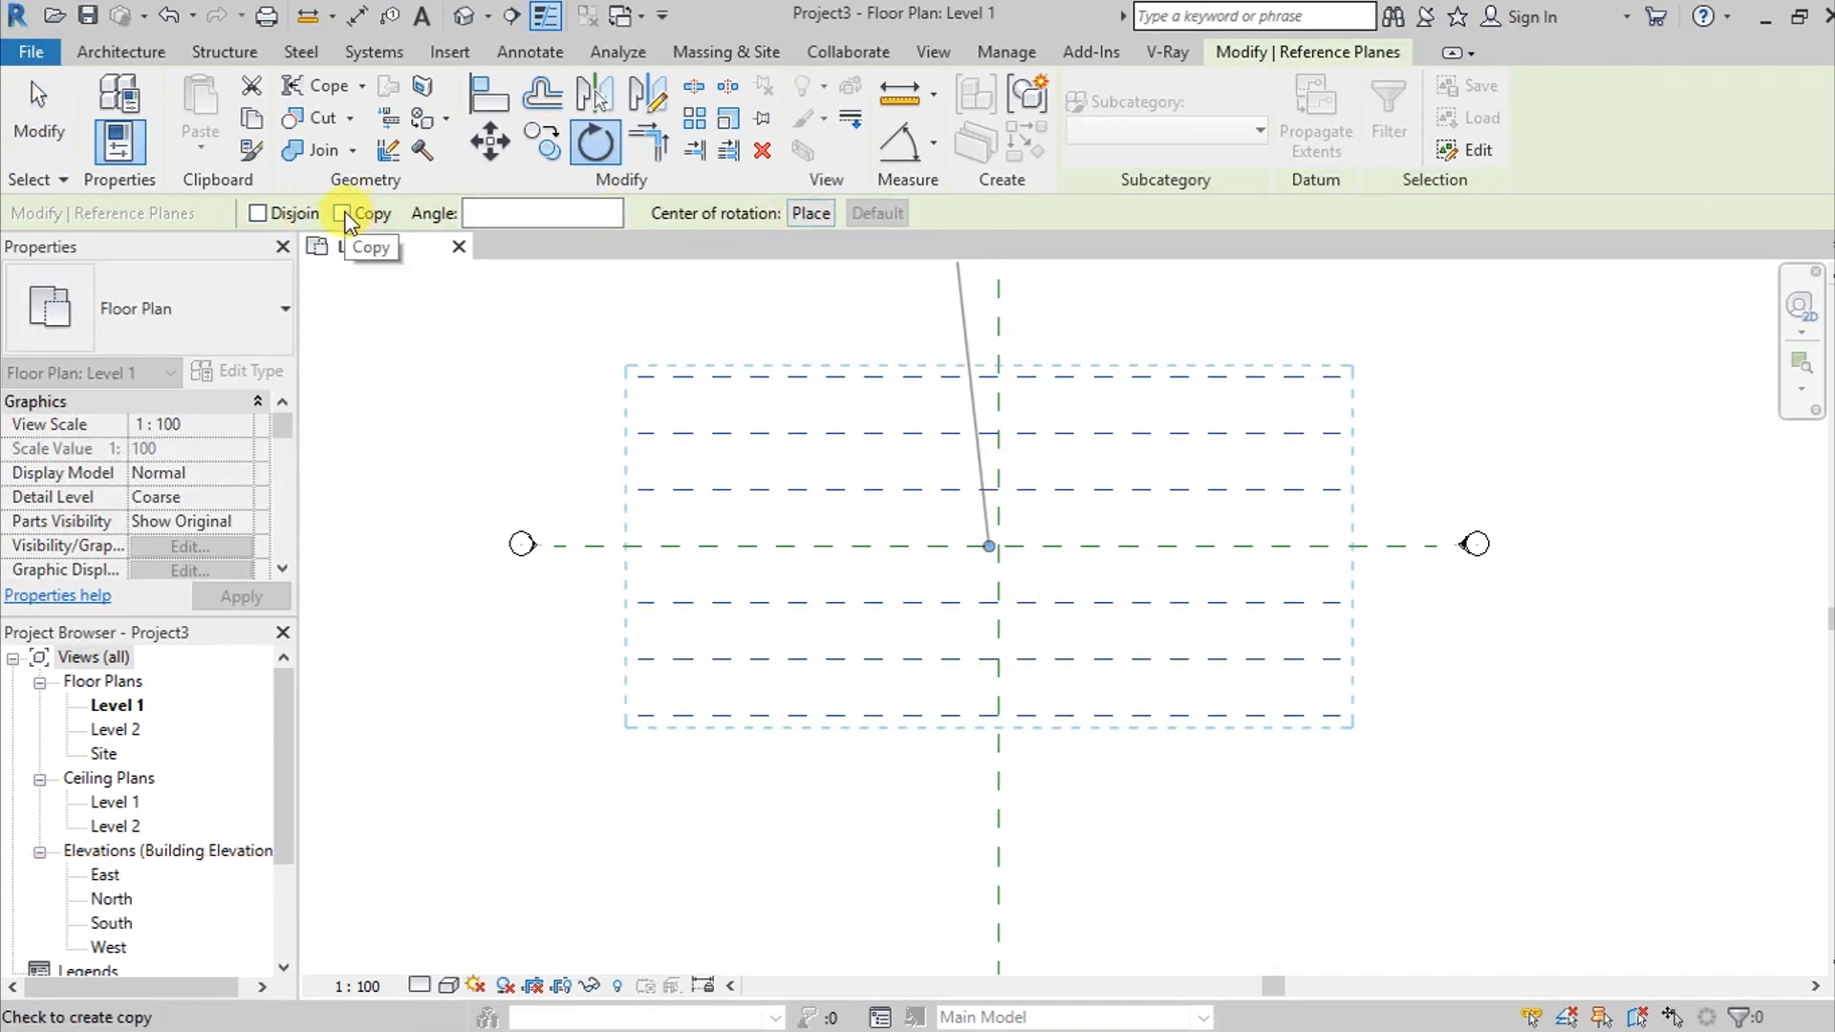
pyautogui.click(343, 213)
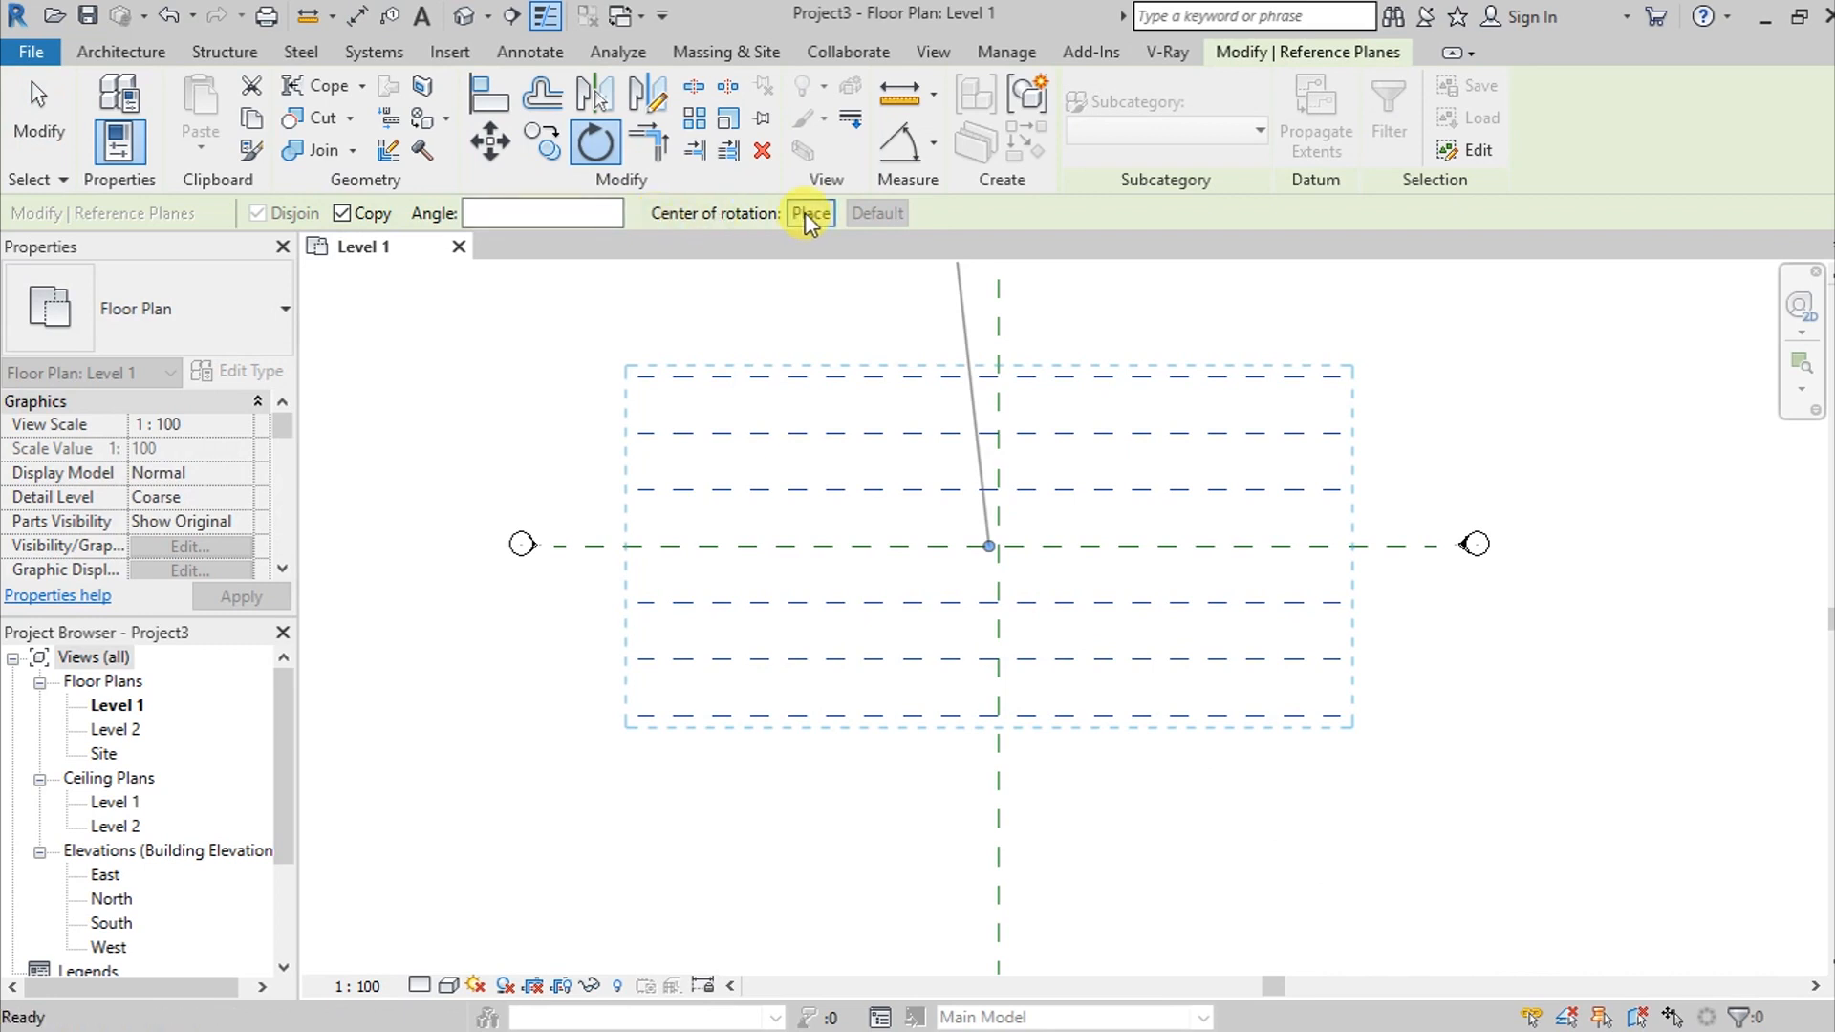
pyautogui.click(809, 213)
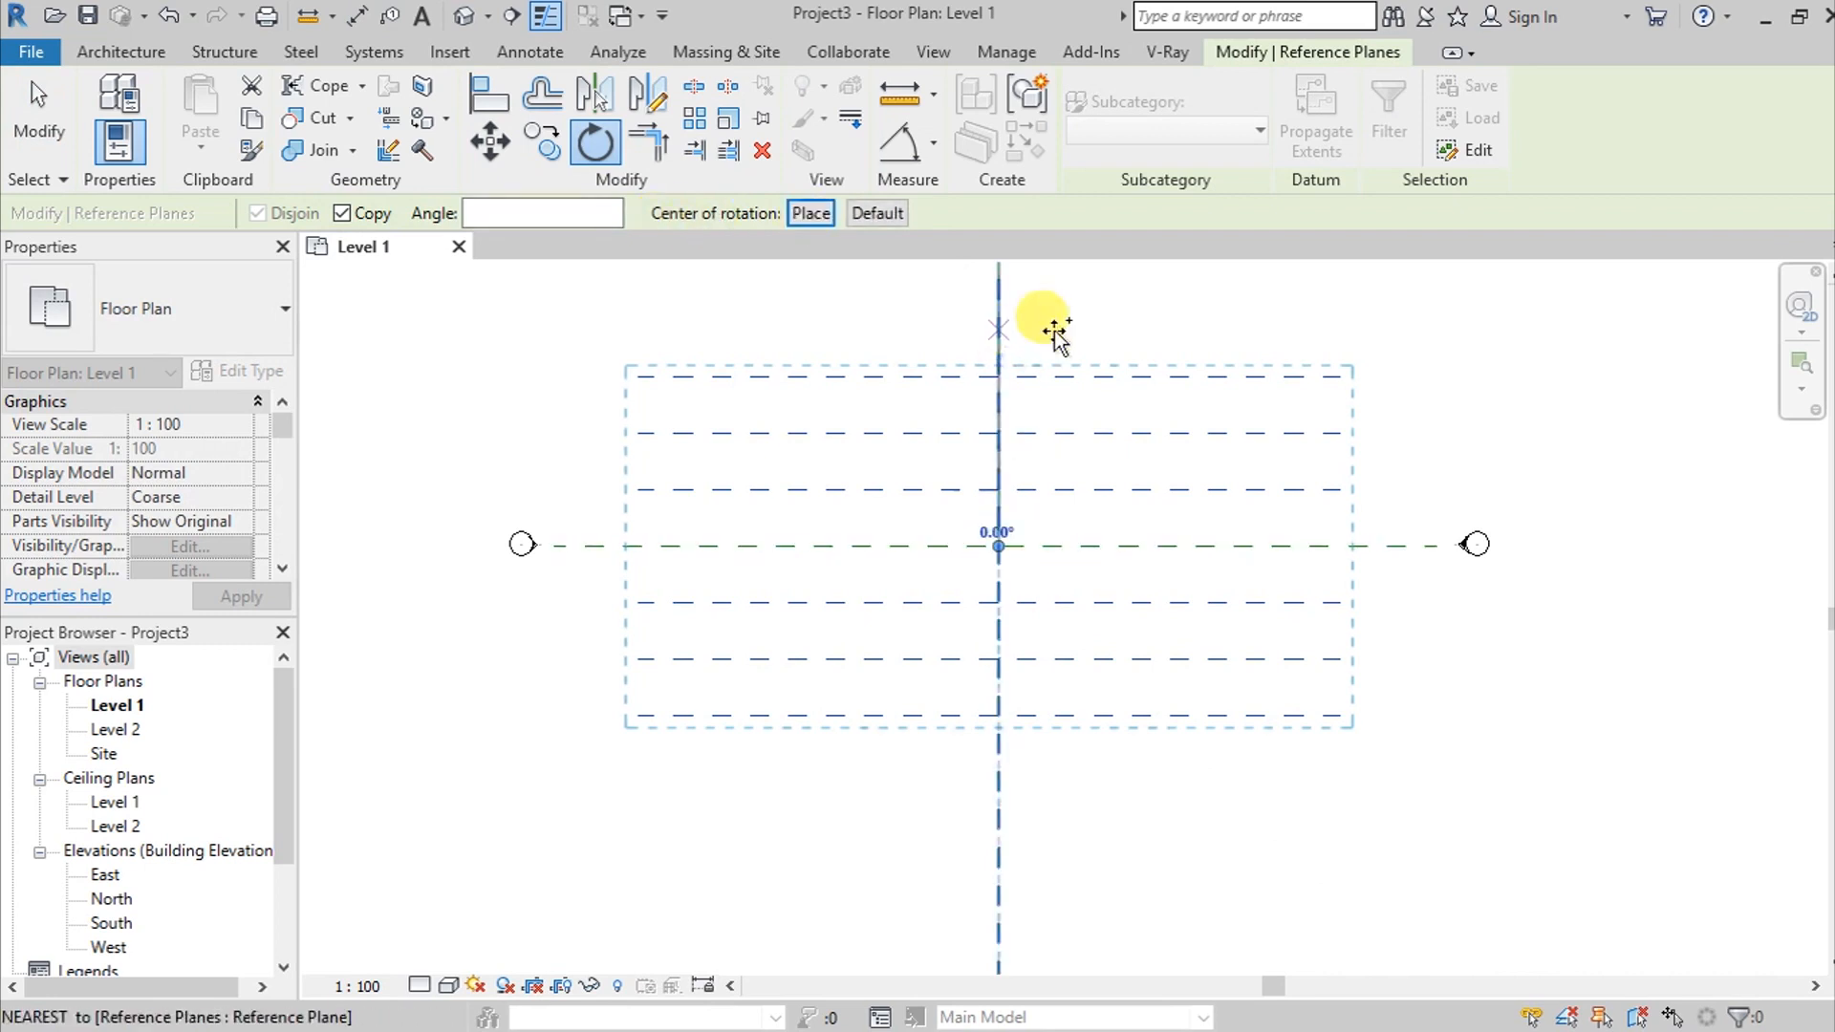
pyautogui.click(997, 328)
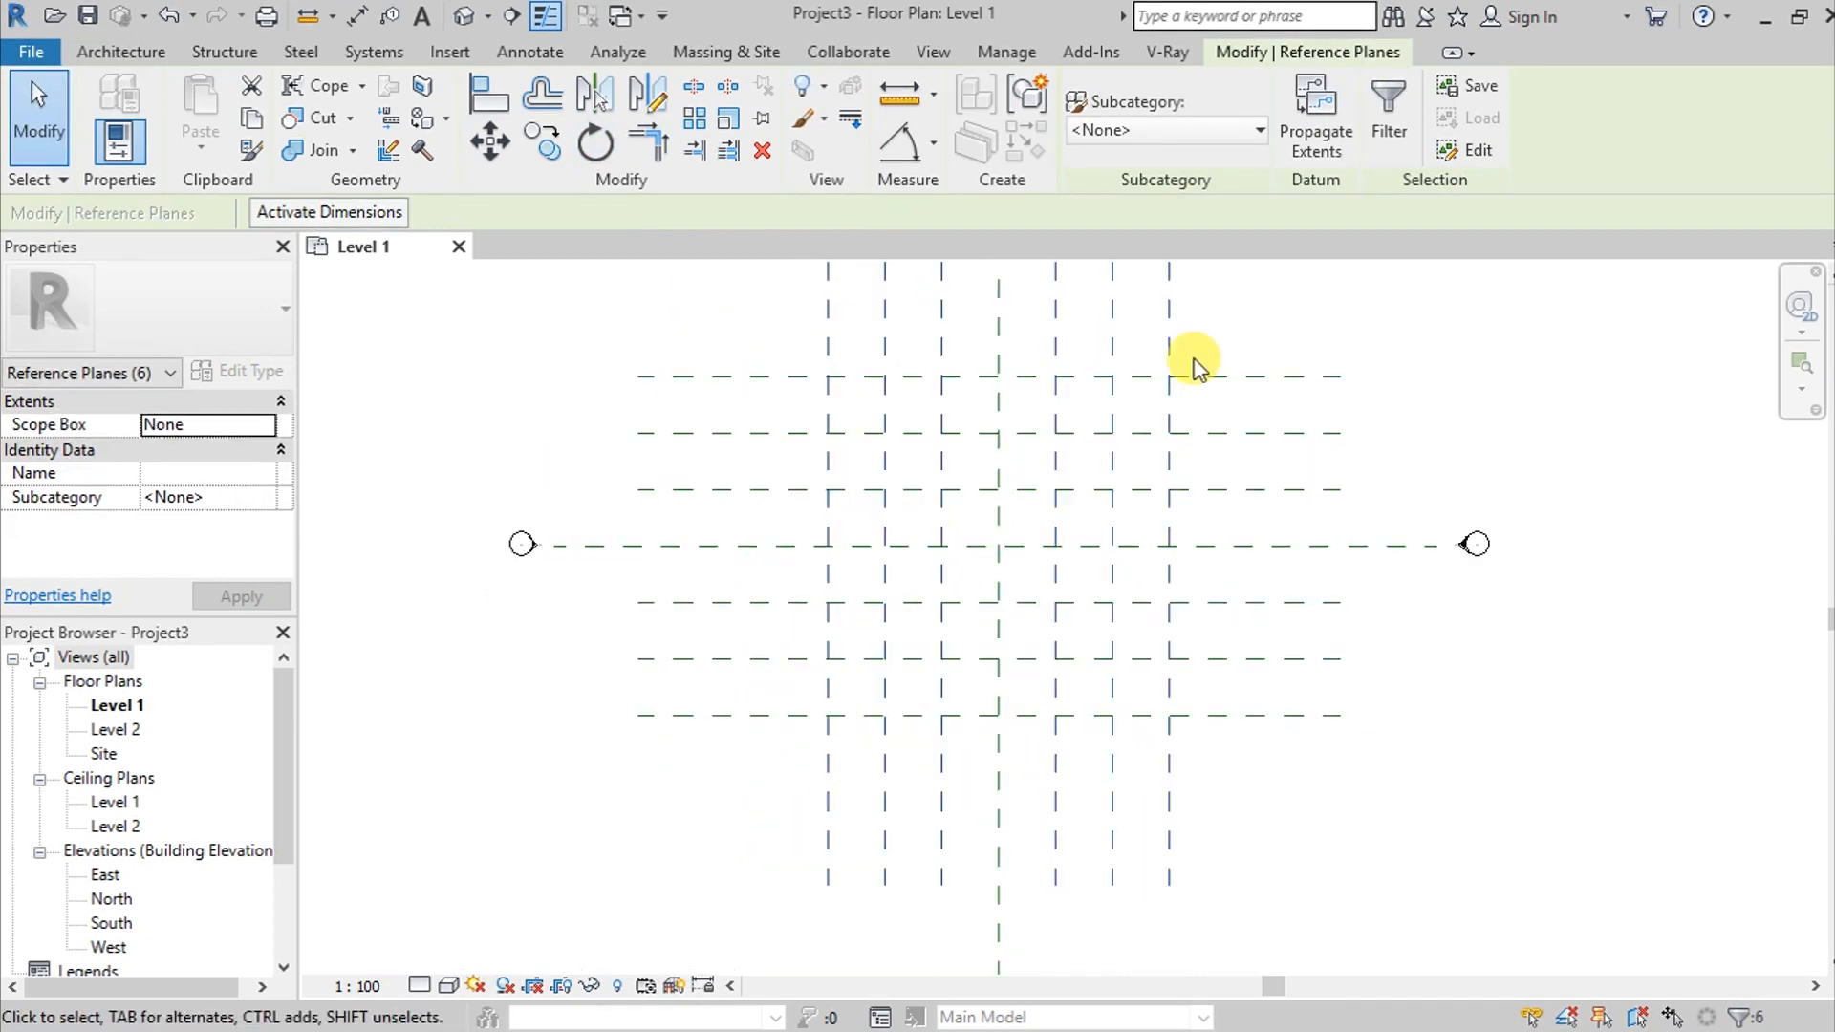
pyautogui.moveTo(1048, 544)
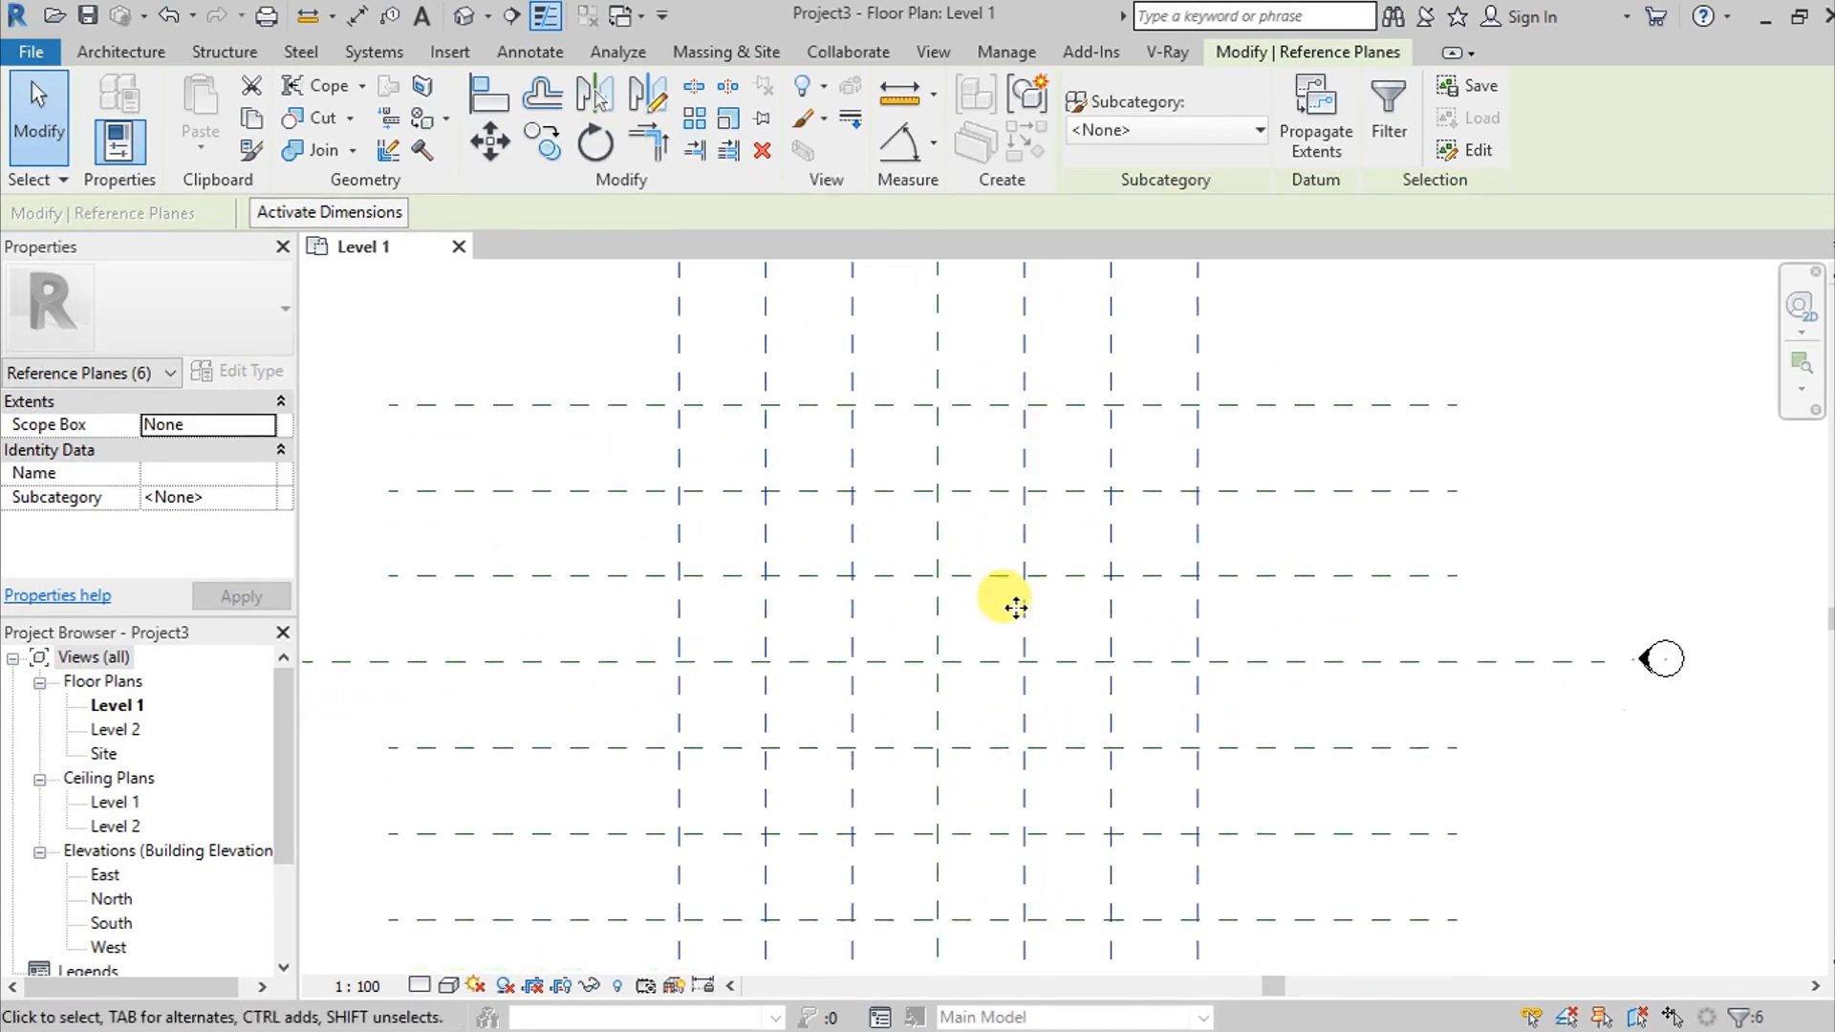
pyautogui.click(1051, 621)
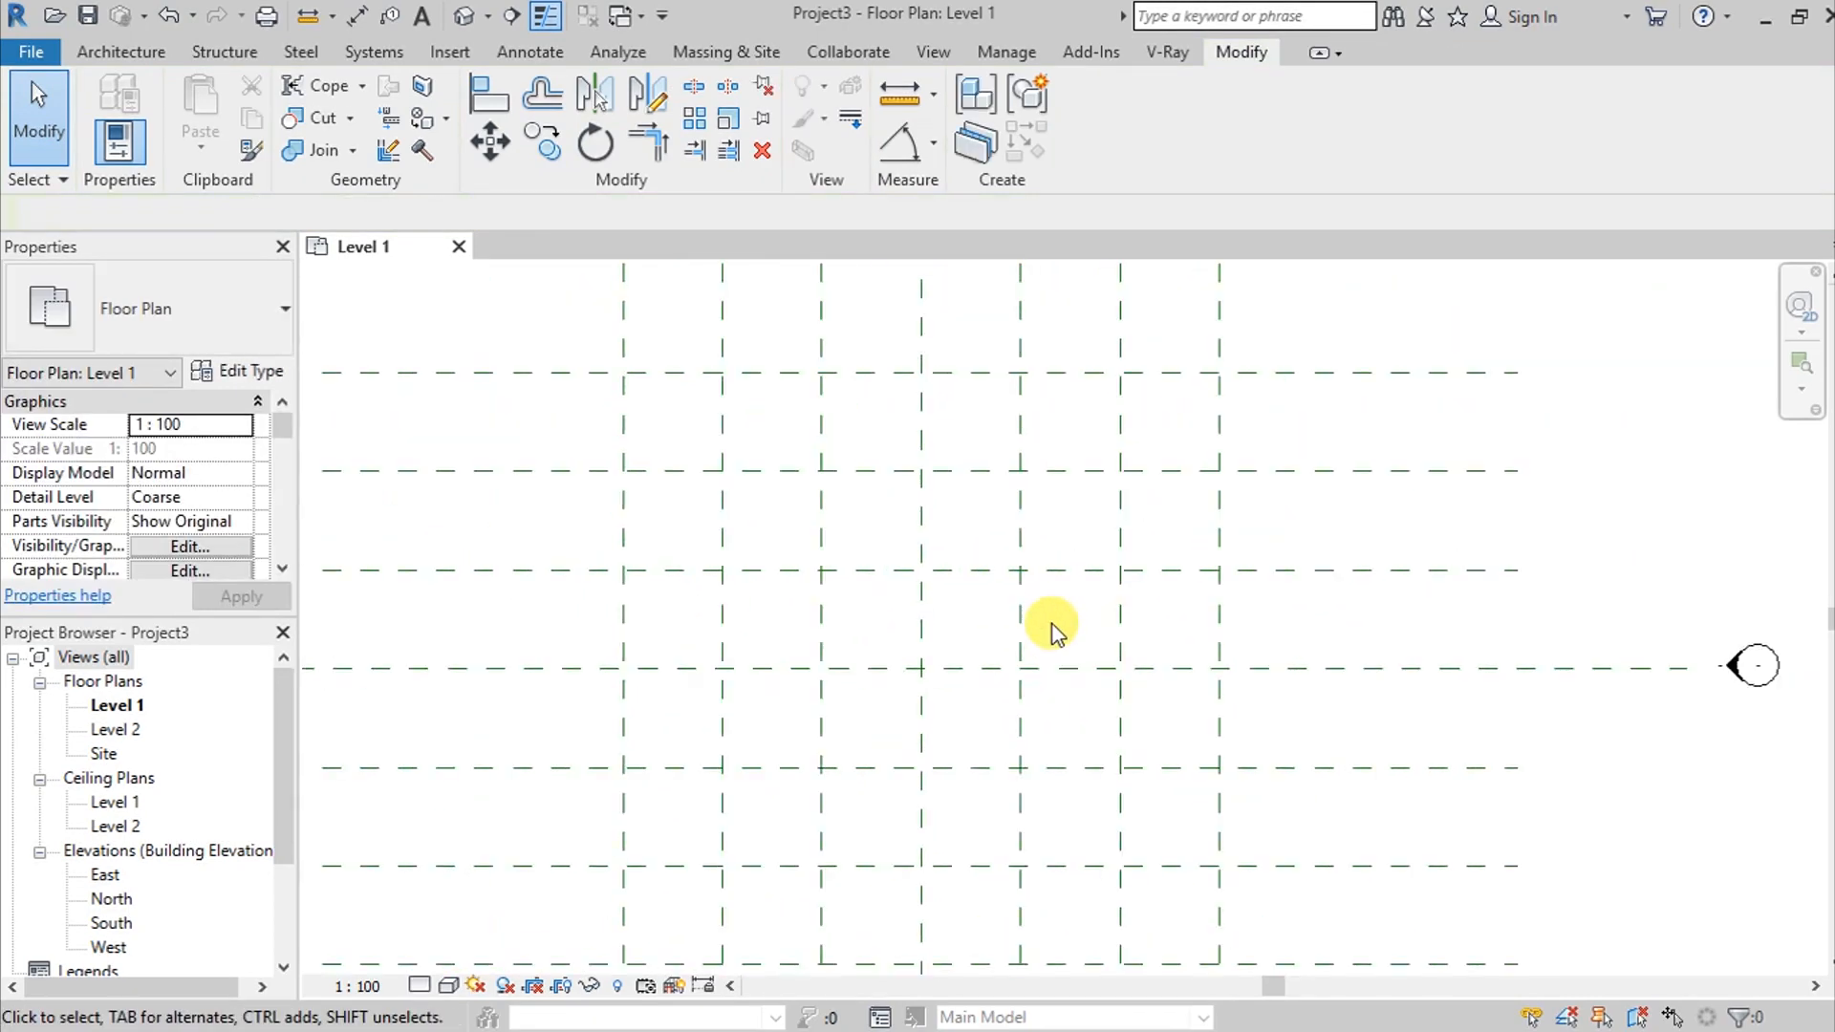
pyautogui.click(1042, 596)
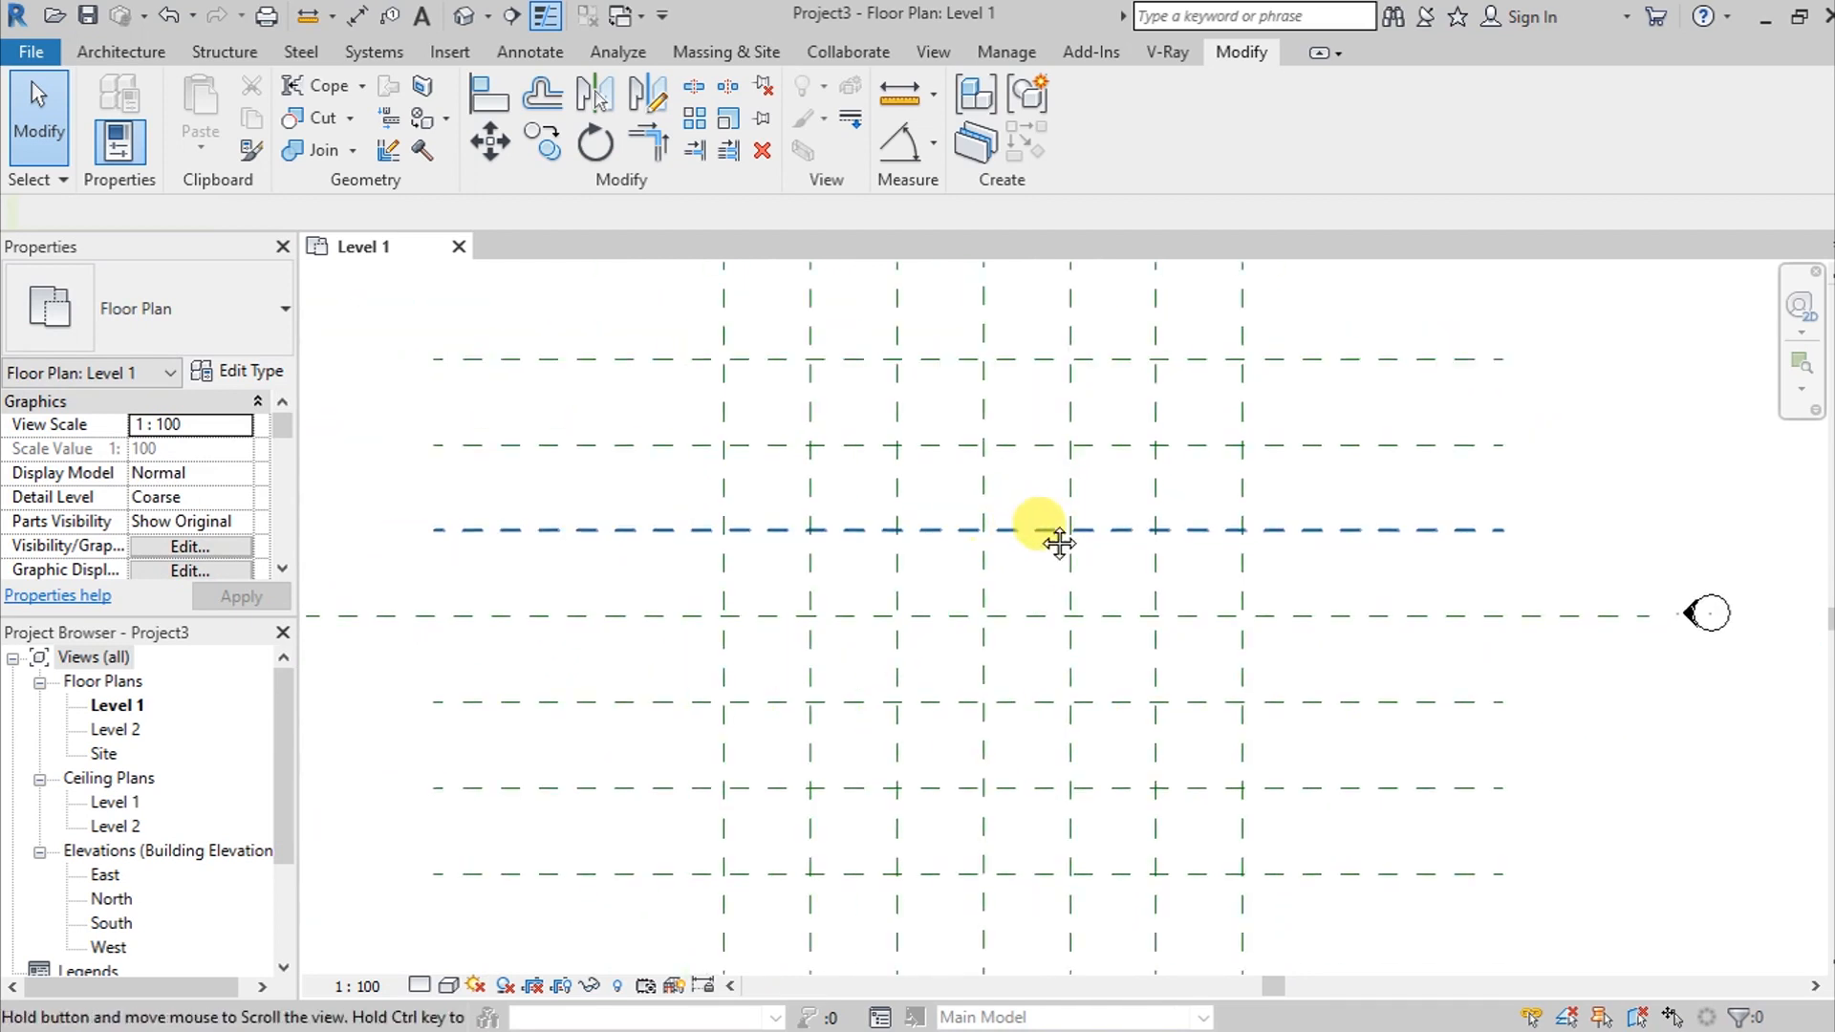
pyautogui.click(118, 52)
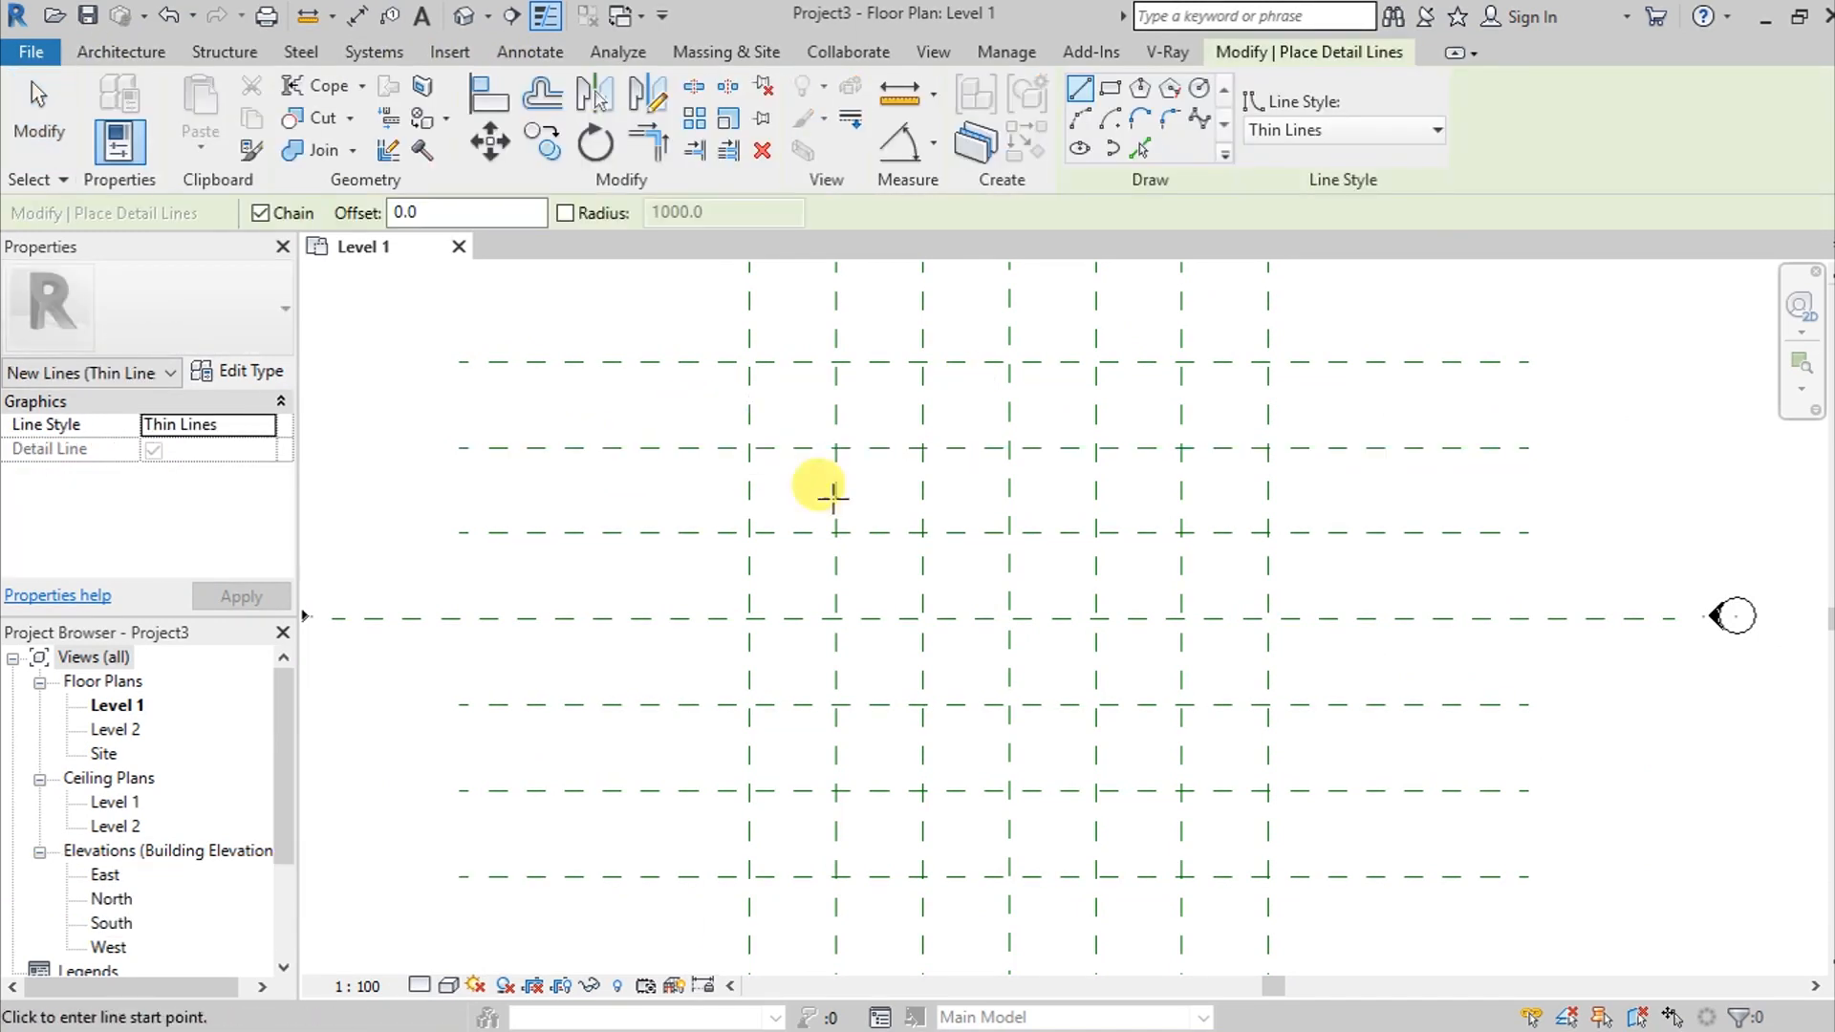
pyautogui.moveTo(922, 421)
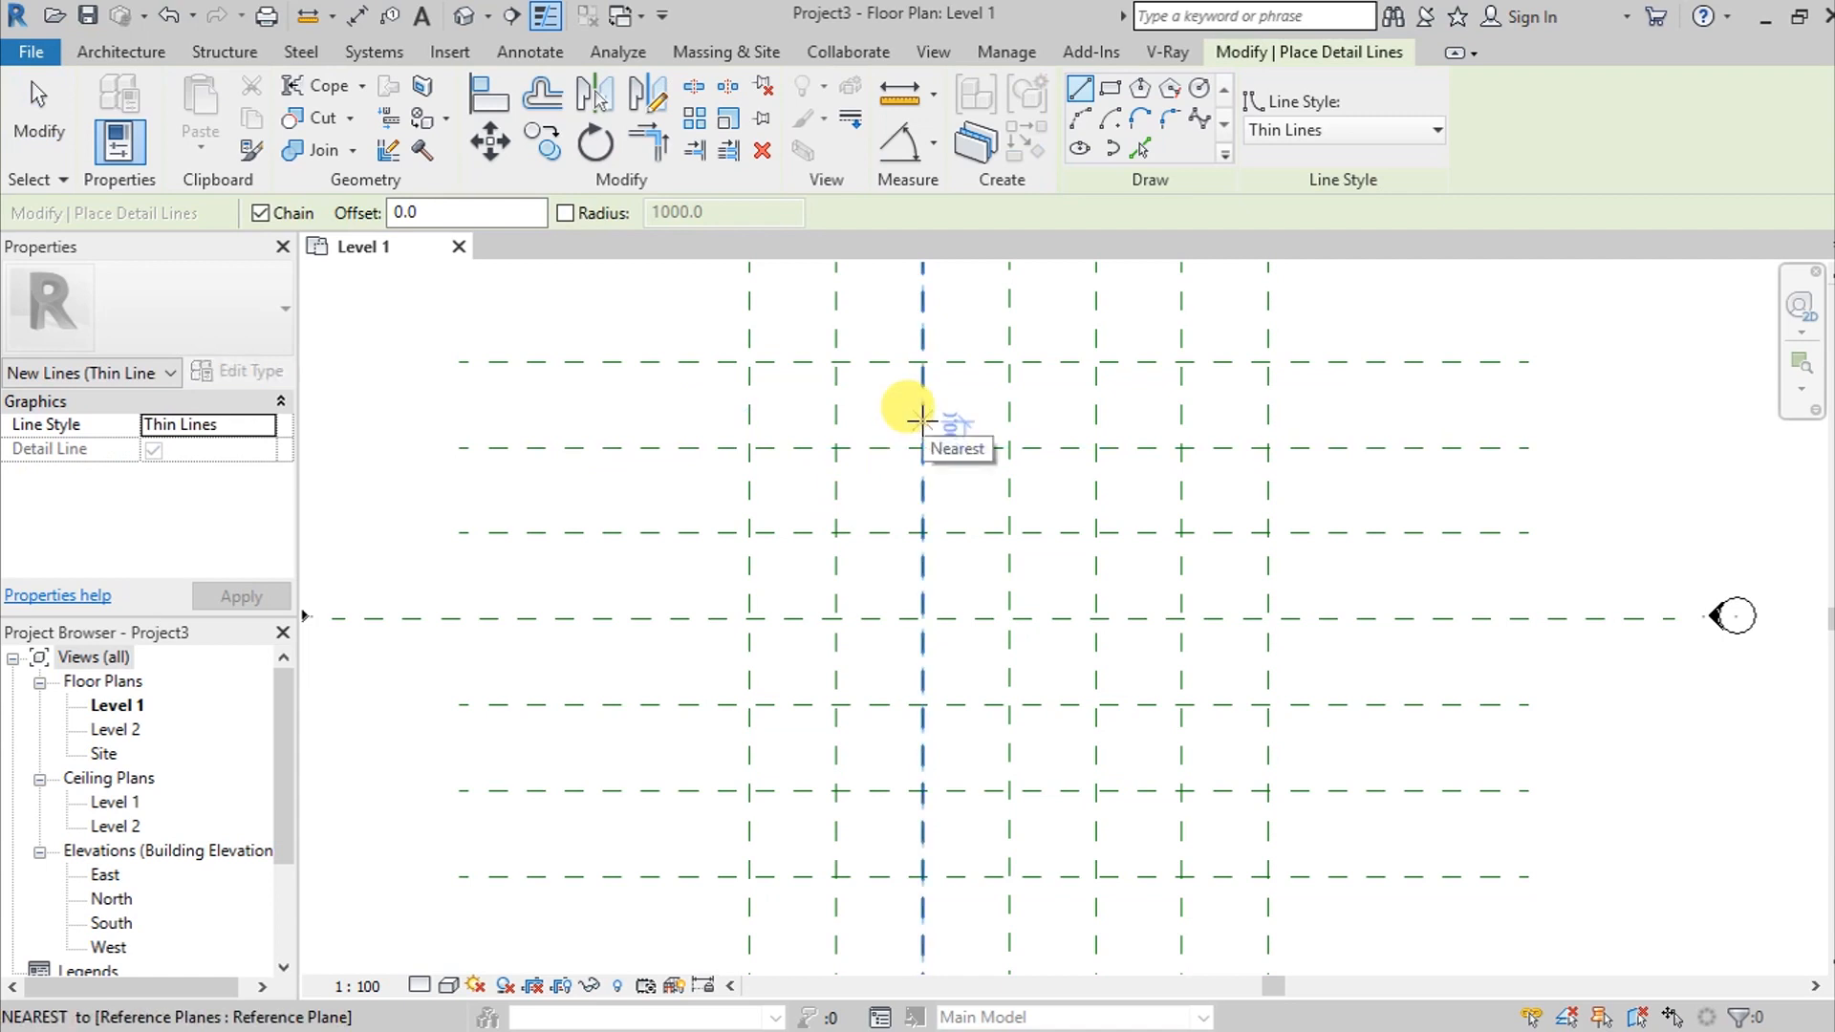
pyautogui.moveTo(1082, 124)
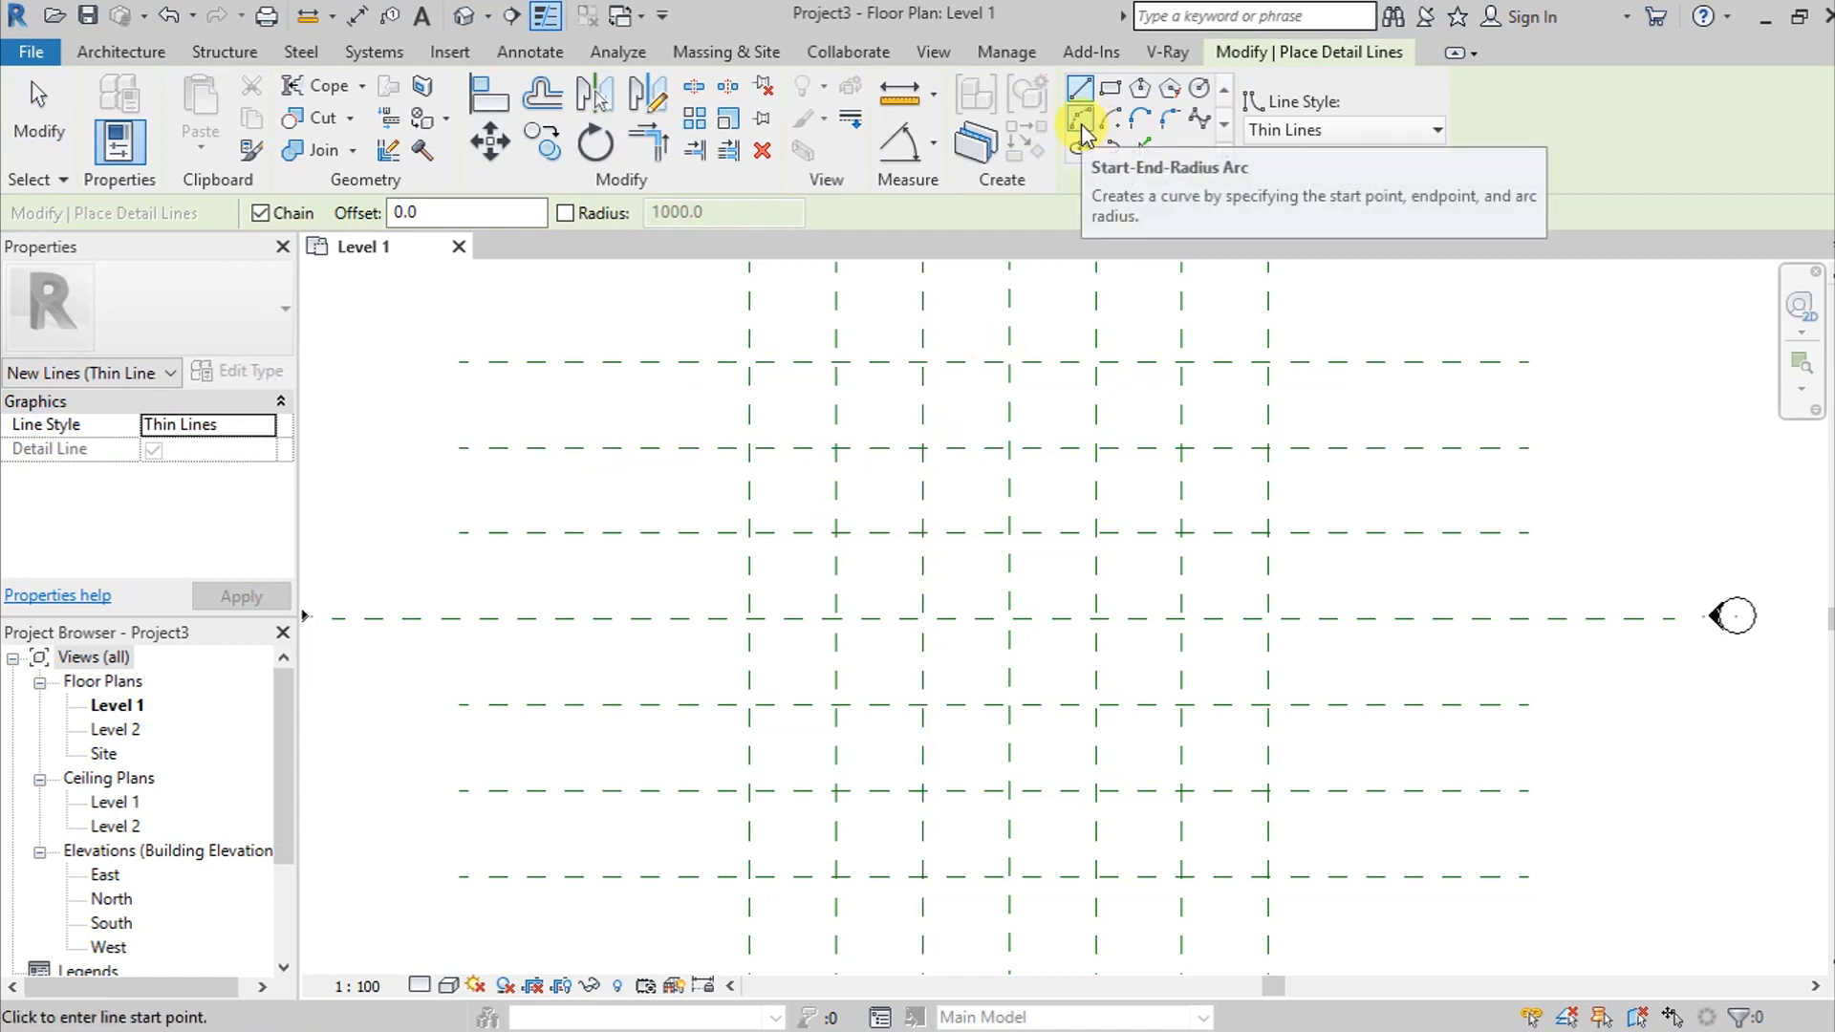
# Draw chained detail-line arcs spiralling inward from the top of the centre plane
pyautogui.click(1078, 115)
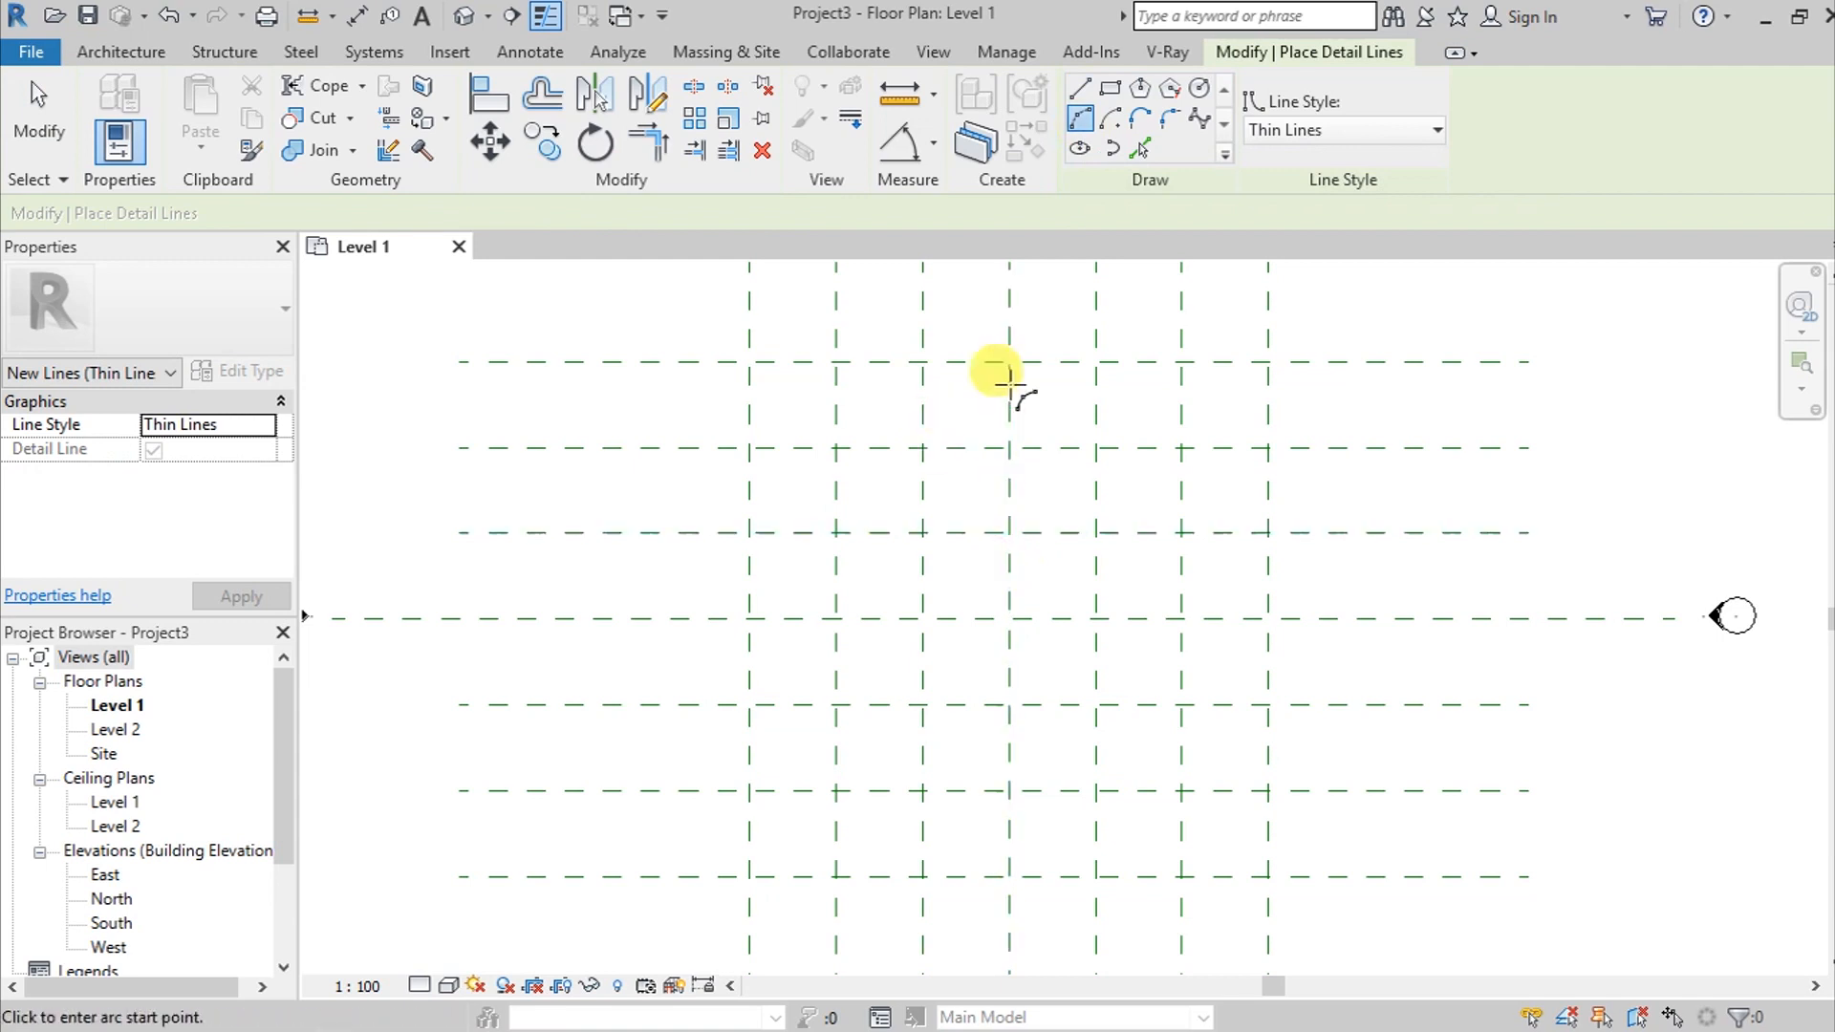
pyautogui.click(997, 369)
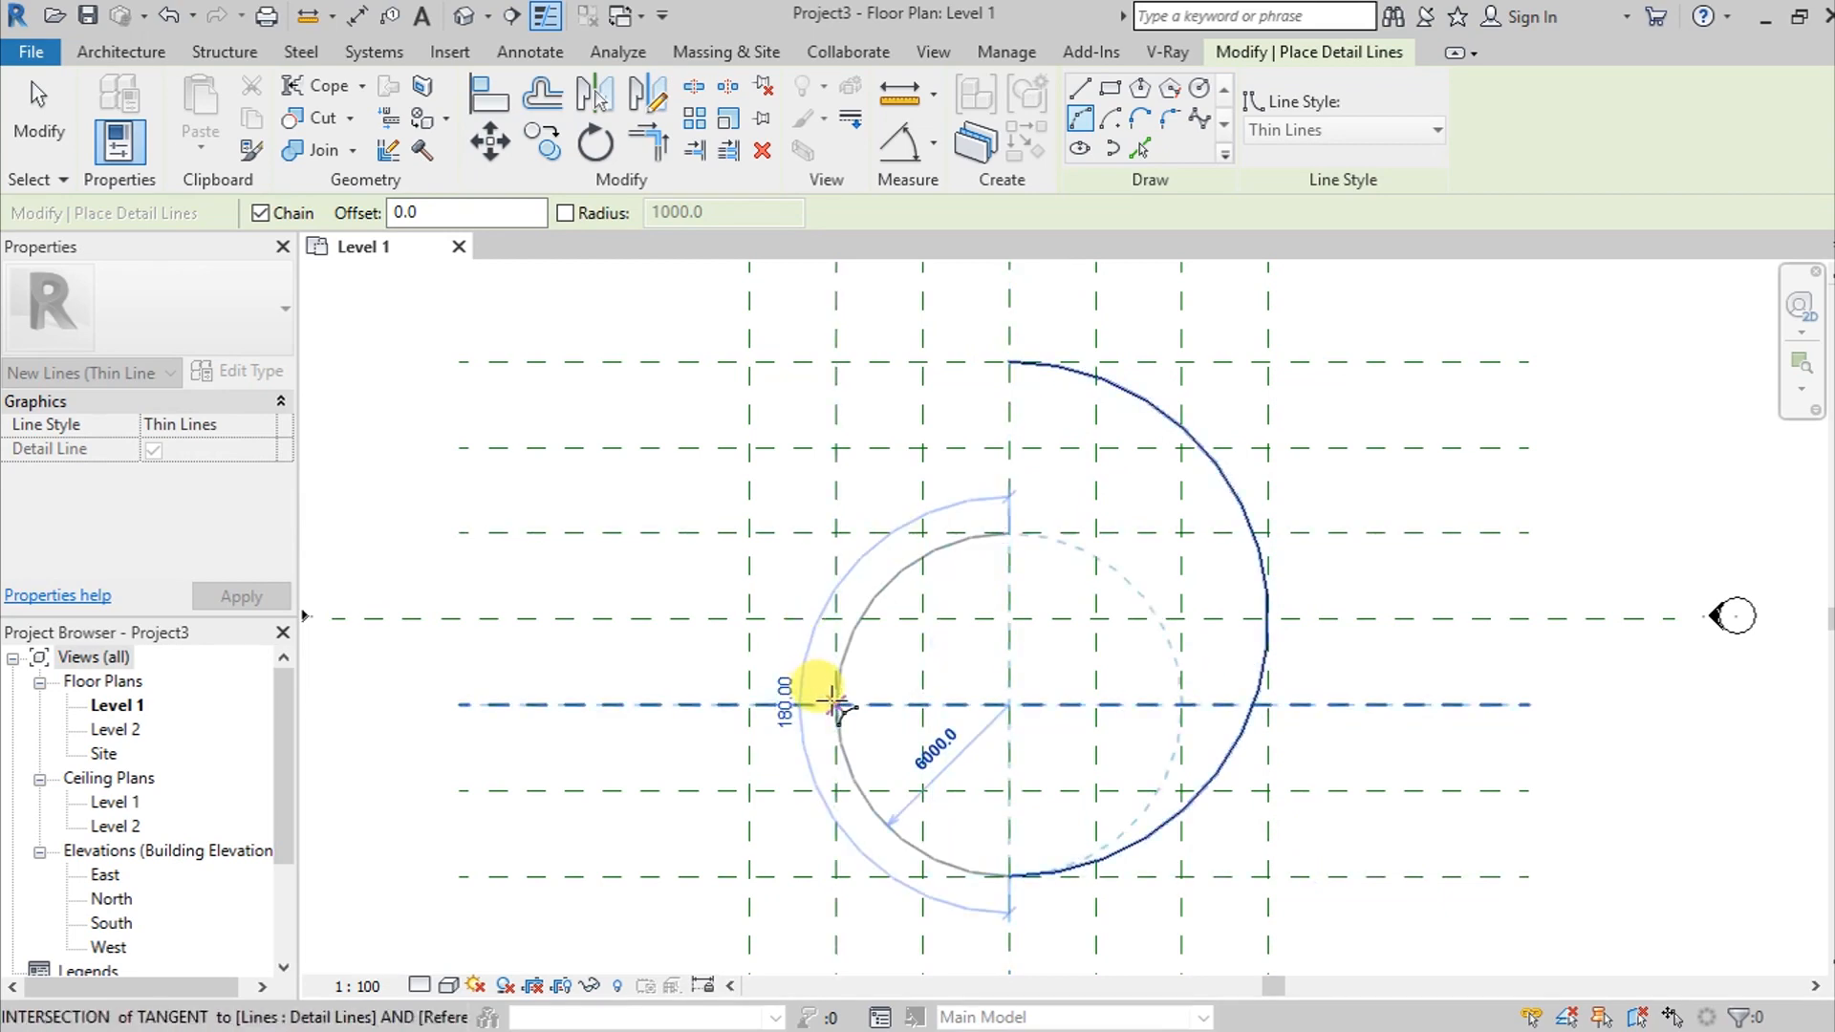
pyautogui.moveTo(1000, 533)
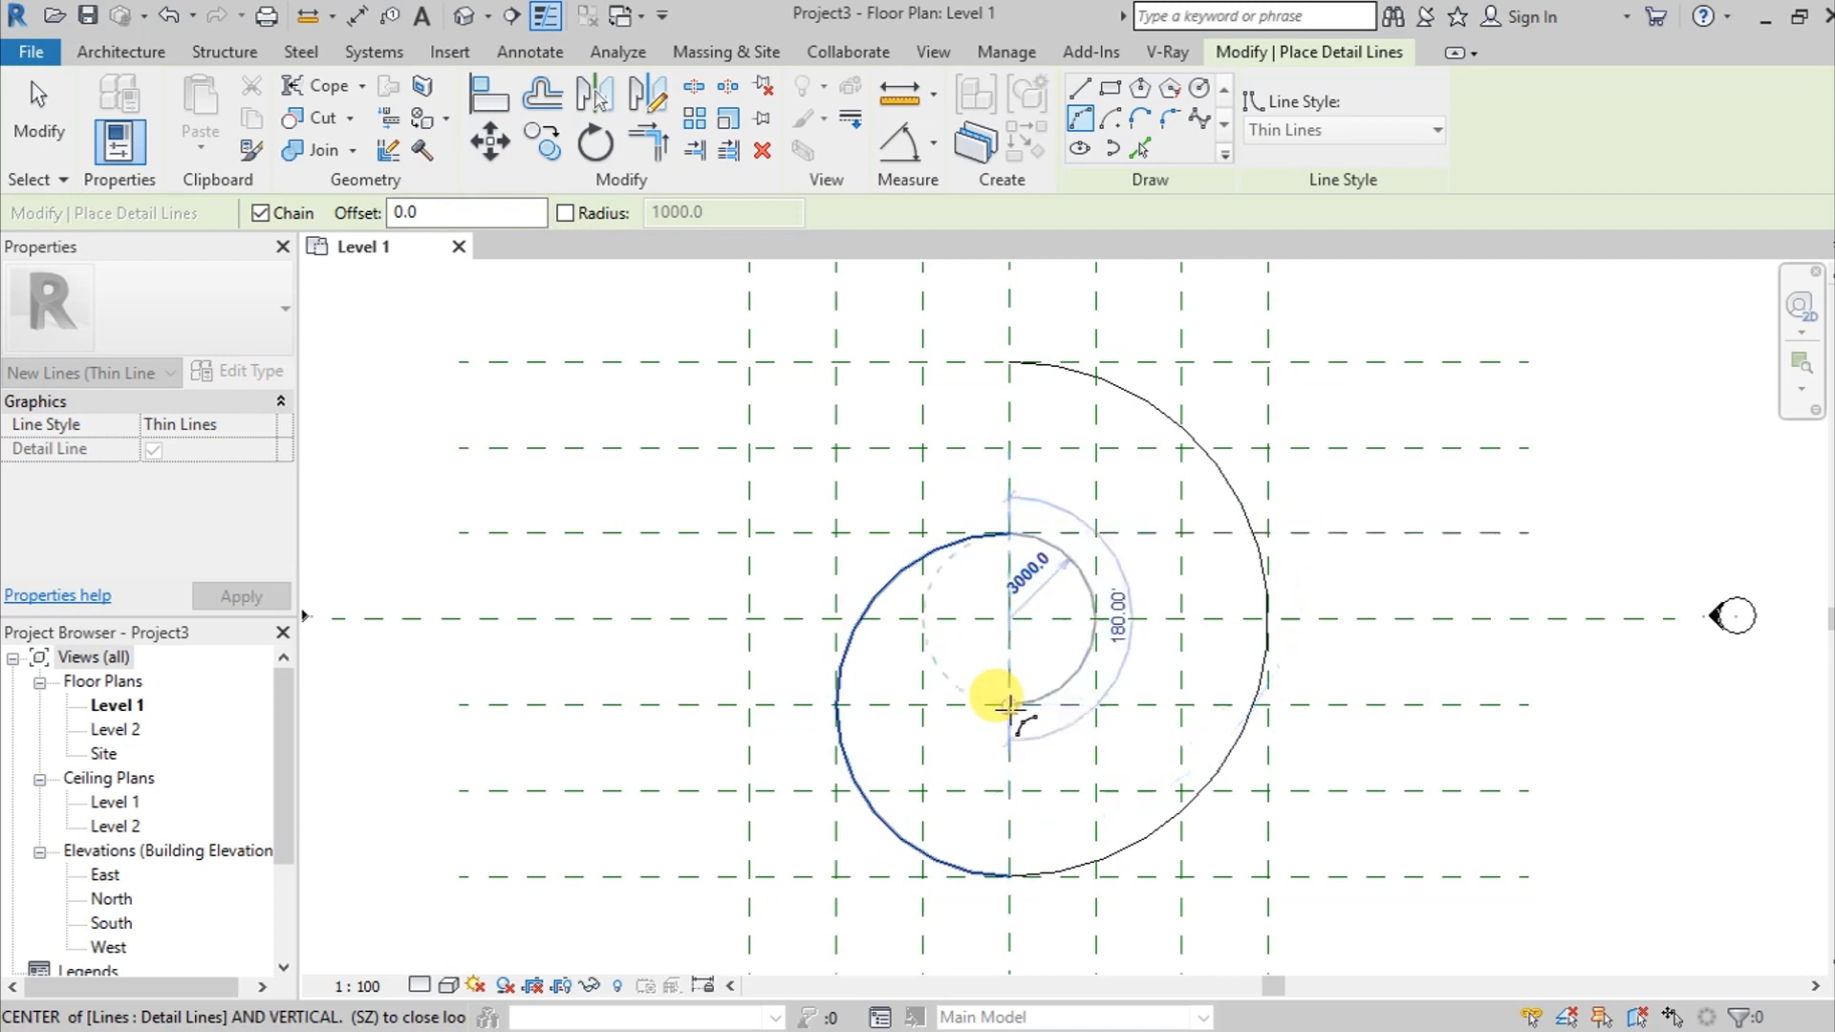
pyautogui.moveTo(1048, 702)
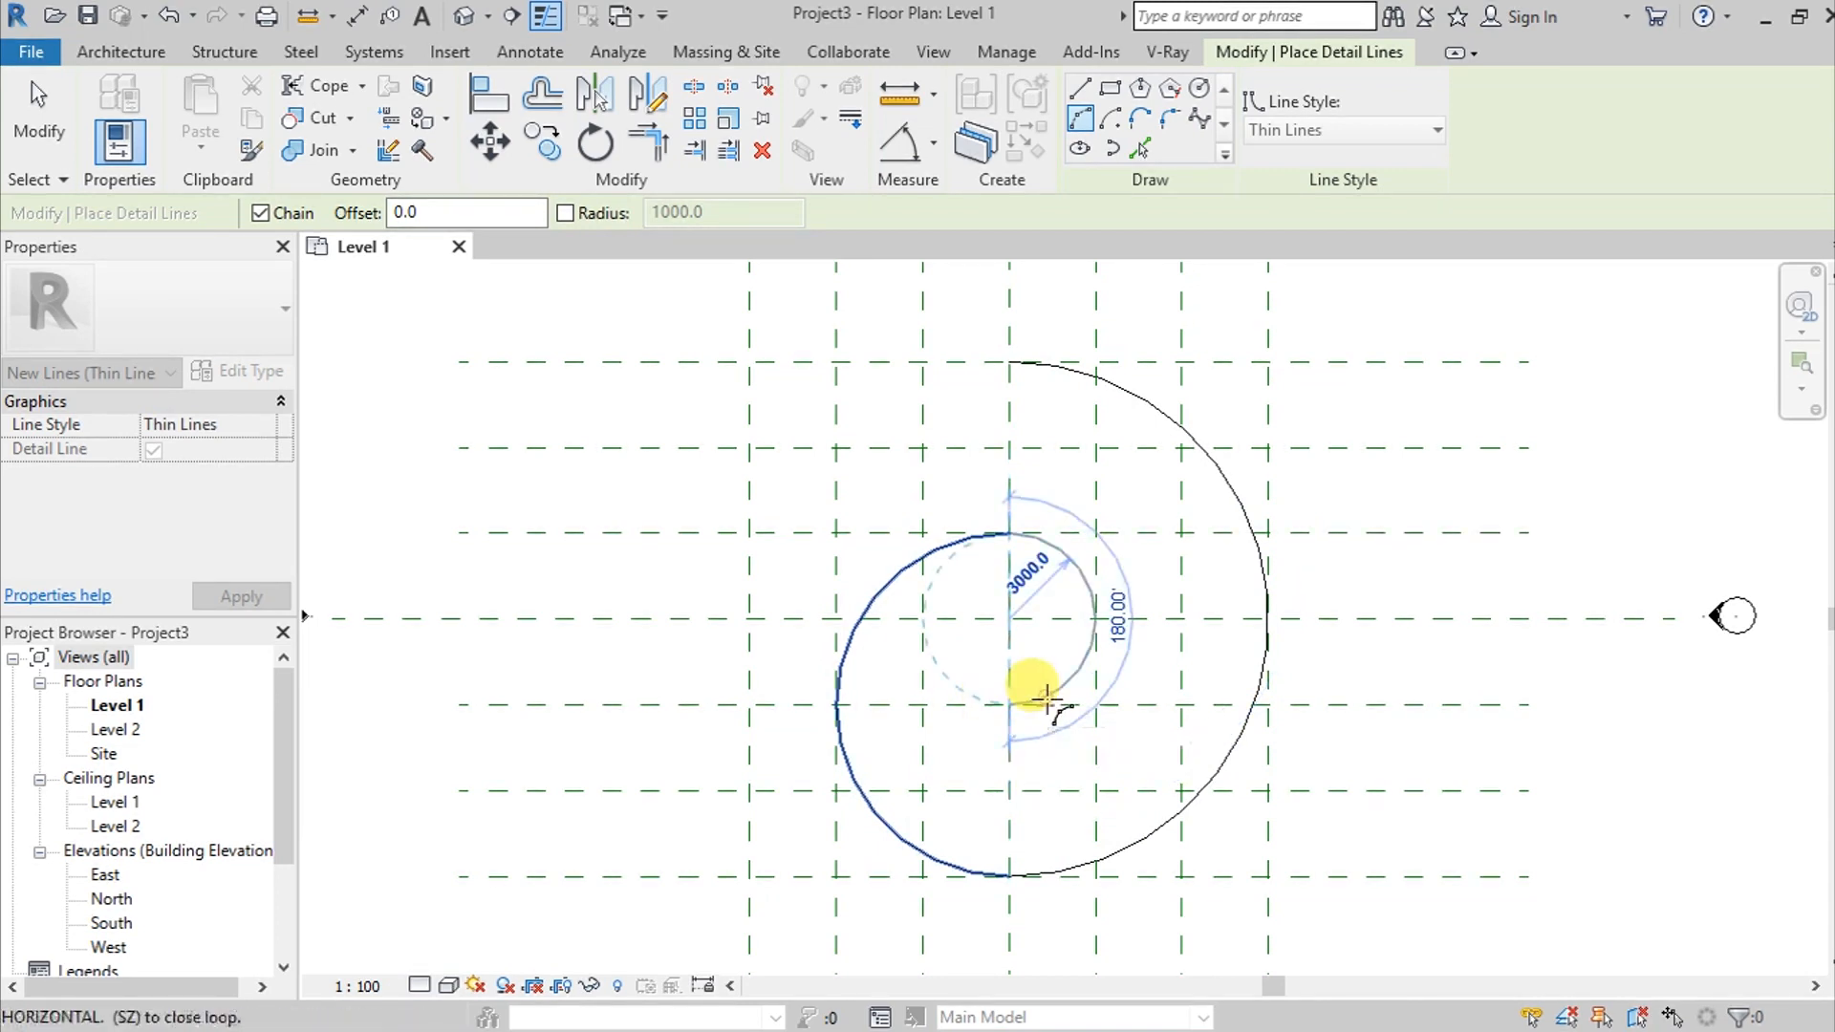
pyautogui.click(1079, 118)
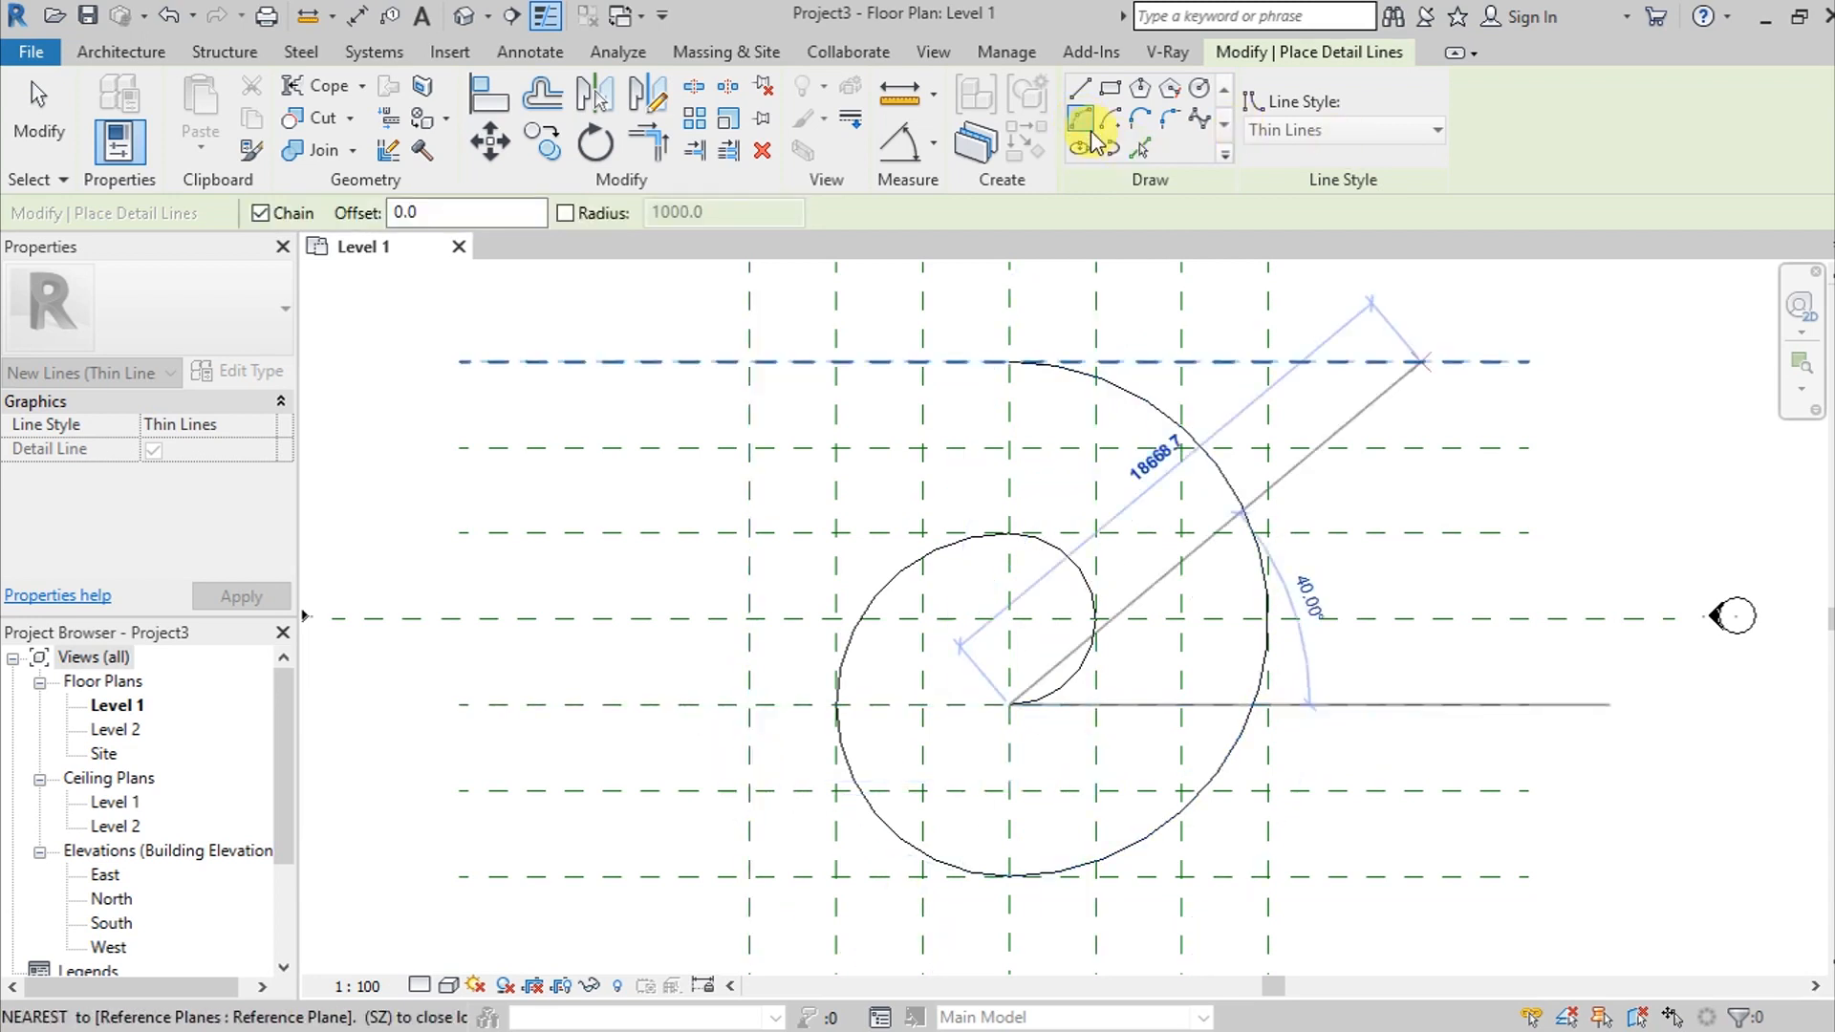
pyautogui.moveTo(1094, 120)
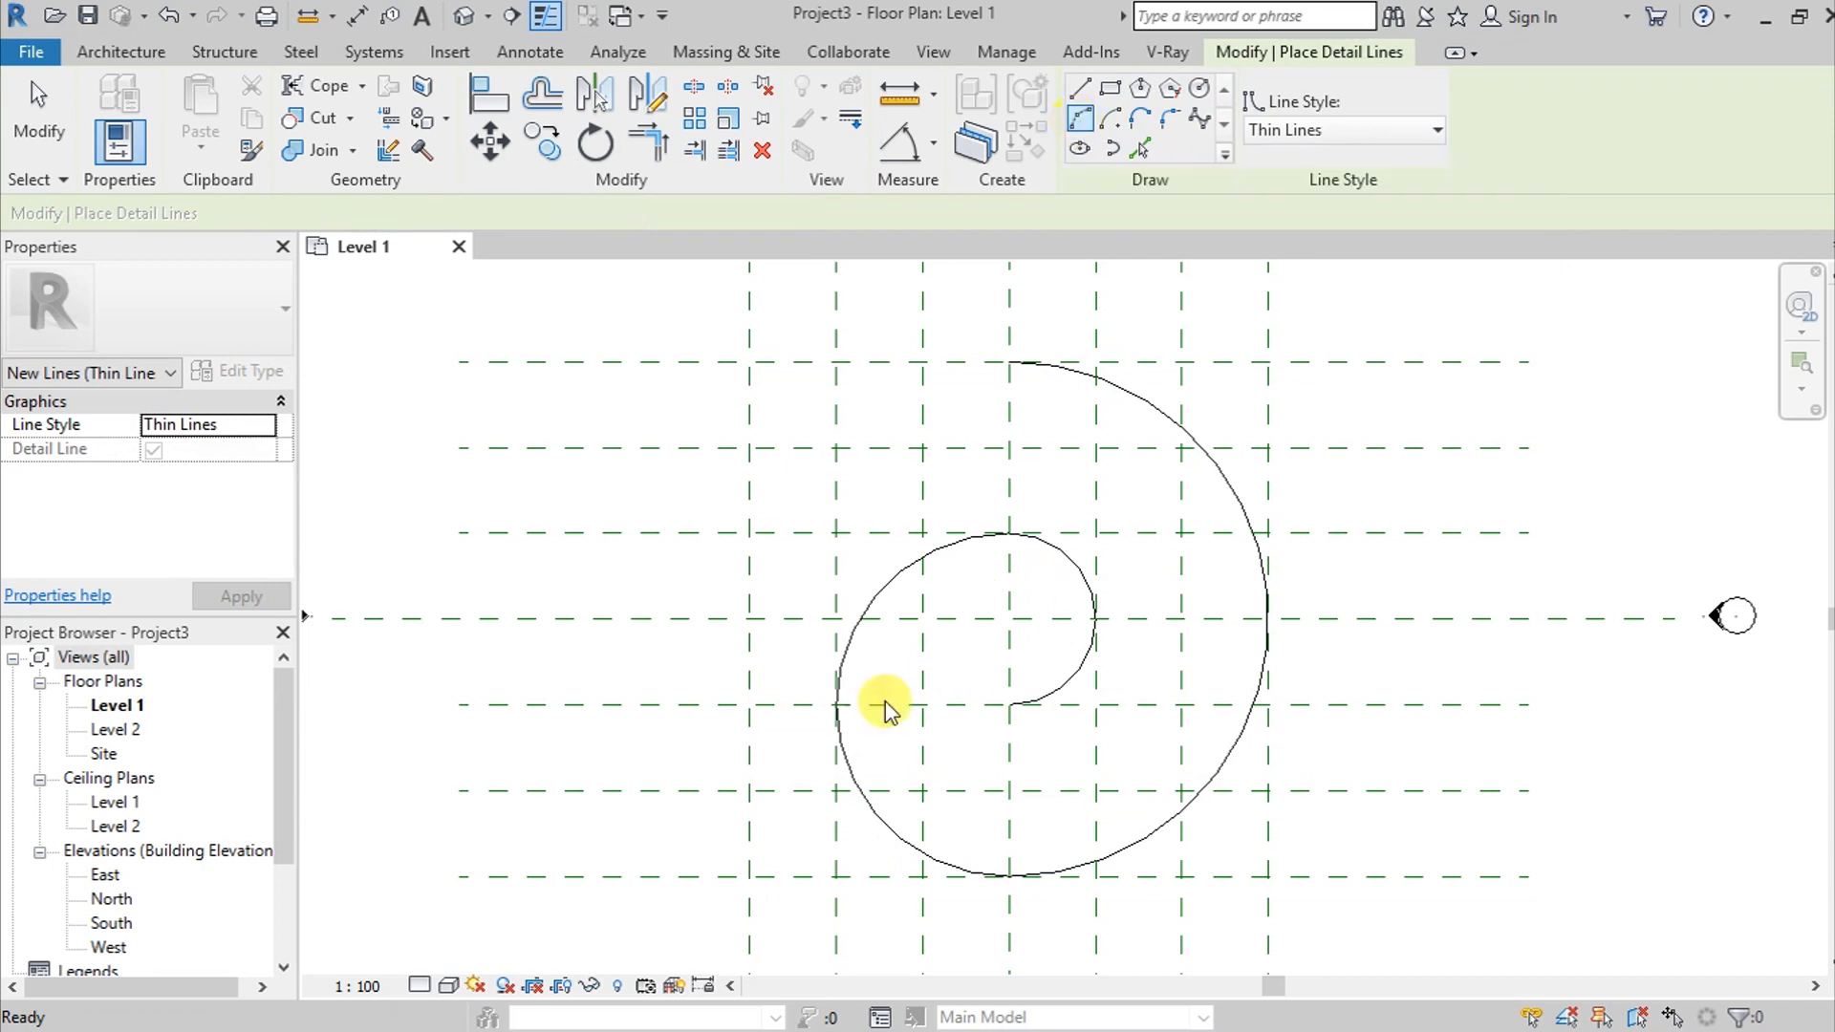
# Start another detail arc continuing the spiral as a second curve
pyautogui.click(883, 710)
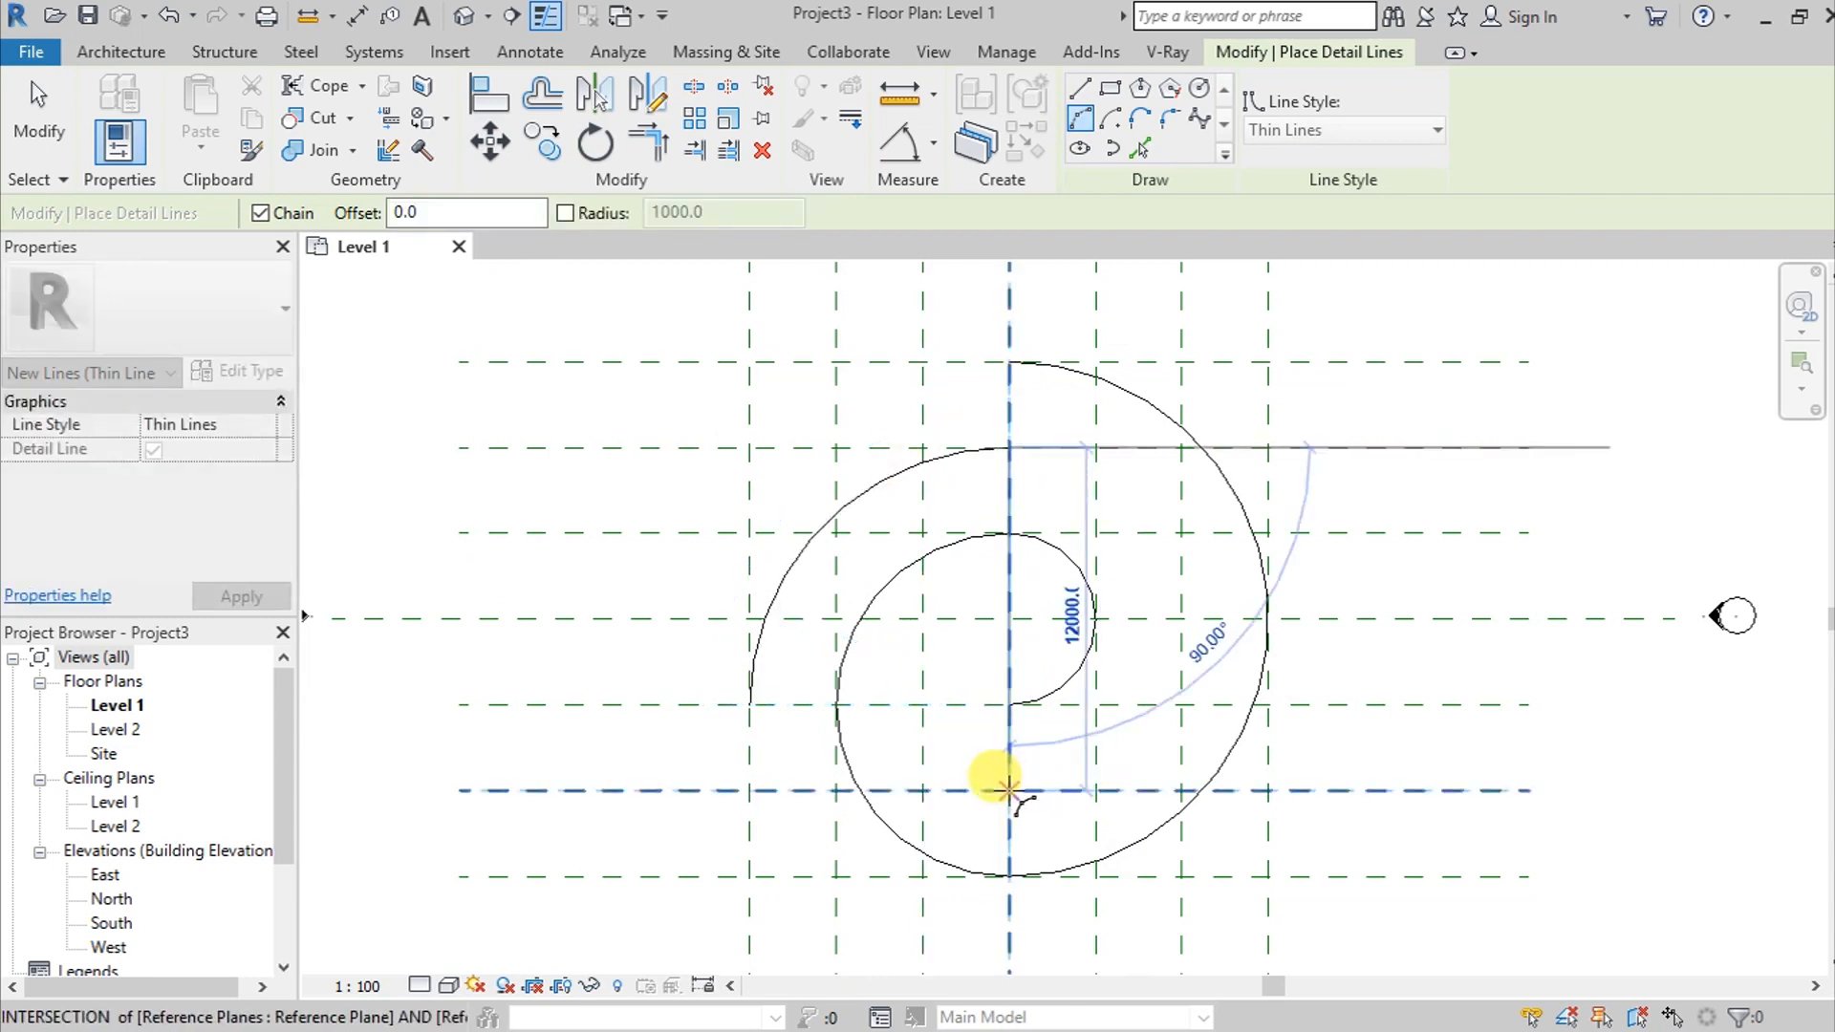
pyautogui.moveTo(1000, 755)
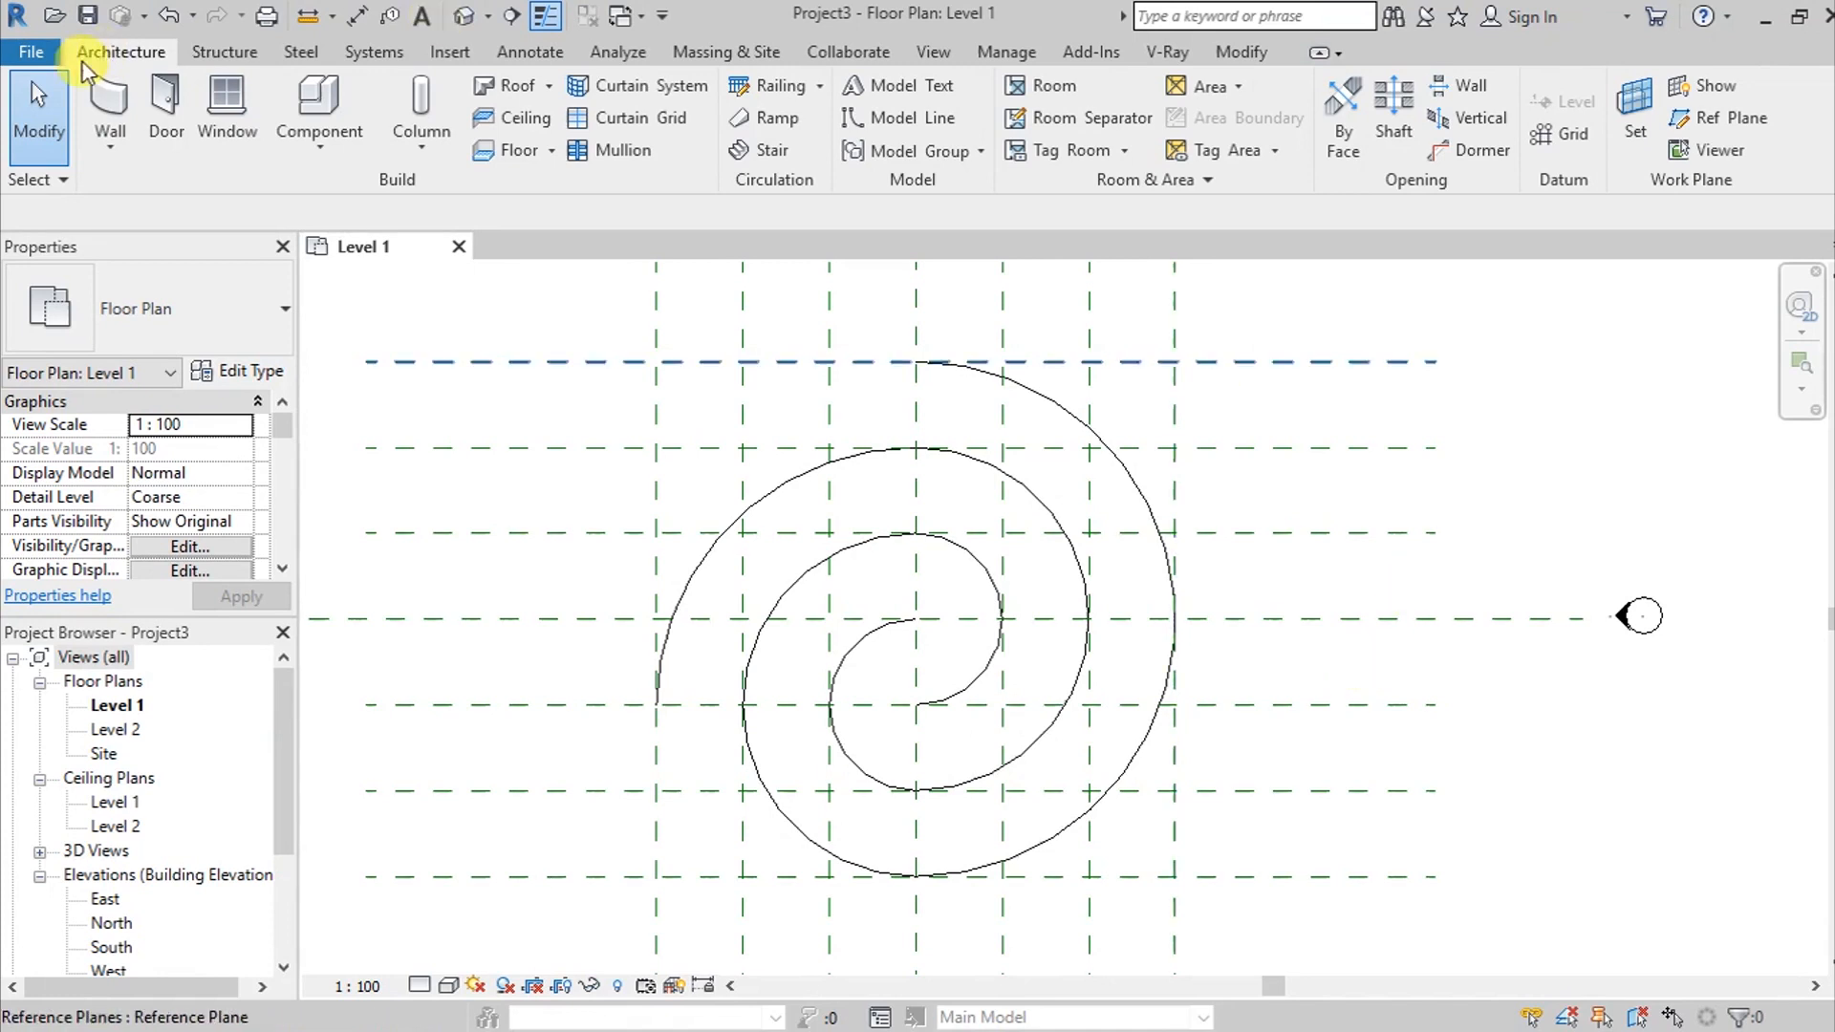
# Create an architectural floor on the inner spiral band, then reopen its boundary
pyautogui.click(546, 150)
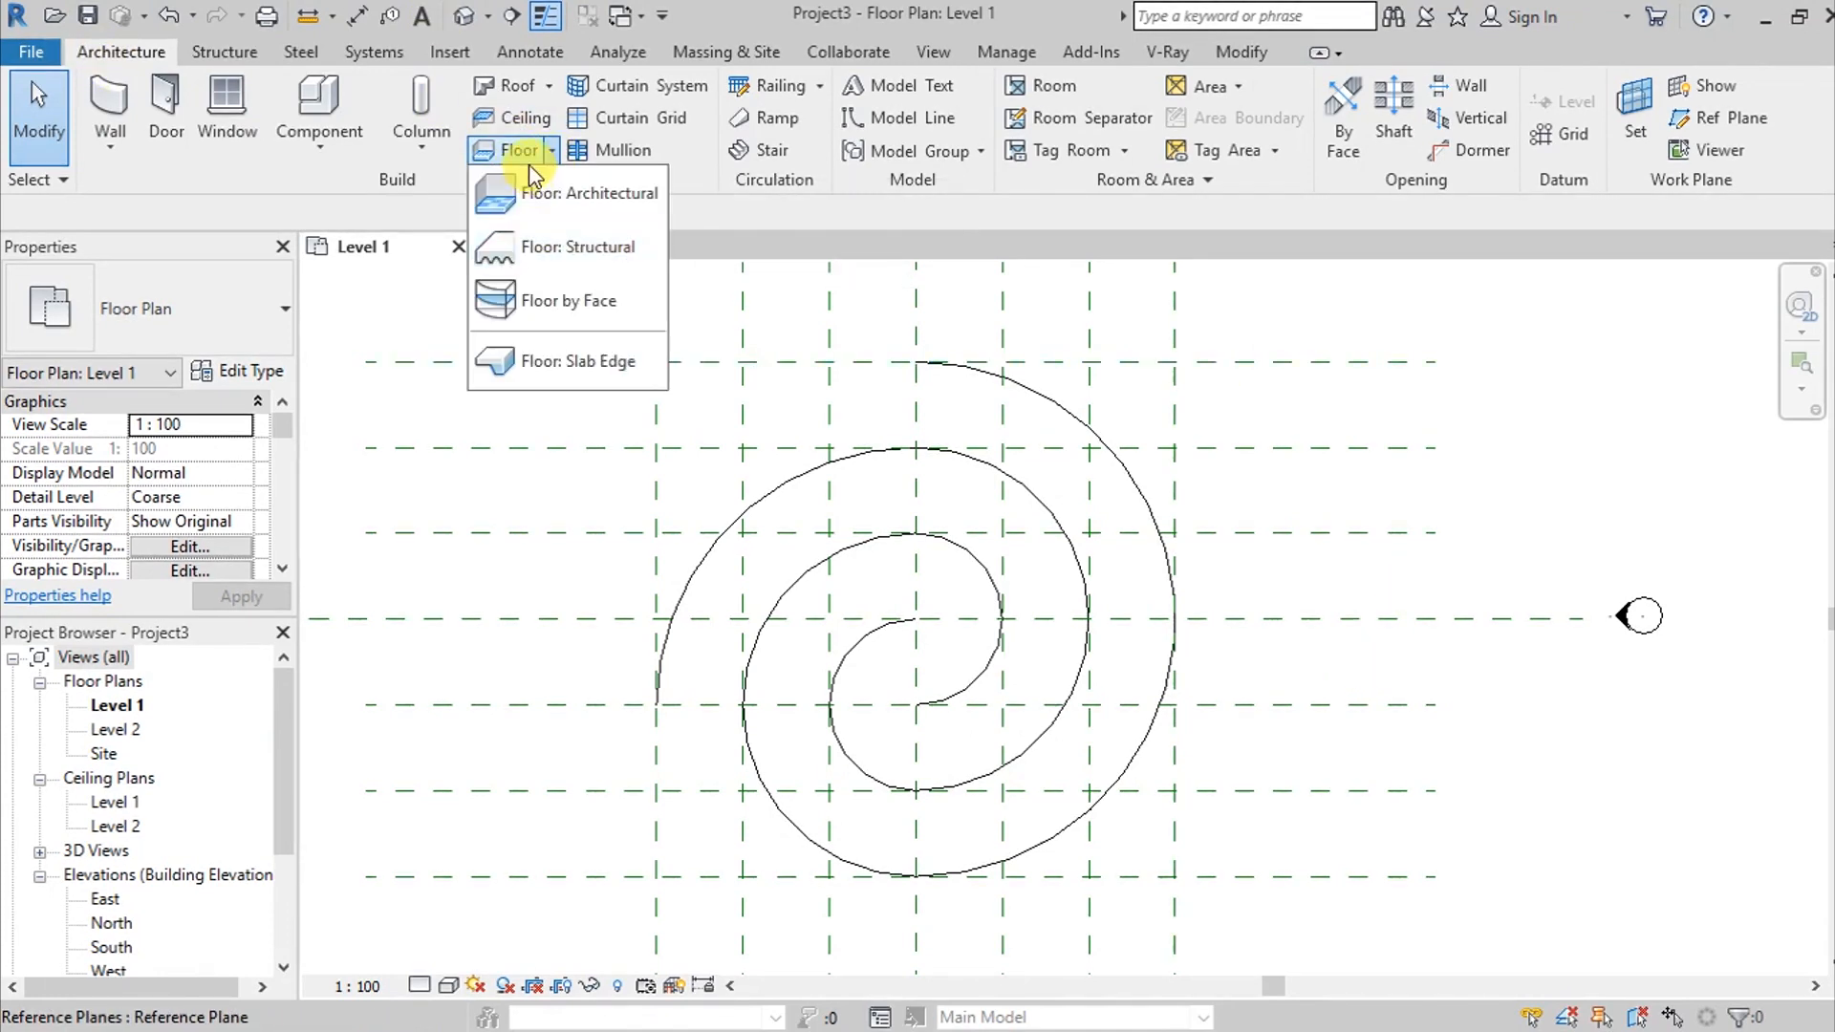
pyautogui.click(601, 194)
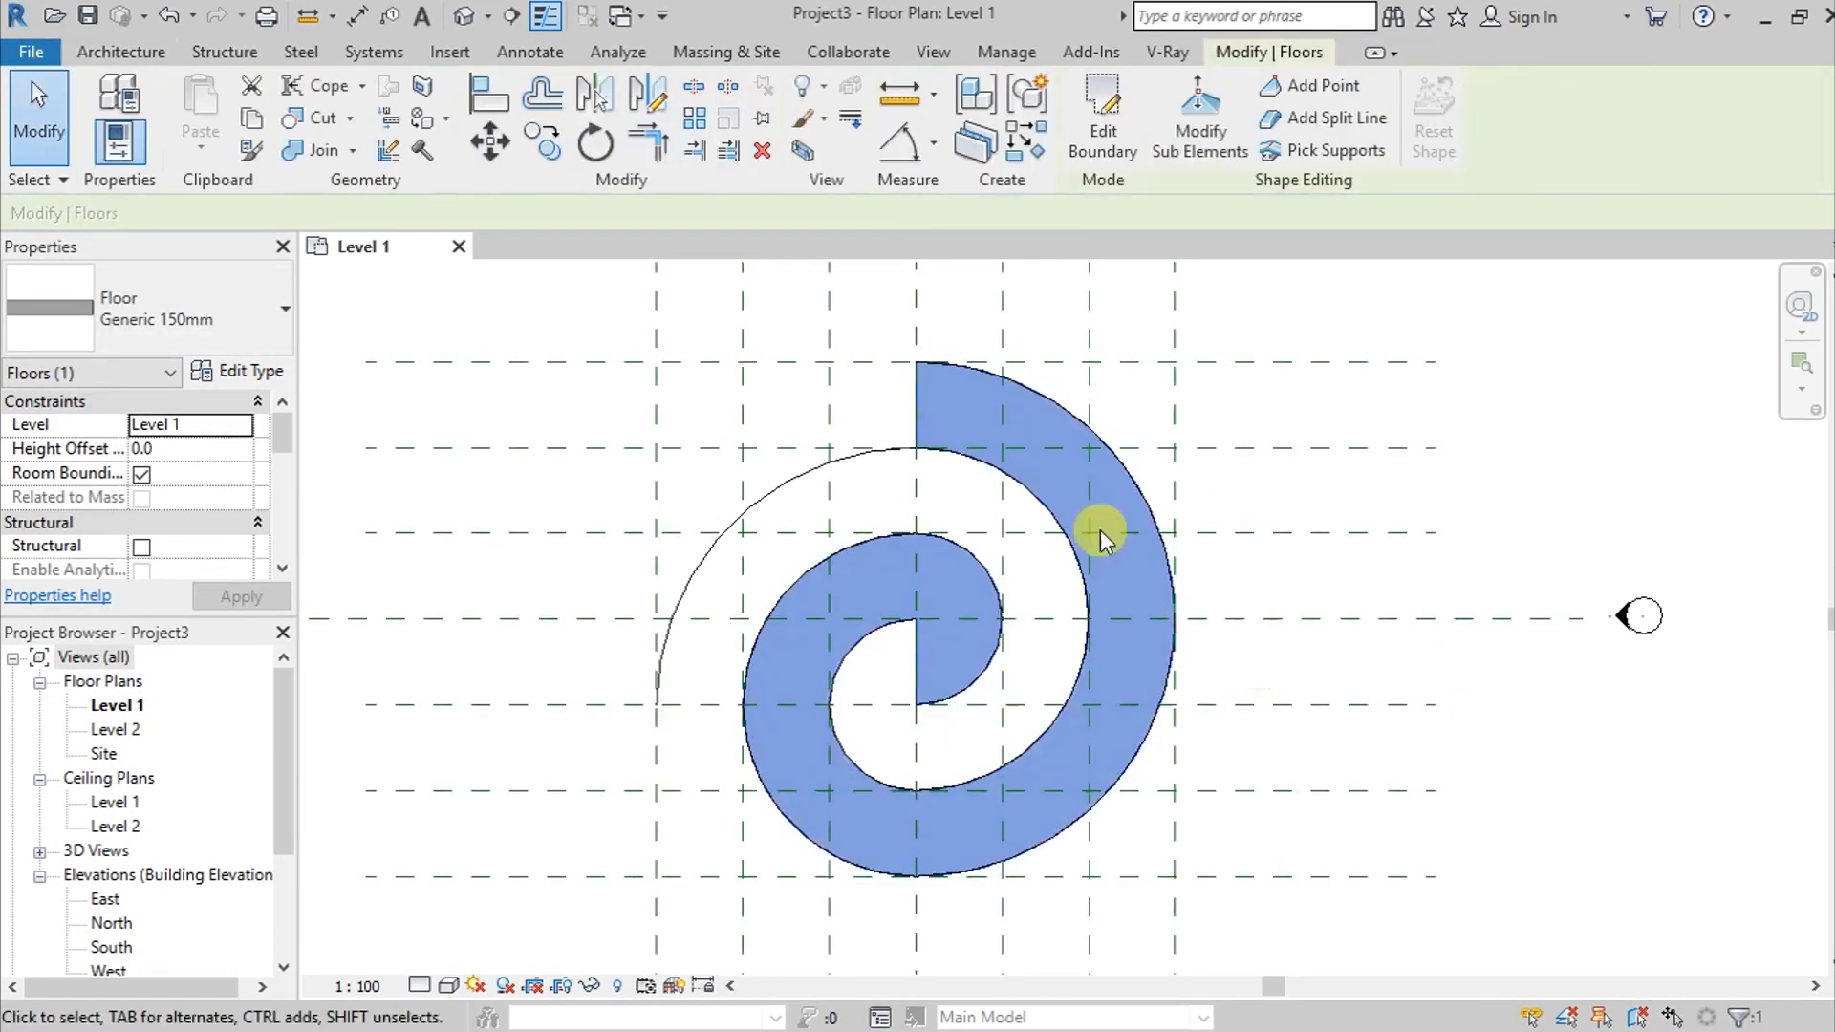
pyautogui.moveTo(879, 588)
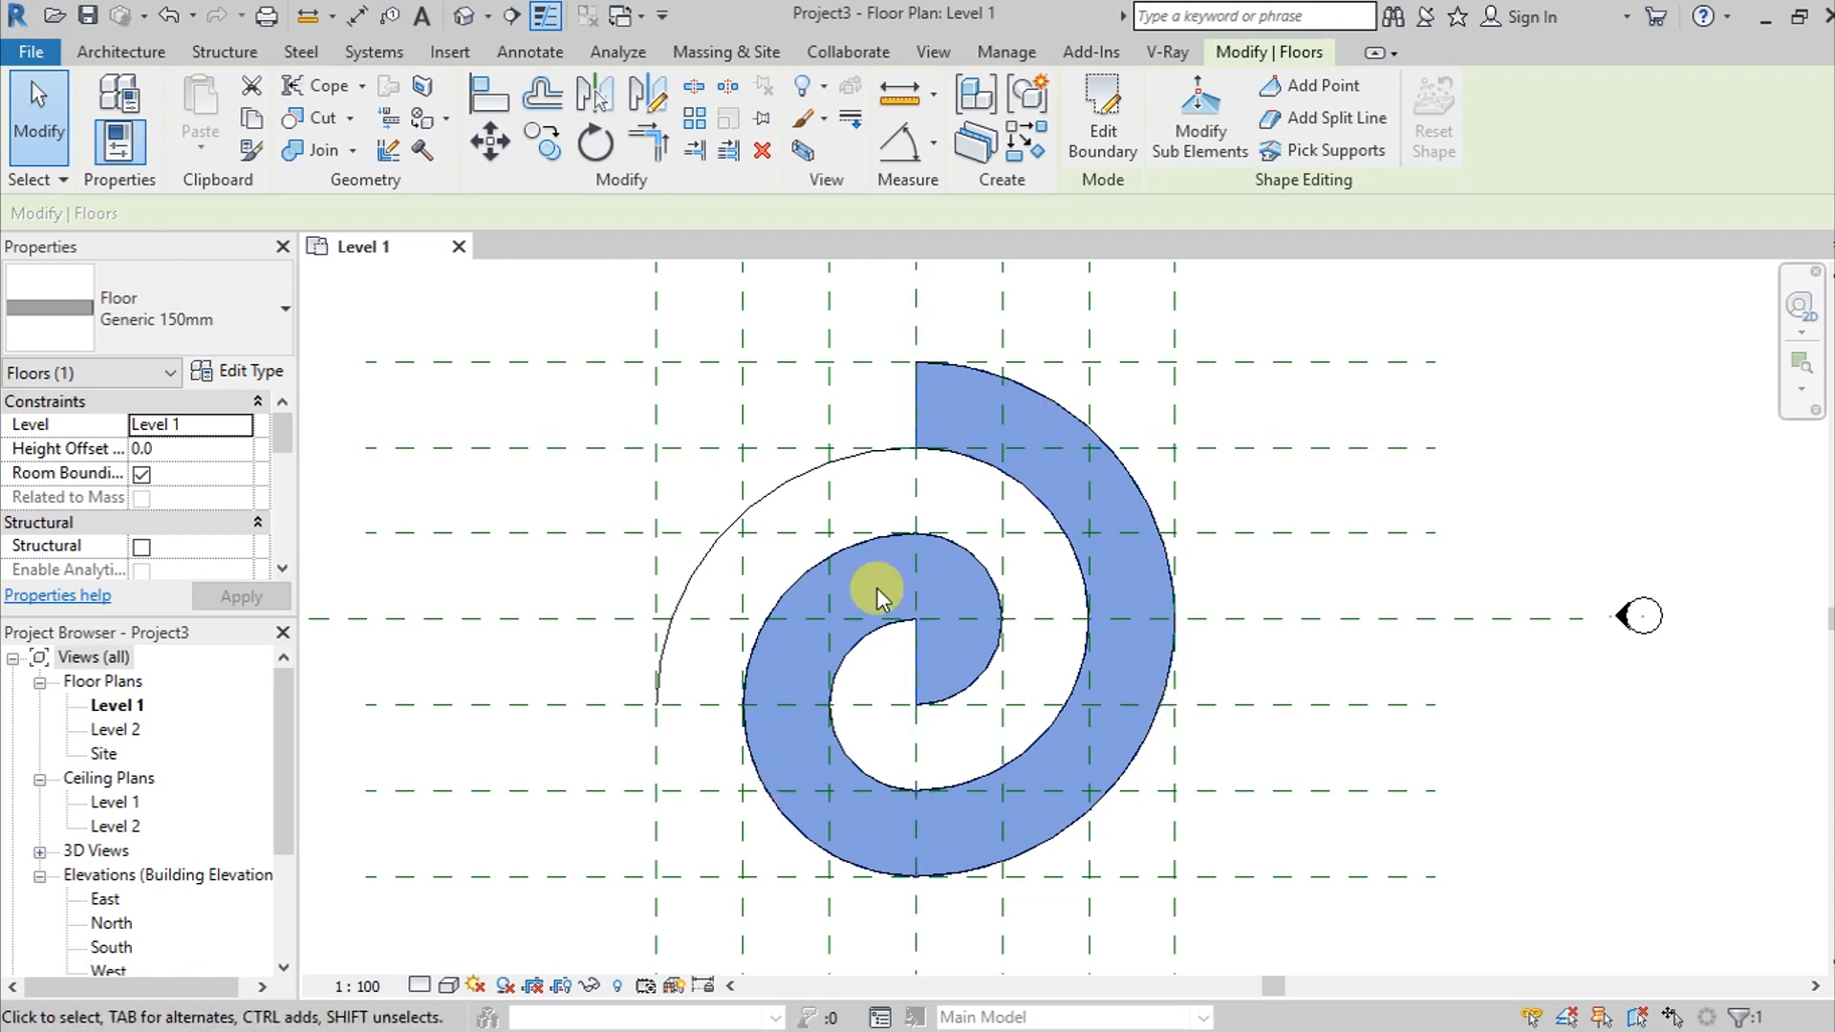
pyautogui.moveTo(747, 619)
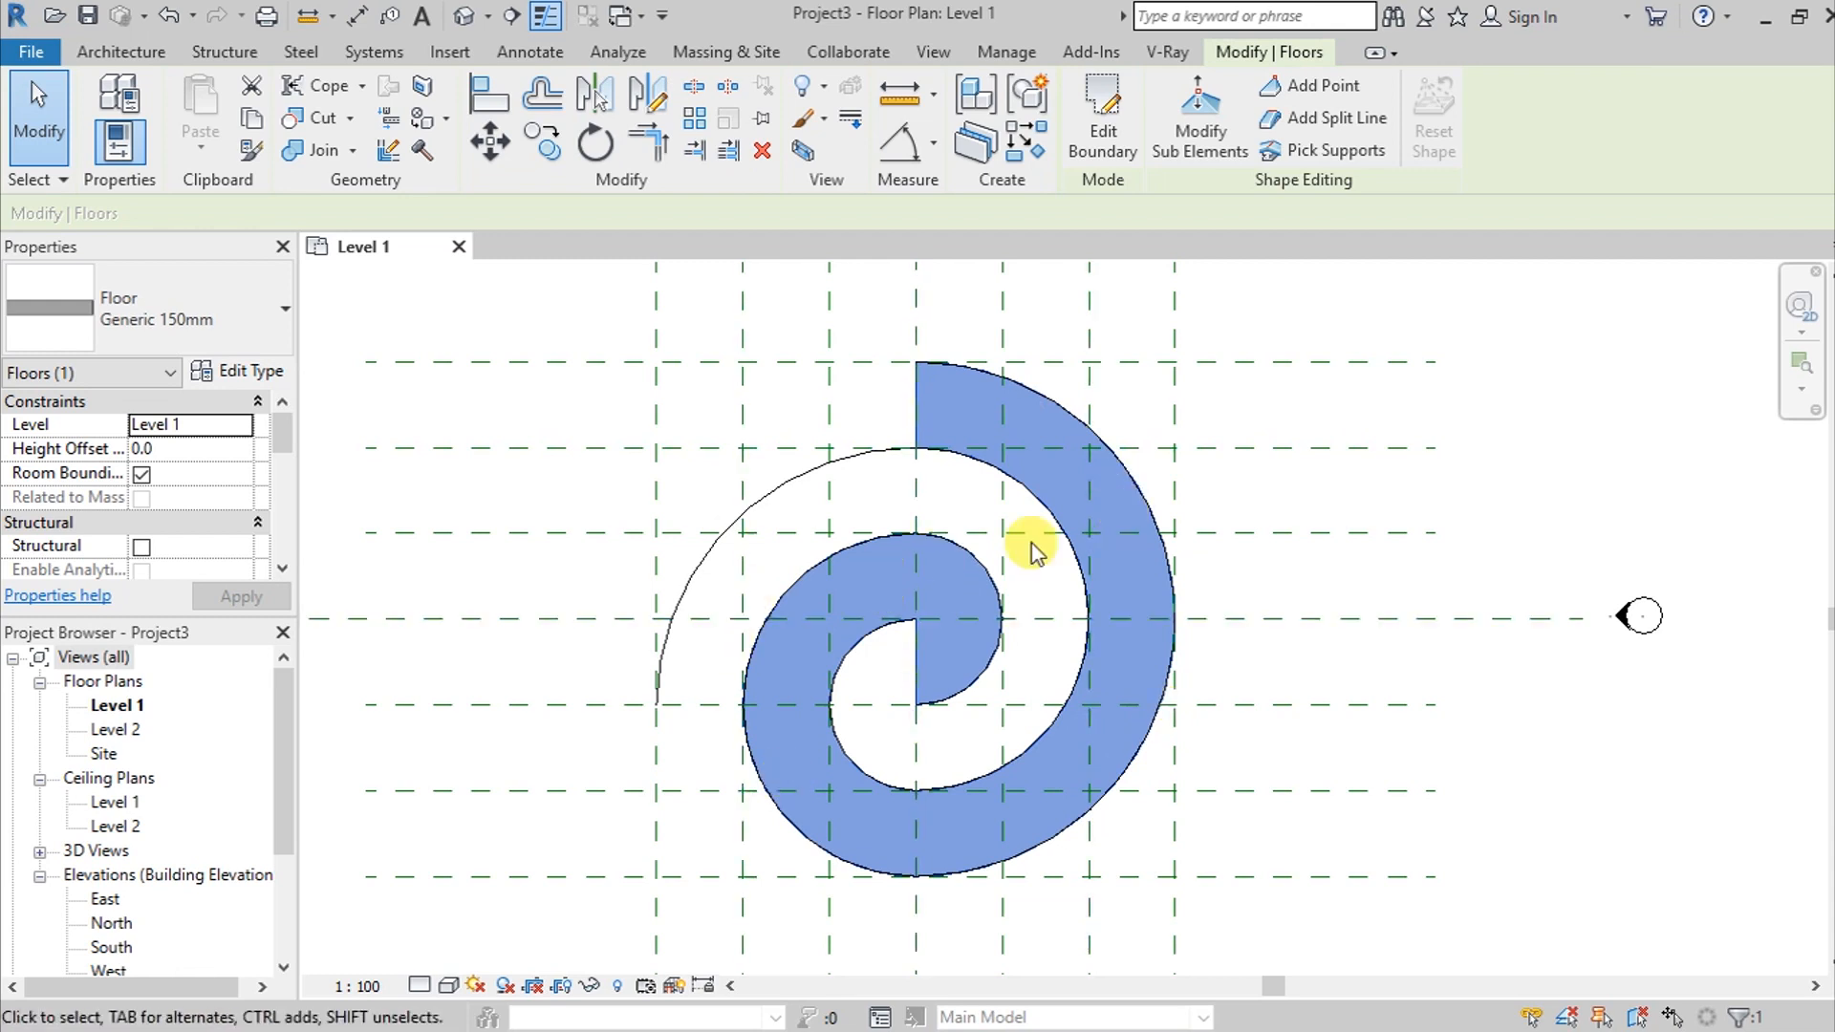
pyautogui.click(121, 51)
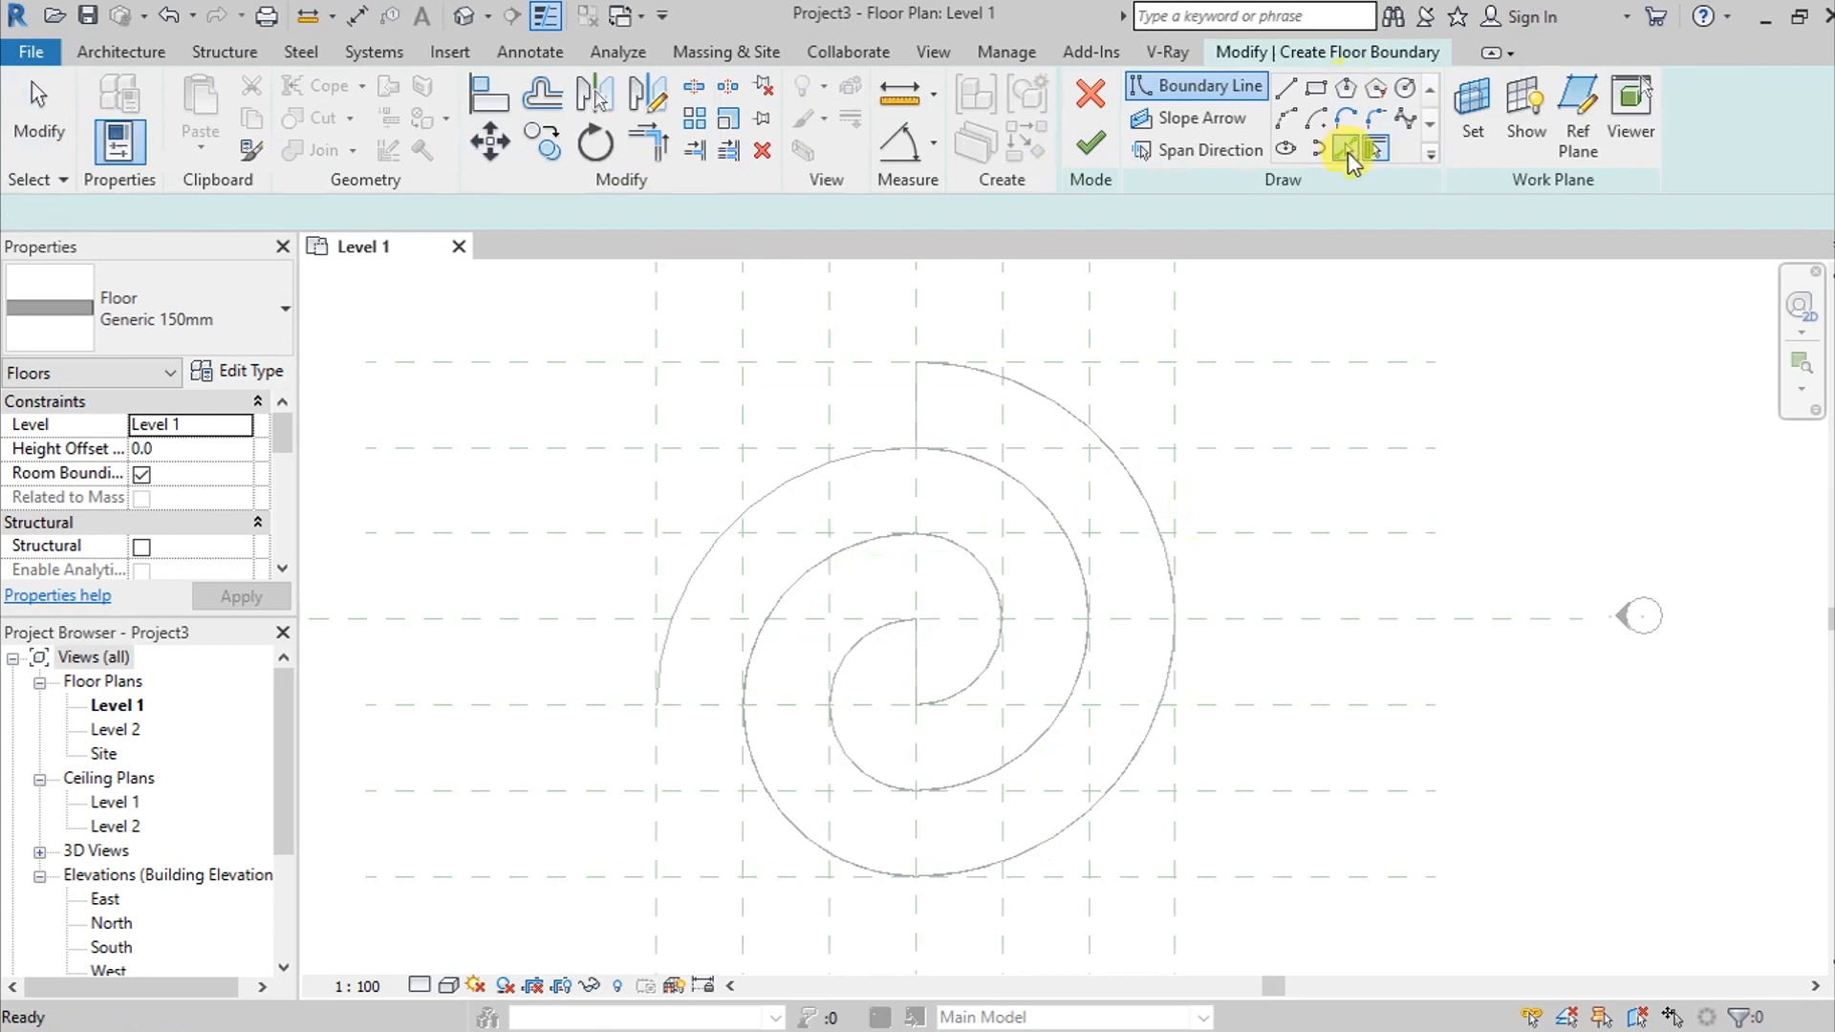
# Pick the outer left and remaining inner arcs into the boundary, then view in 3D
pyautogui.click(1346, 150)
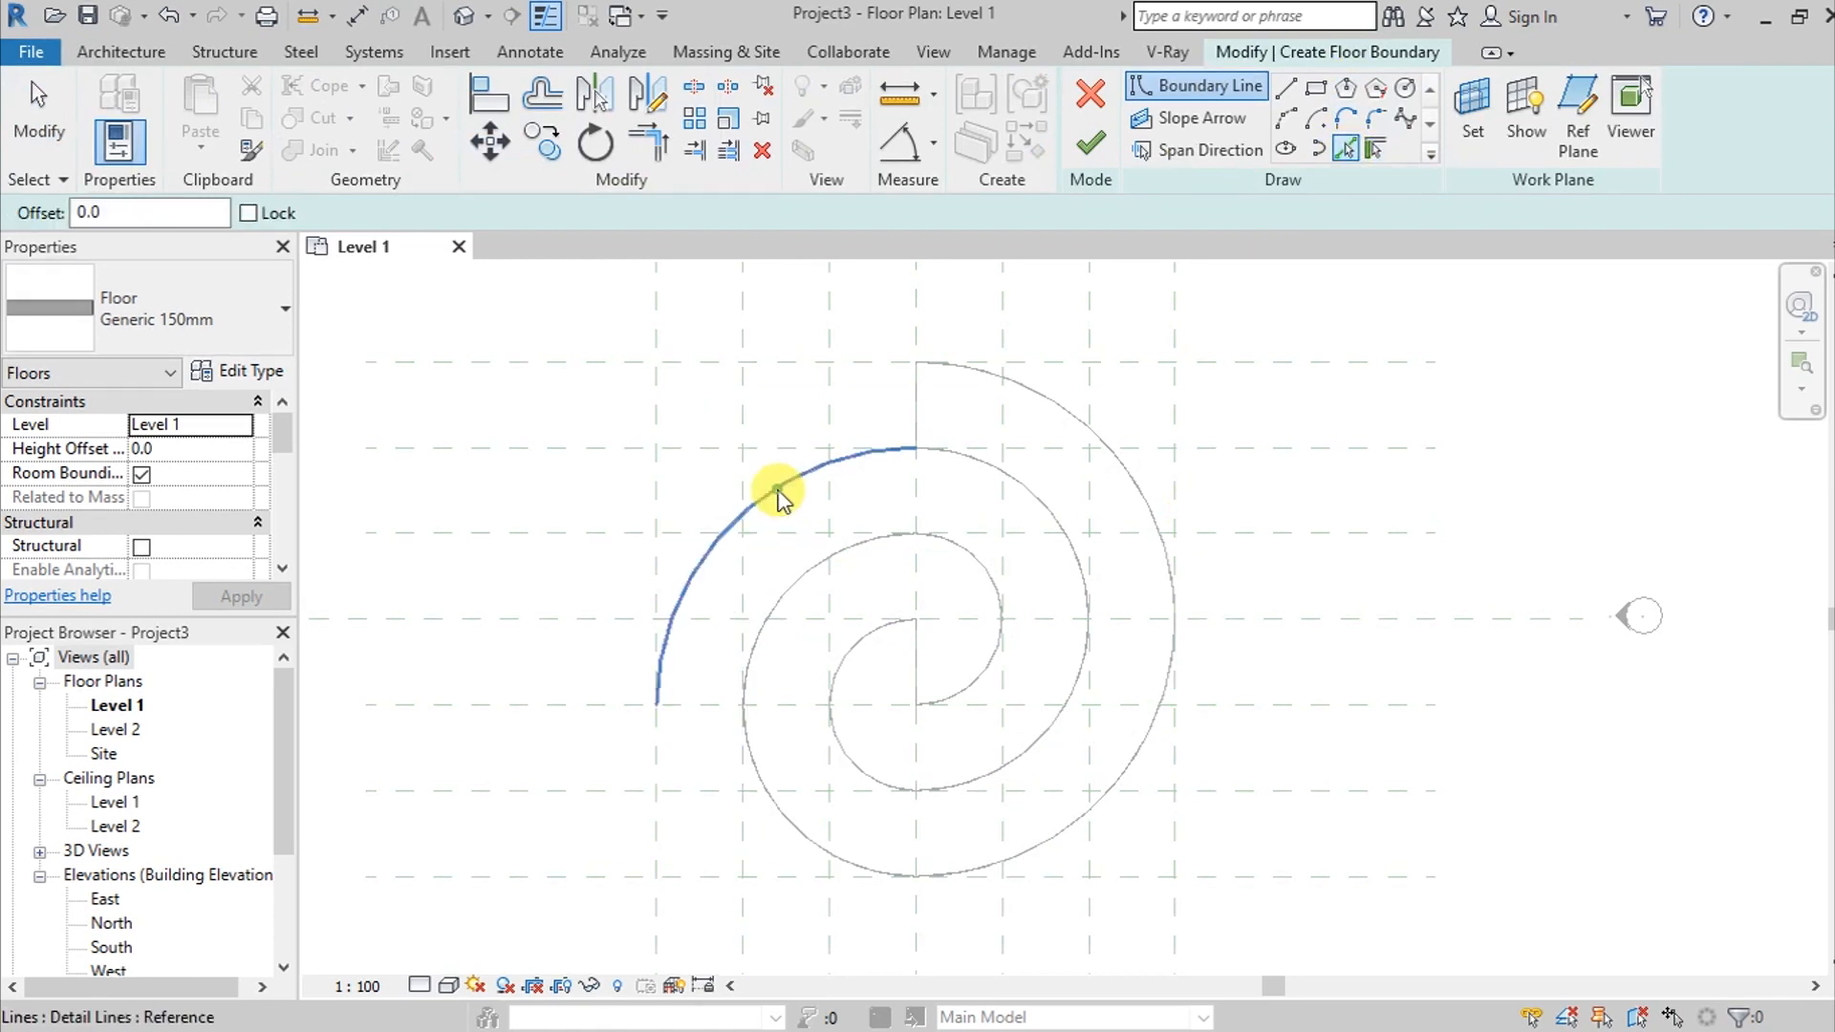
pyautogui.click(778, 491)
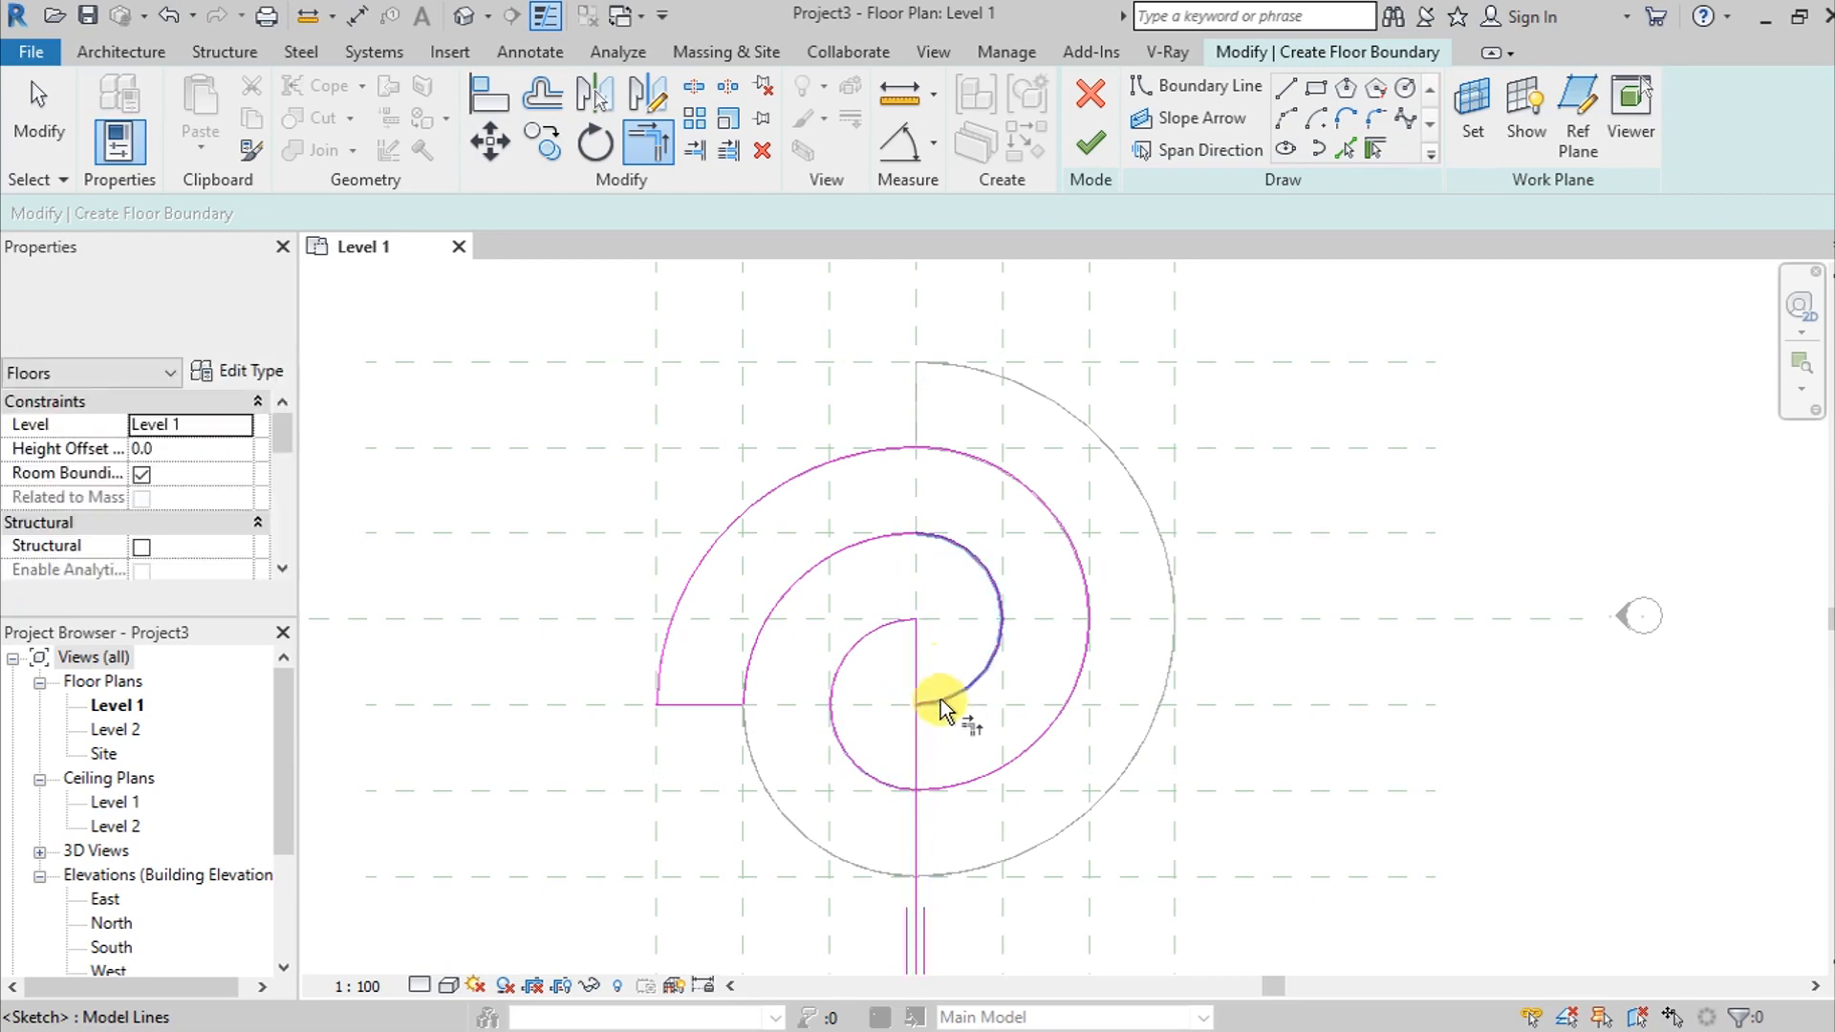
pyautogui.click(1088, 123)
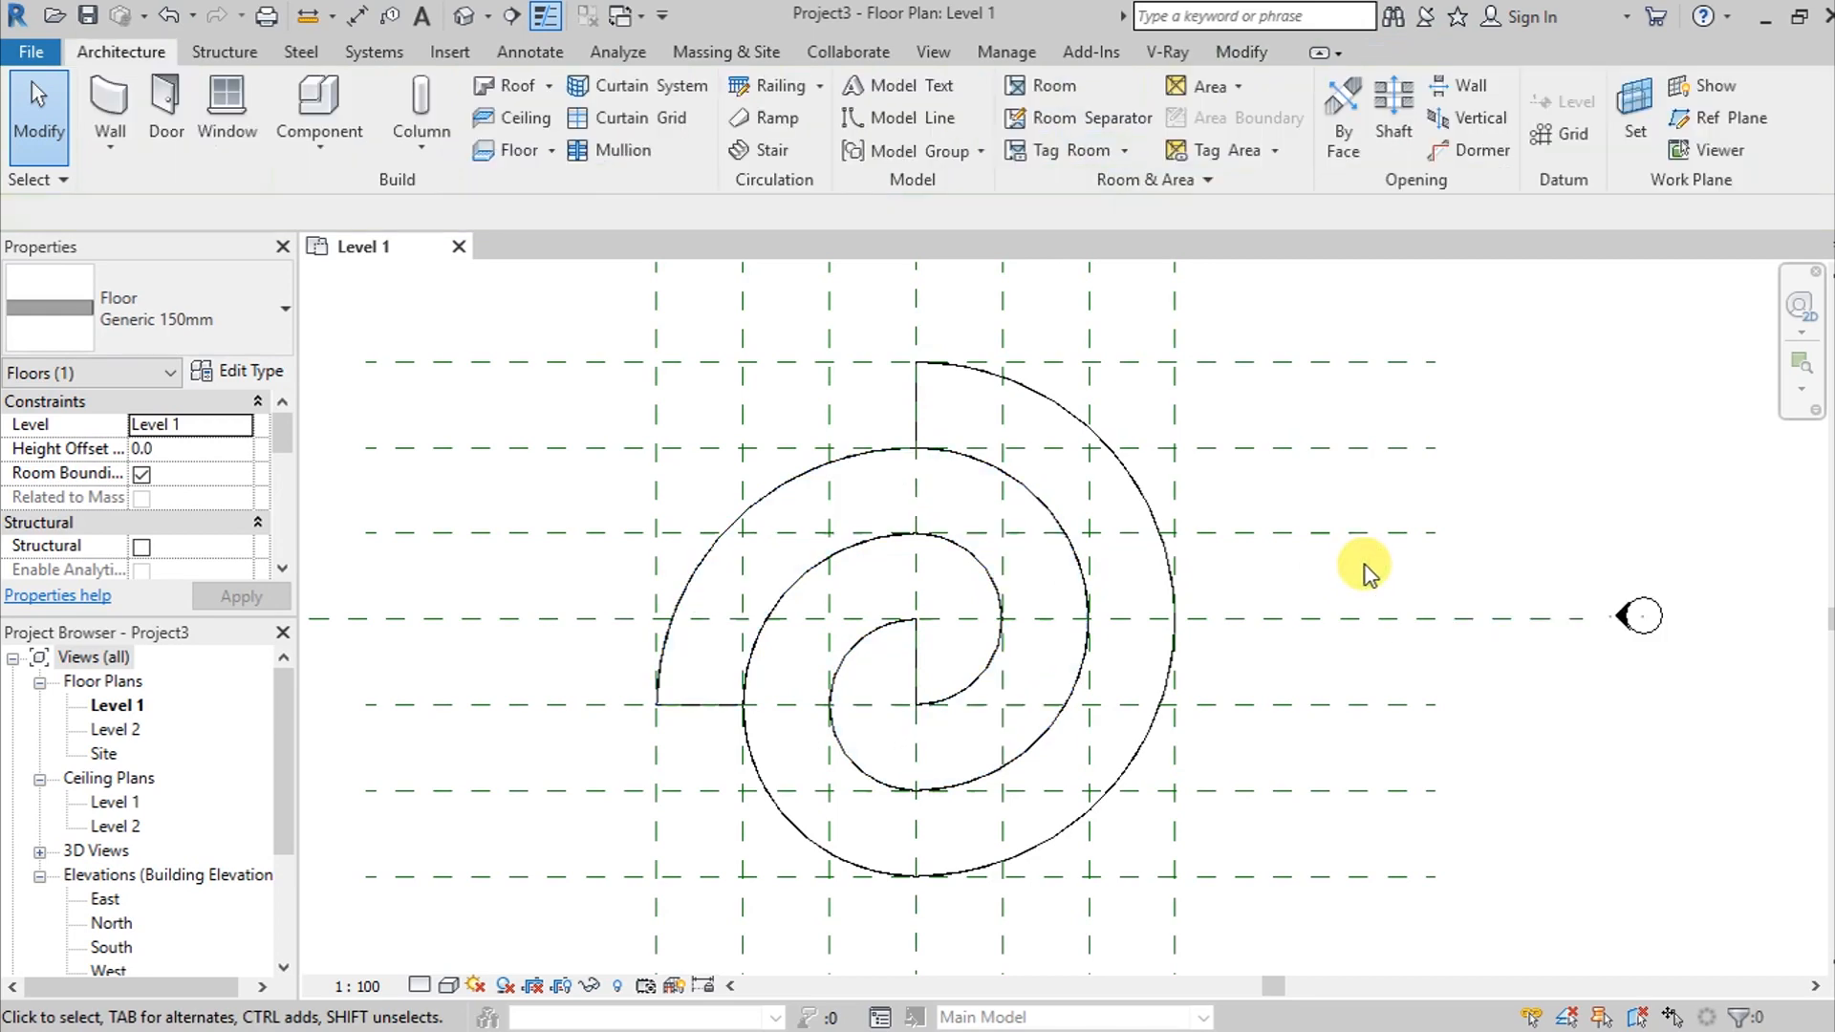
pyautogui.click(916, 696)
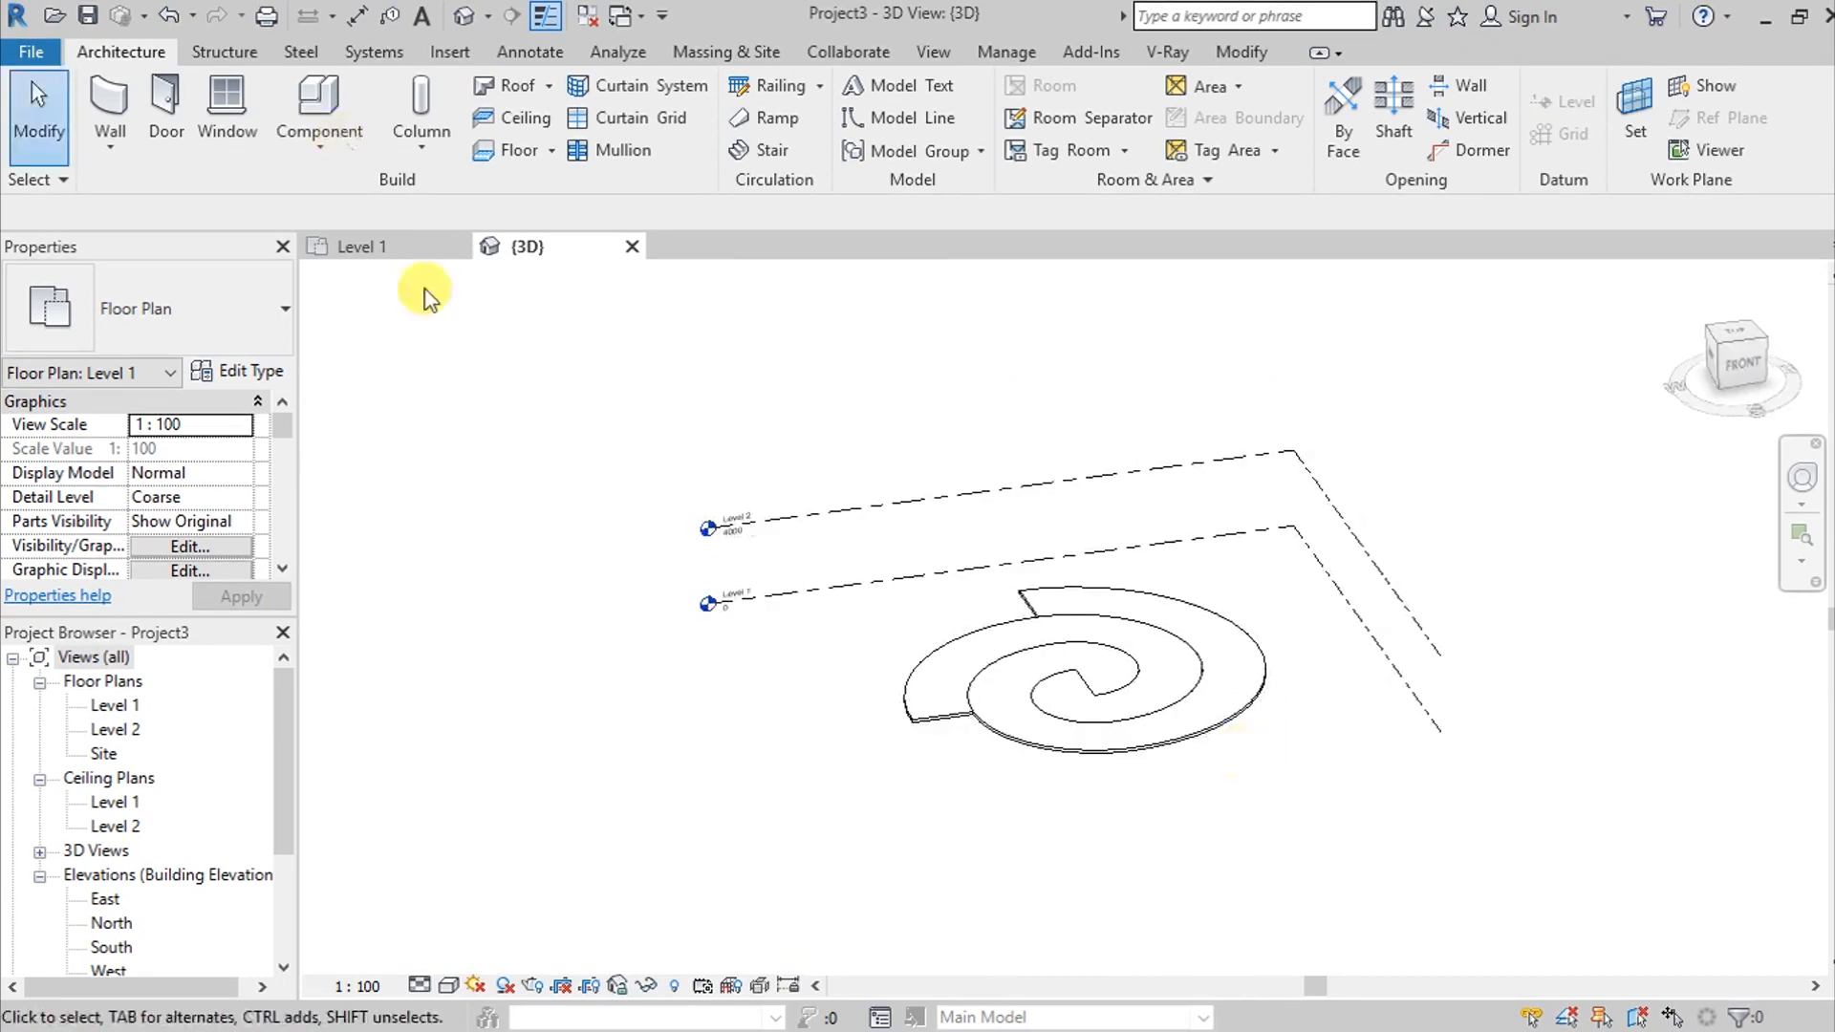
# Return to the Level 1 plan and begin another architectural floor
pyautogui.click(359, 246)
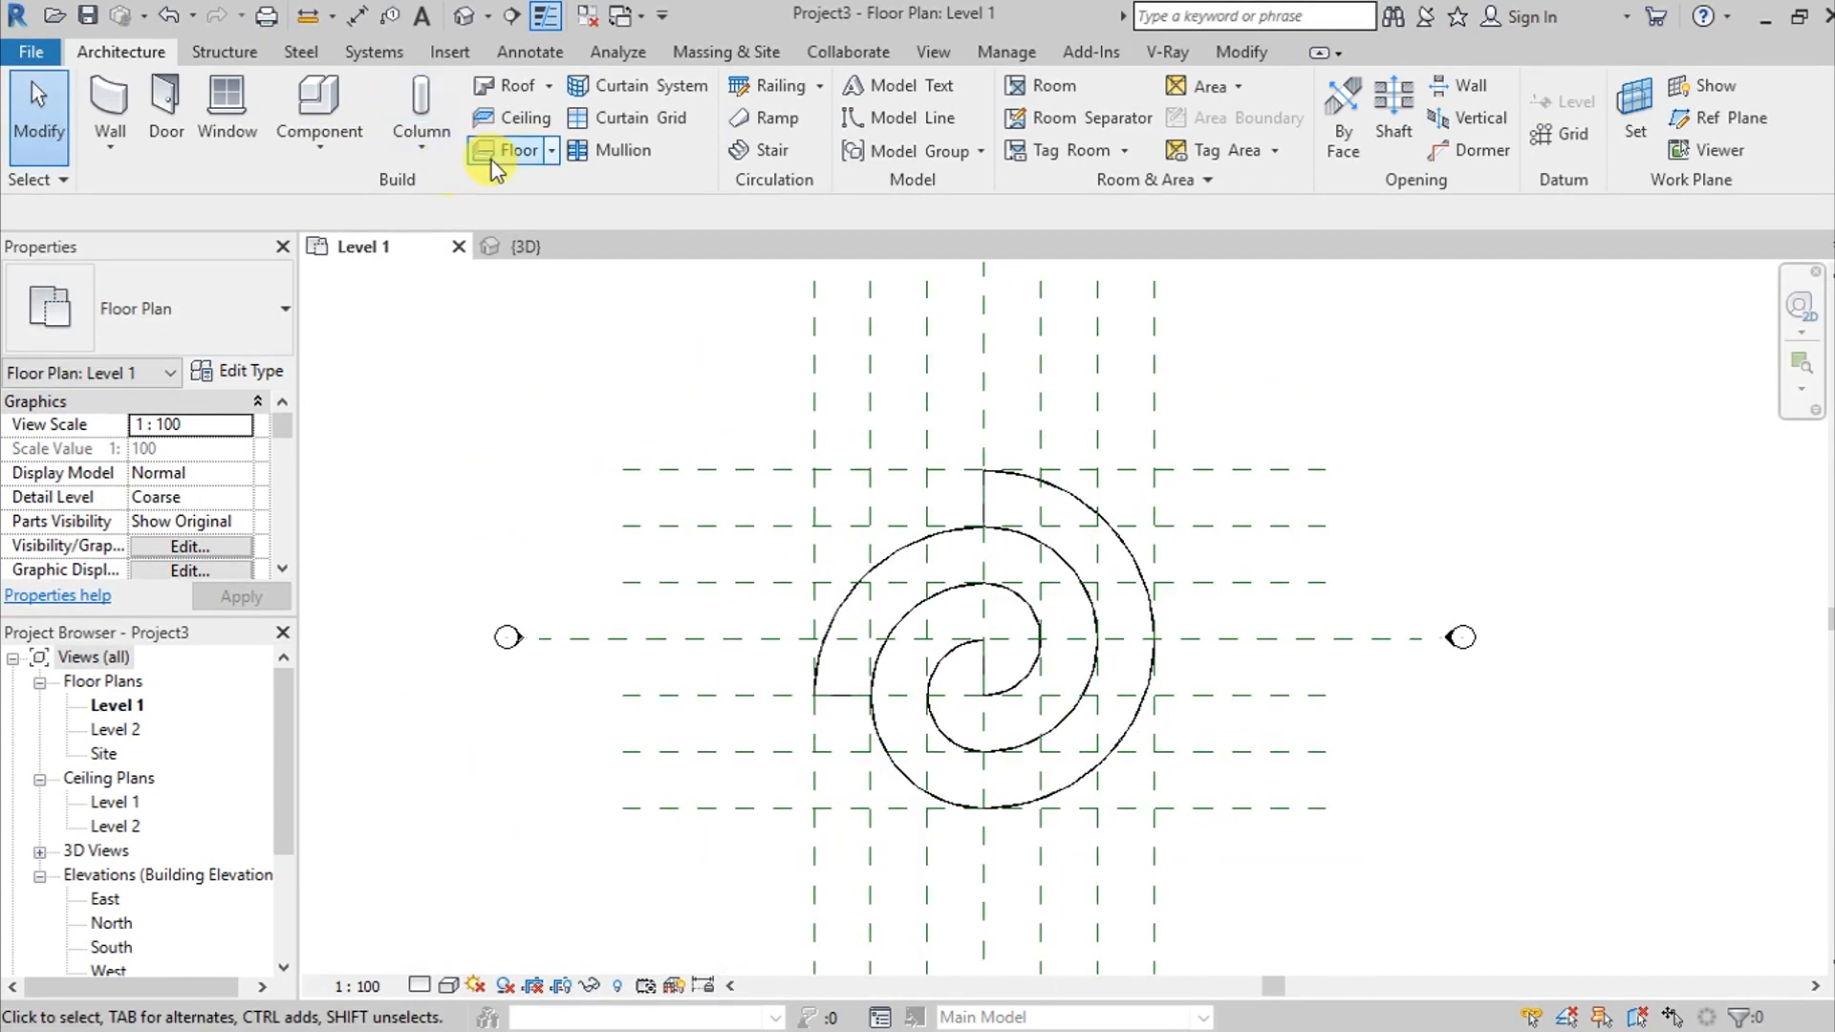
pyautogui.click(518, 150)
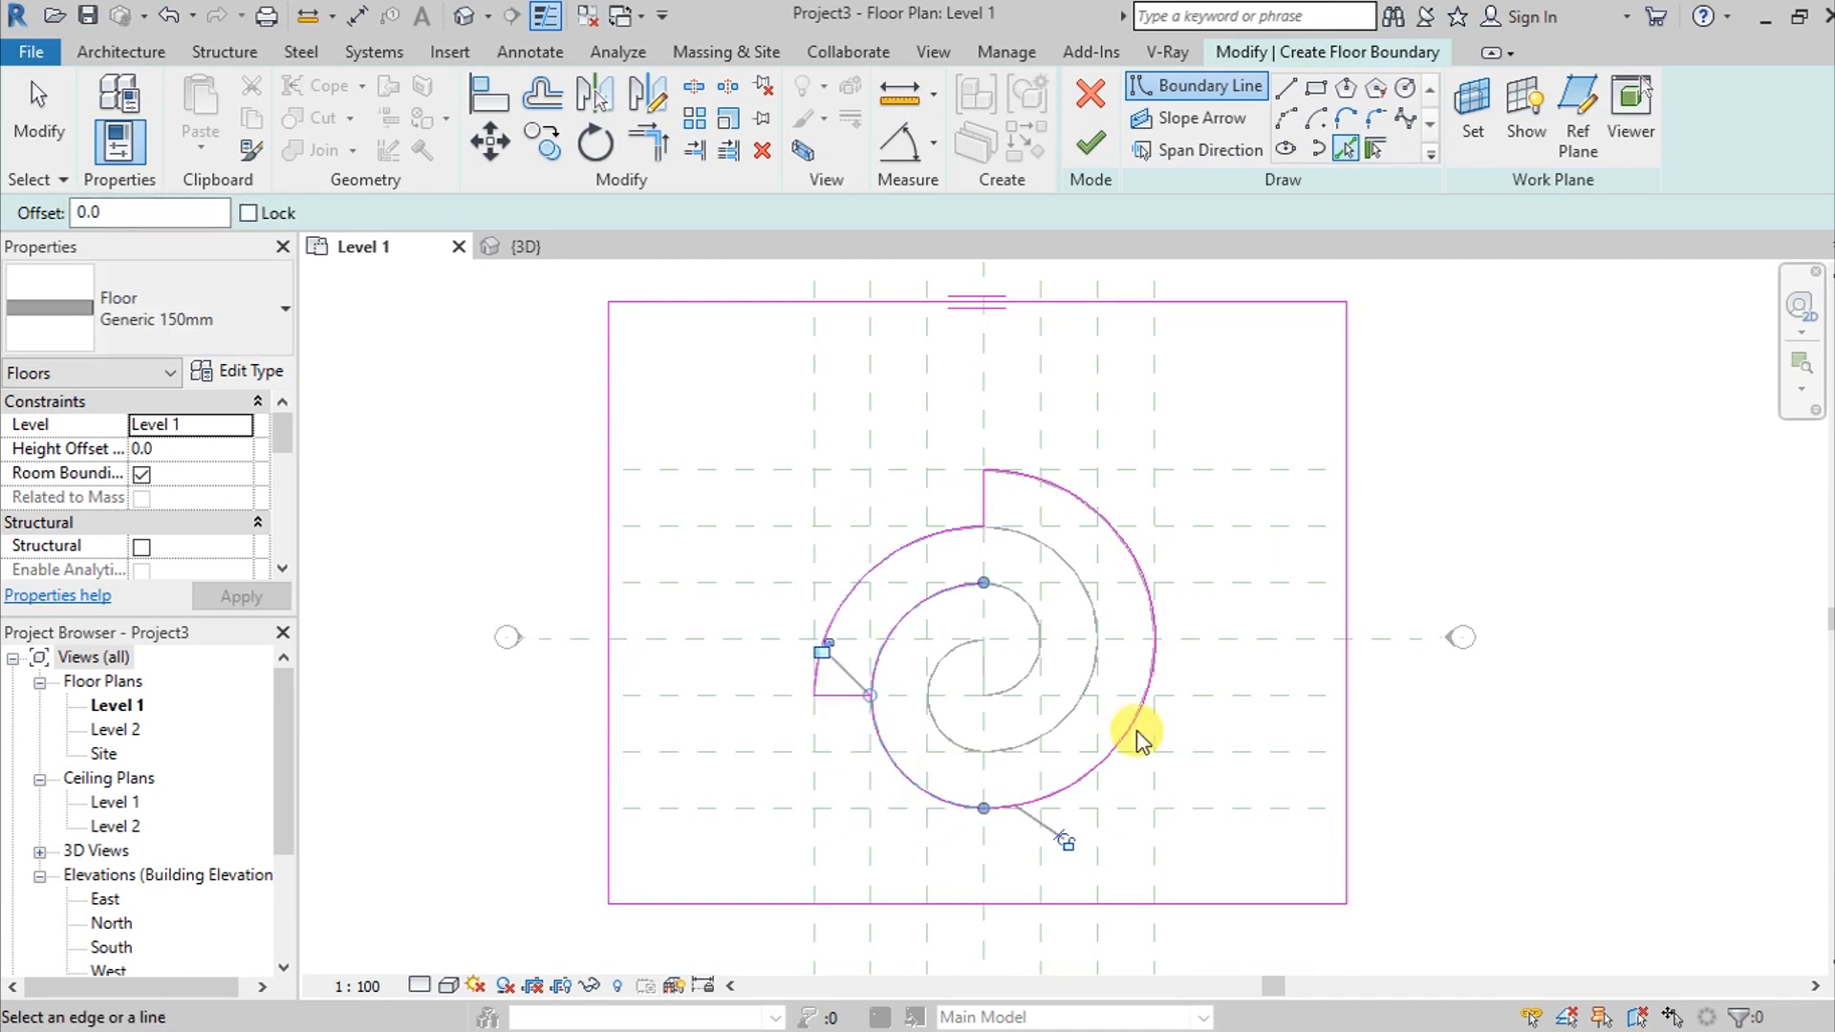
# Try finishing the floor sketch, then return to fix the open boundary loop
pyautogui.click(1090, 145)
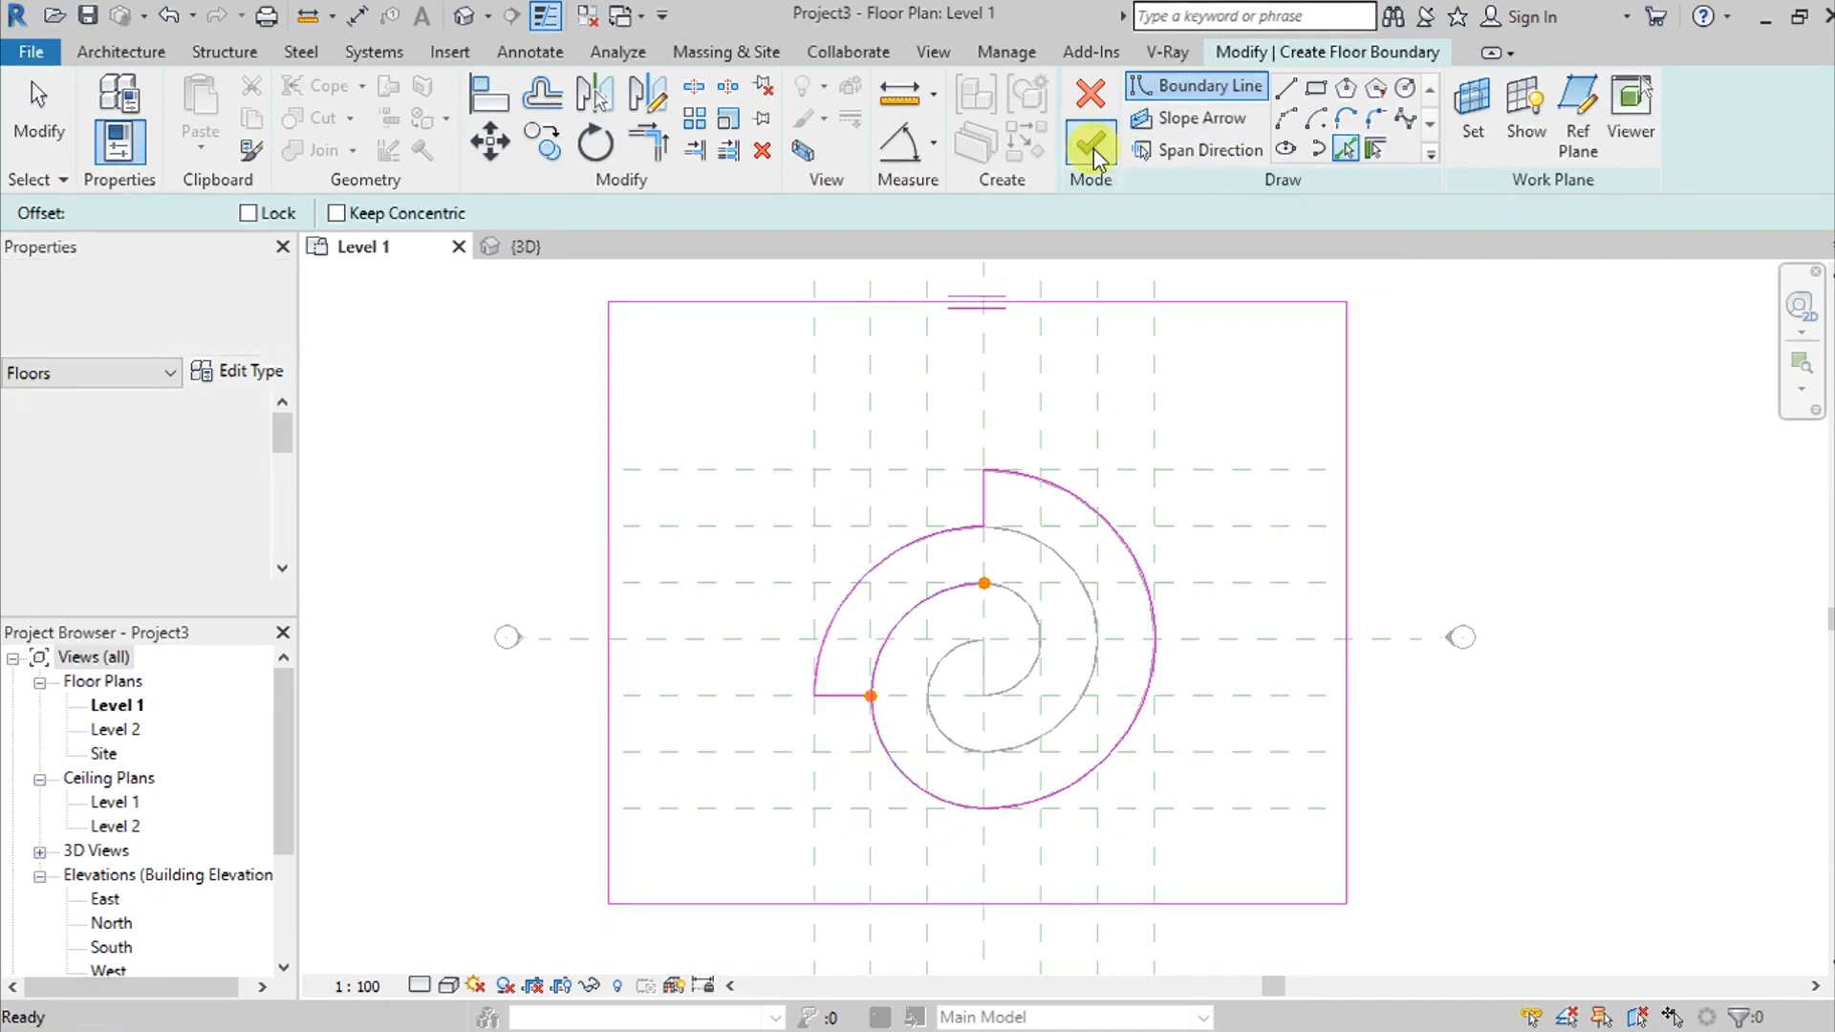
pyautogui.click(1090, 146)
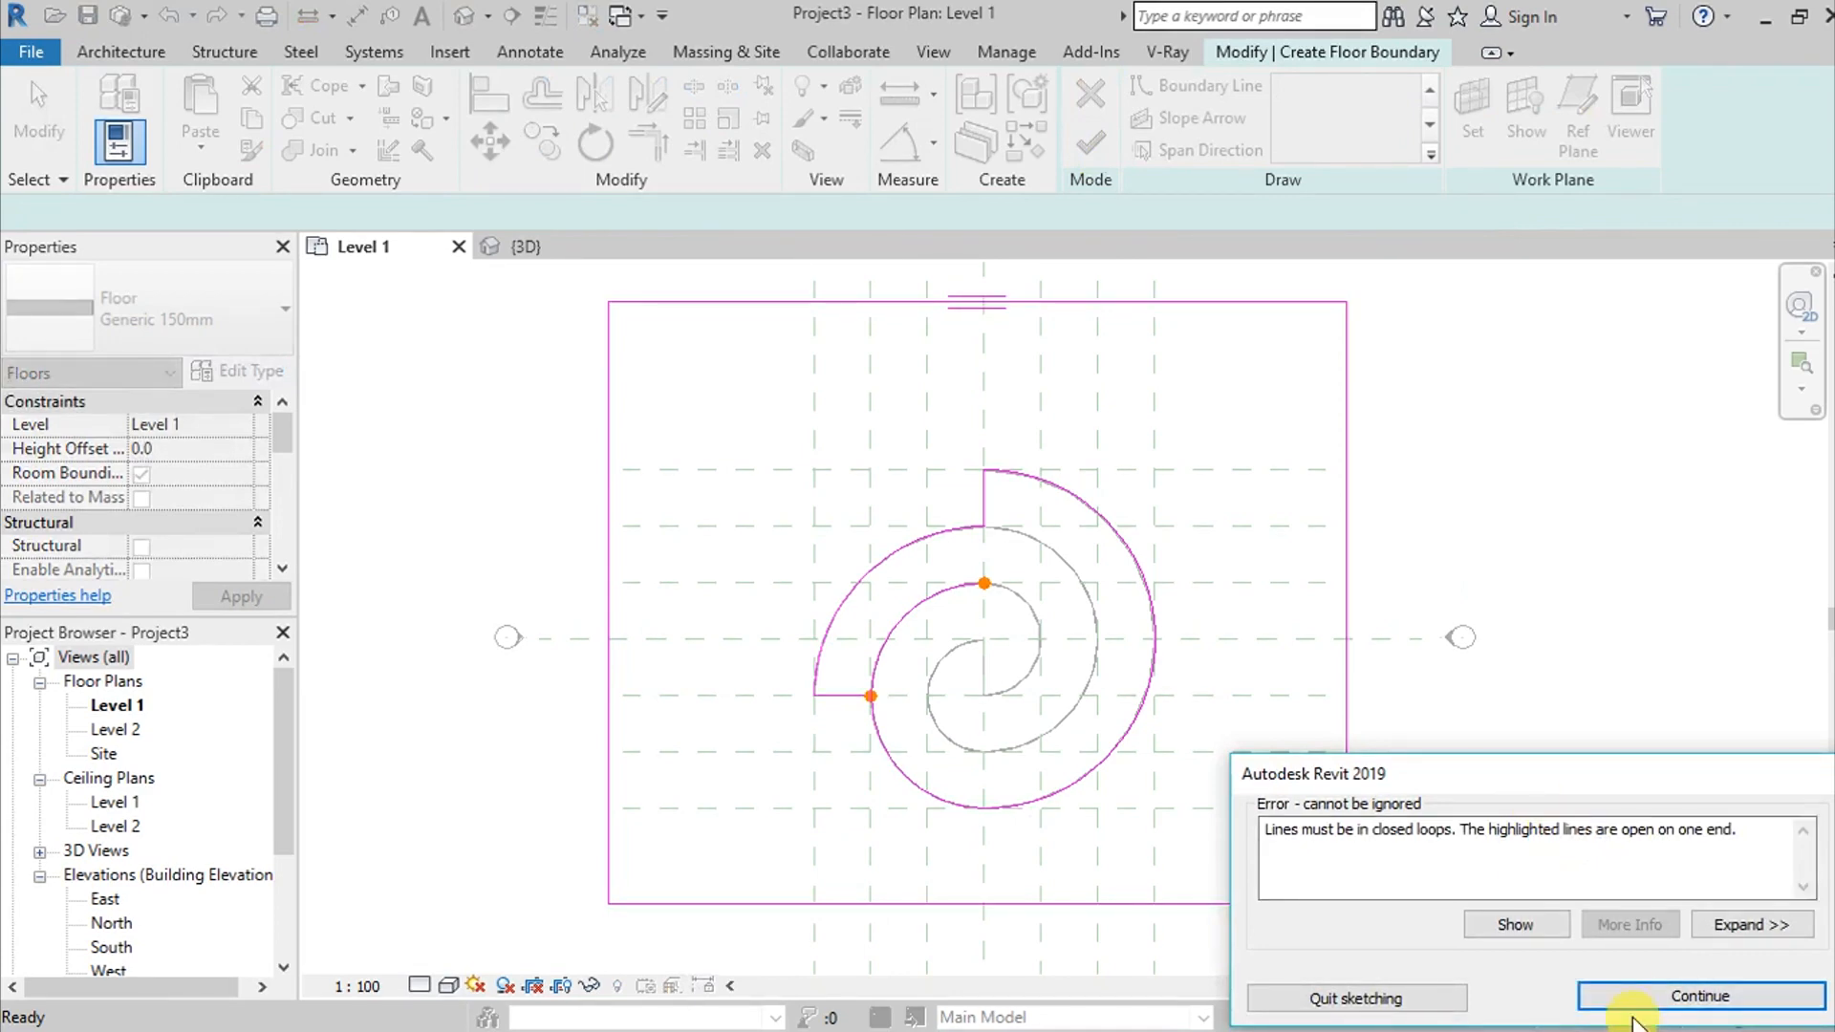
pyautogui.click(1698, 996)
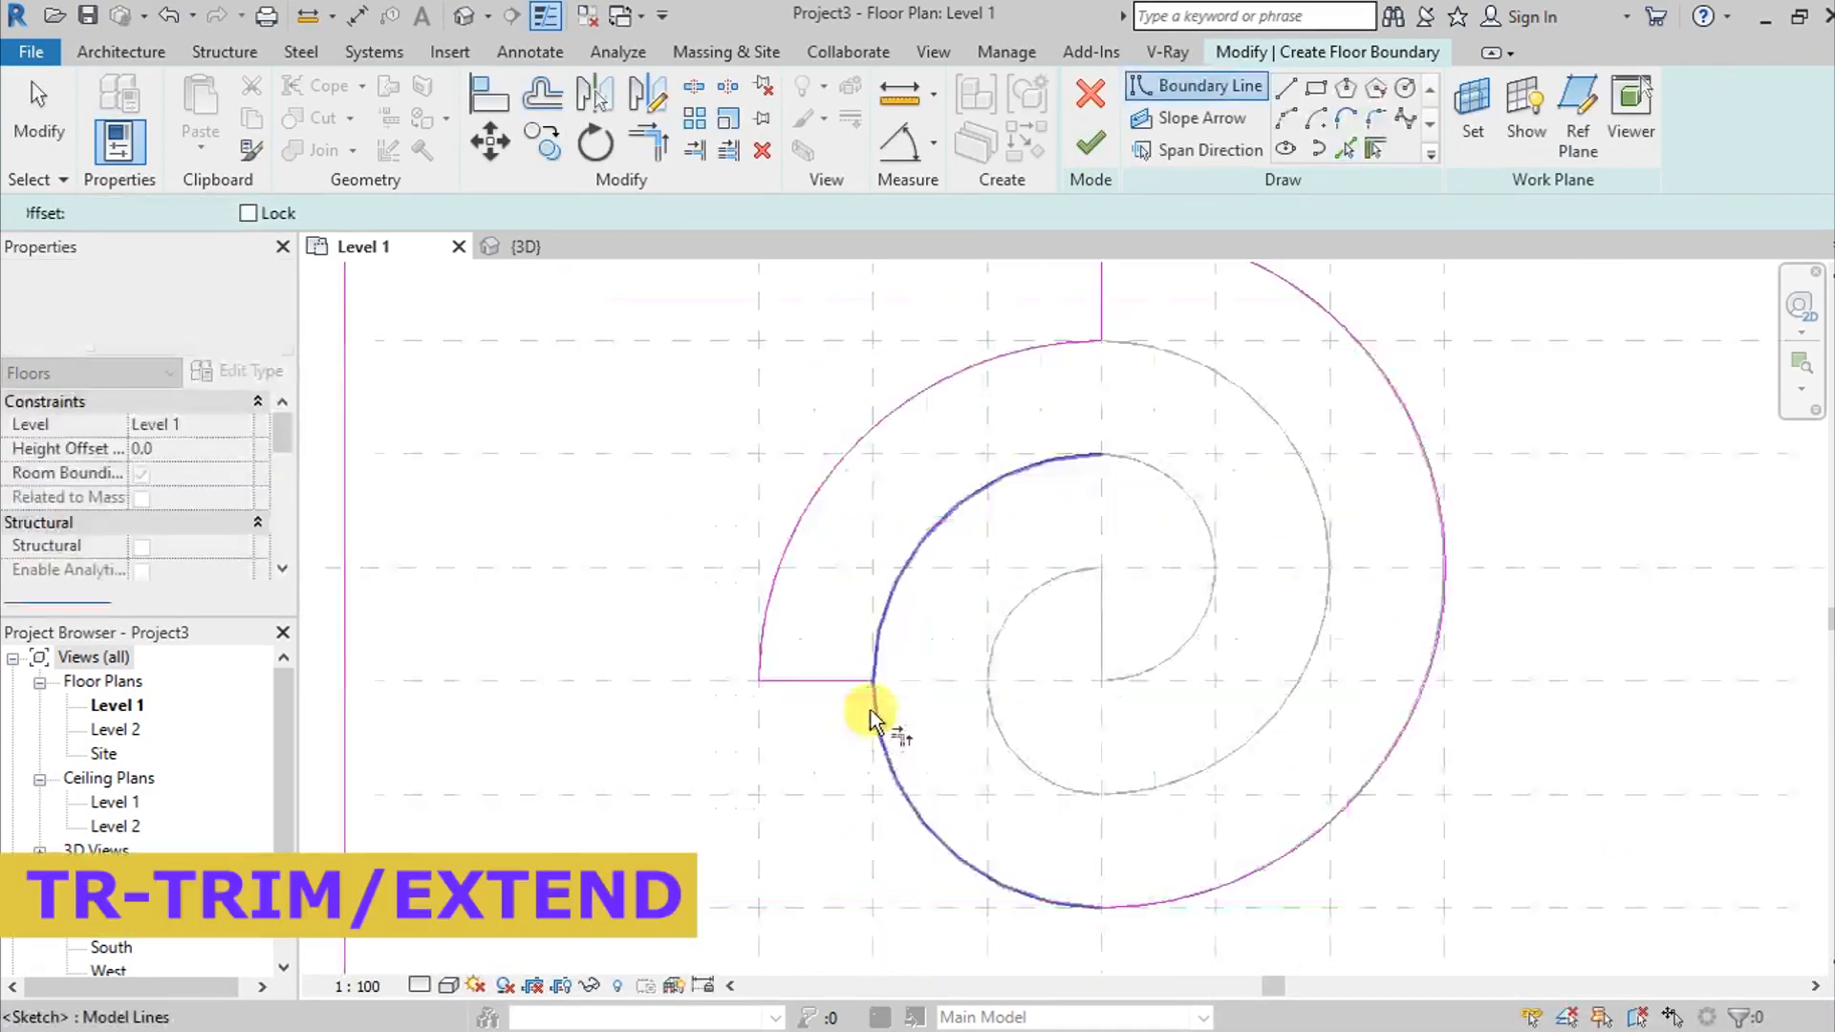
# Trim the arc and short straight edge into a corner, then view the floor in 3D
pyautogui.click(866, 697)
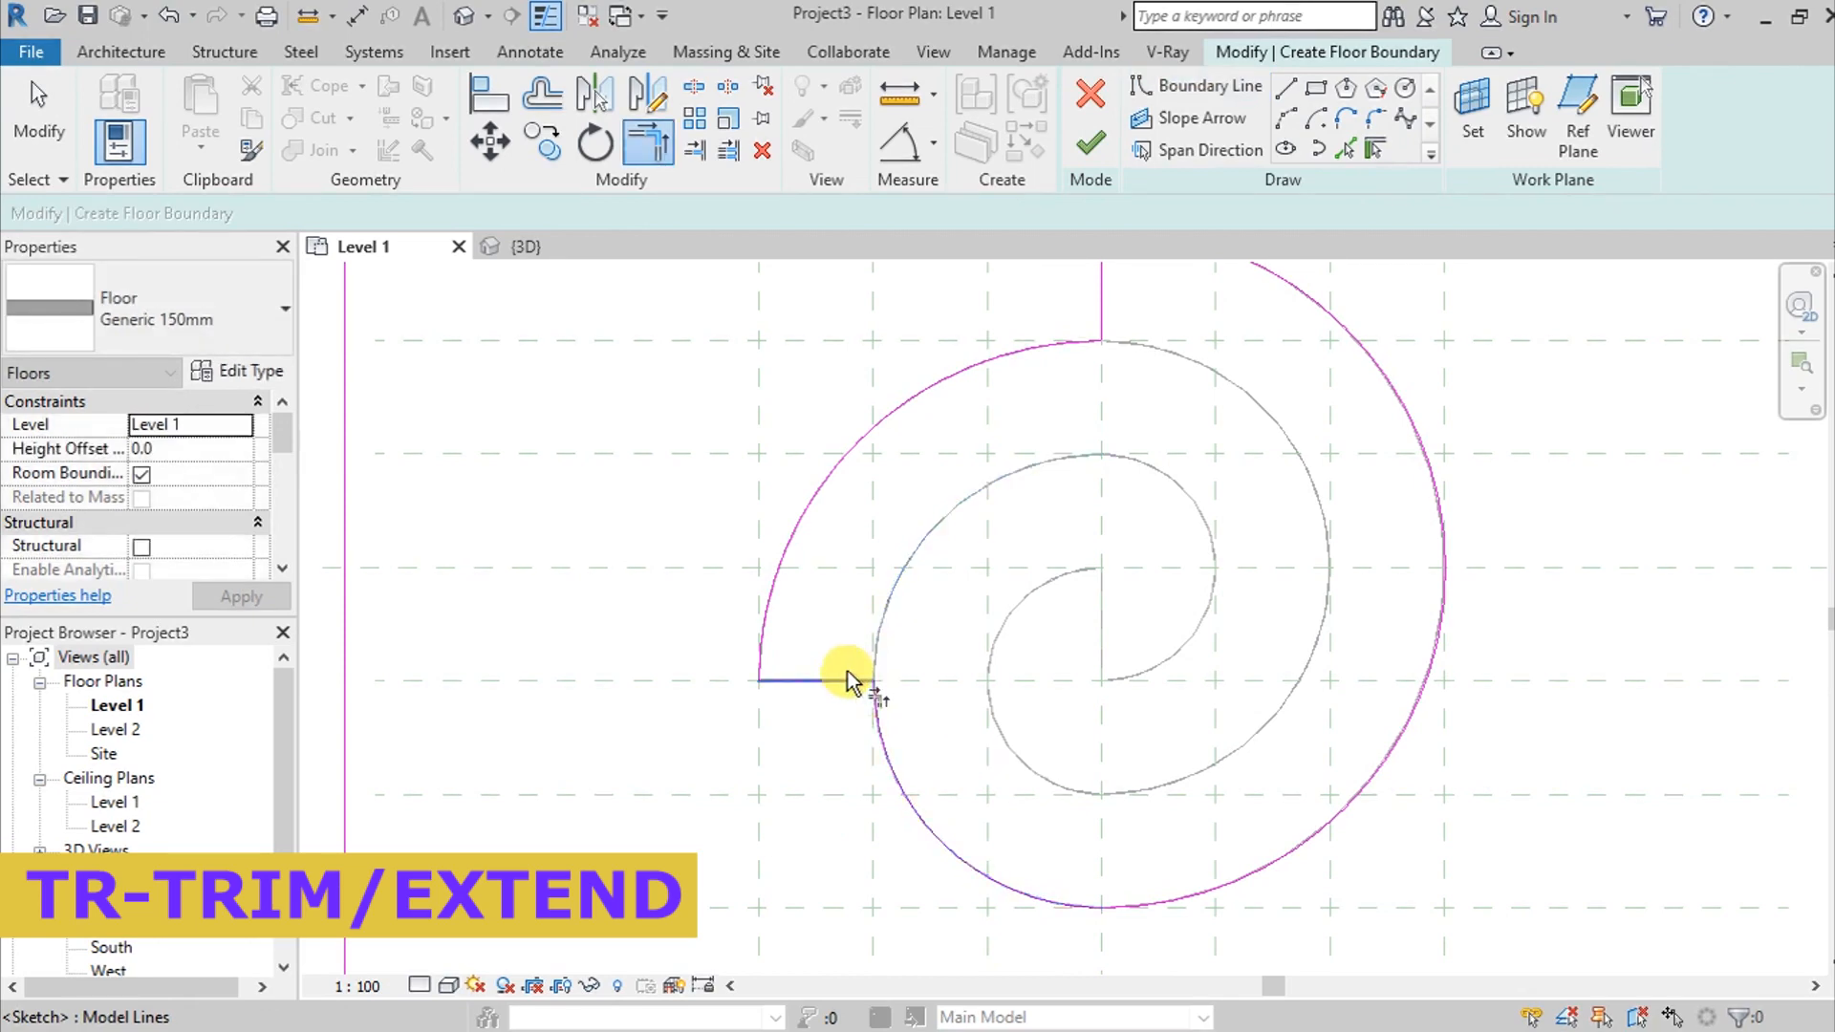
pyautogui.click(1089, 140)
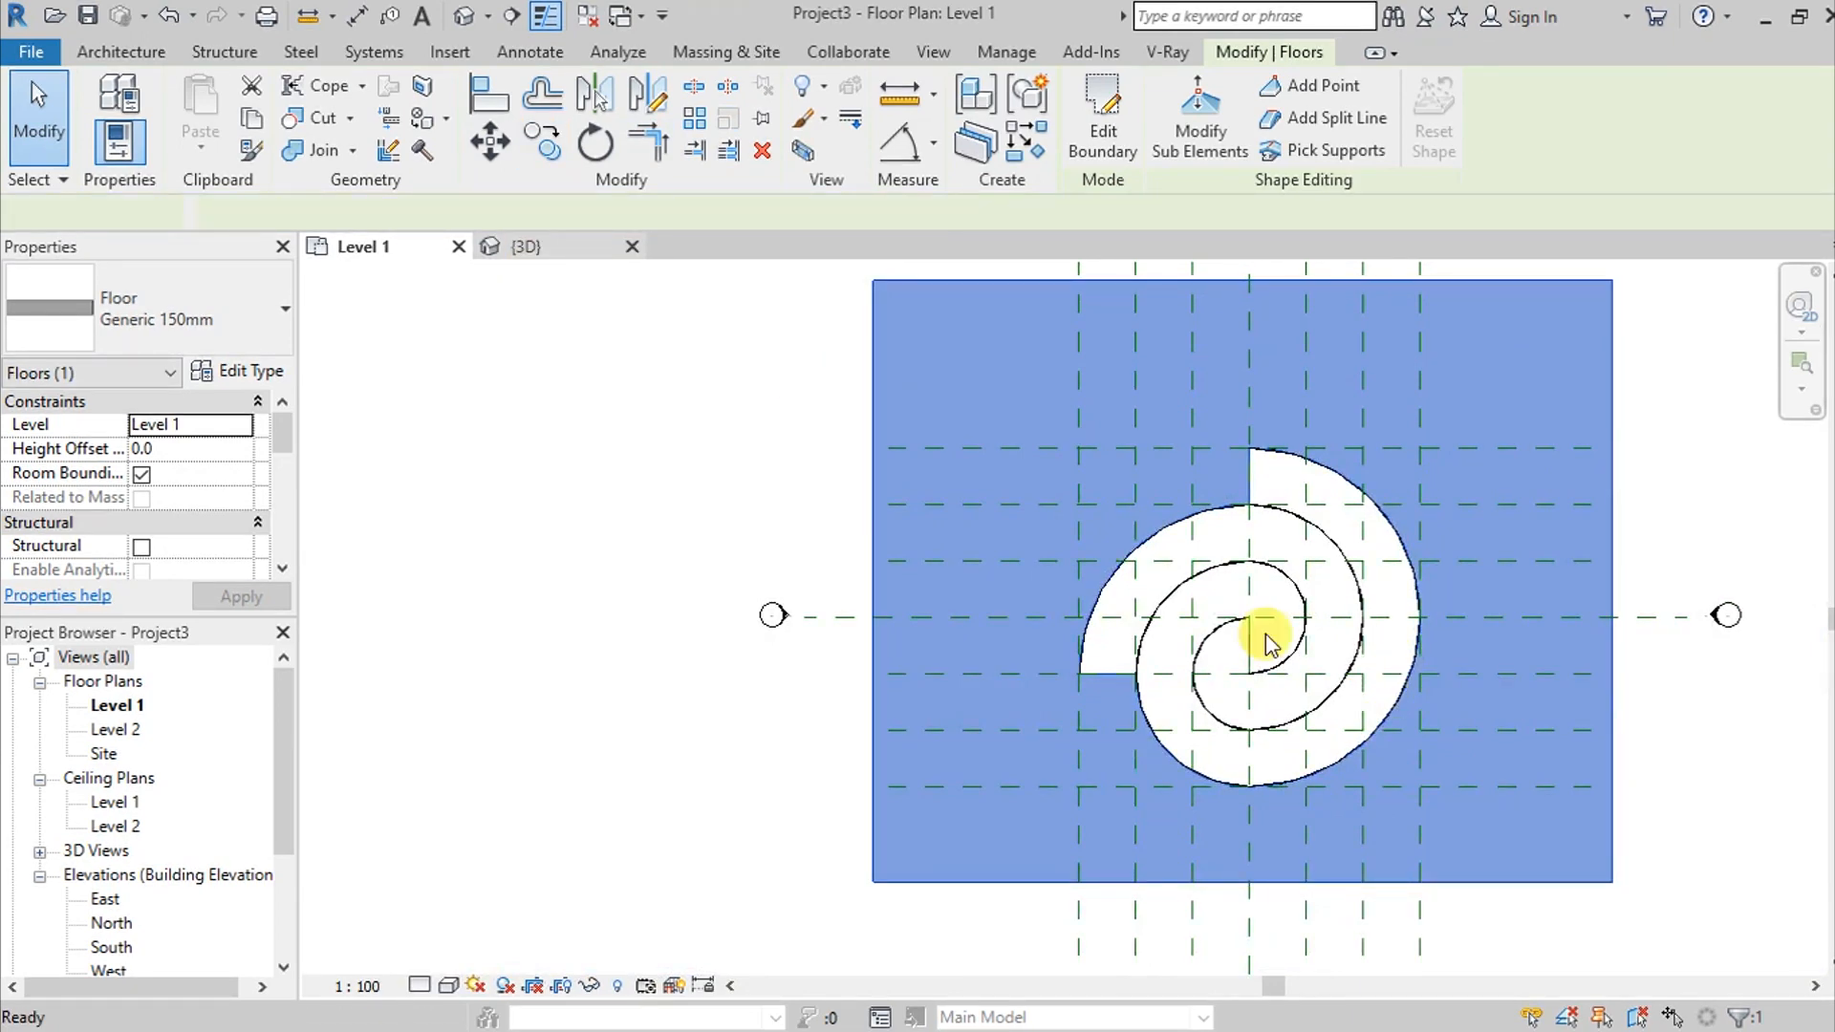
pyautogui.click(521, 246)
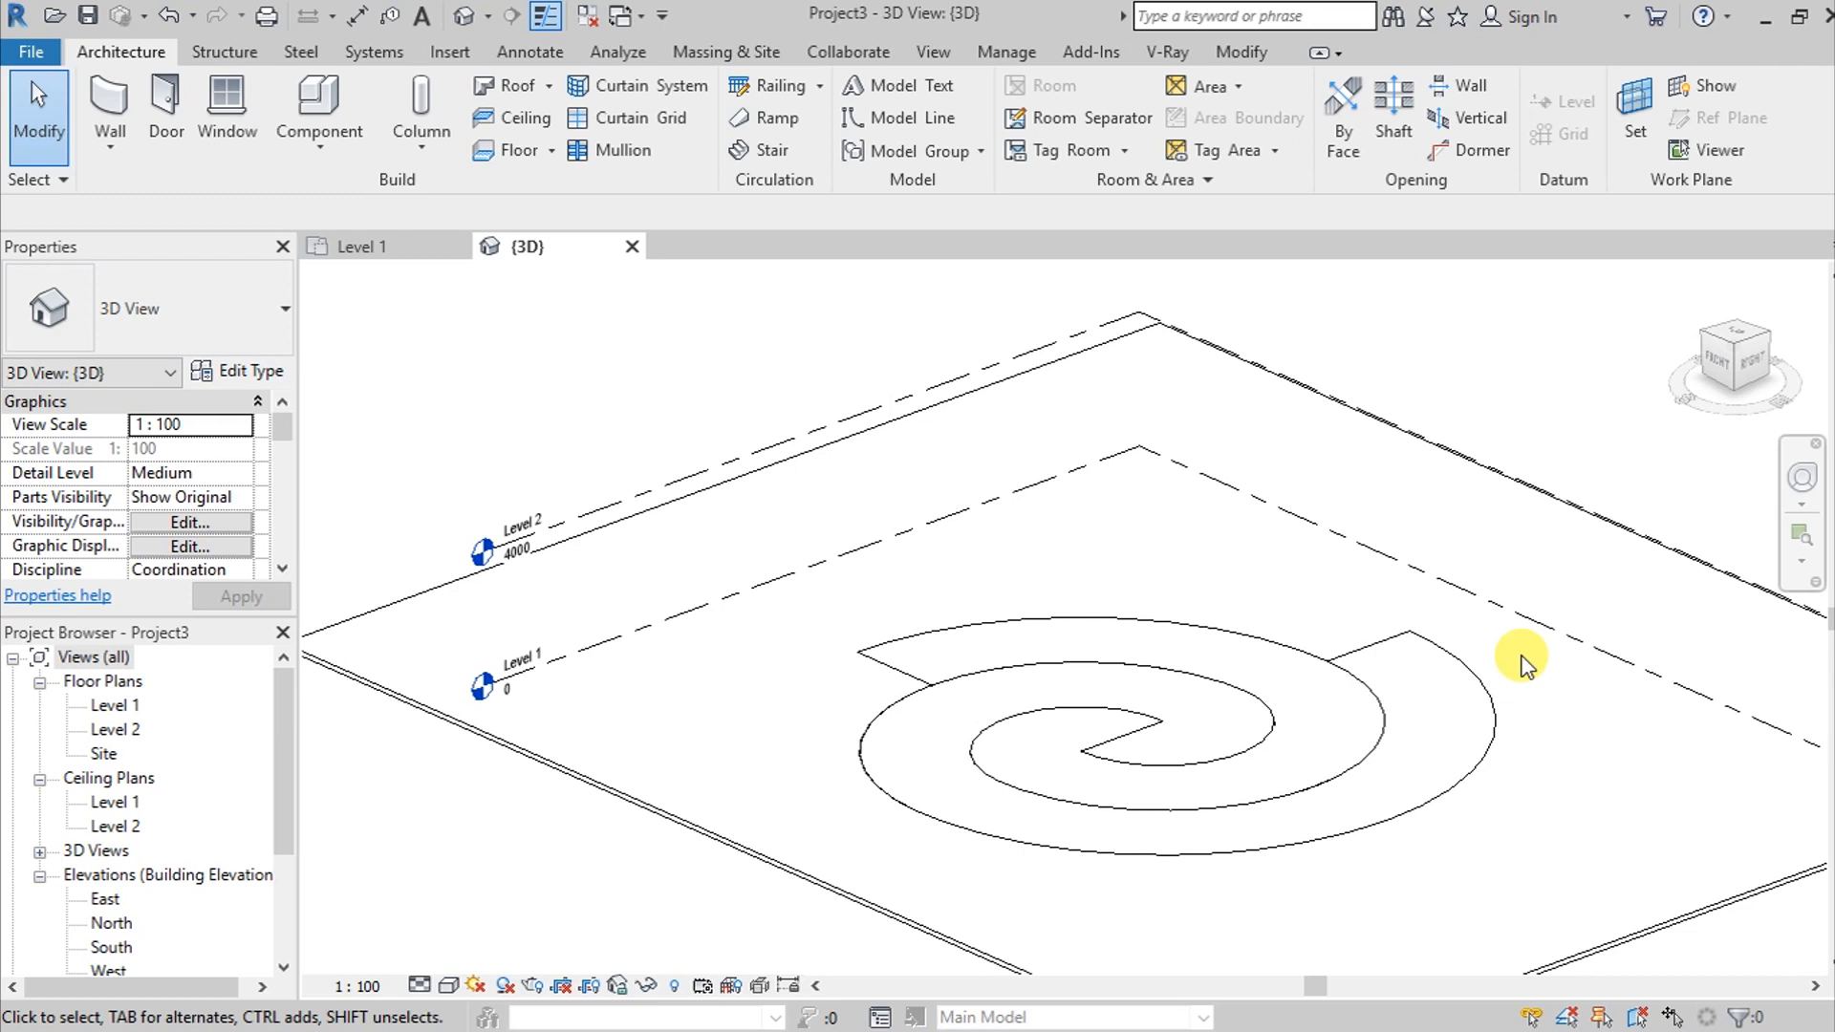
# Select the spiral floor in 3D and enter Modify Sub Elements editing
pyautogui.click(1111, 749)
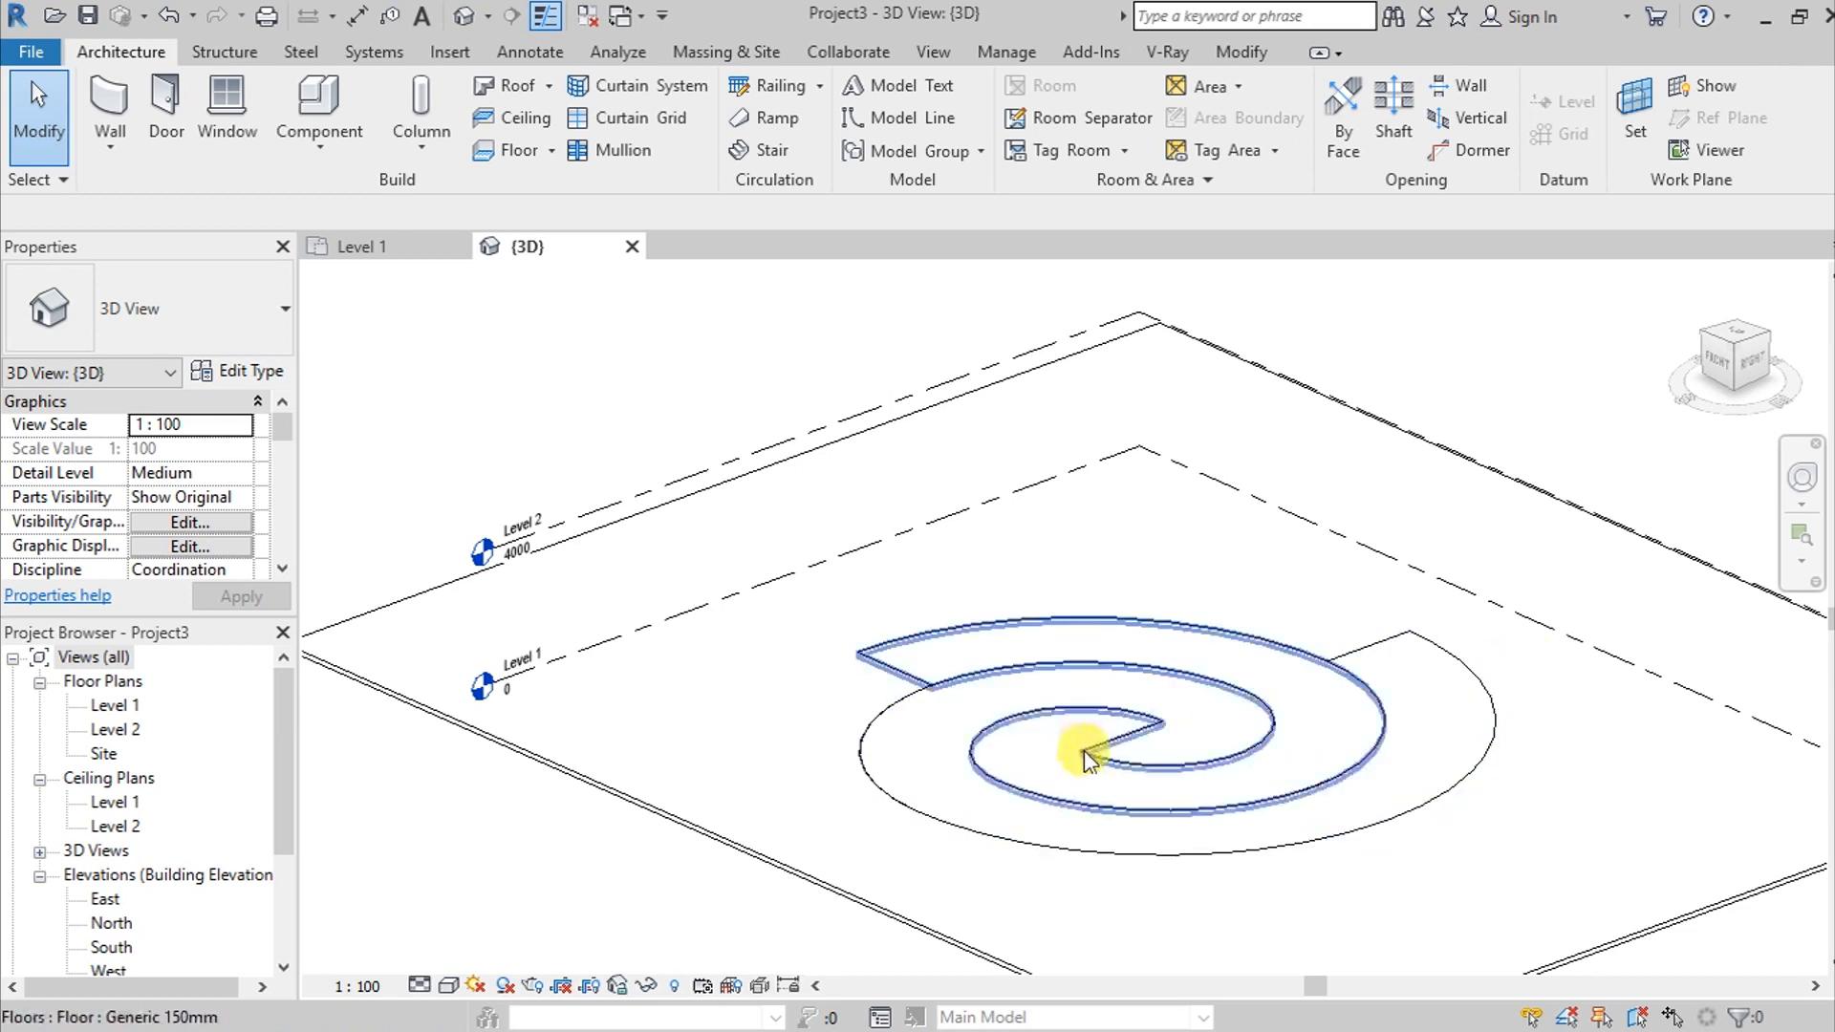
pyautogui.click(1088, 755)
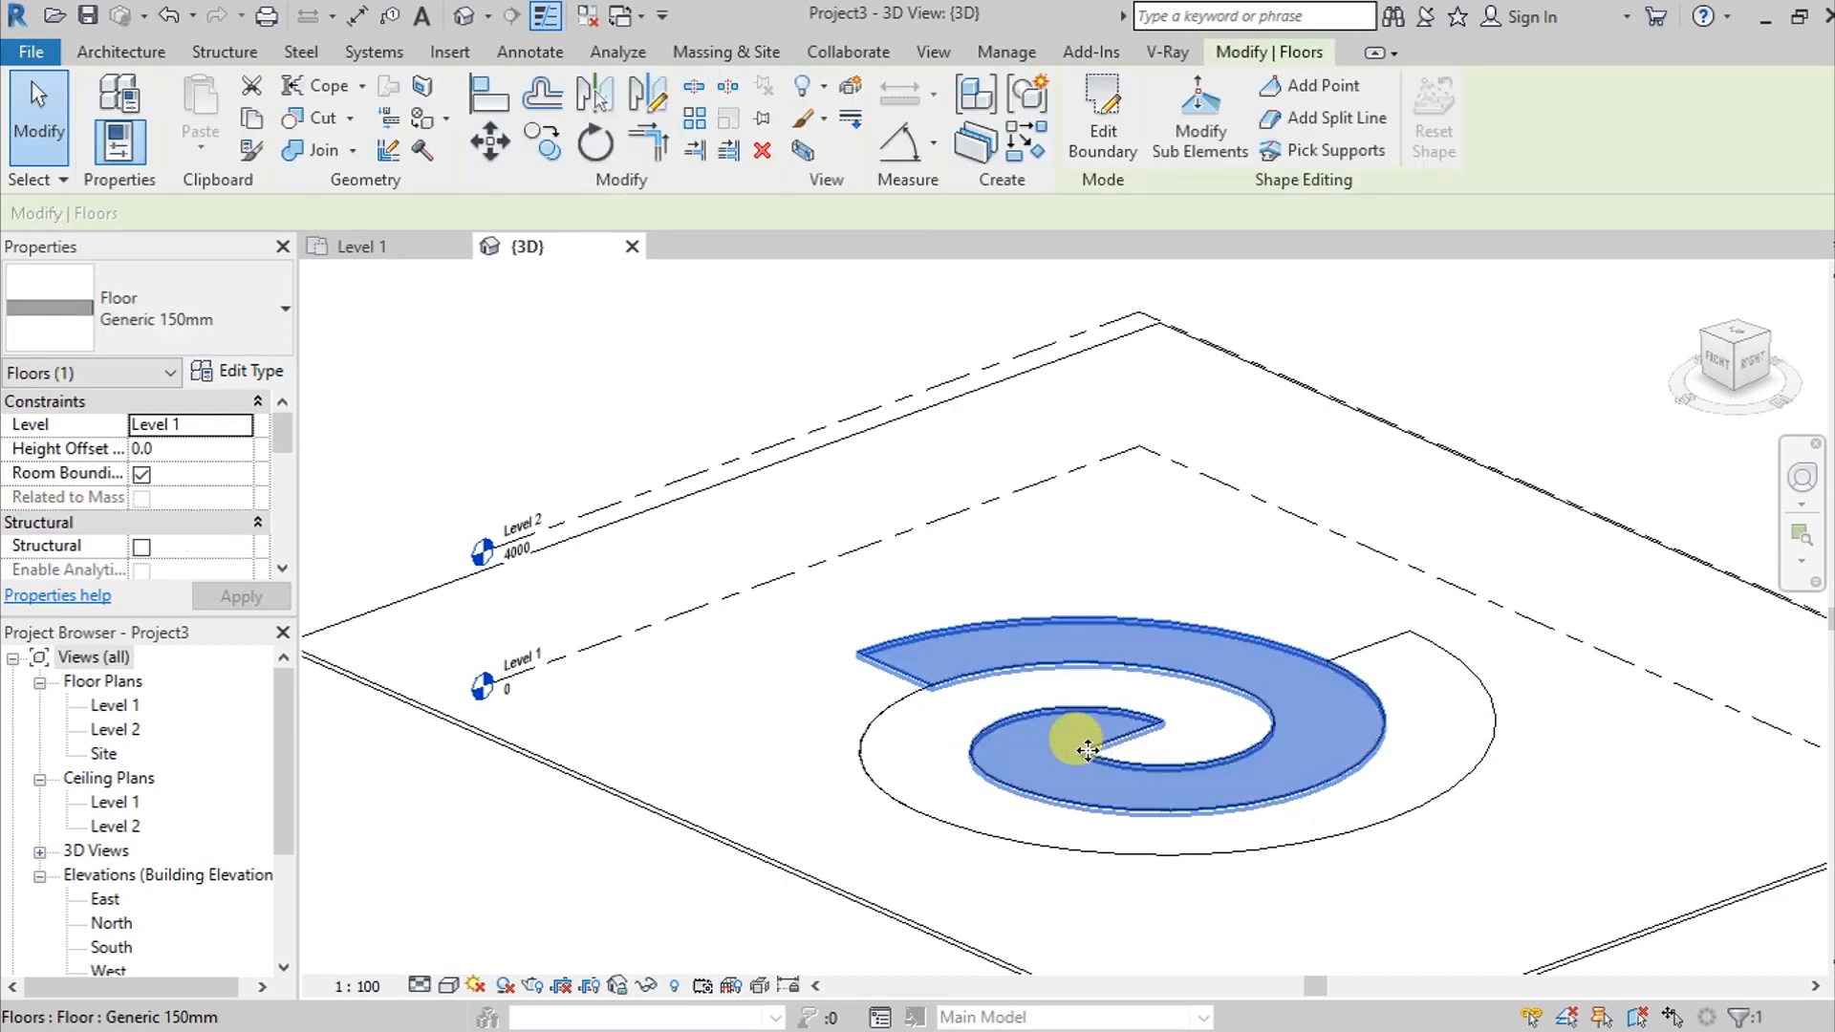
pyautogui.moveTo(1199, 116)
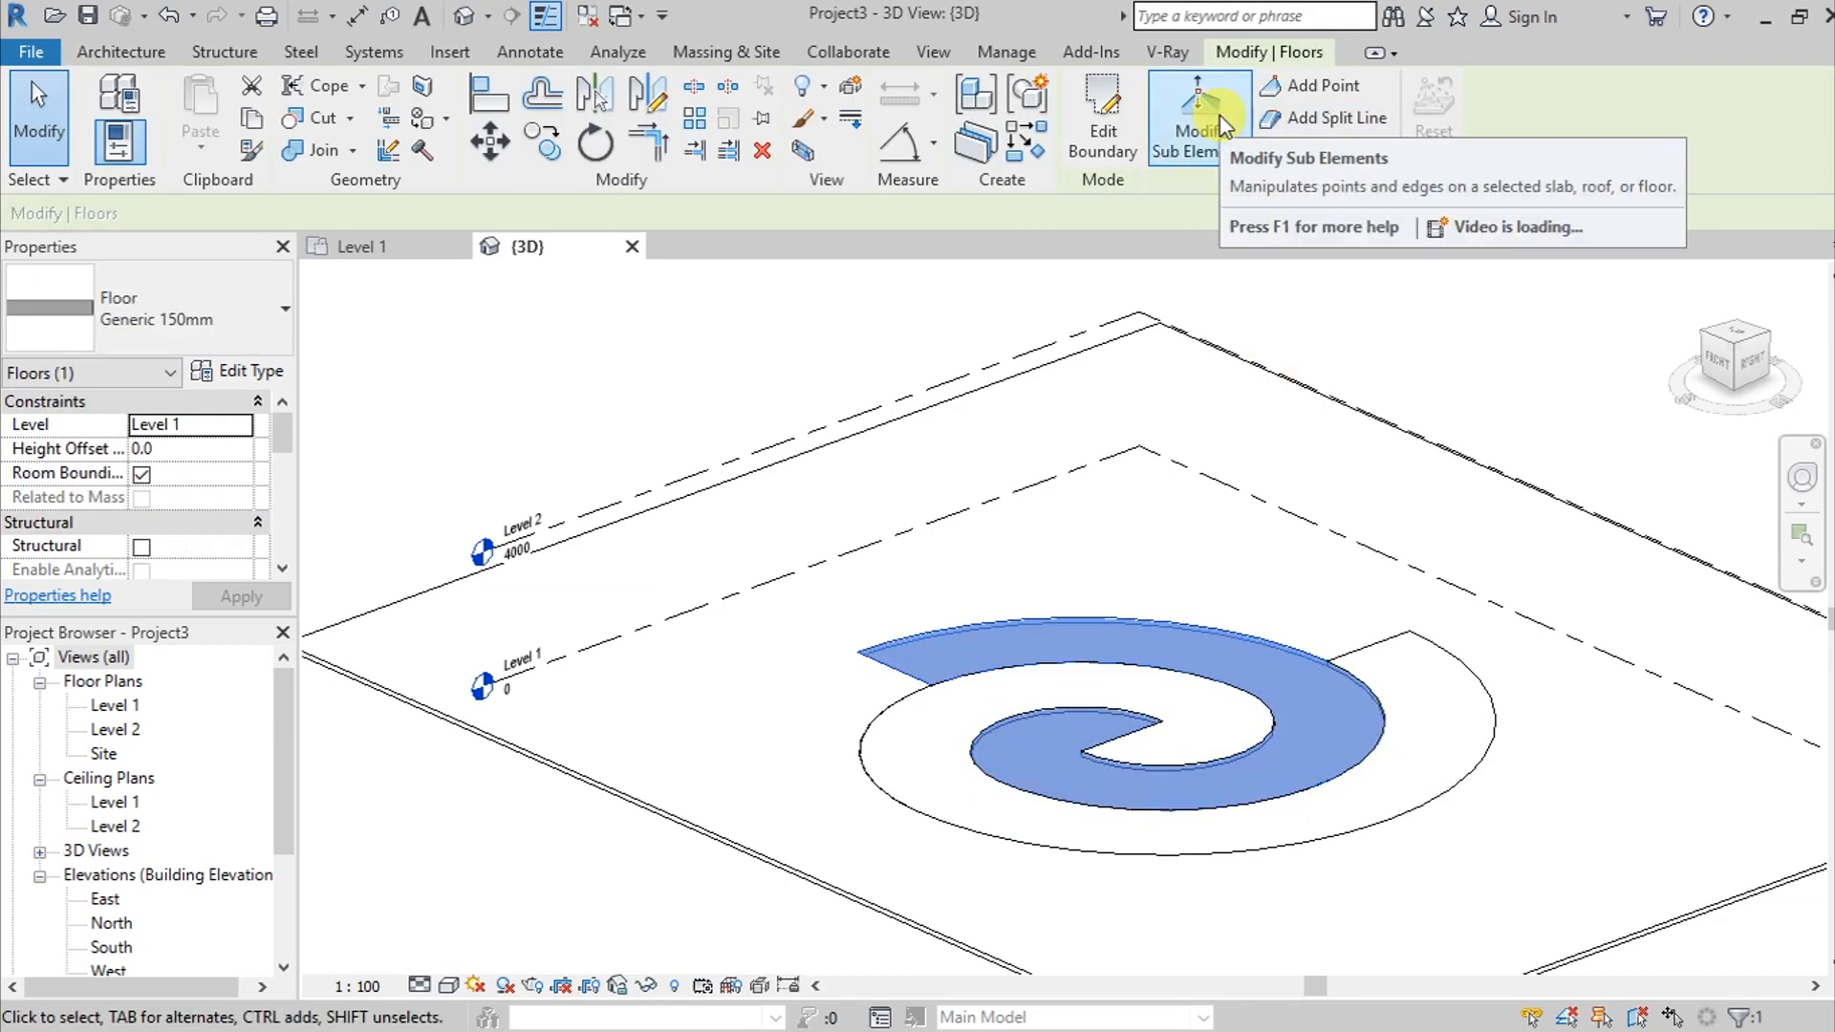
pyautogui.click(1196, 117)
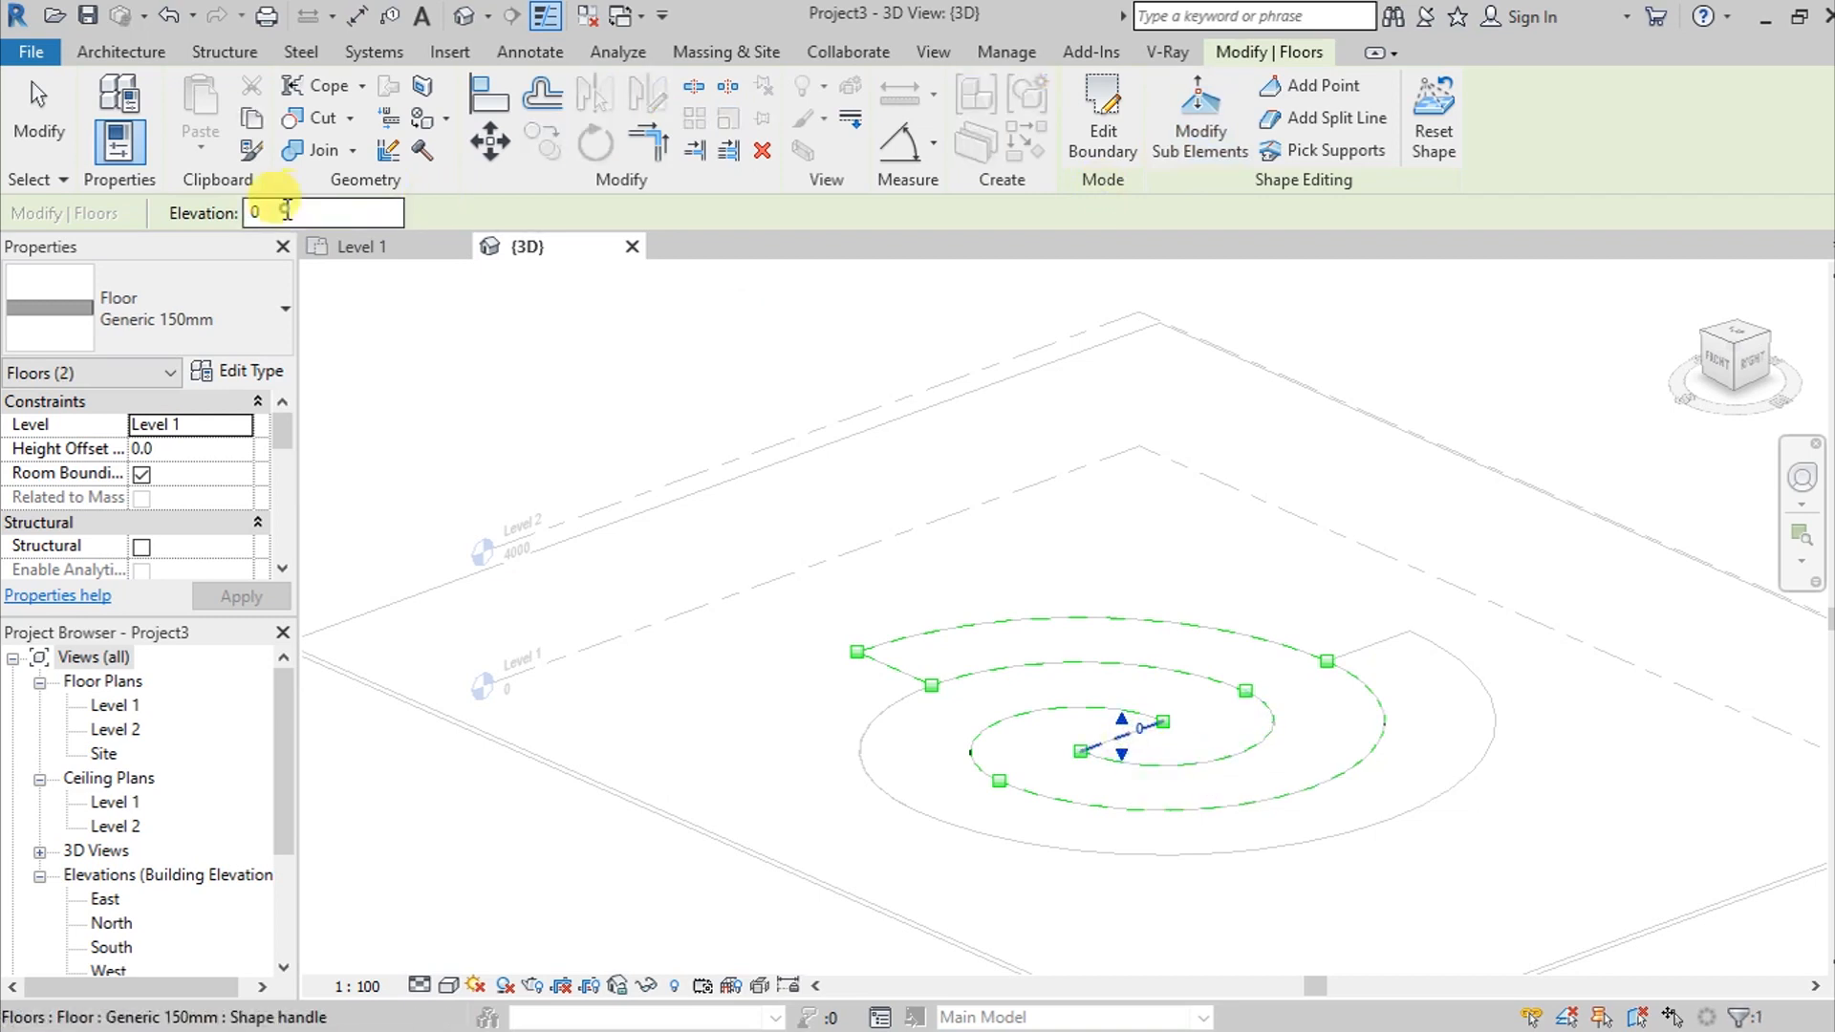
# Raise the first spiral edge points to elevations 3000 and 4000
pyautogui.write('30')
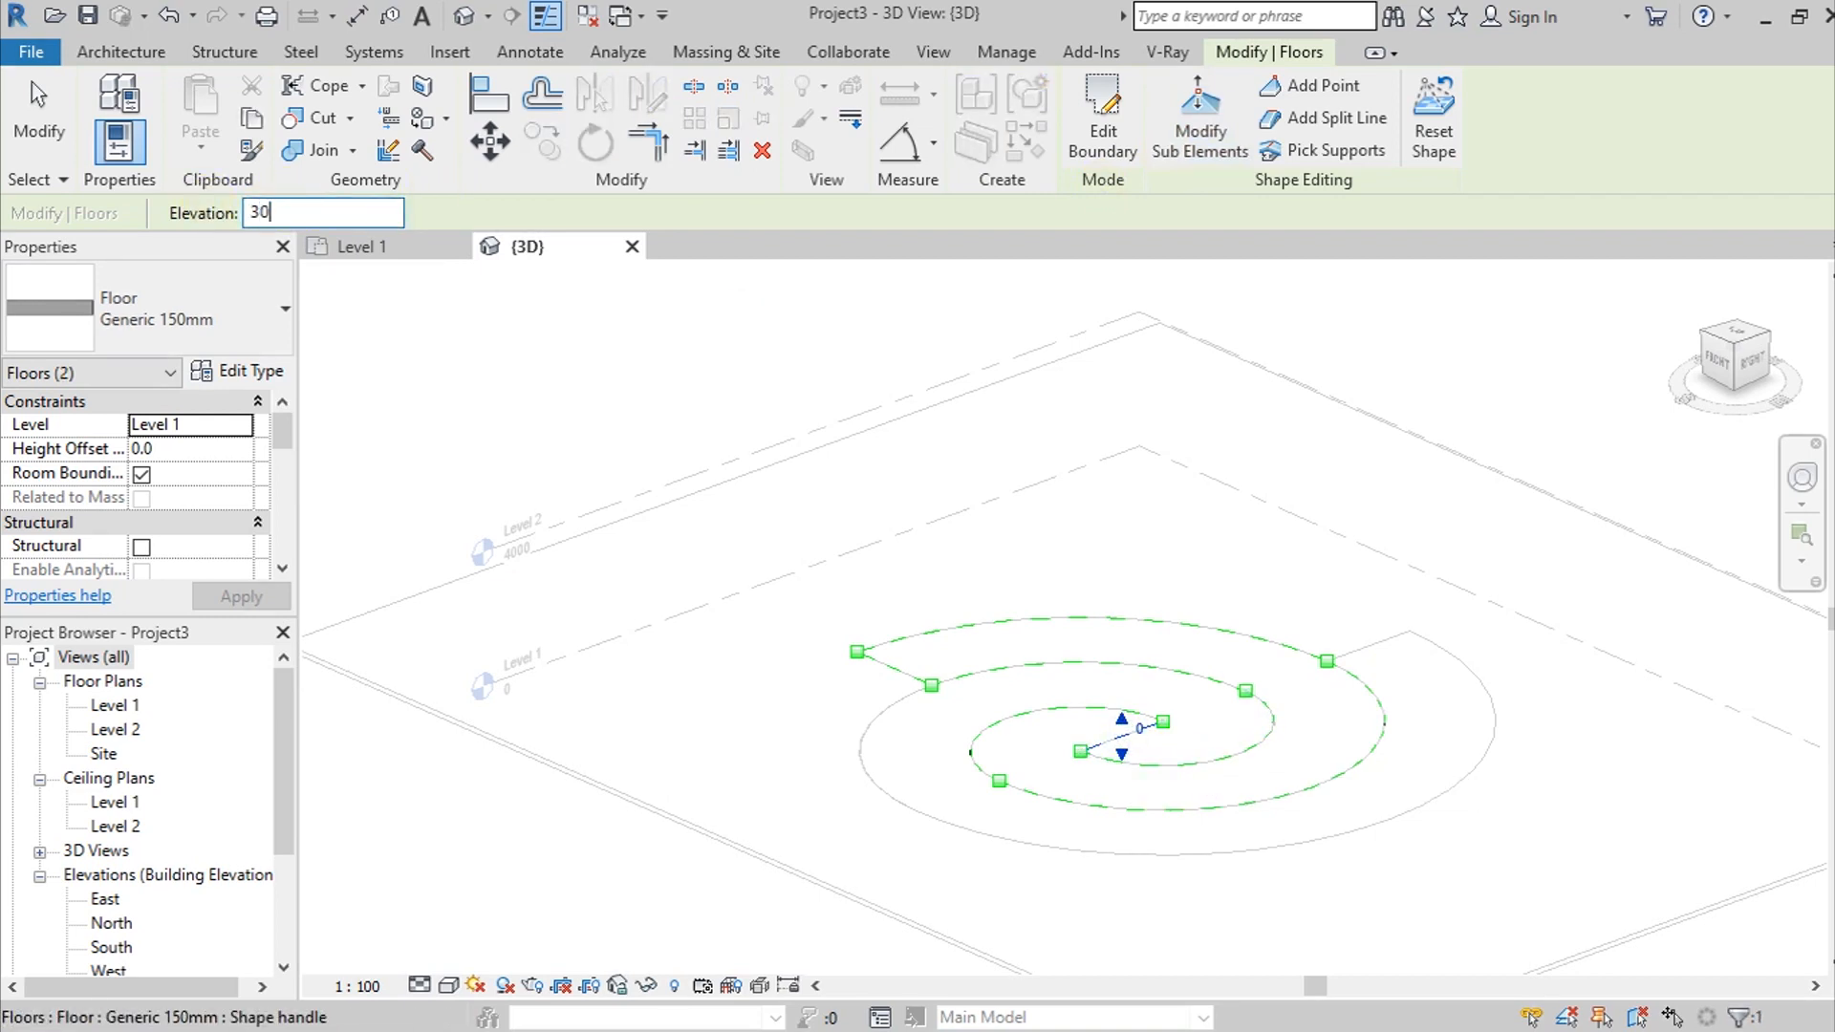
pyautogui.write('3000')
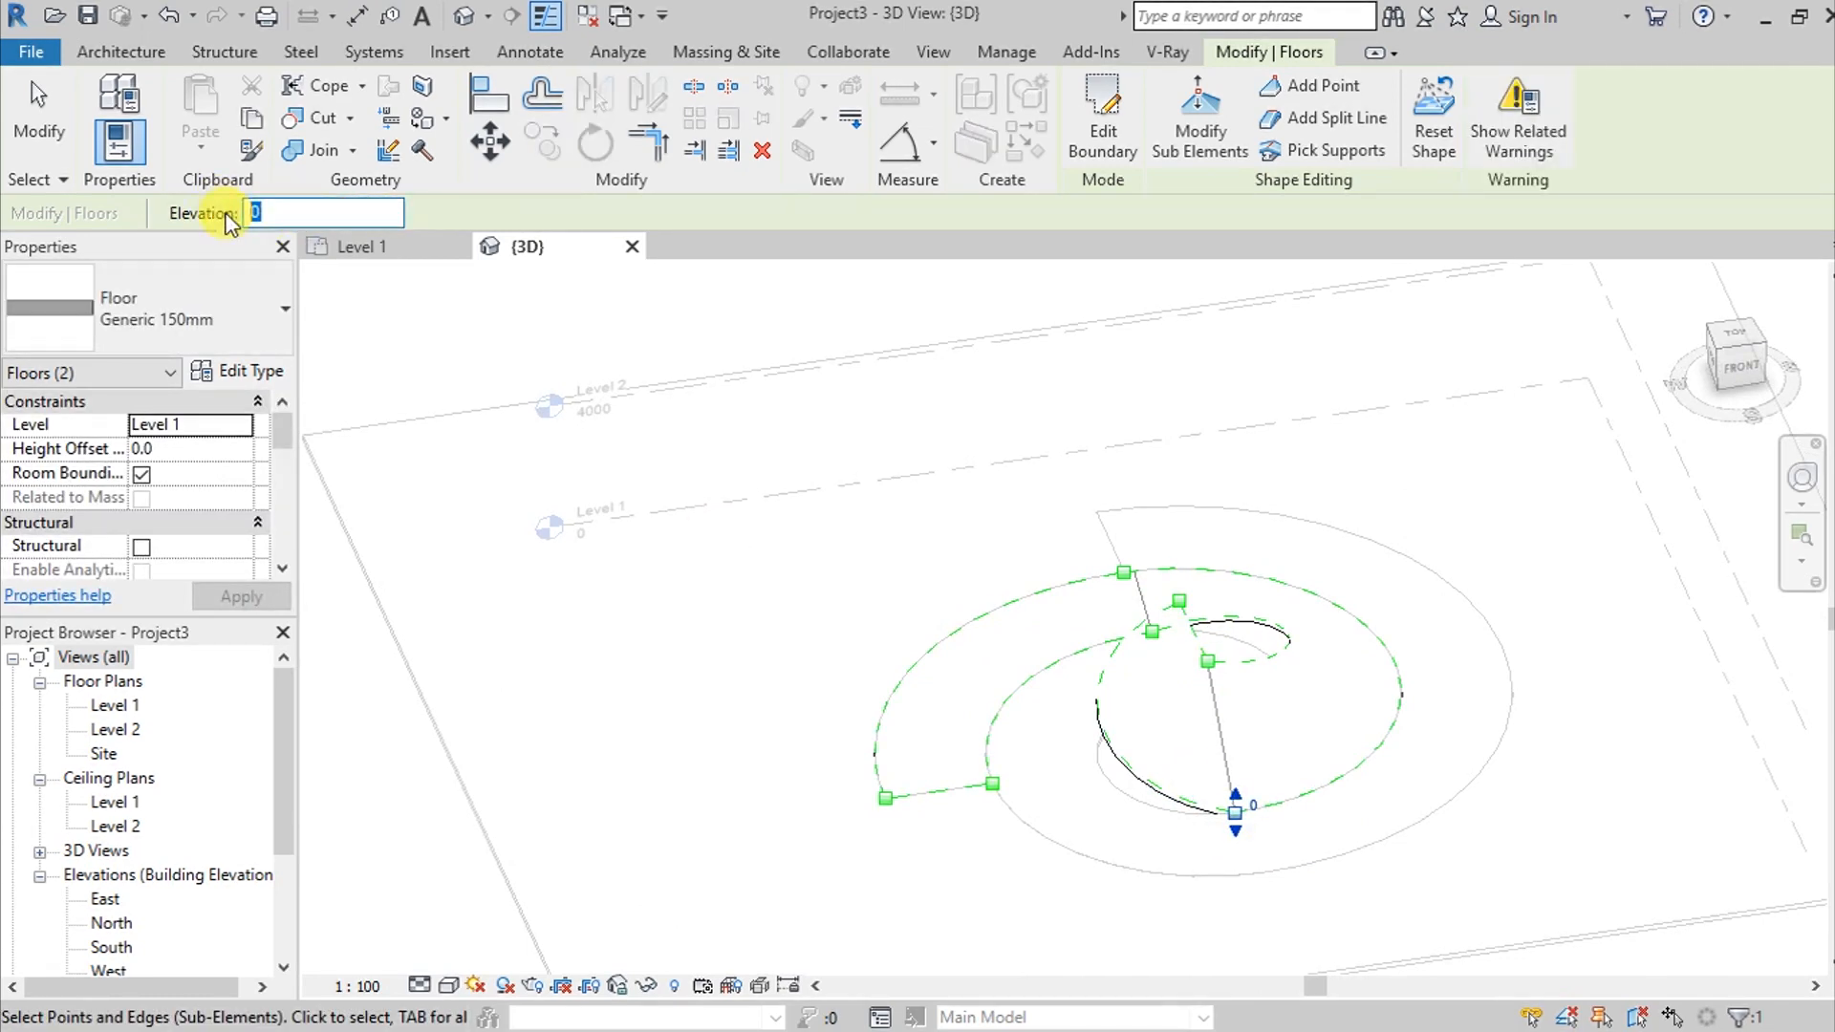
pyautogui.write('3000')
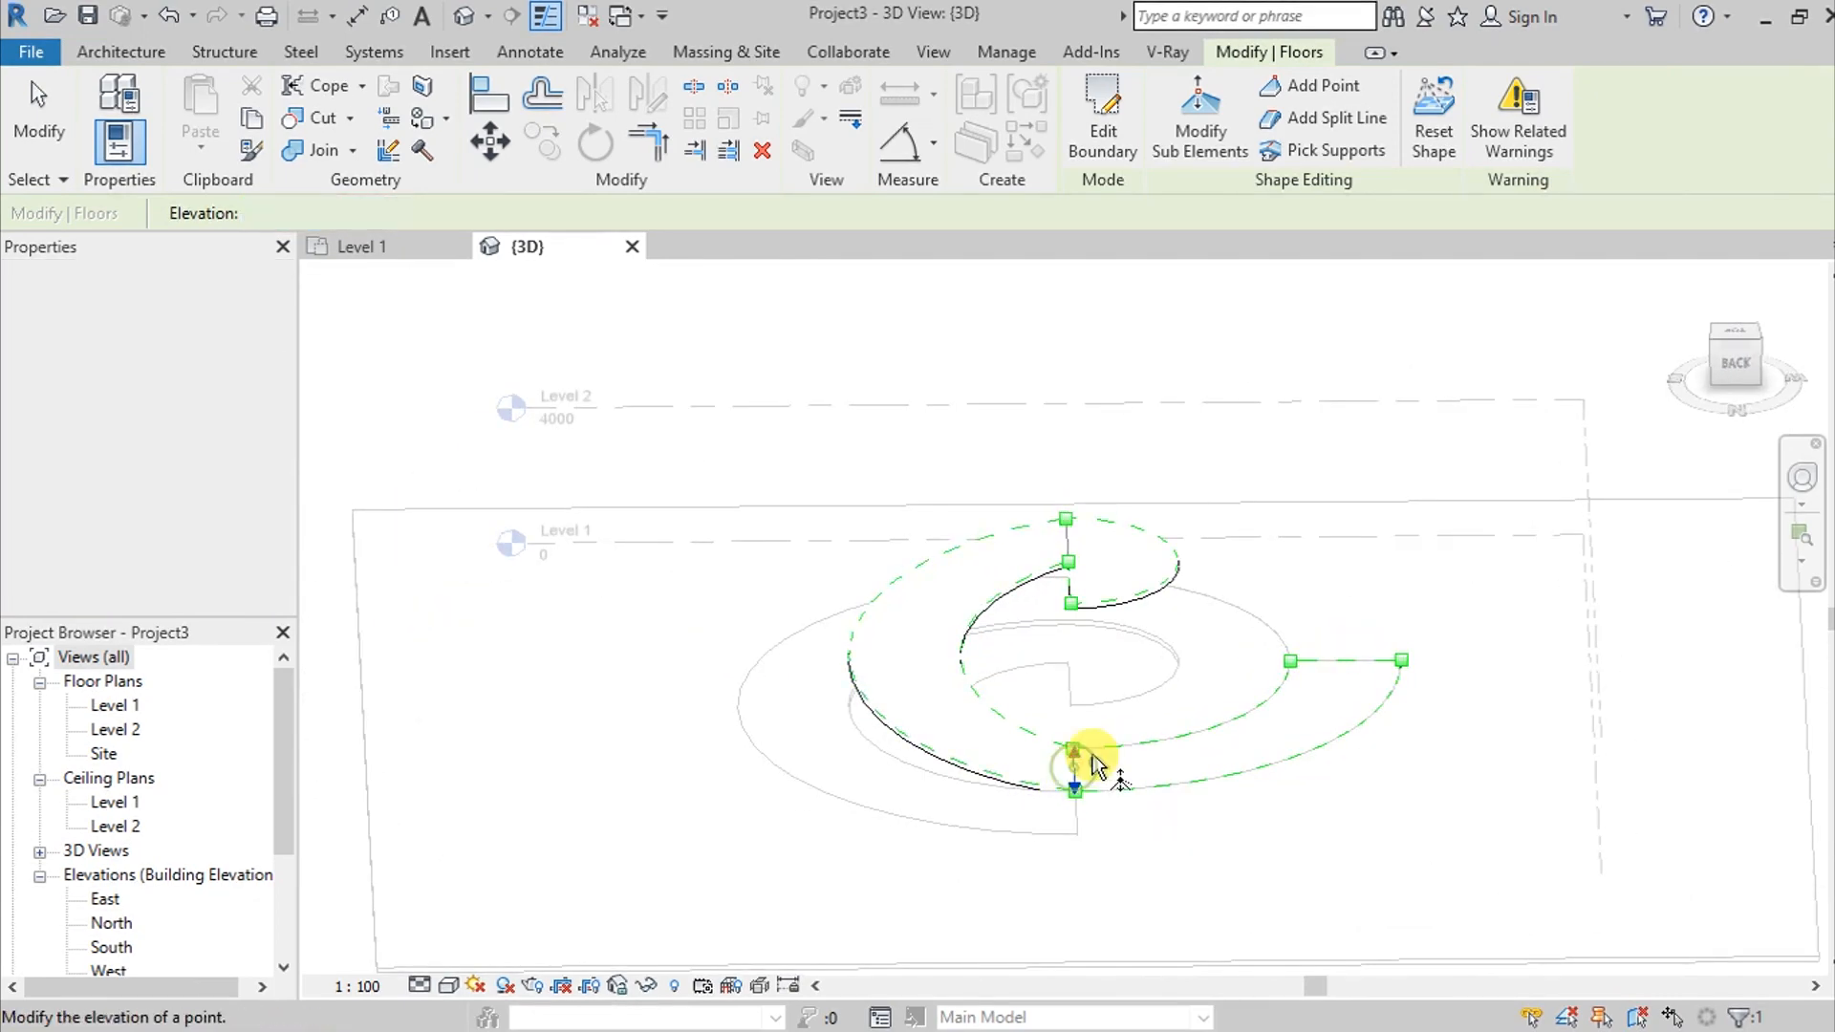
pyautogui.click(1073, 761)
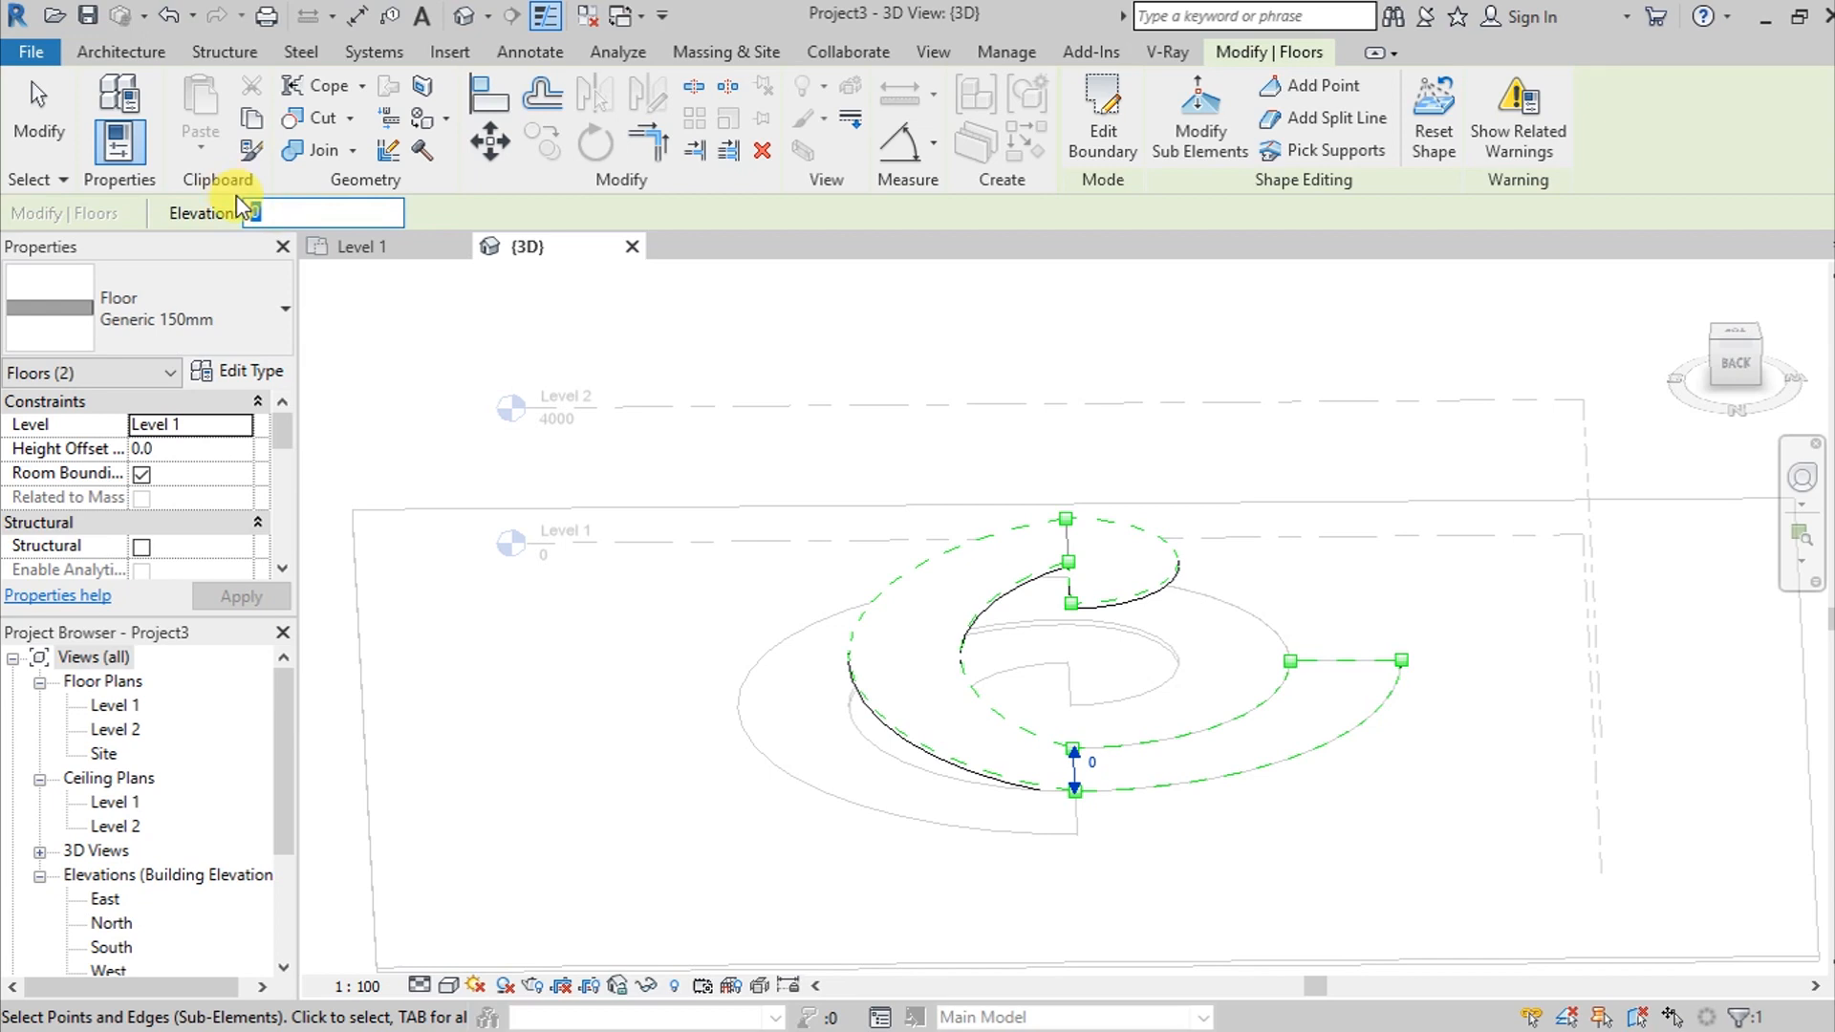
pyautogui.write('4000')
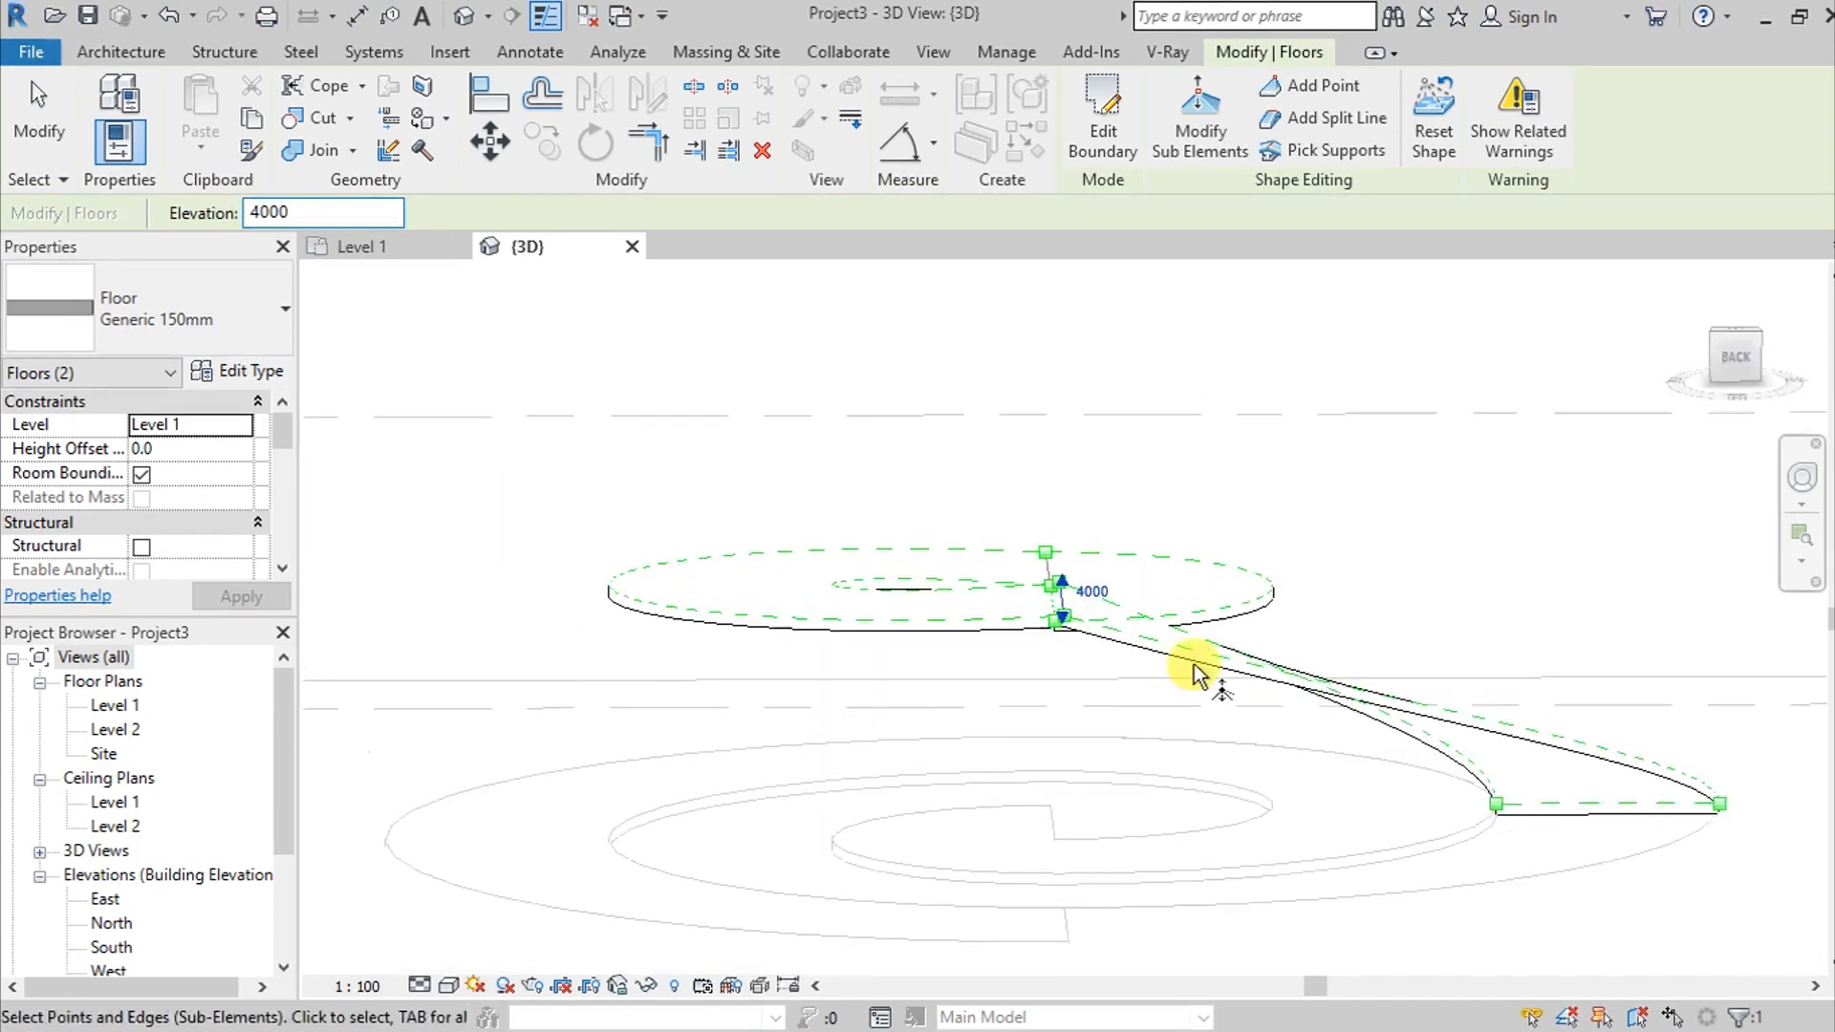
# Set further spiral points to 2500 and 2000, then reselect the 2000 point's elevation
pyautogui.click(1059, 621)
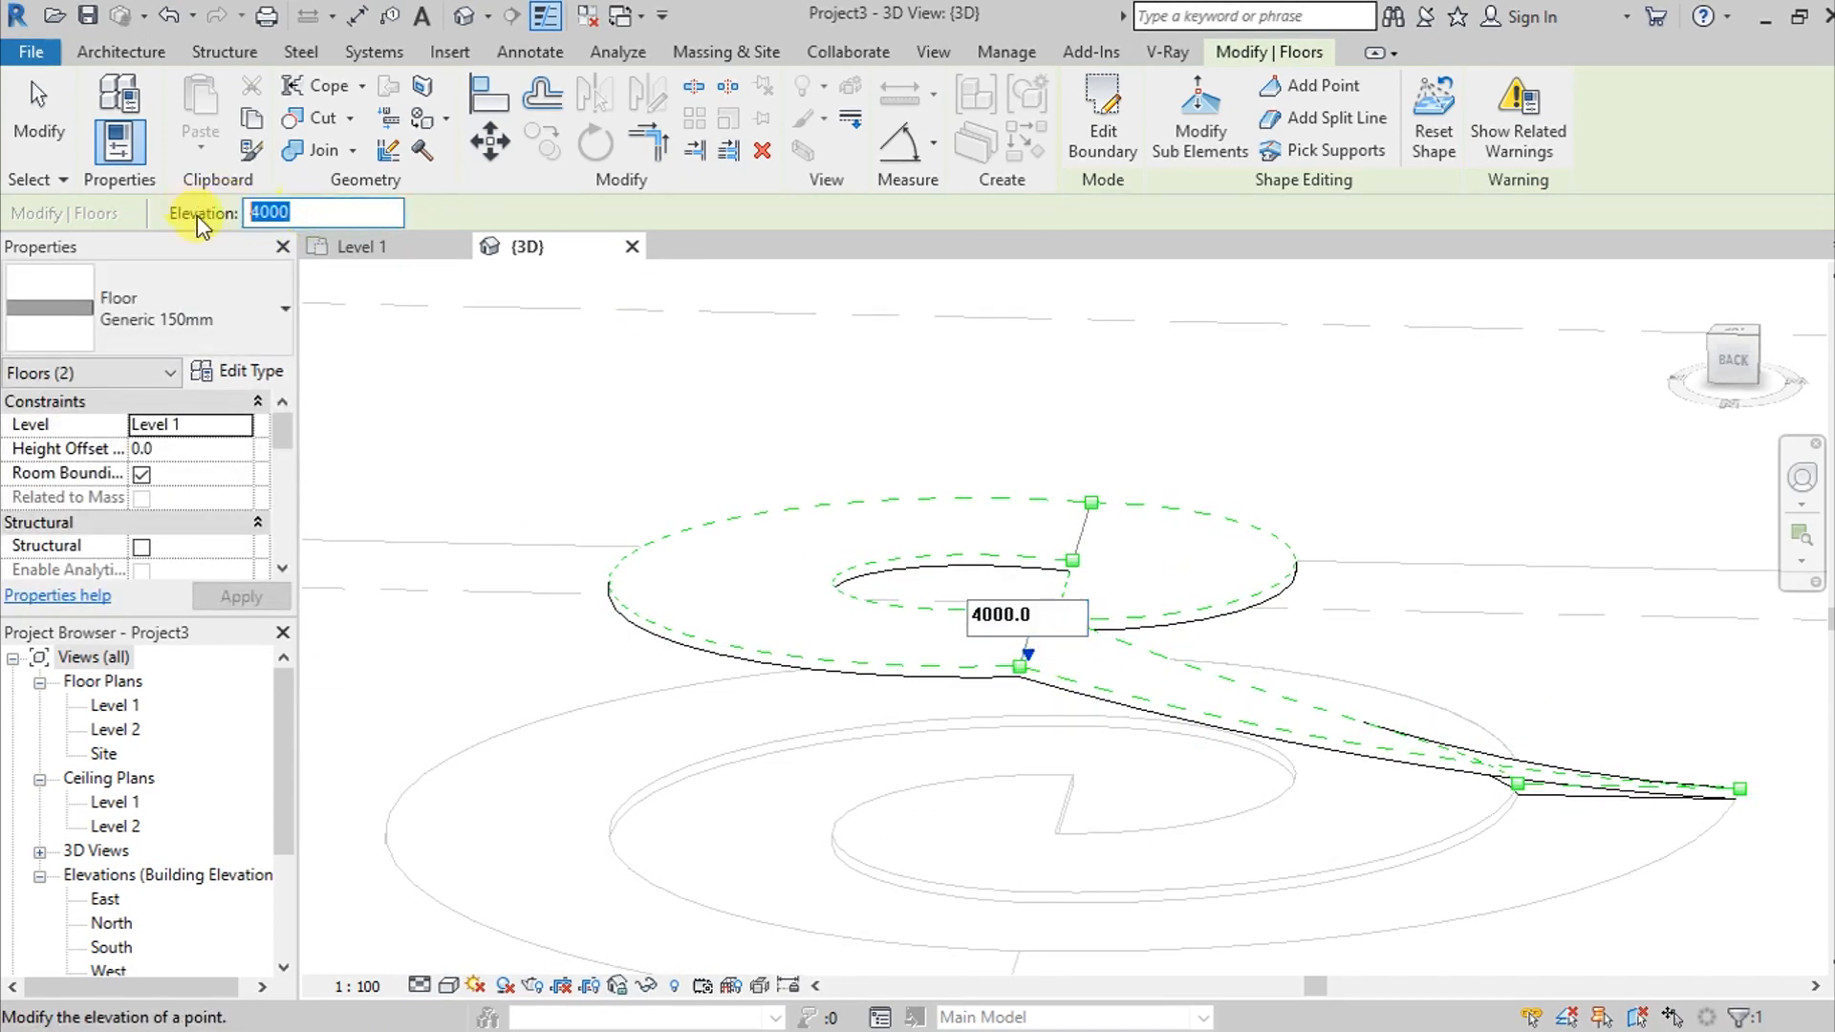
pyautogui.write('2500')
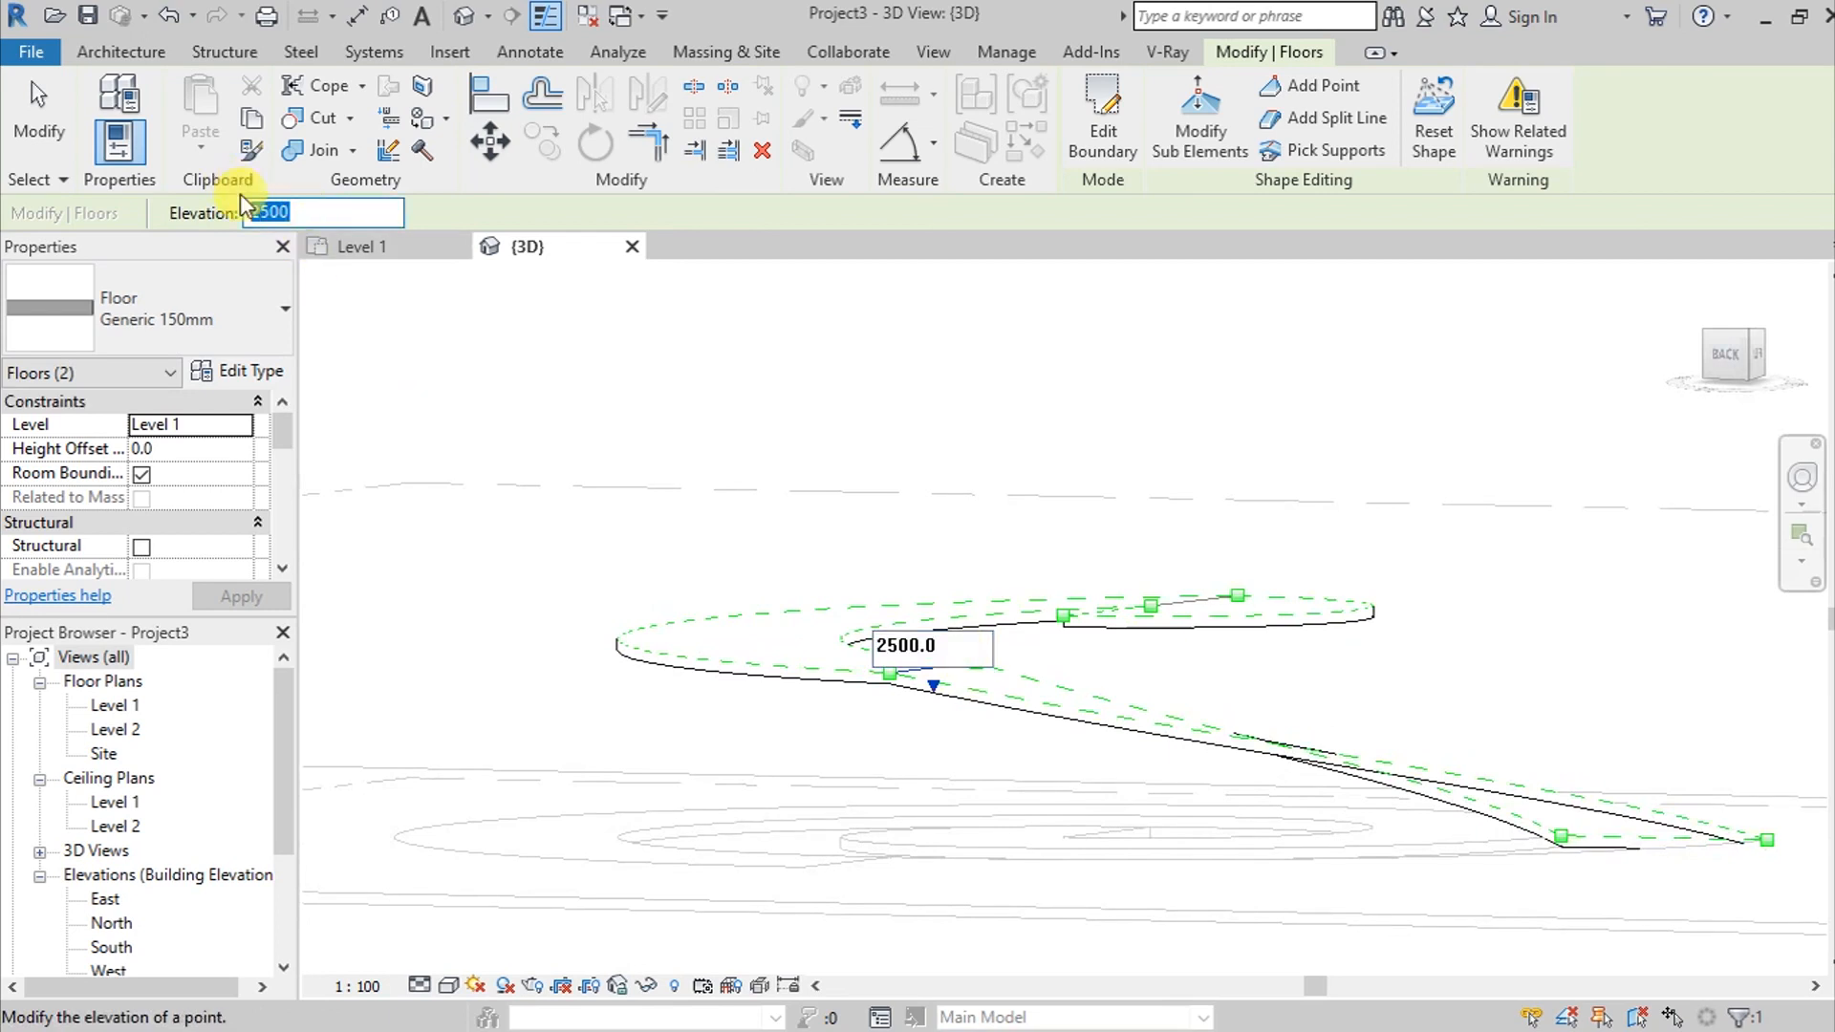
pyautogui.write('2000')
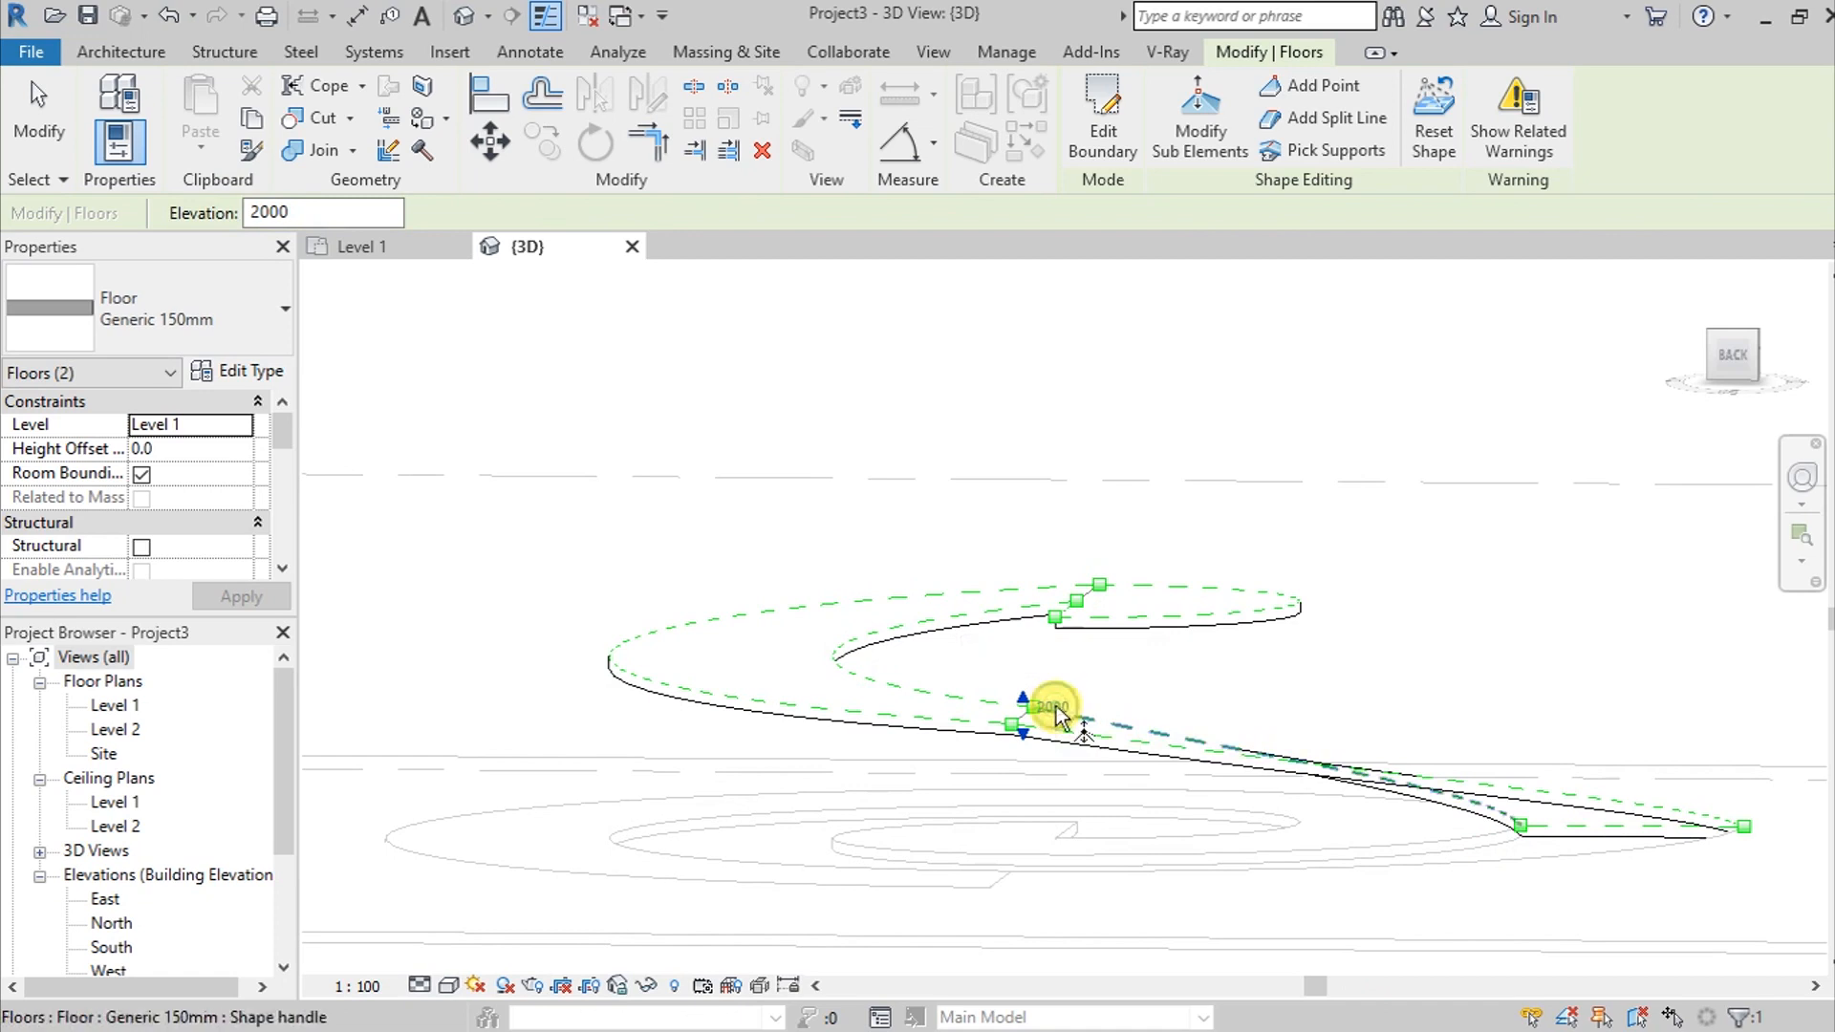
pyautogui.click(324, 212)
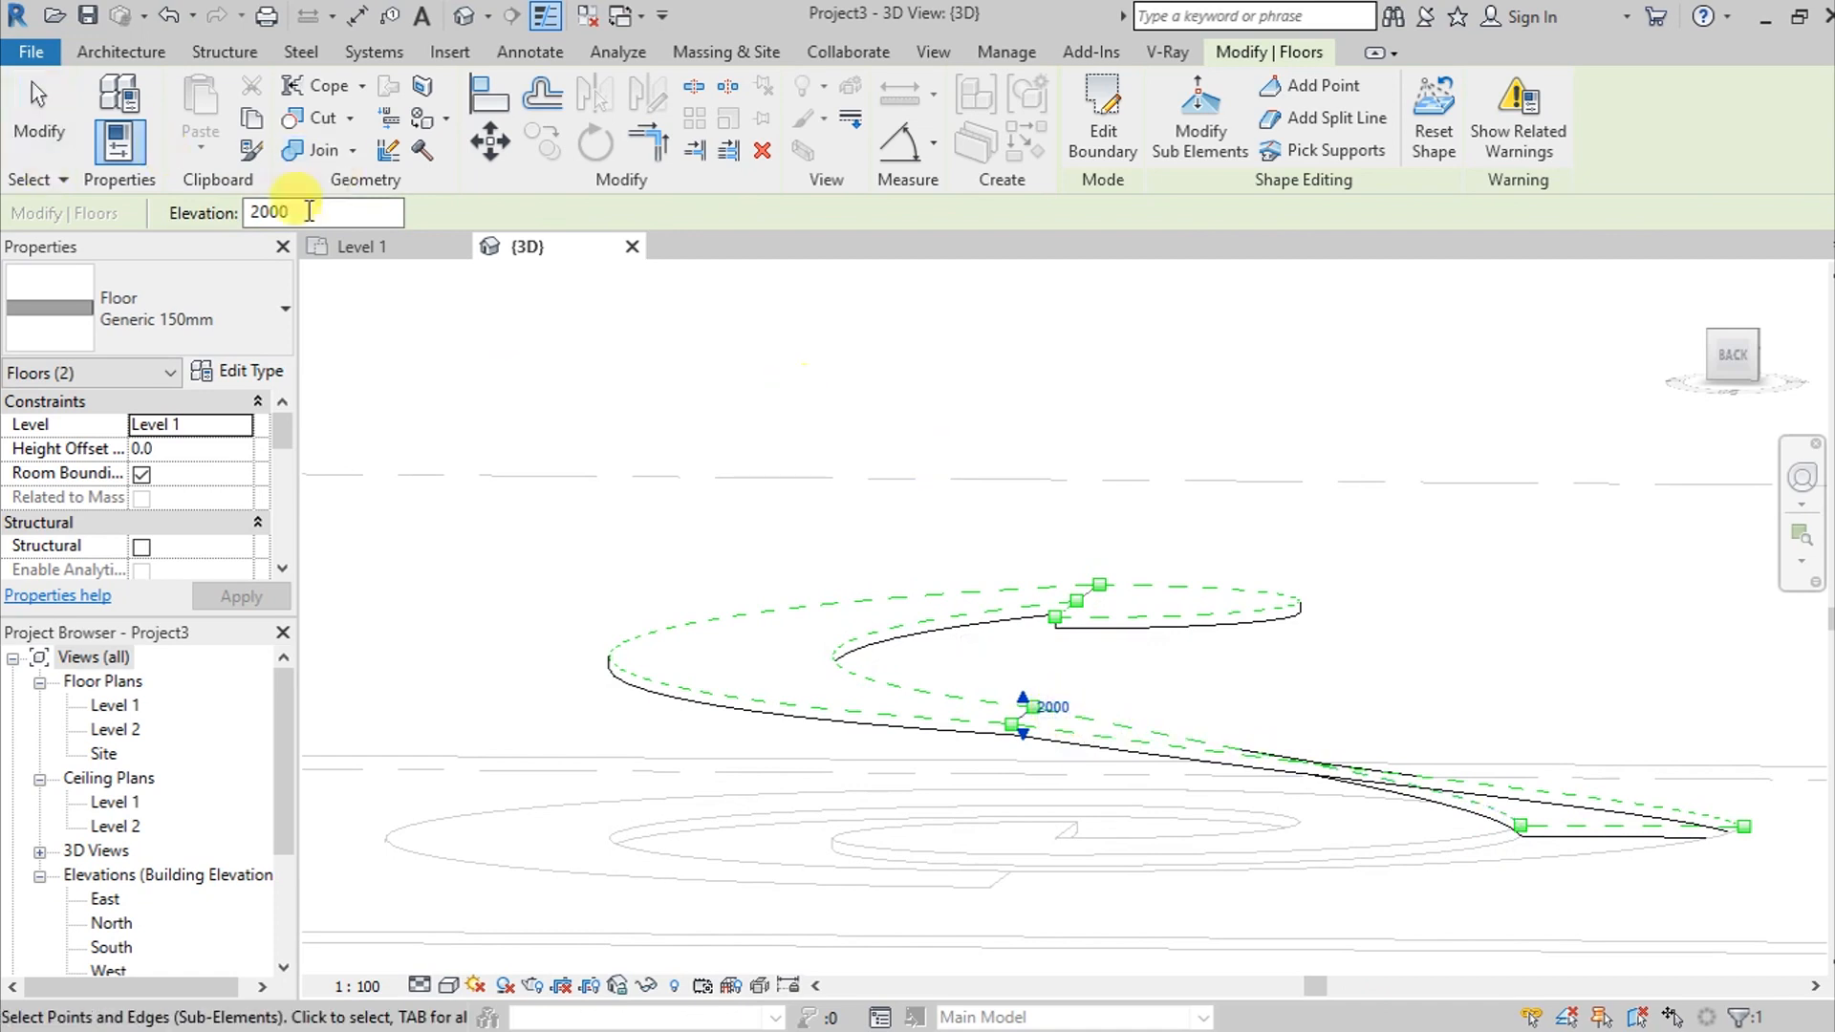
pyautogui.tripleClick(324, 212)
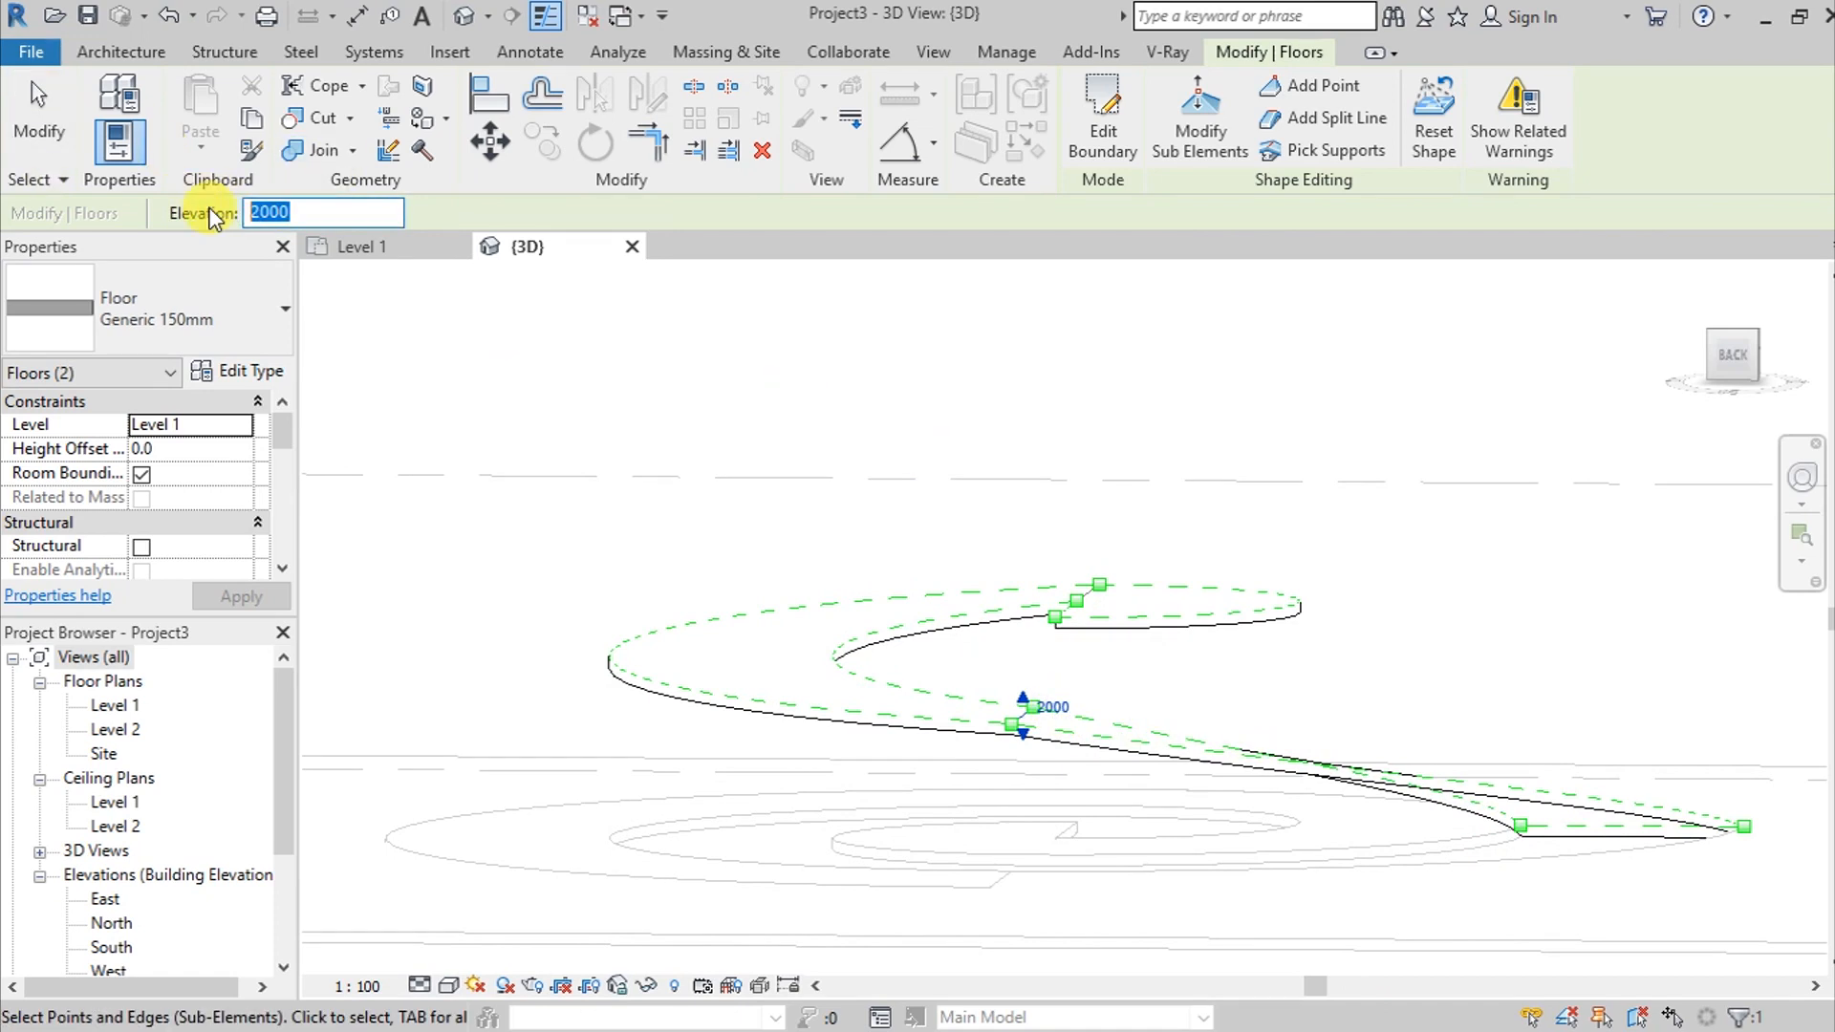
# Enter 1500 as the final point's elevation
pyautogui.write('1500')
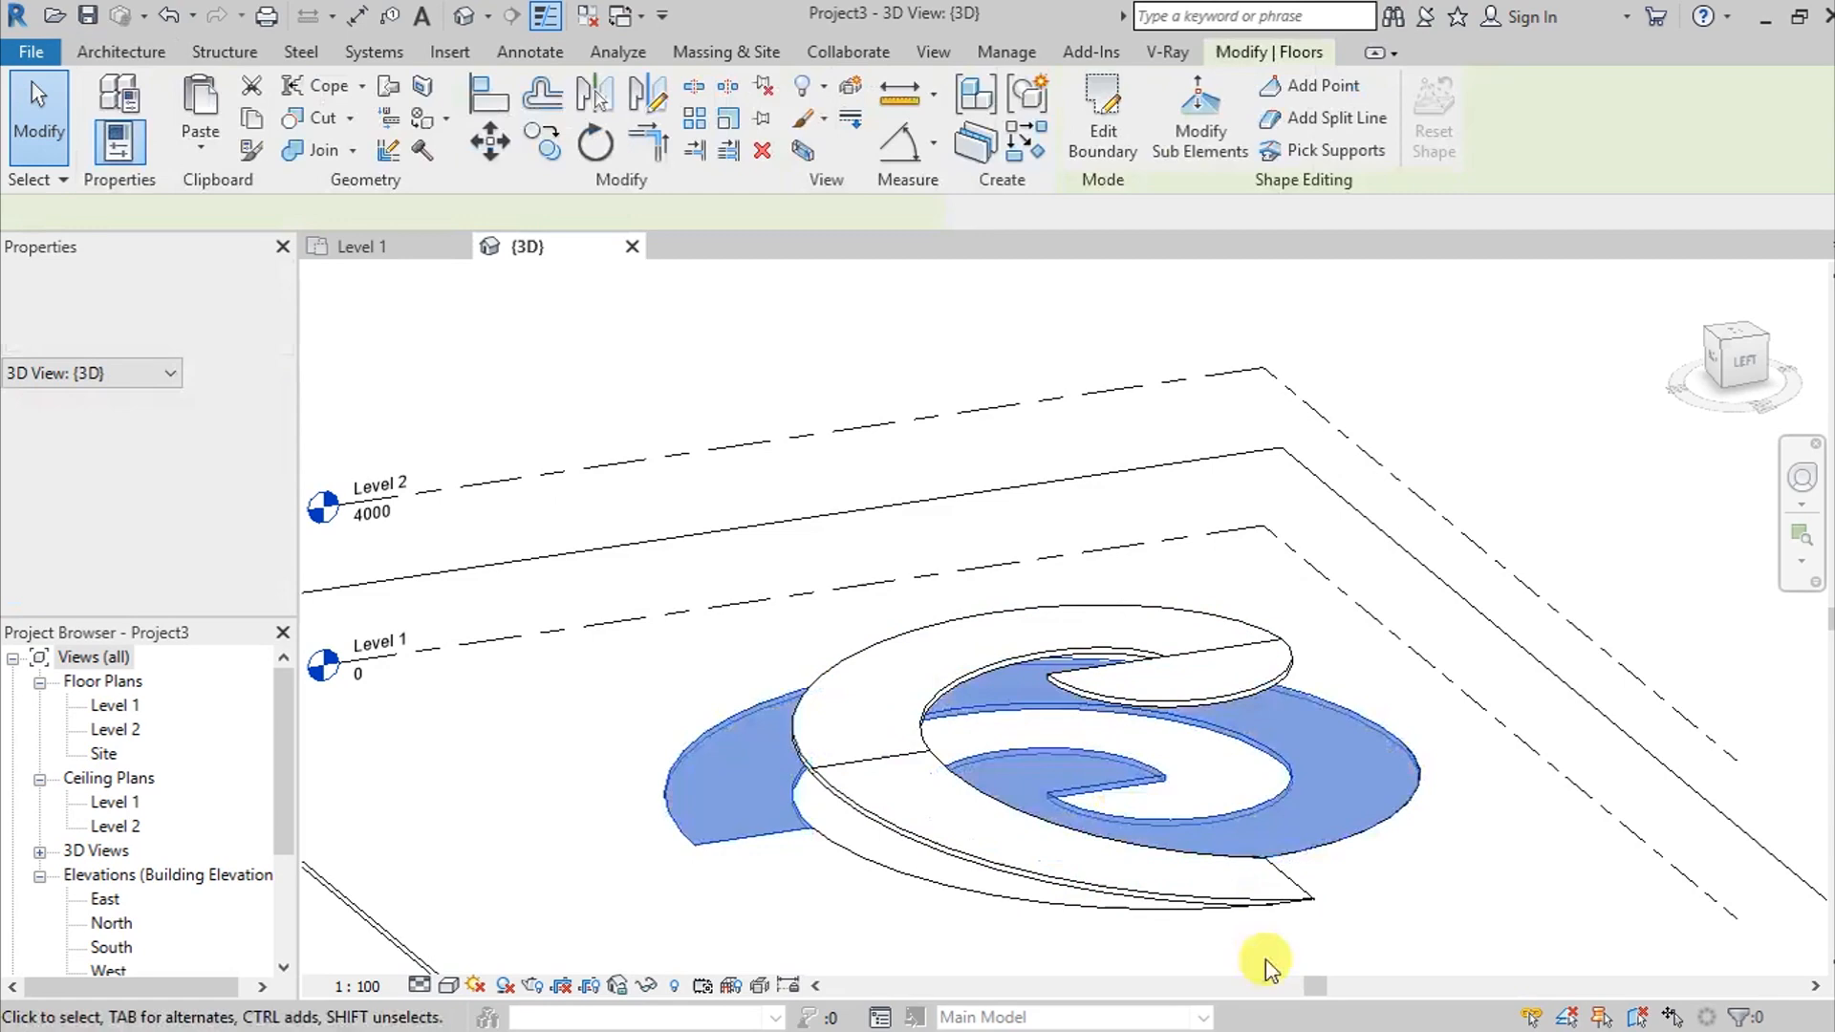
# Select the lower spiral floor, enter Modify Sub Elements, and raise a point to 3000
pyautogui.click(1162, 833)
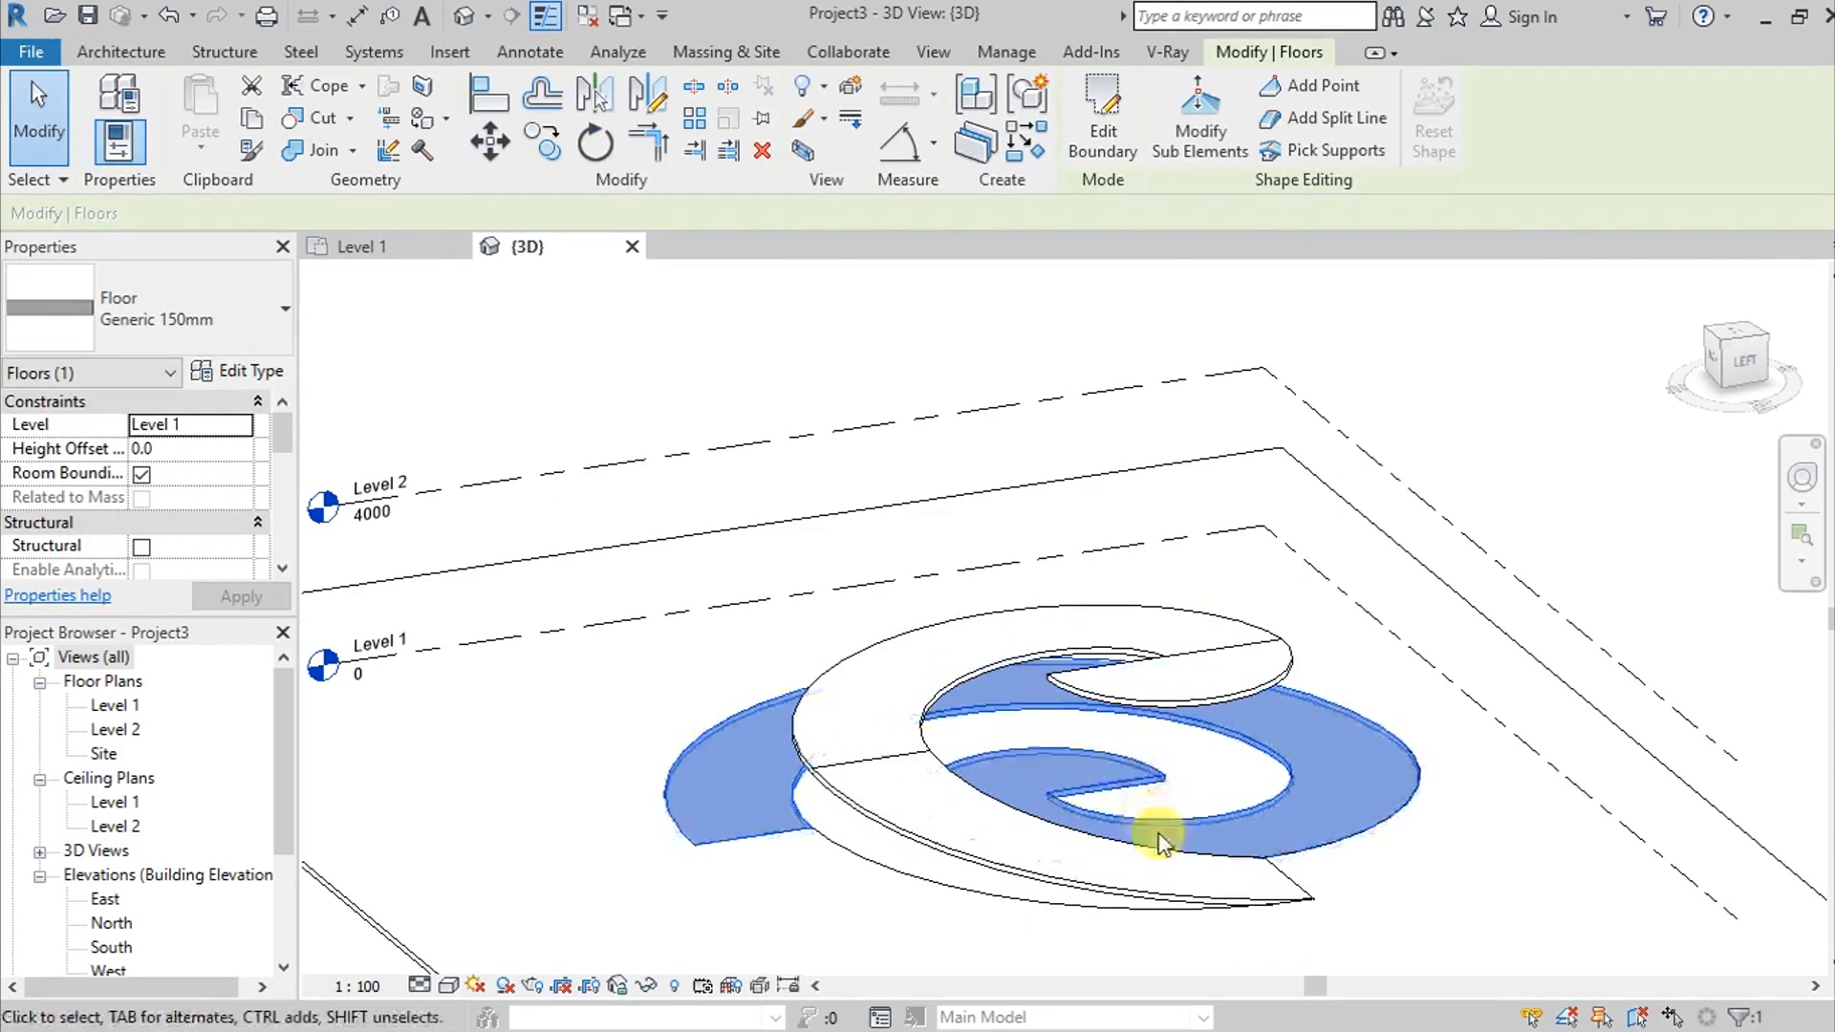
pyautogui.click(1198, 117)
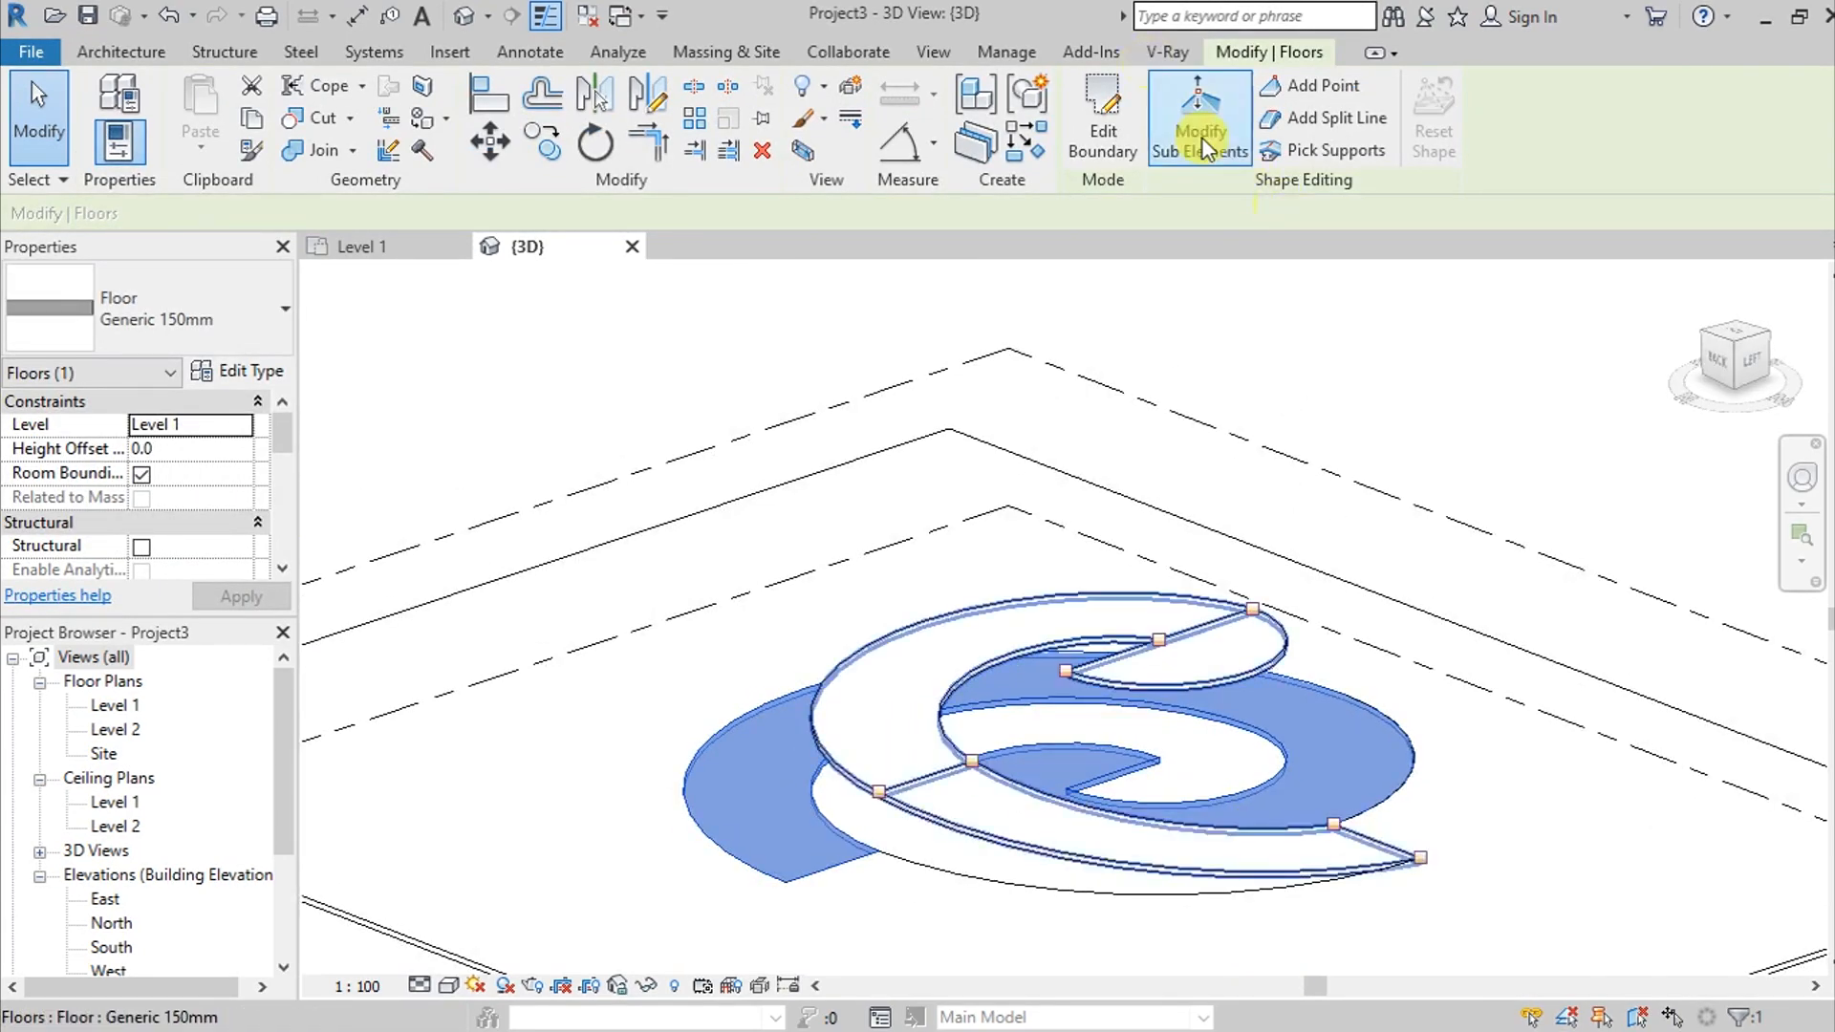
pyautogui.click(1197, 117)
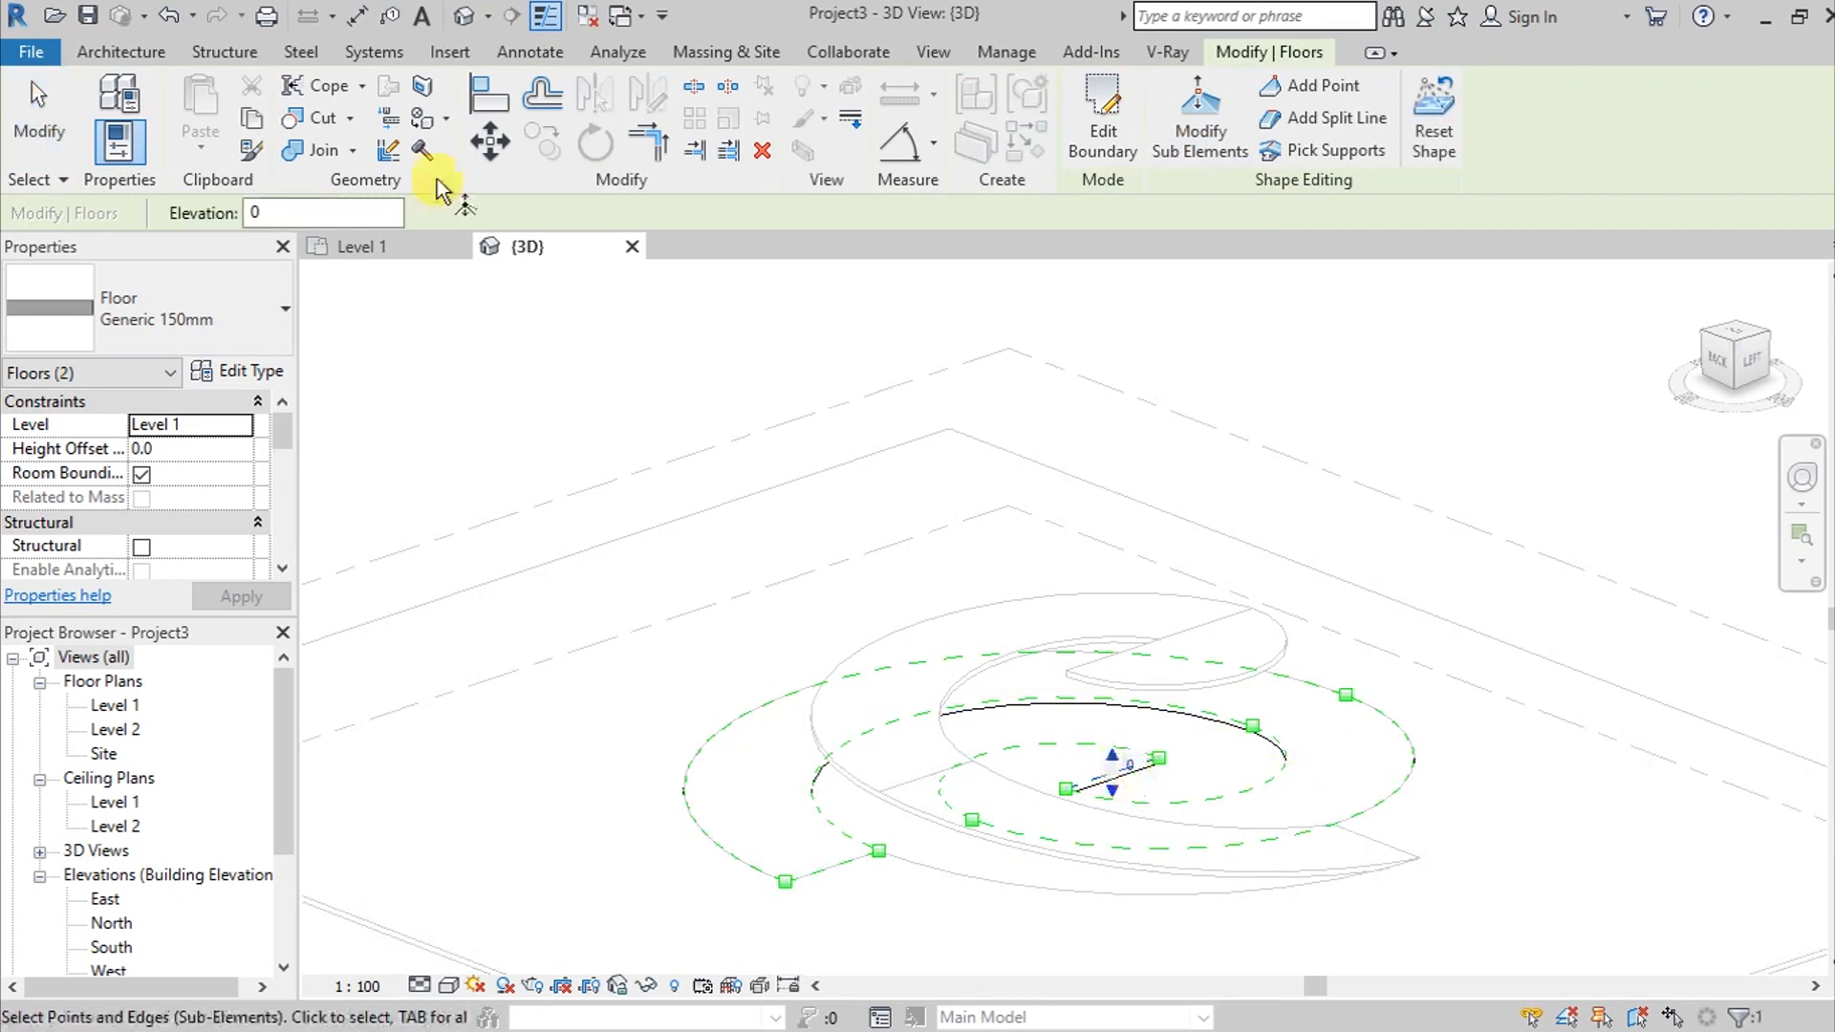
pyautogui.write('3')
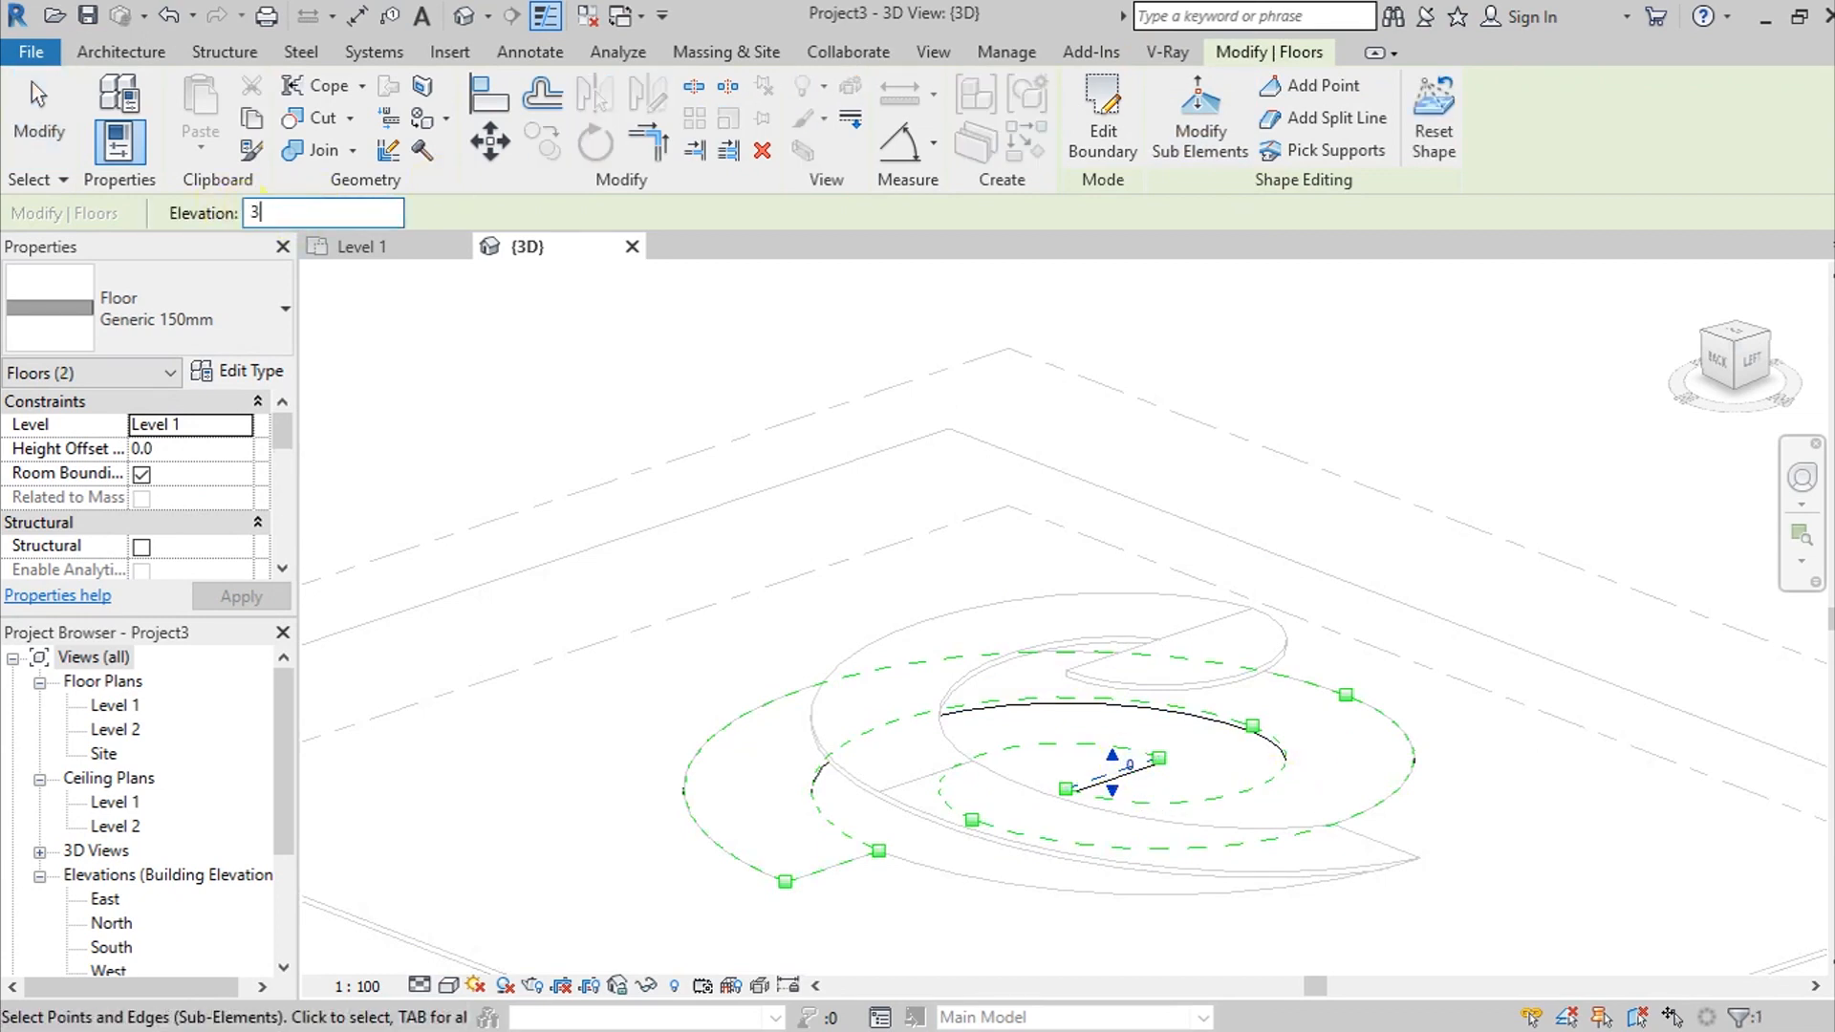
pyautogui.write('000')
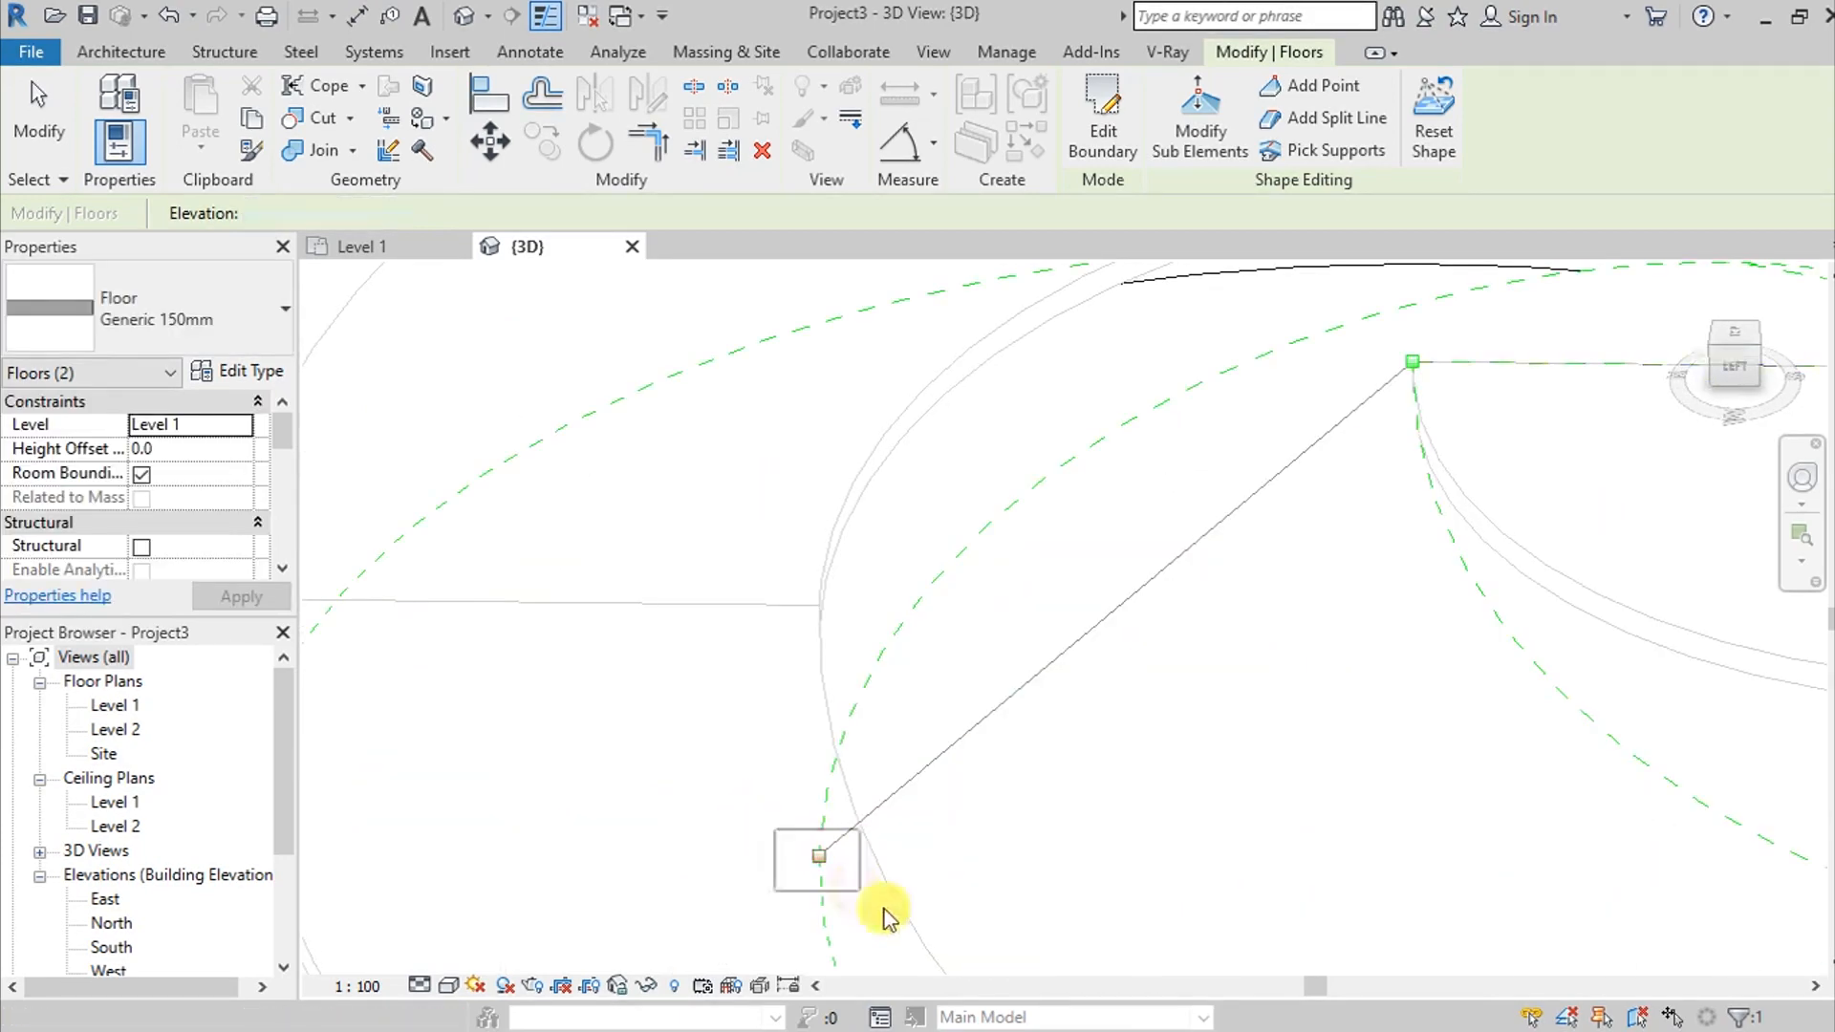
# Raise the spiral edge's corner point to elevation 2500
pyautogui.click(817, 858)
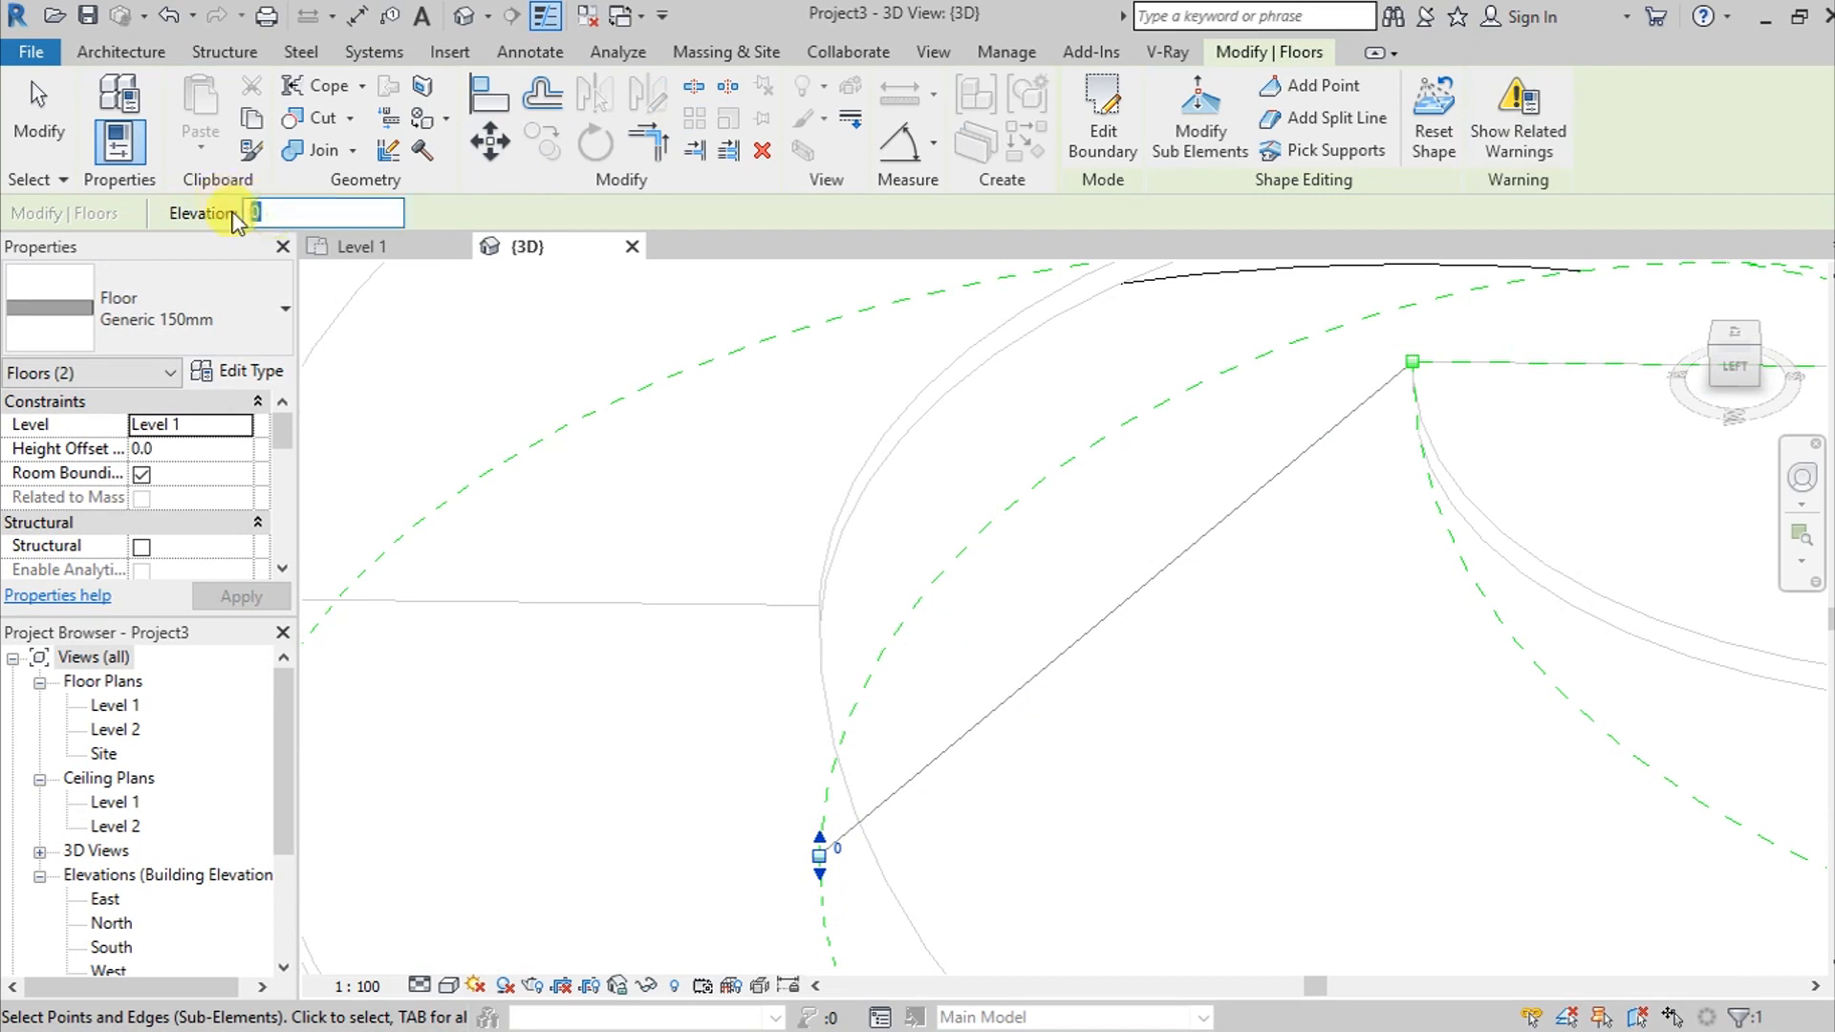
pyautogui.write('300')
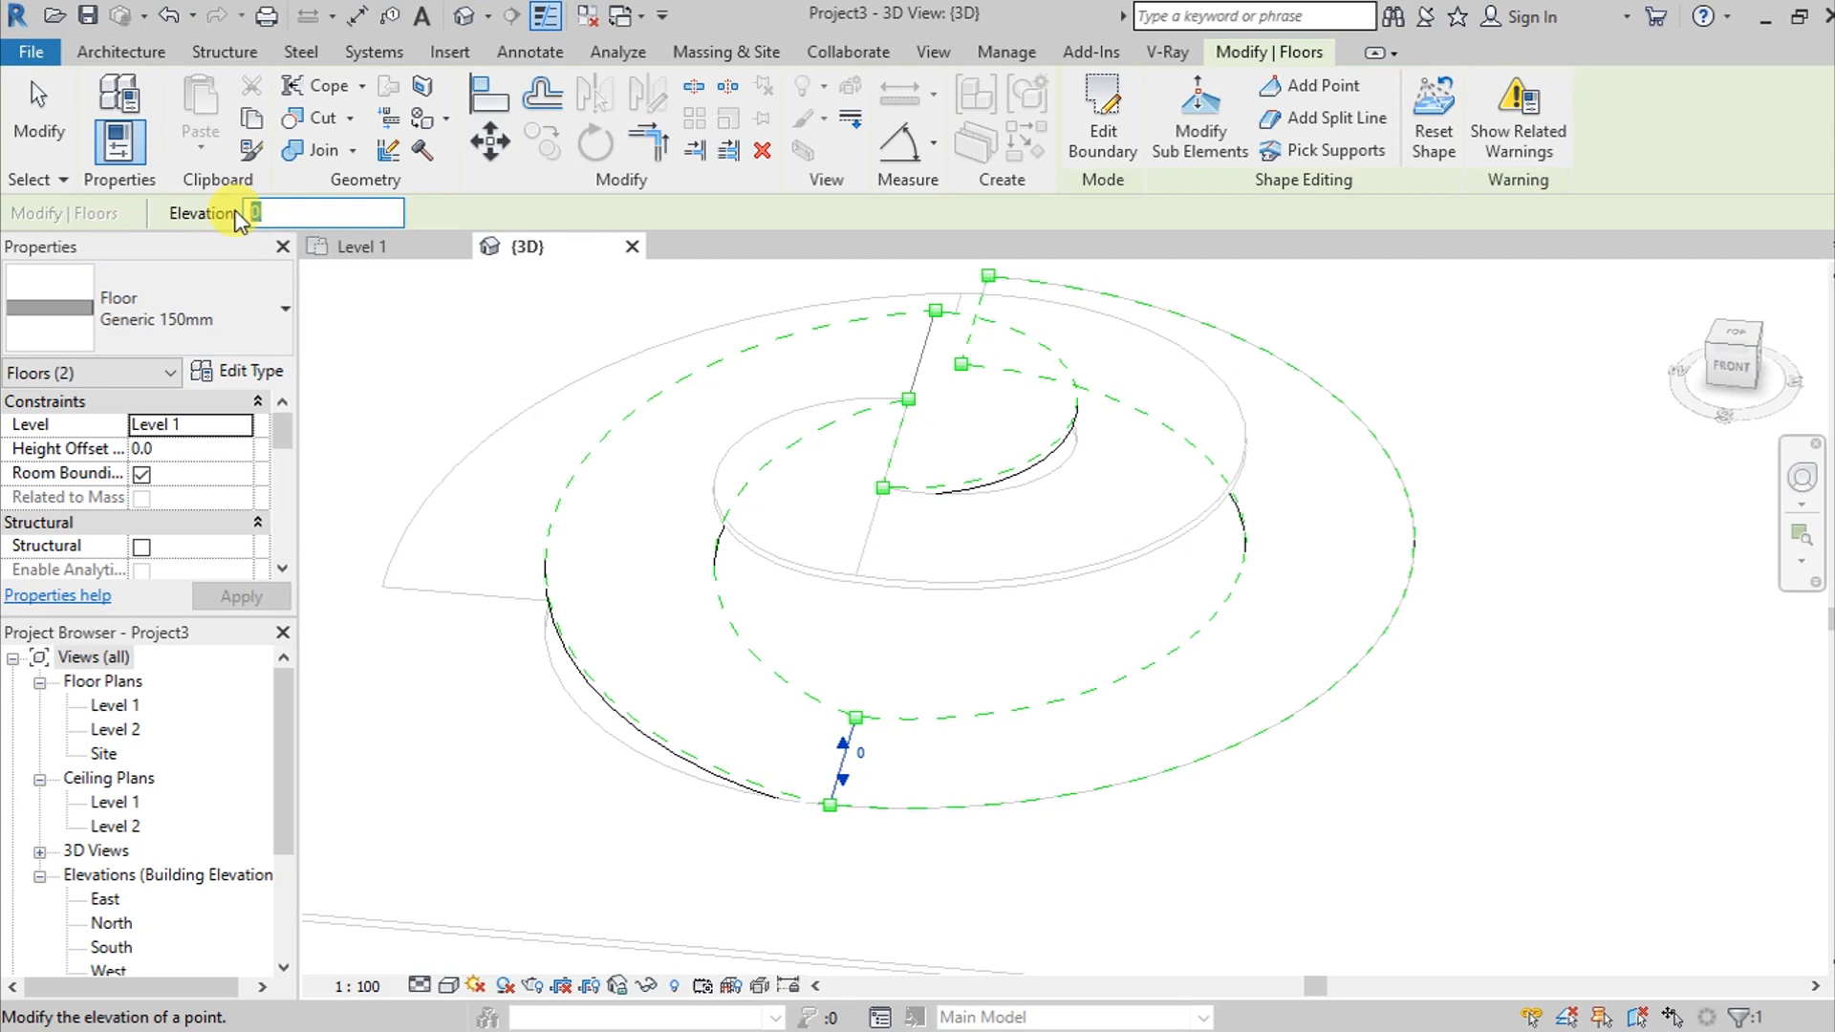
pyautogui.write('2500')
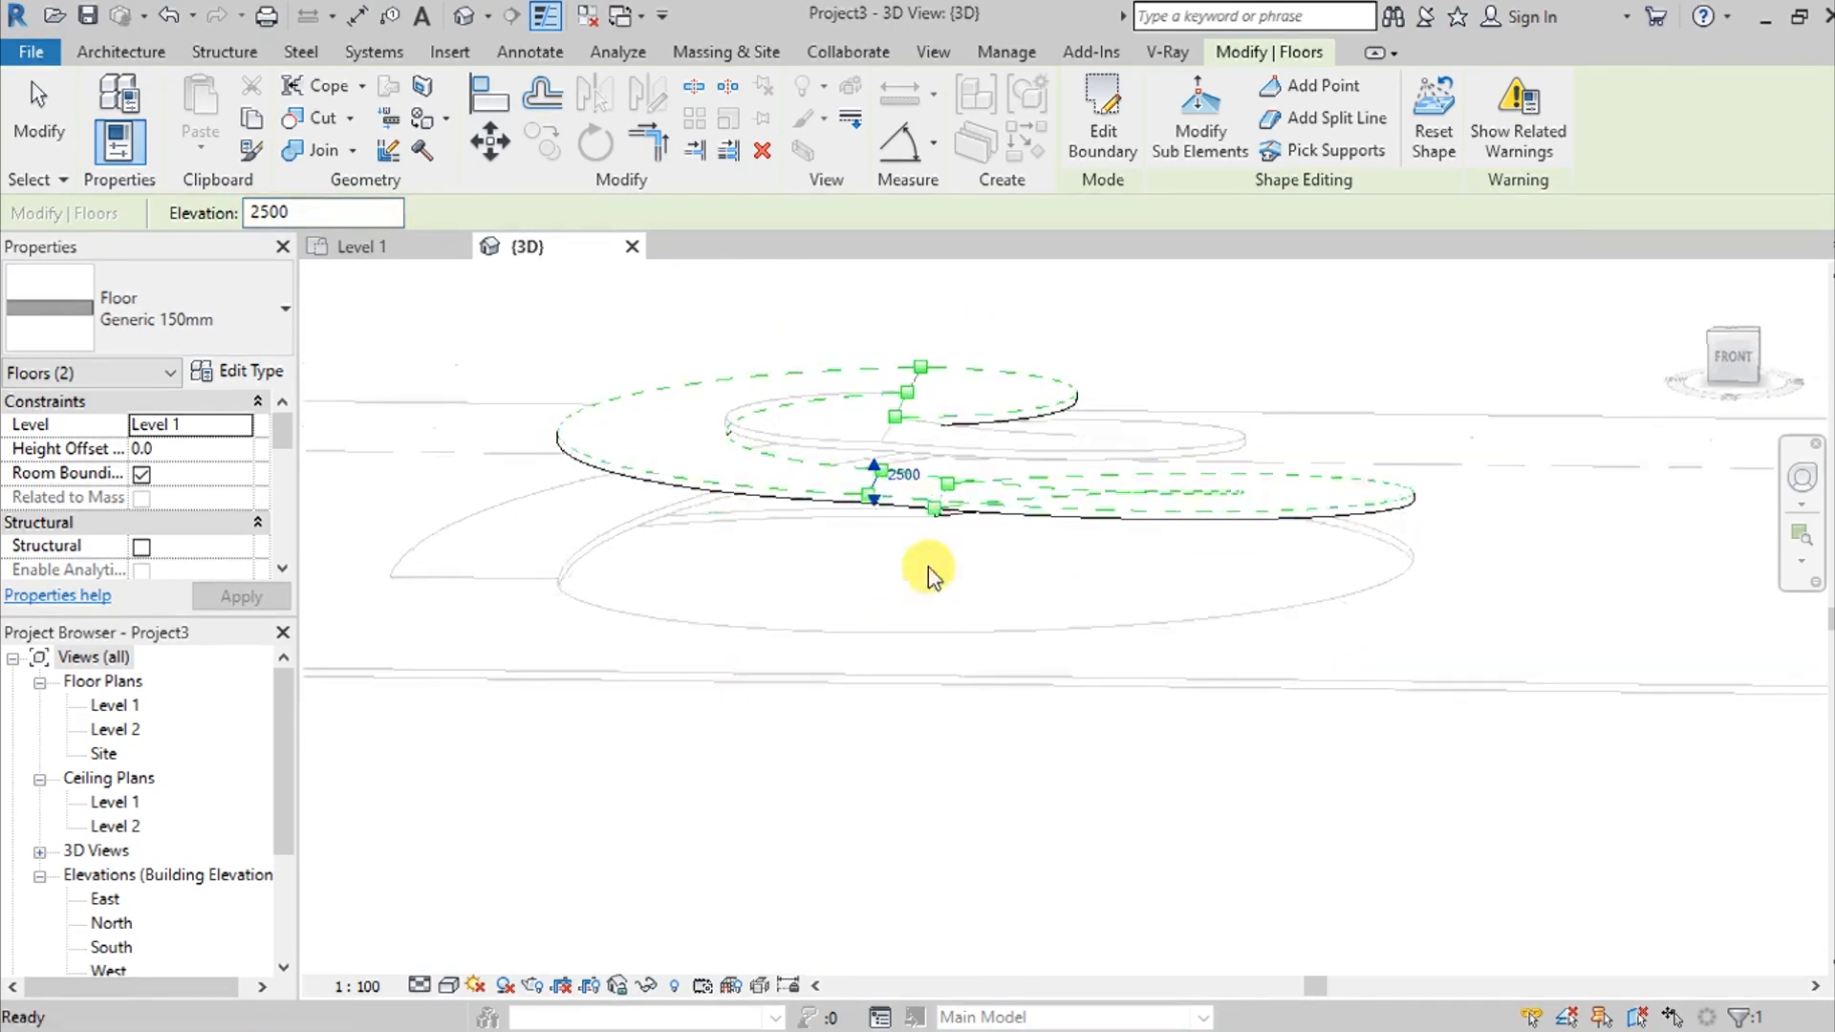
pyautogui.click(902, 473)
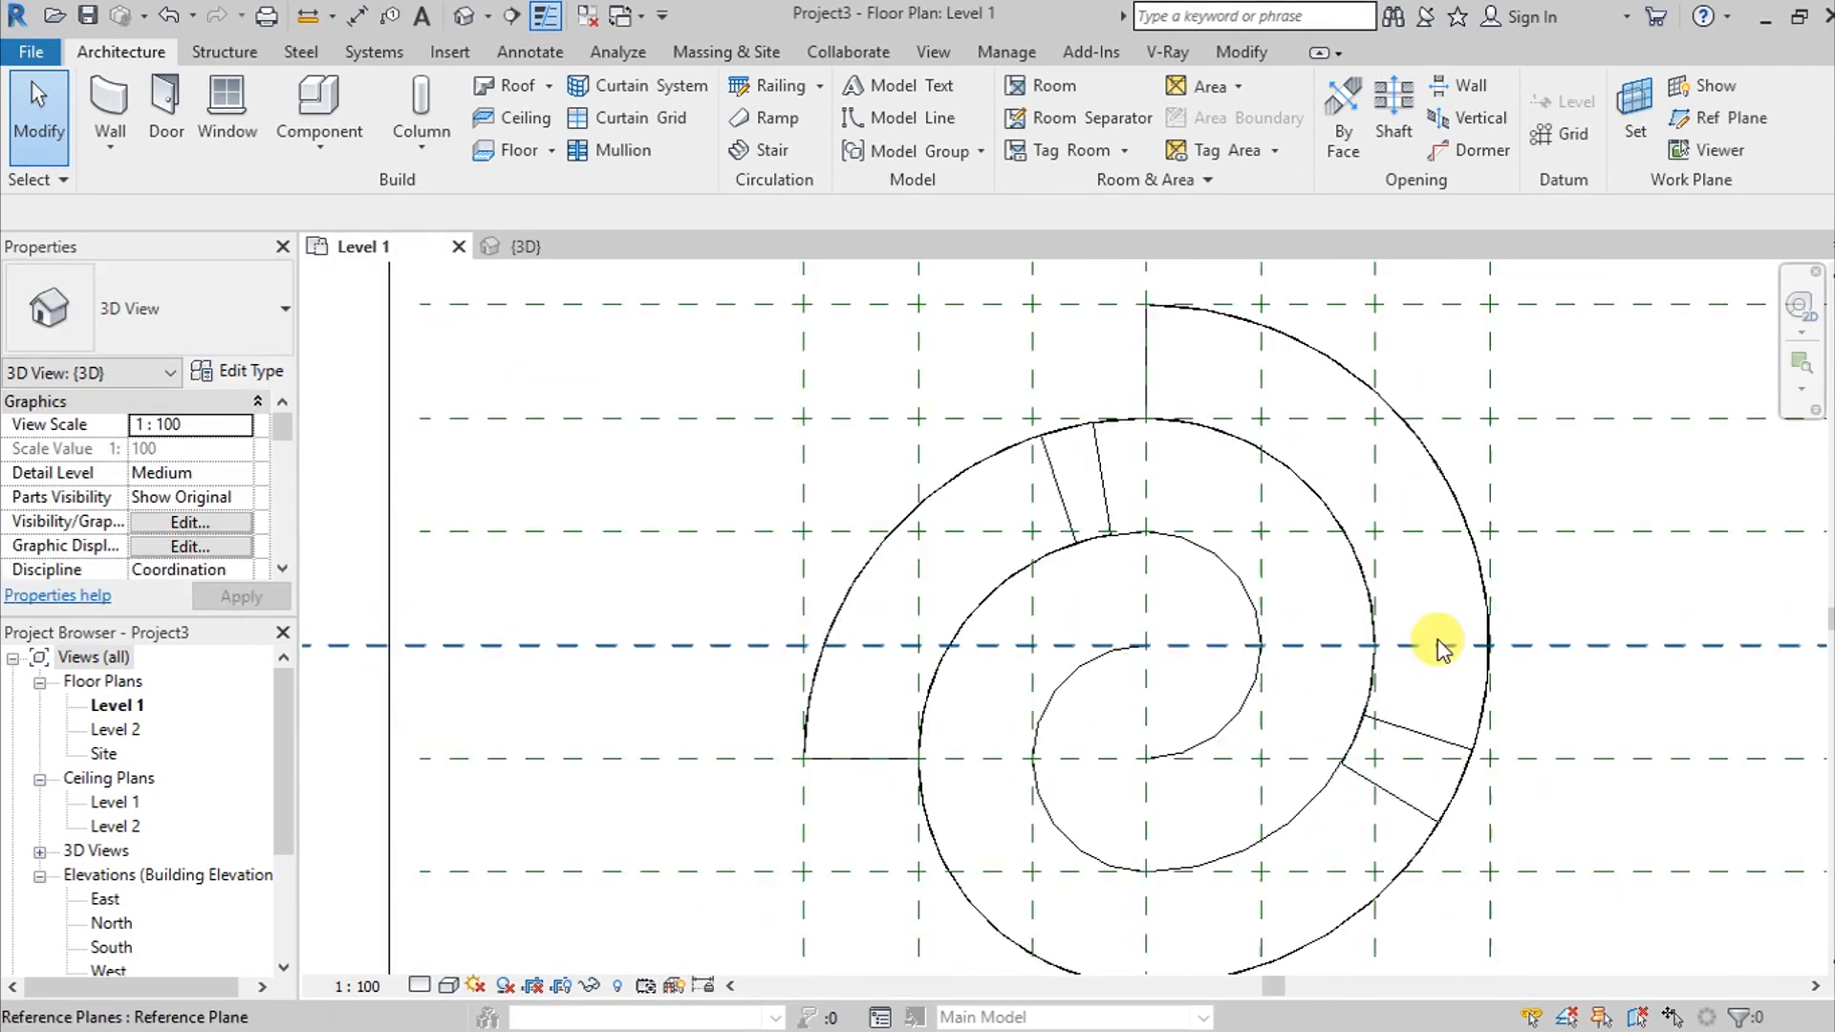
# Start a new wall using the Curtain Wall: Storefront type
pyautogui.click(363, 245)
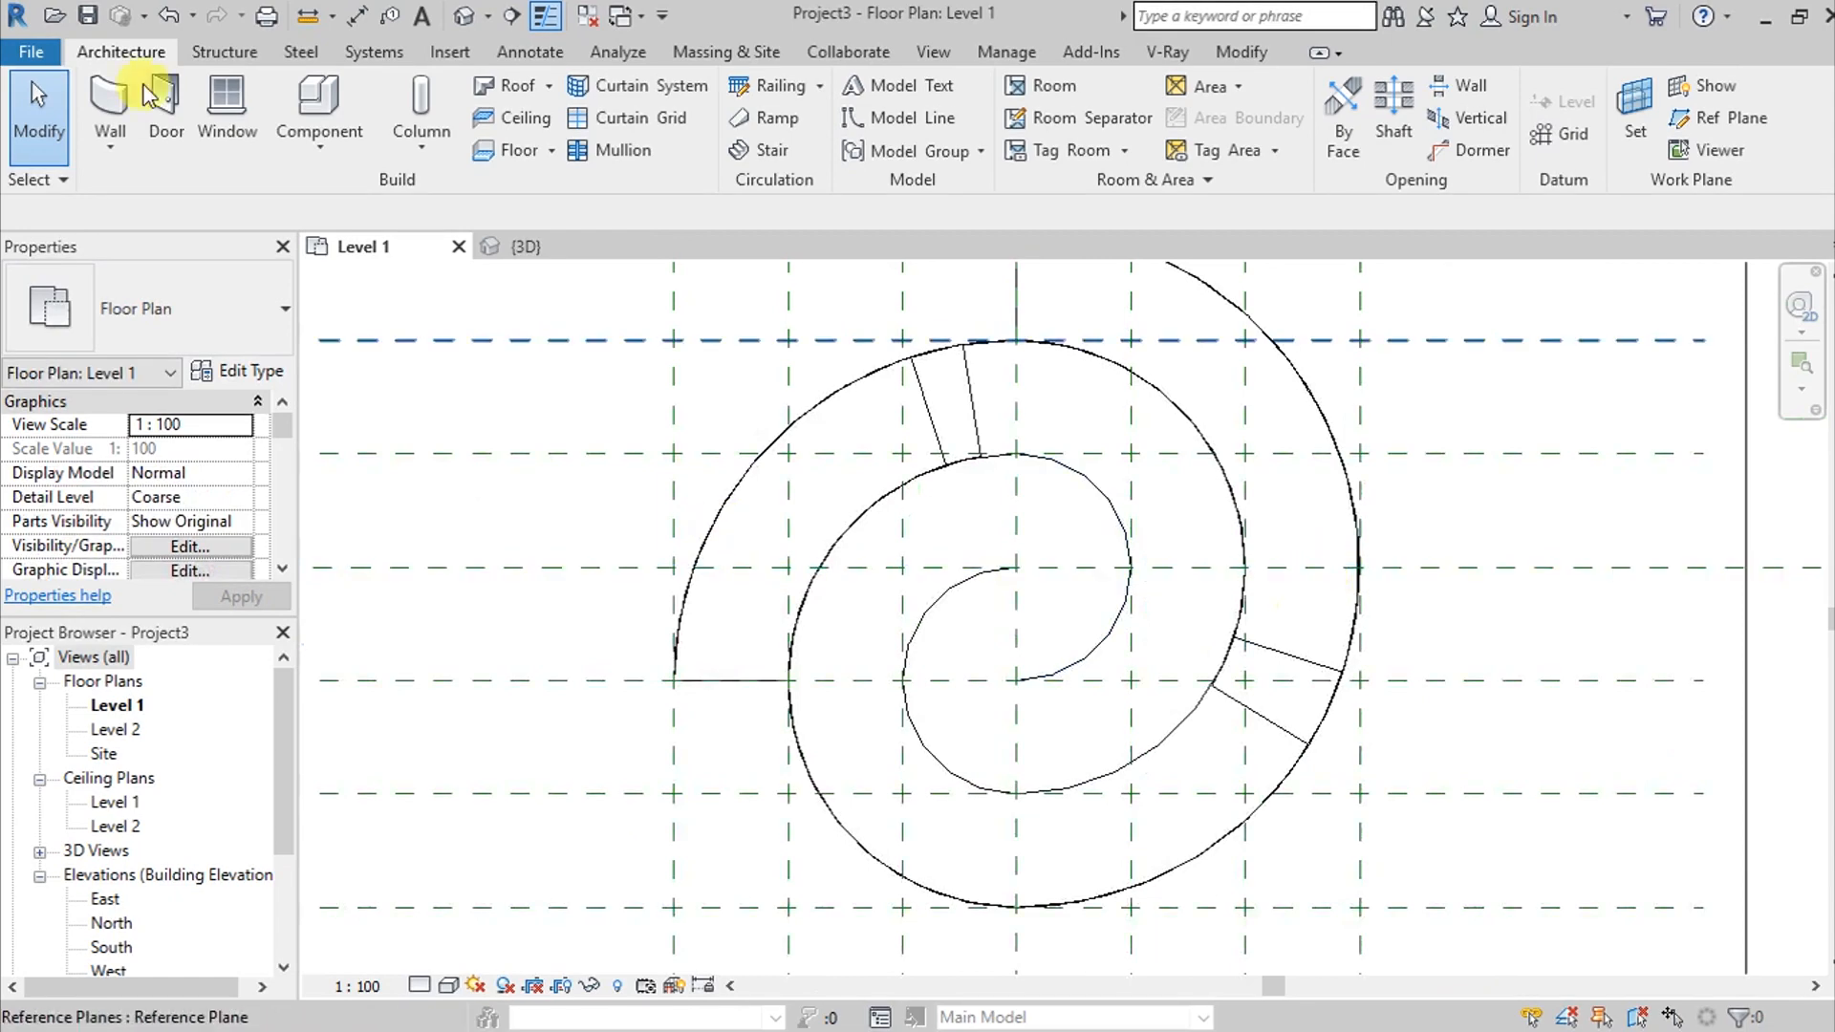
pyautogui.click(109, 110)
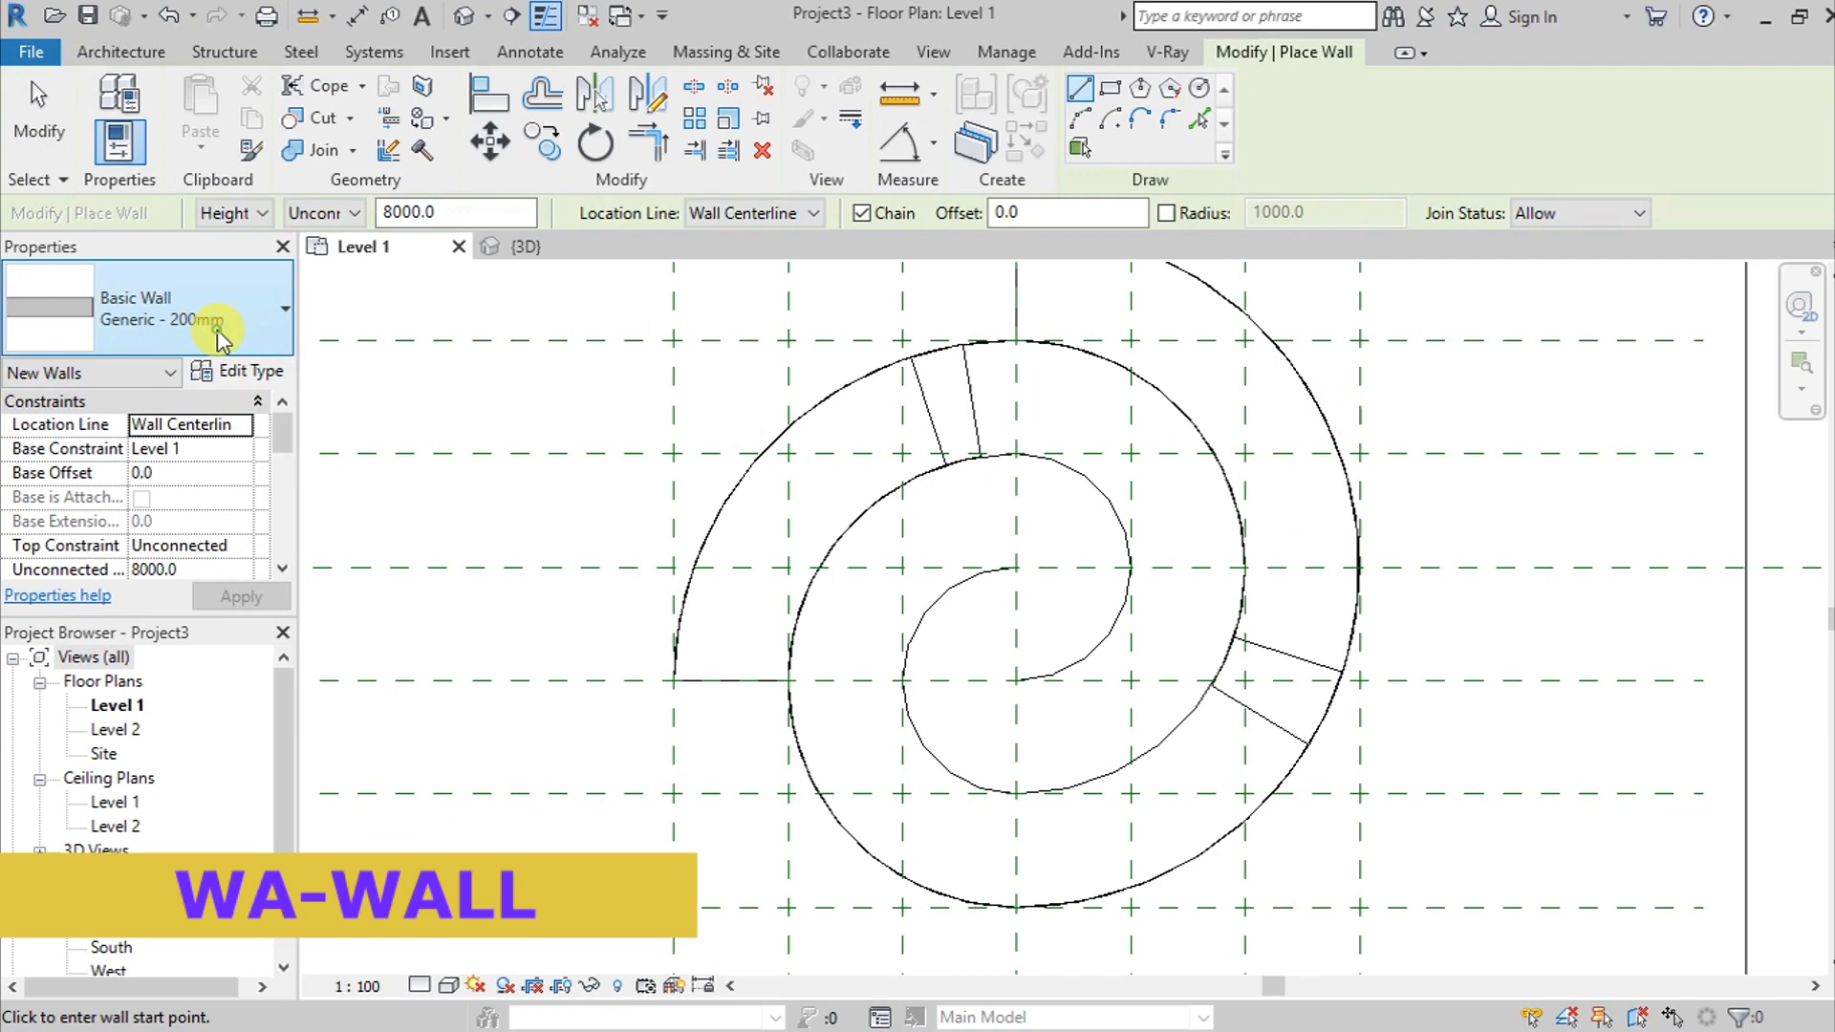
pyautogui.click(281, 307)
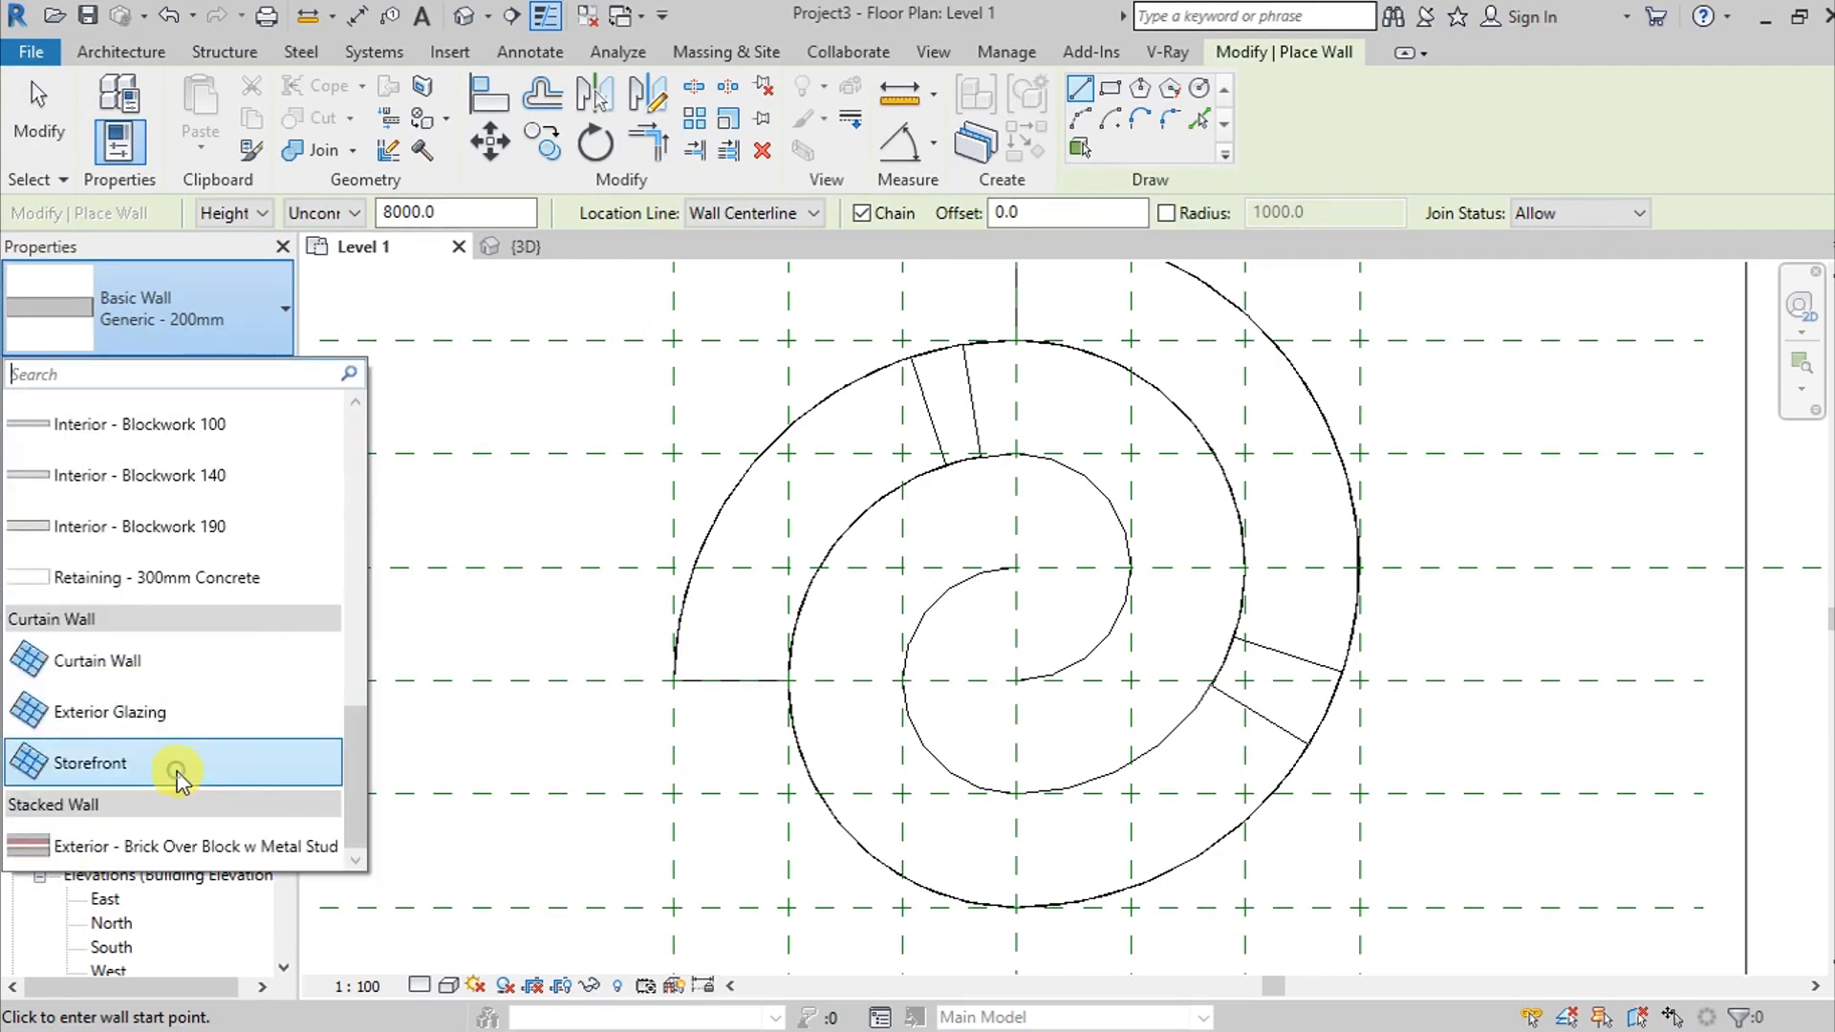
pyautogui.click(89, 763)
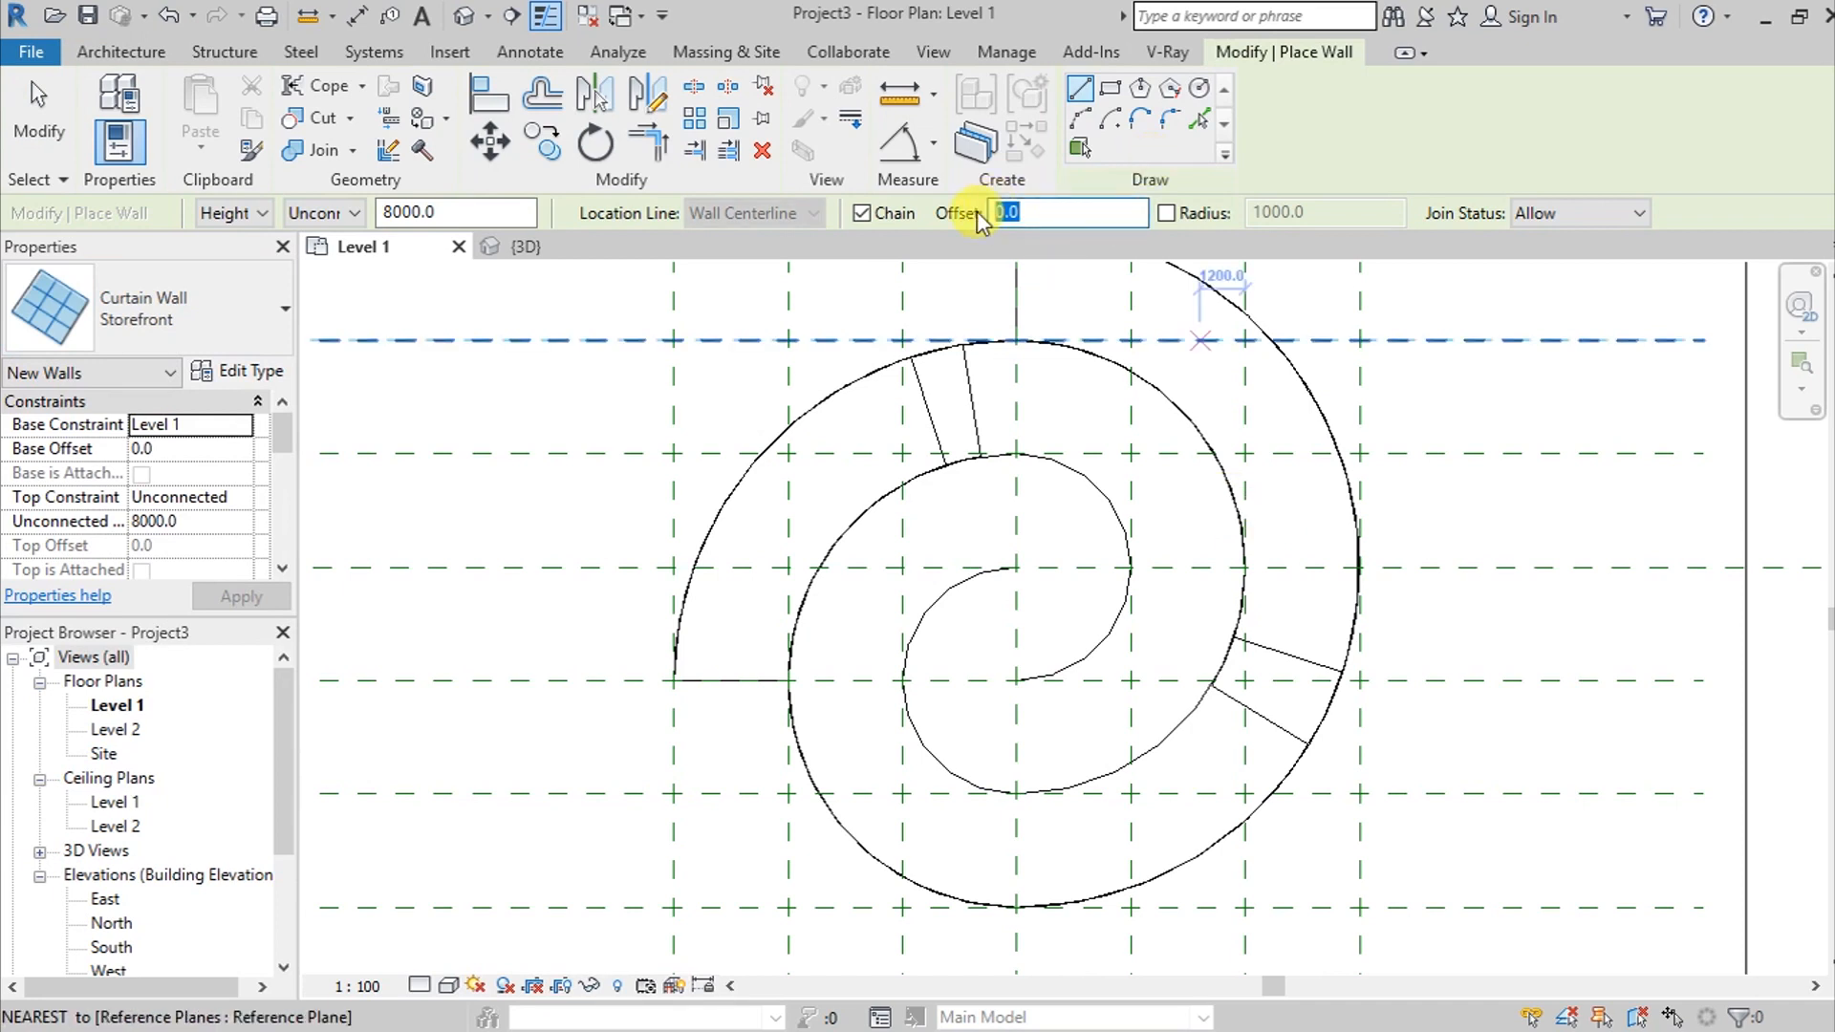
# Place Storefront walls along the outer and inner spiral floor edges at offset 300
pyautogui.write('300.0')
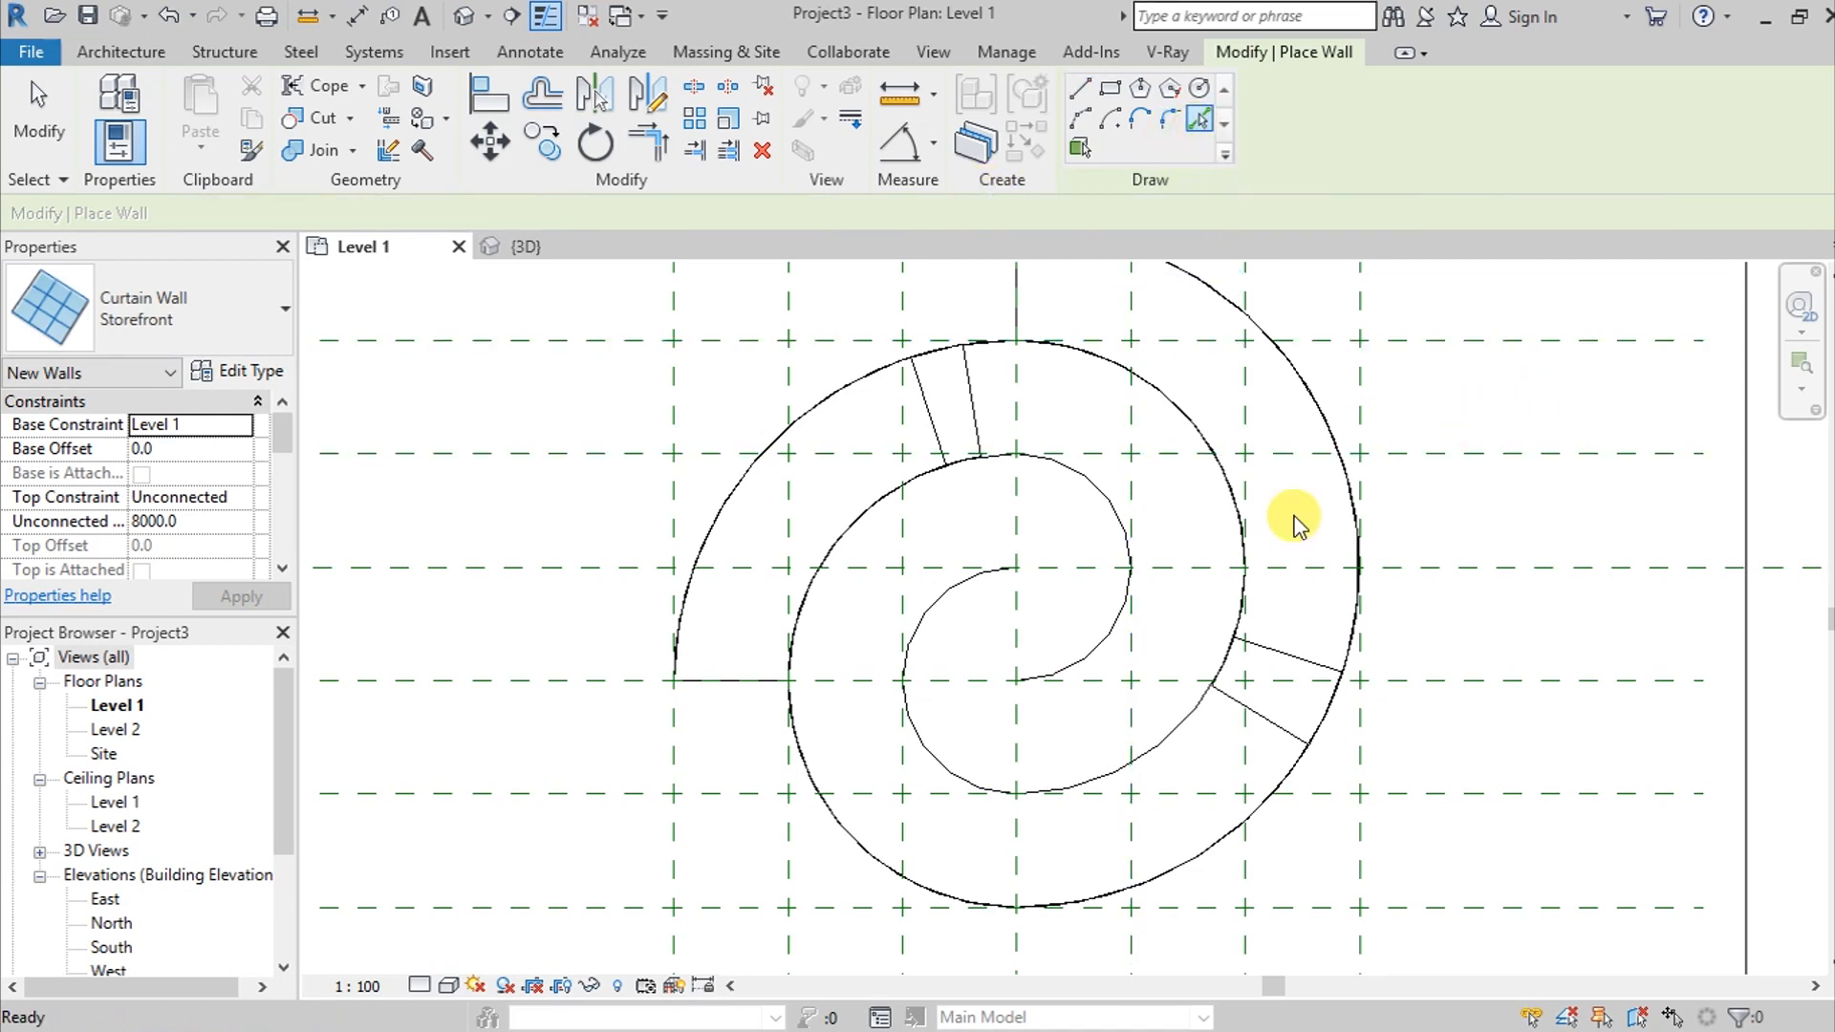
pyautogui.click(1339, 497)
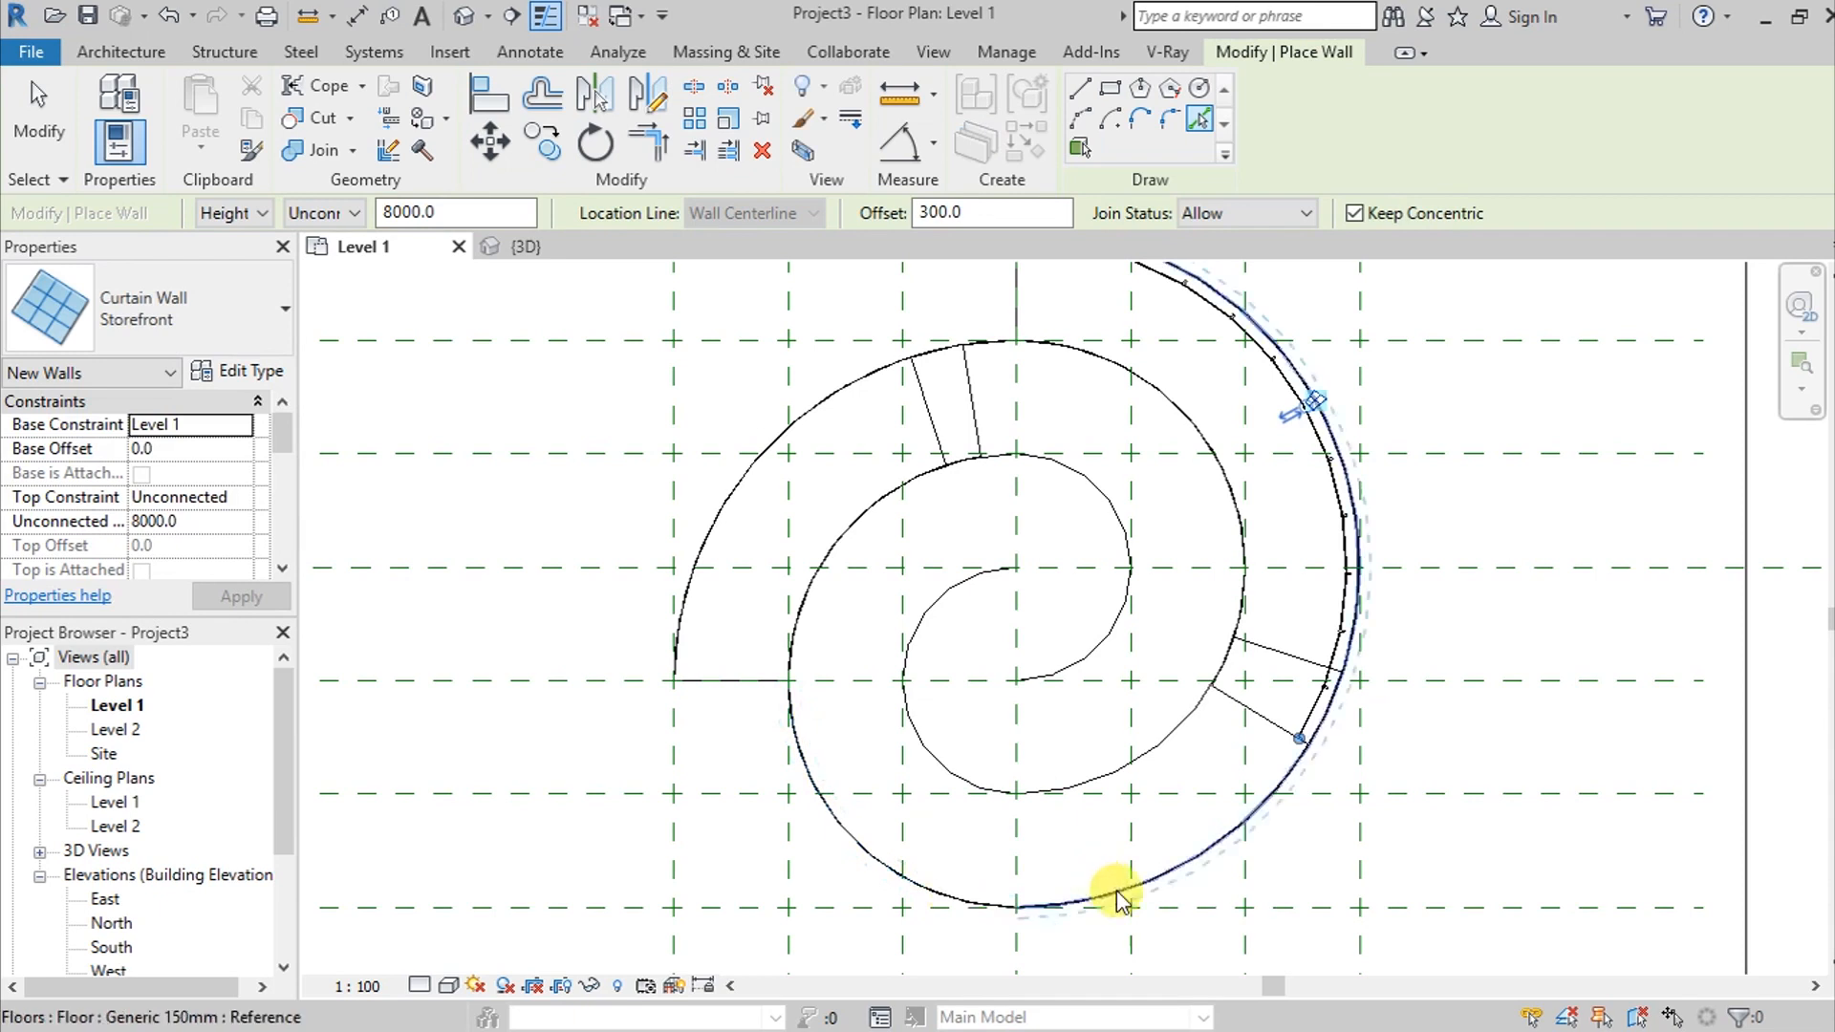
pyautogui.moveTo(843, 521)
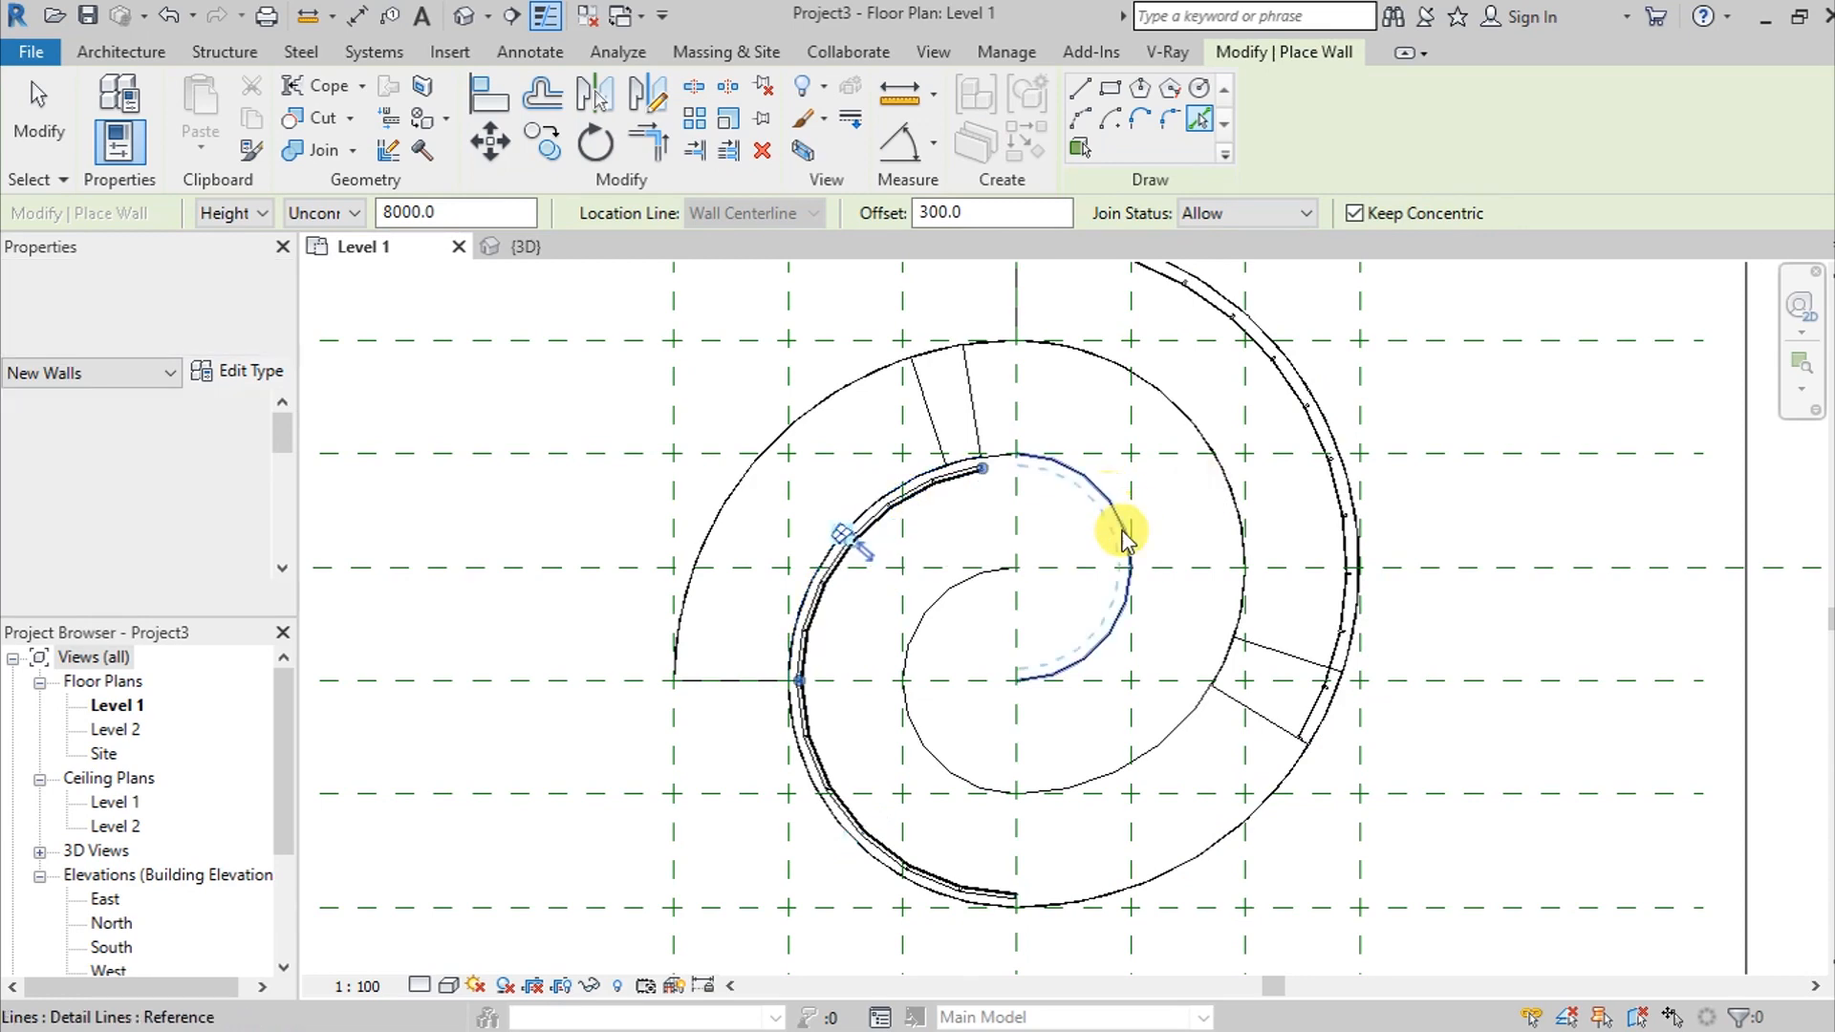
pyautogui.click(1121, 526)
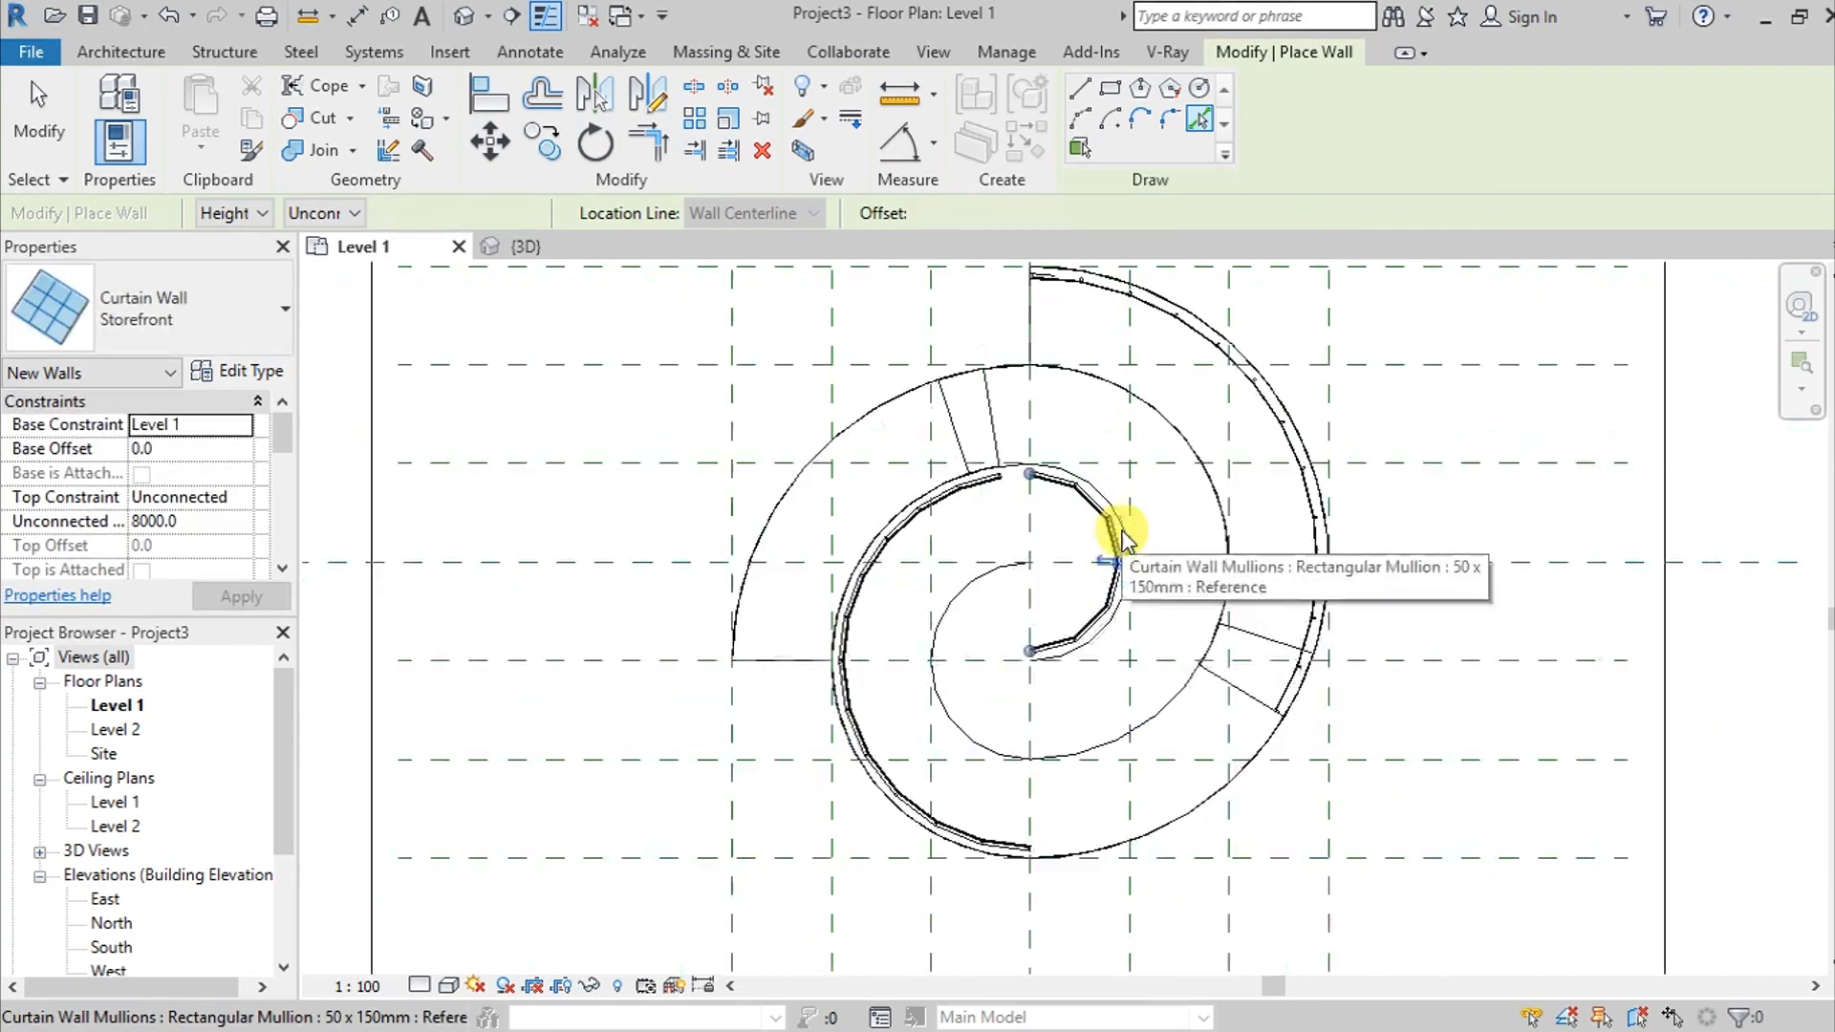
pyautogui.moveTo(1035, 848)
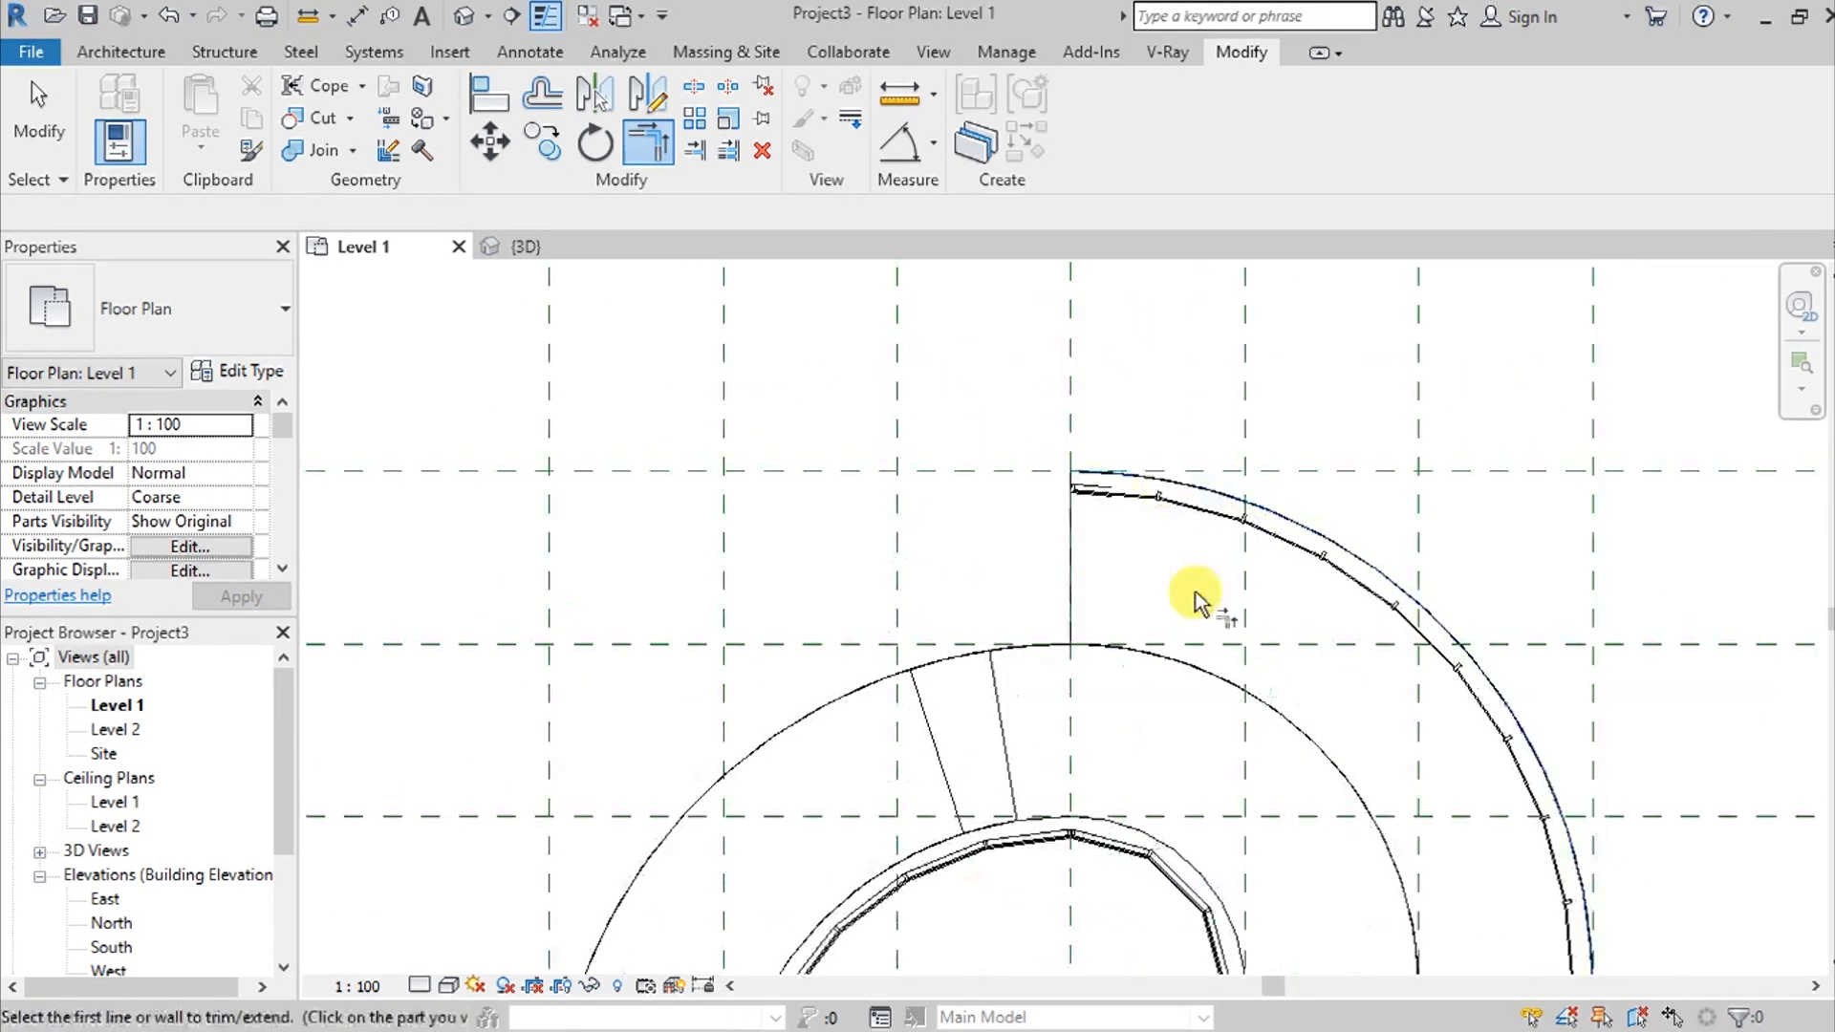
pyautogui.moveTo(890, 550)
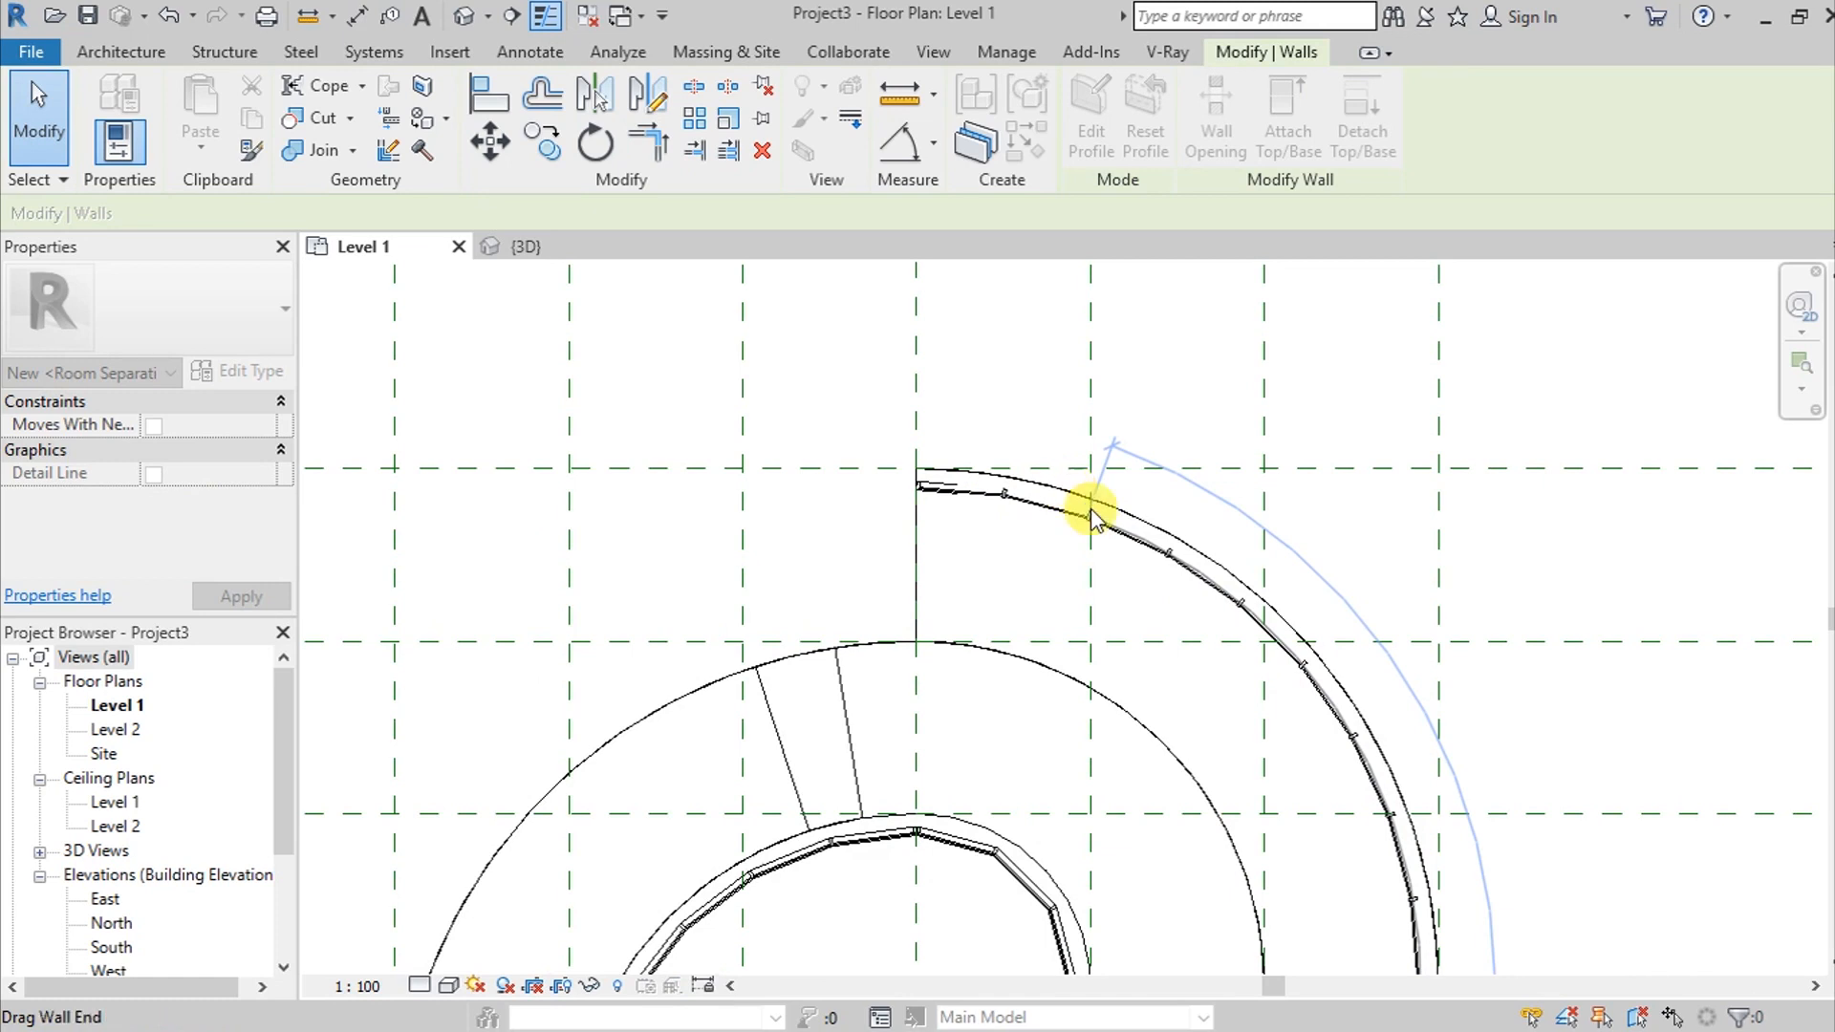
# Select the outer storefront wall to reposition its end, then view the model in 3D
pyautogui.click(1094, 509)
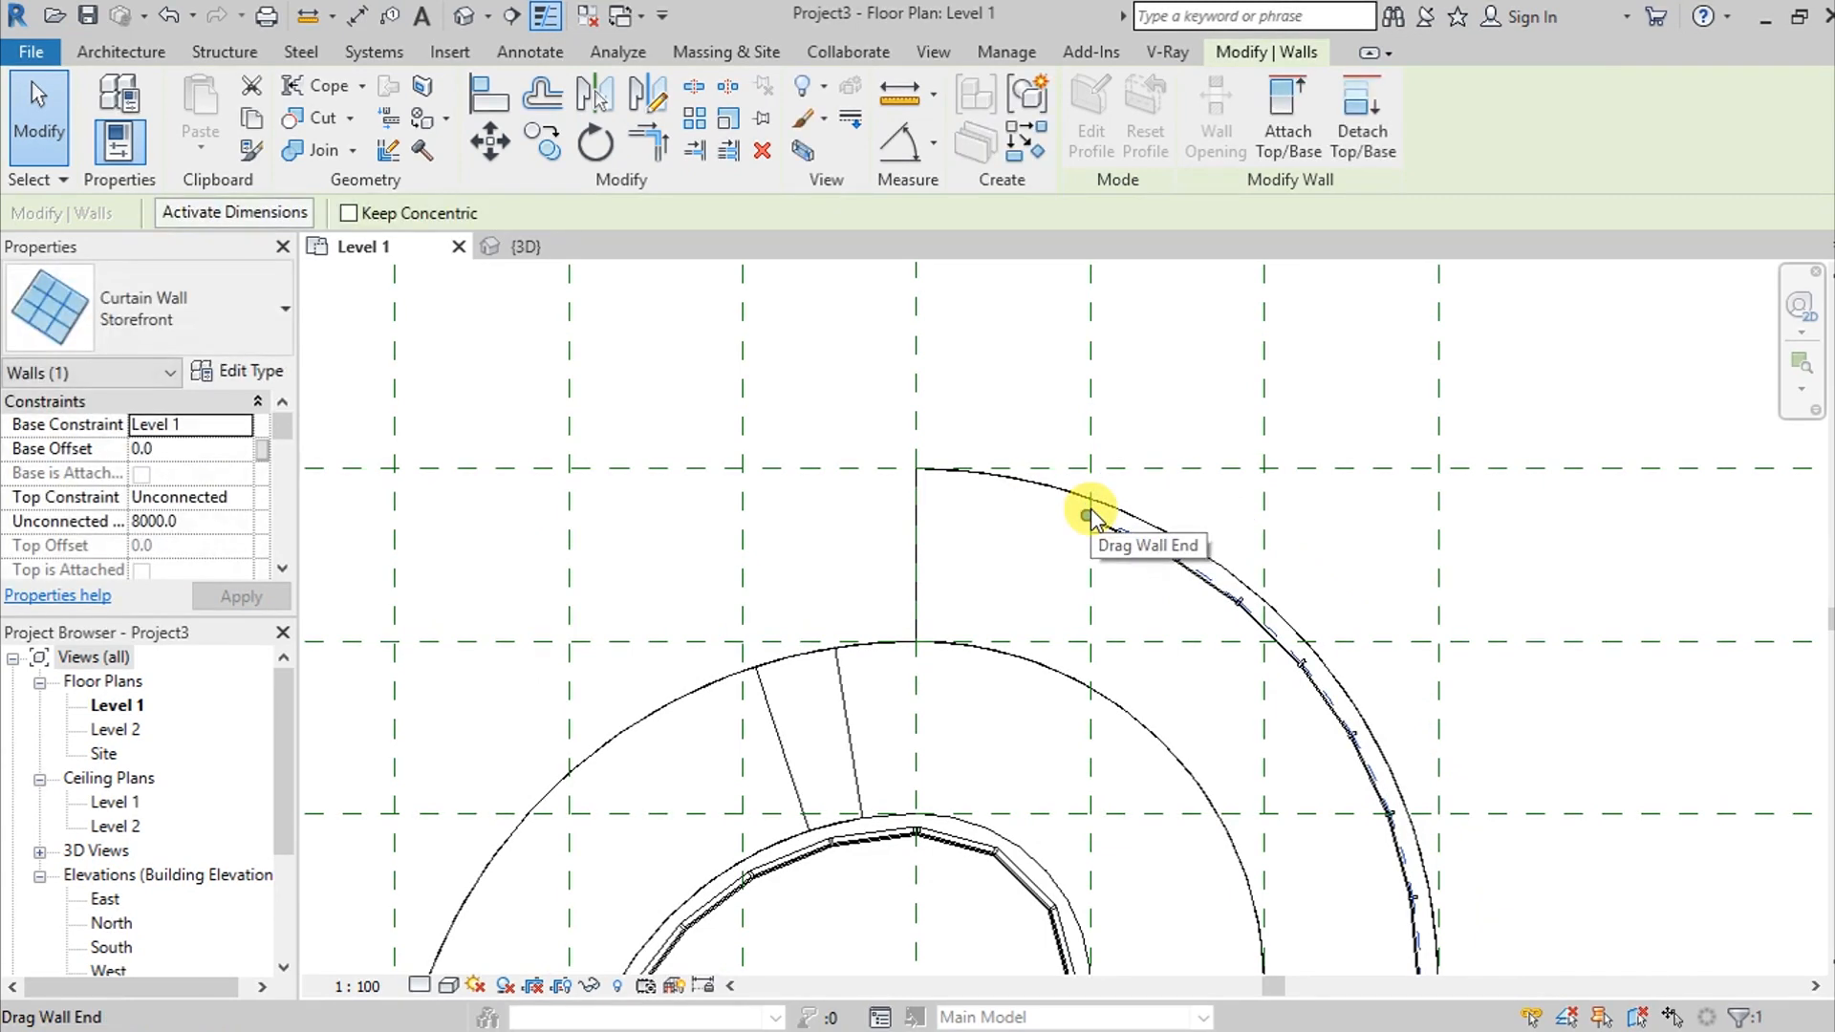
pyautogui.moveTo(635, 329)
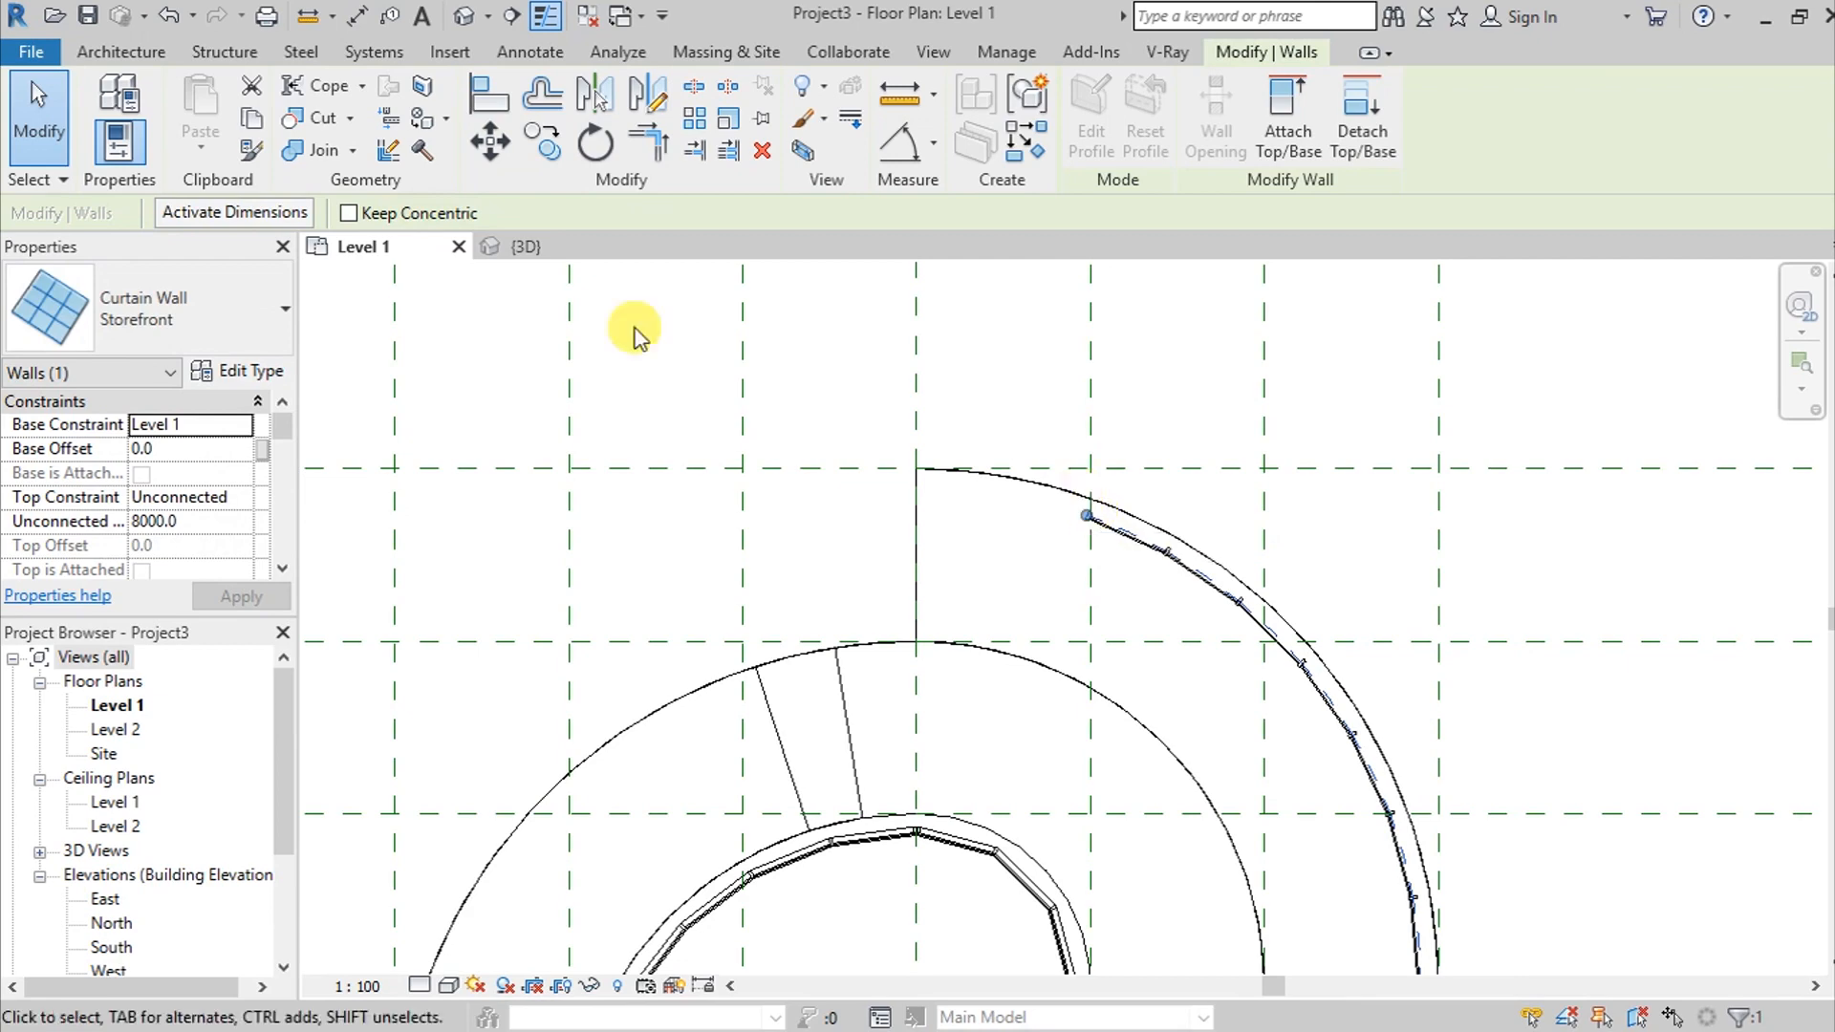
pyautogui.moveTo(529, 246)
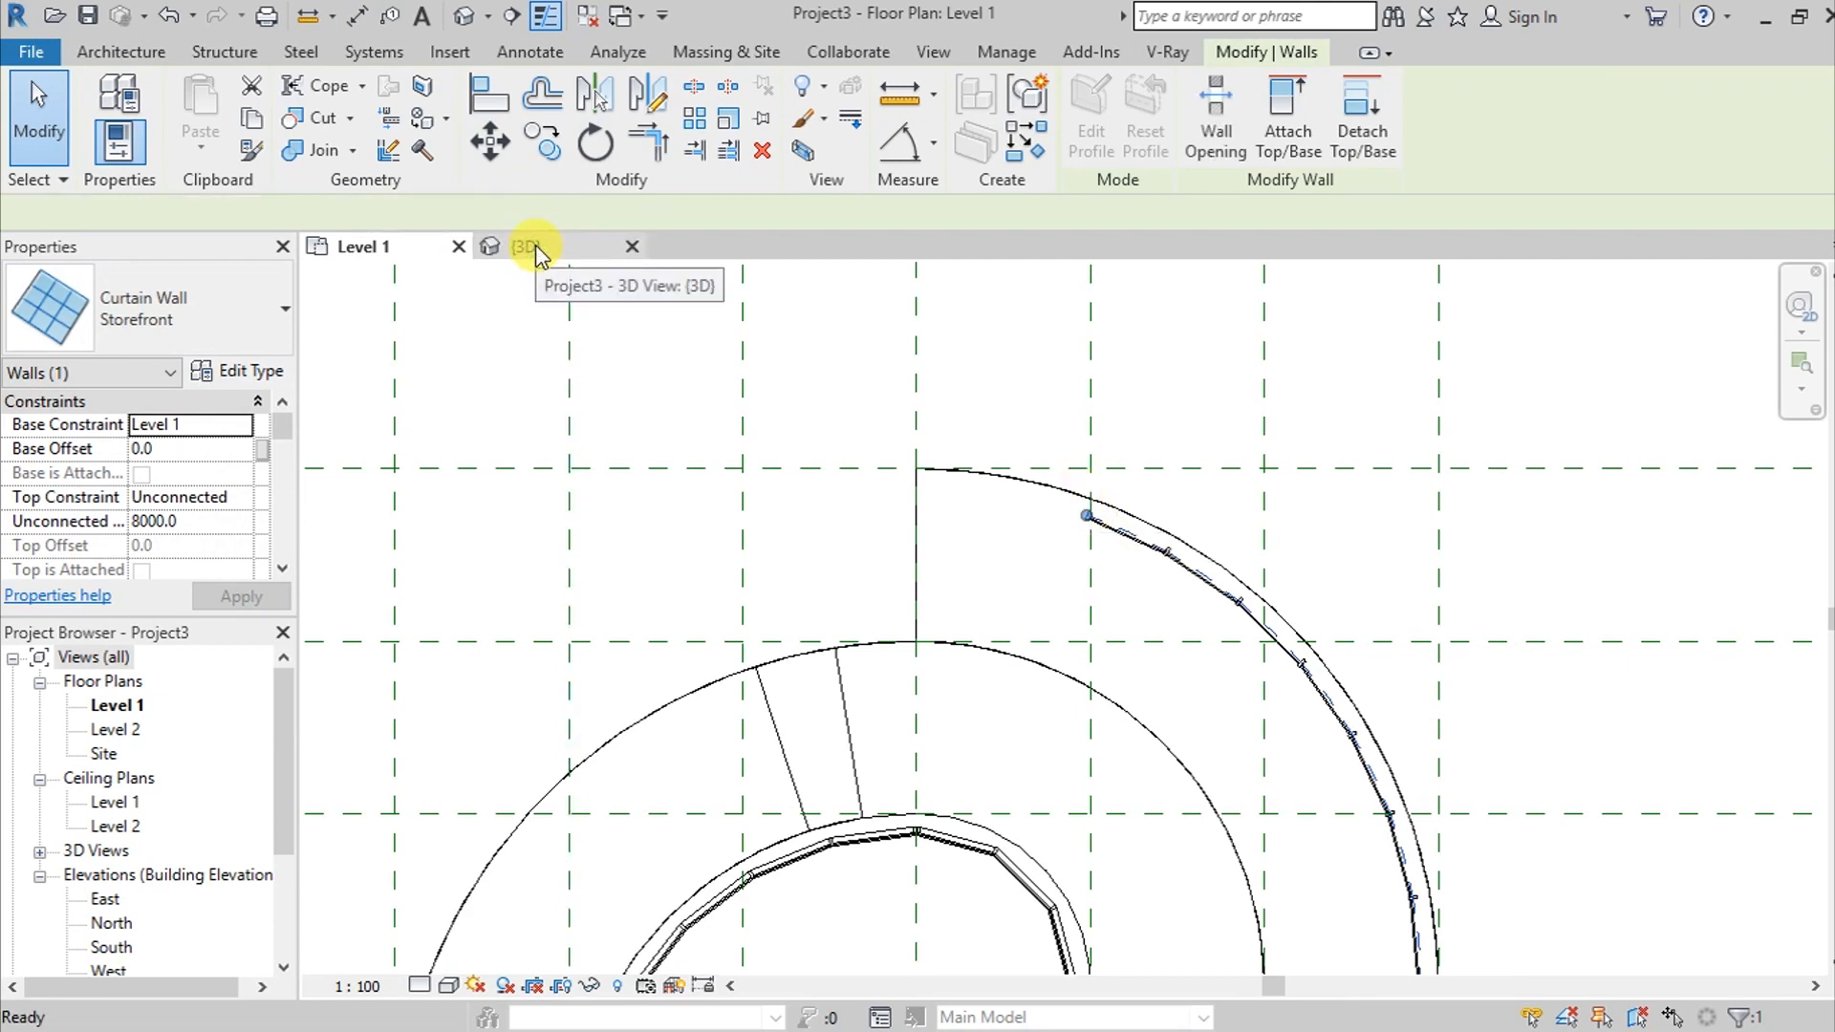
pyautogui.click(526, 246)
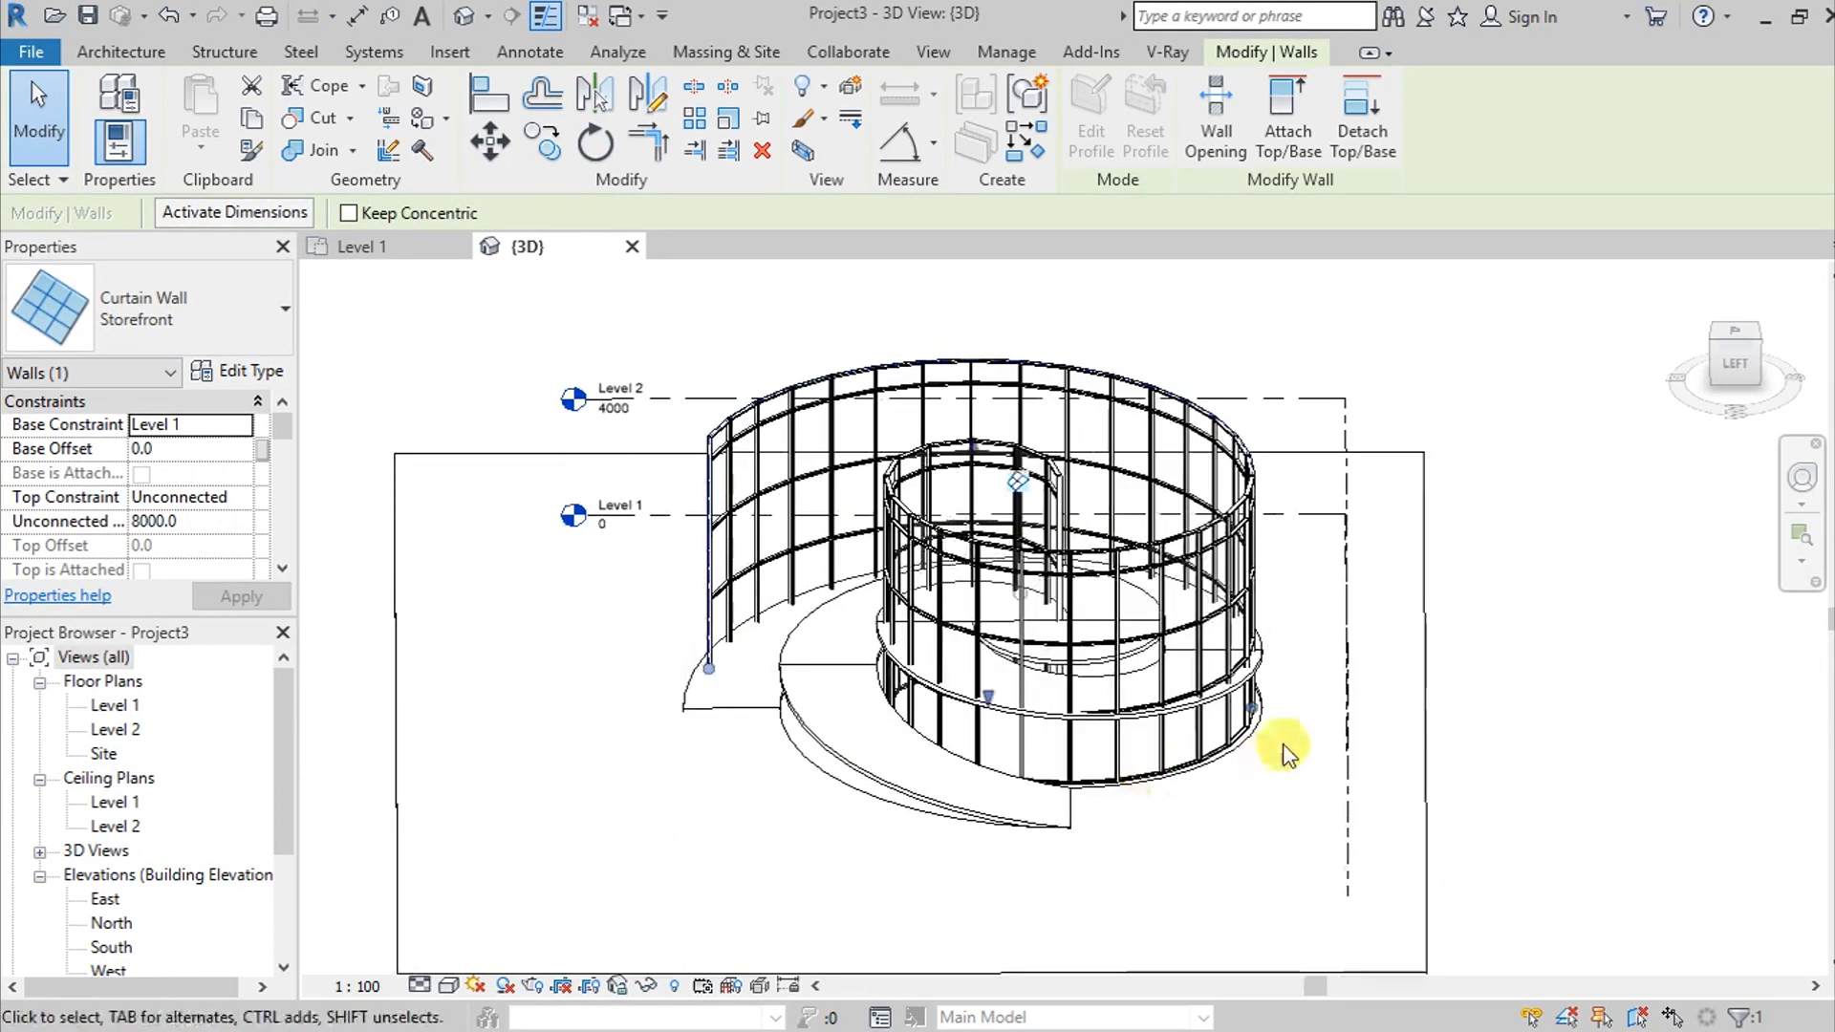
pyautogui.moveTo(1093, 386)
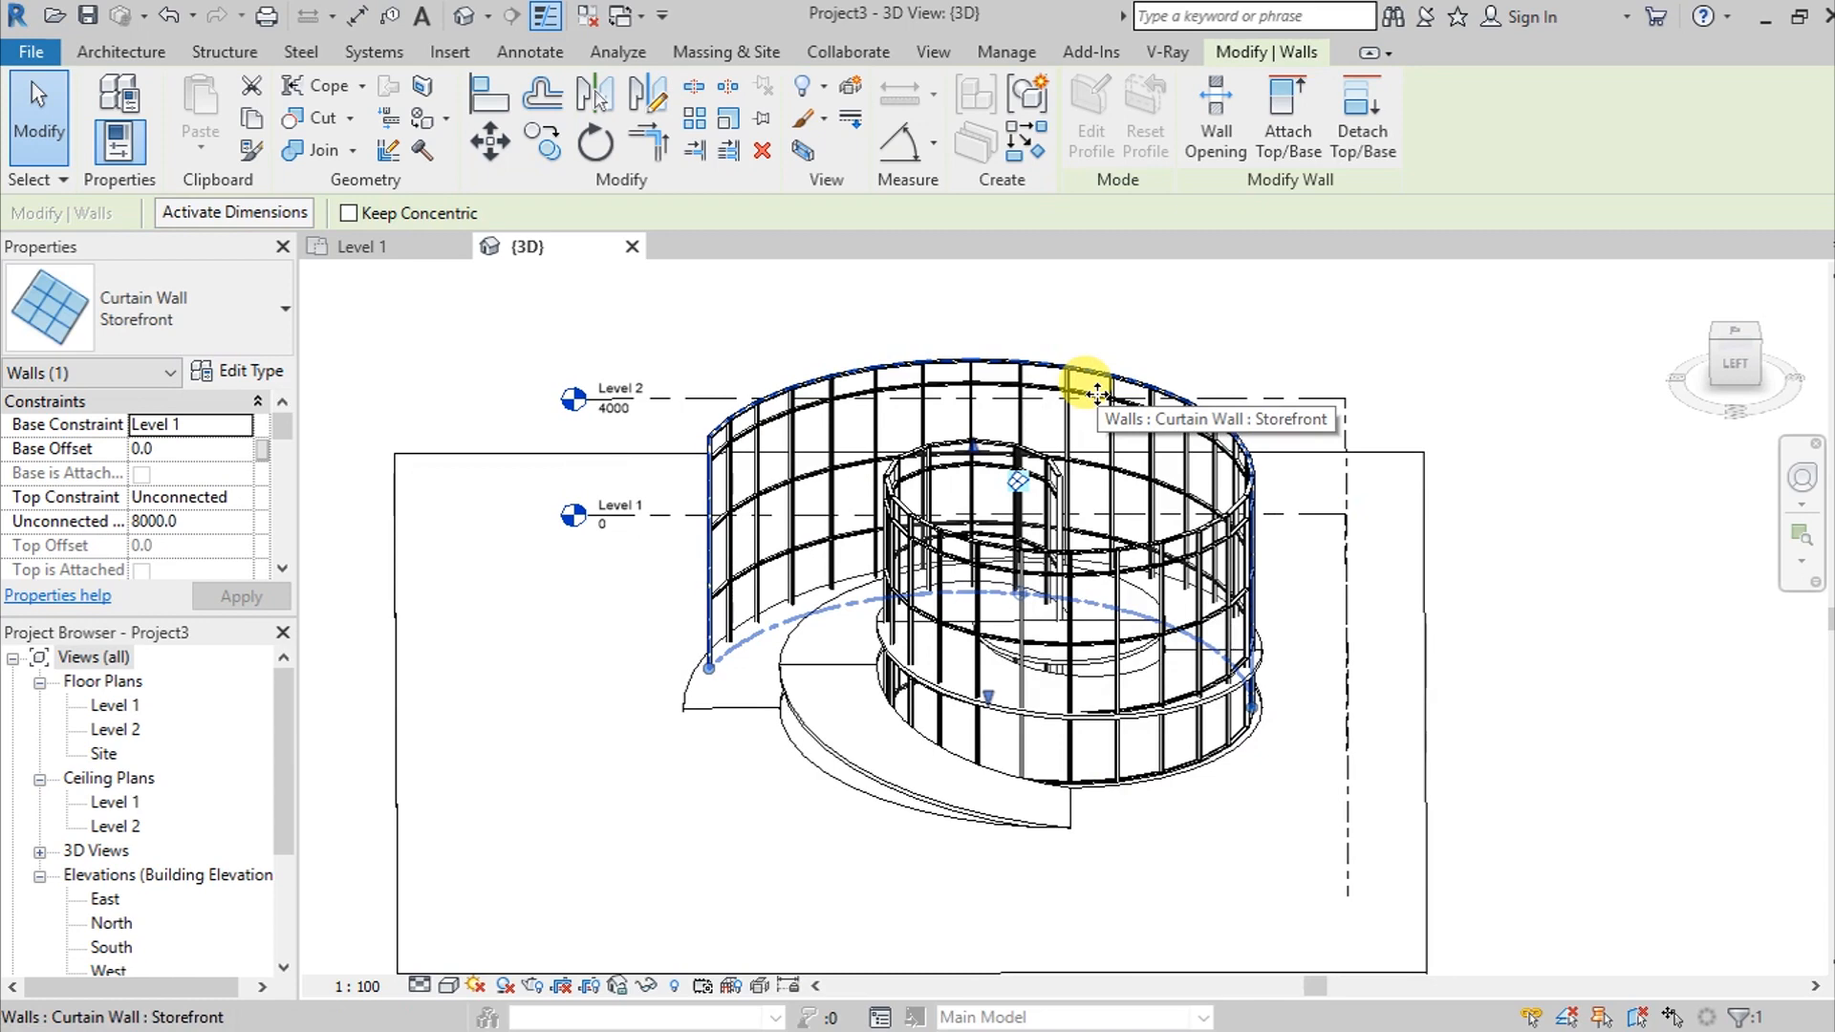
# Attach the outer storefront wall's top to the spiral floor, deleting conflicting mullions
pyautogui.click(981, 749)
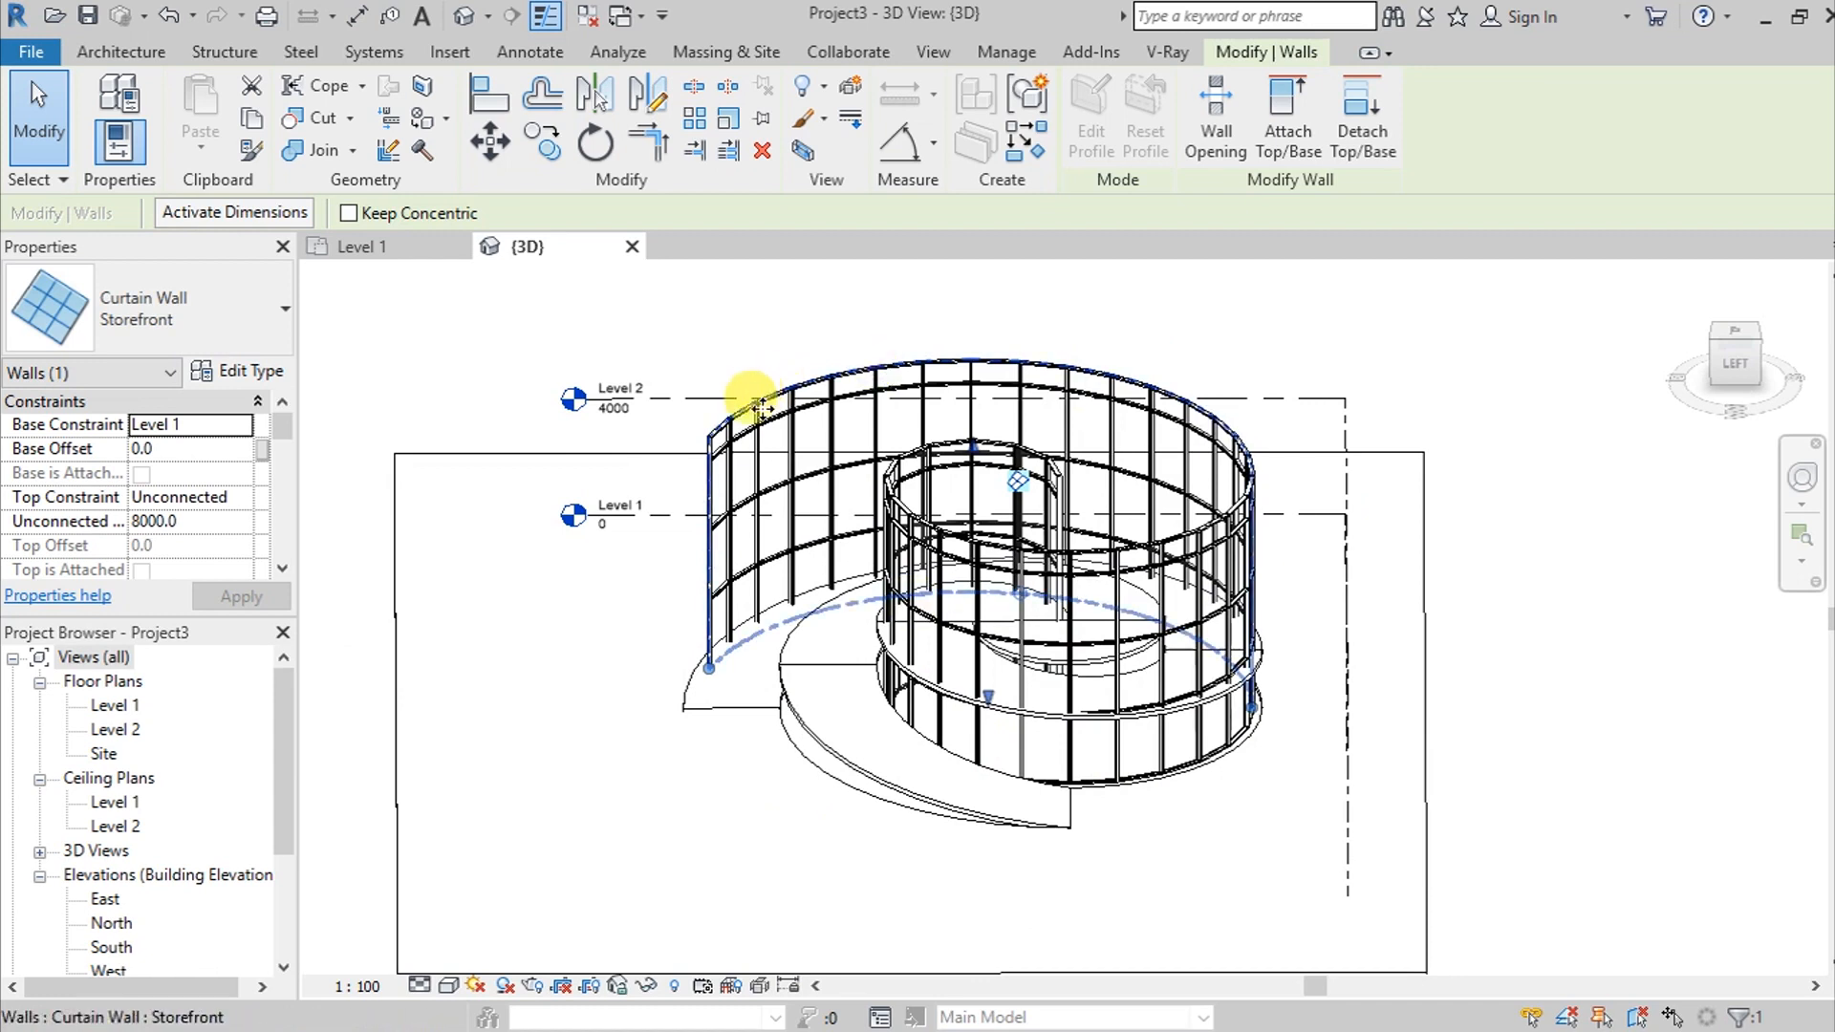
pyautogui.moveTo(760, 410)
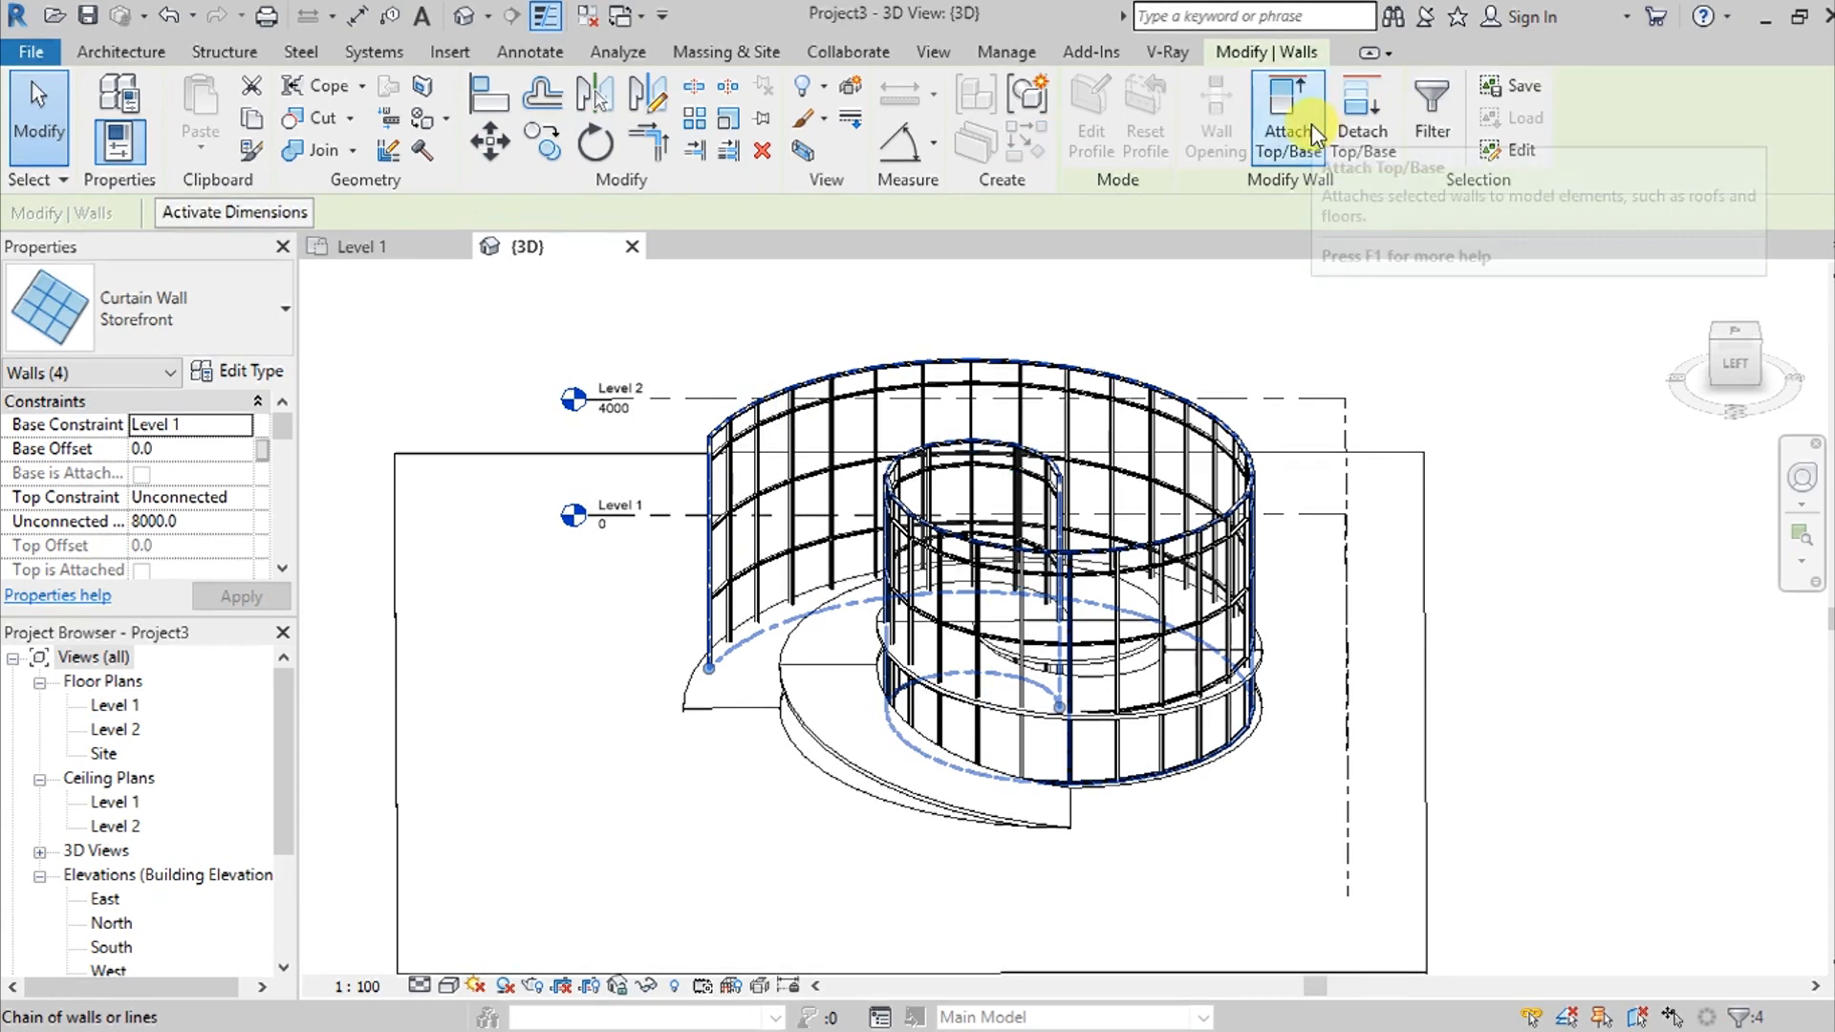
pyautogui.click(1288, 113)
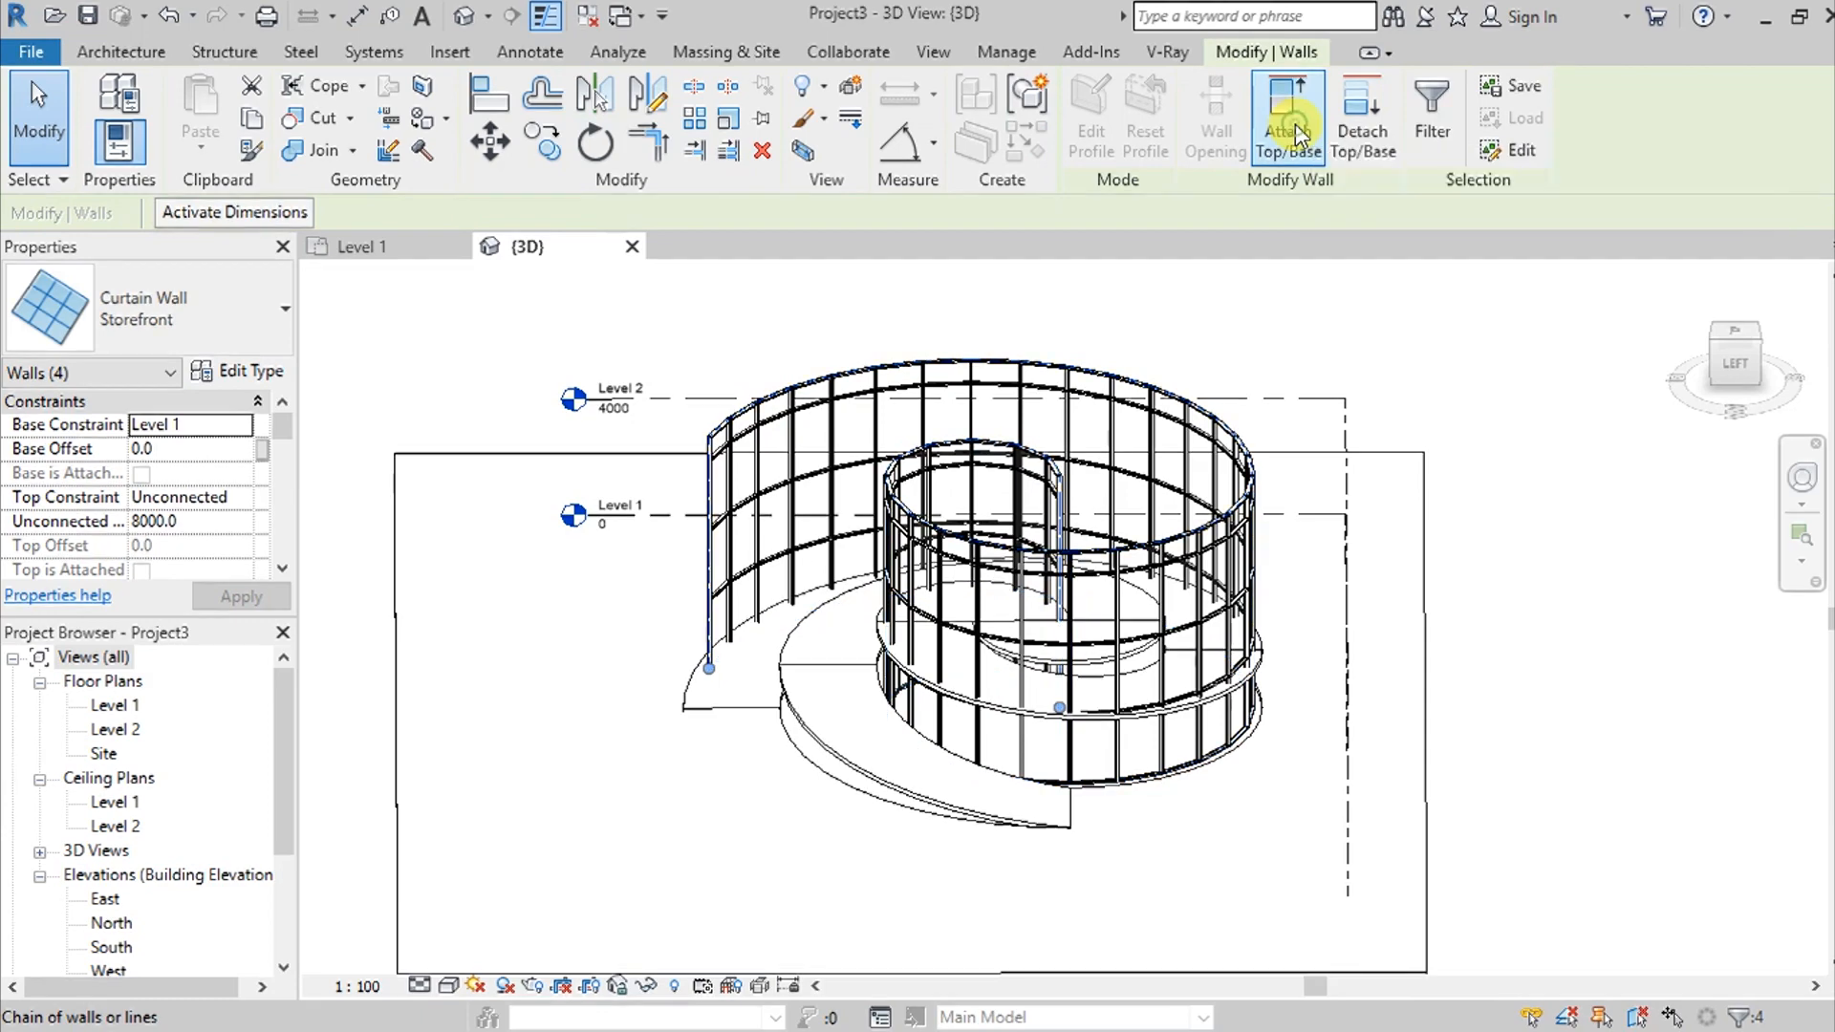
pyautogui.click(1287, 117)
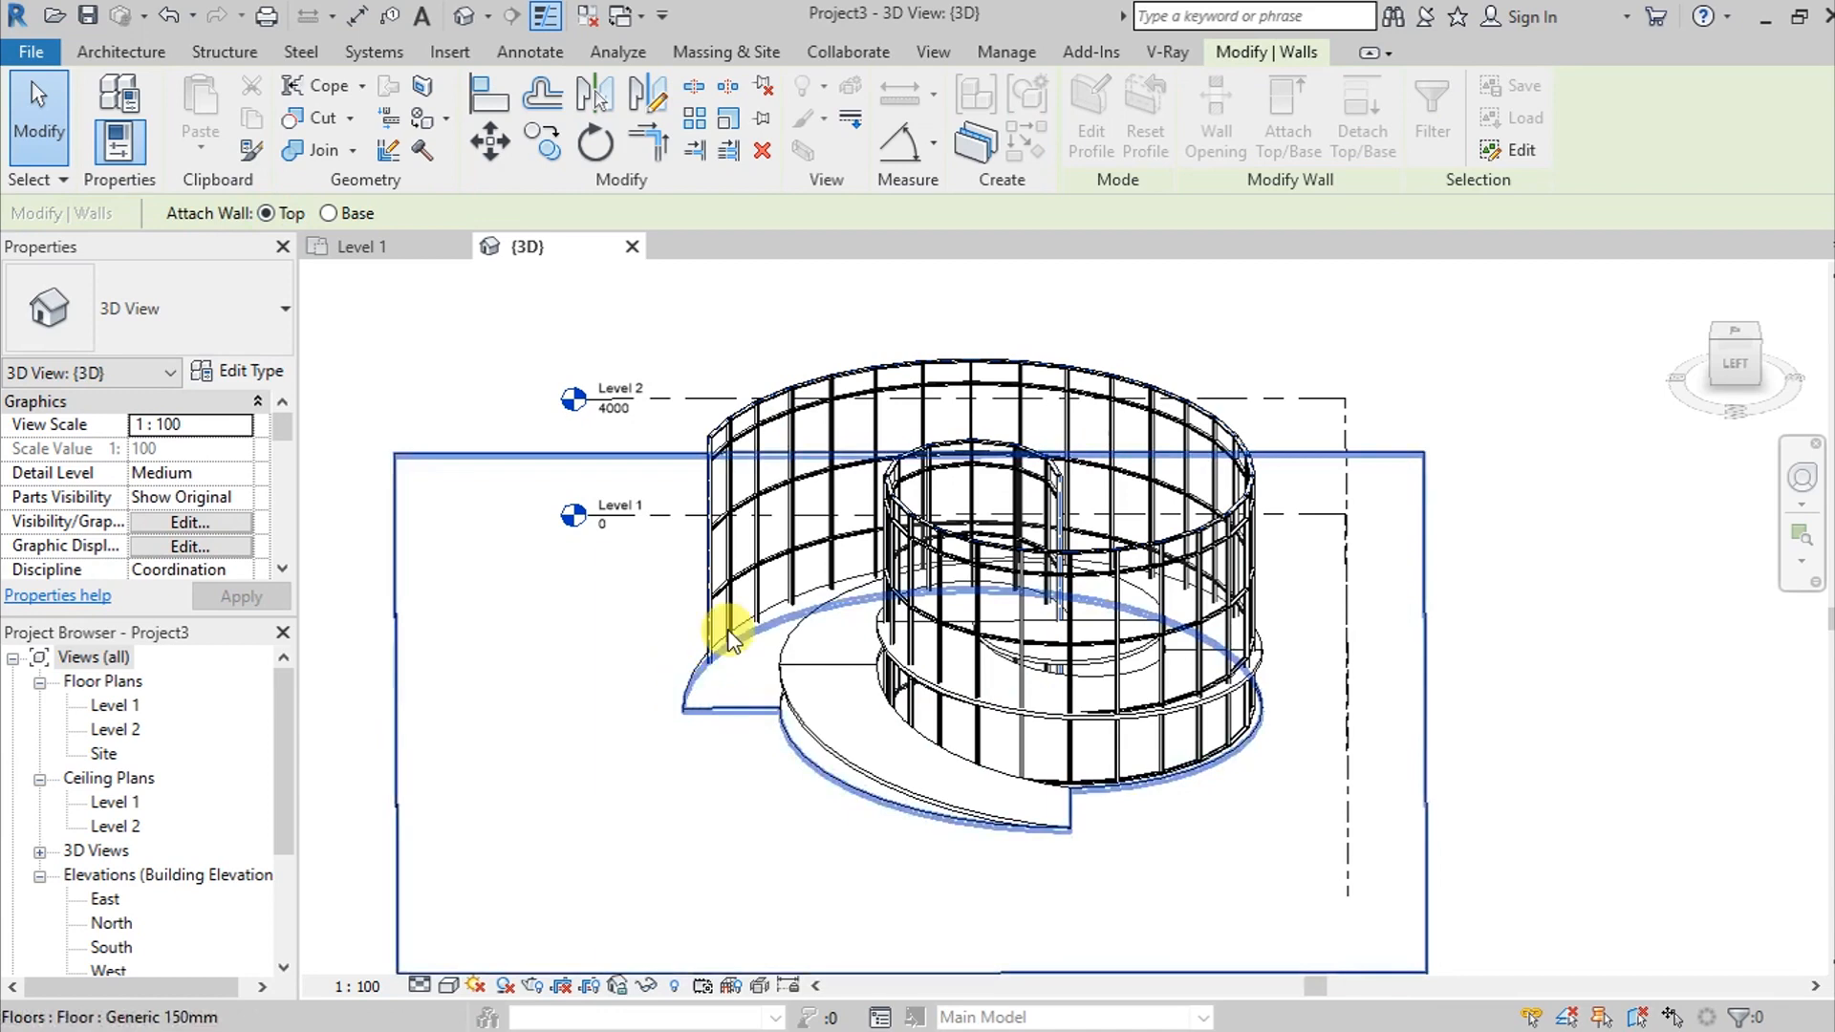
pyautogui.click(744, 626)
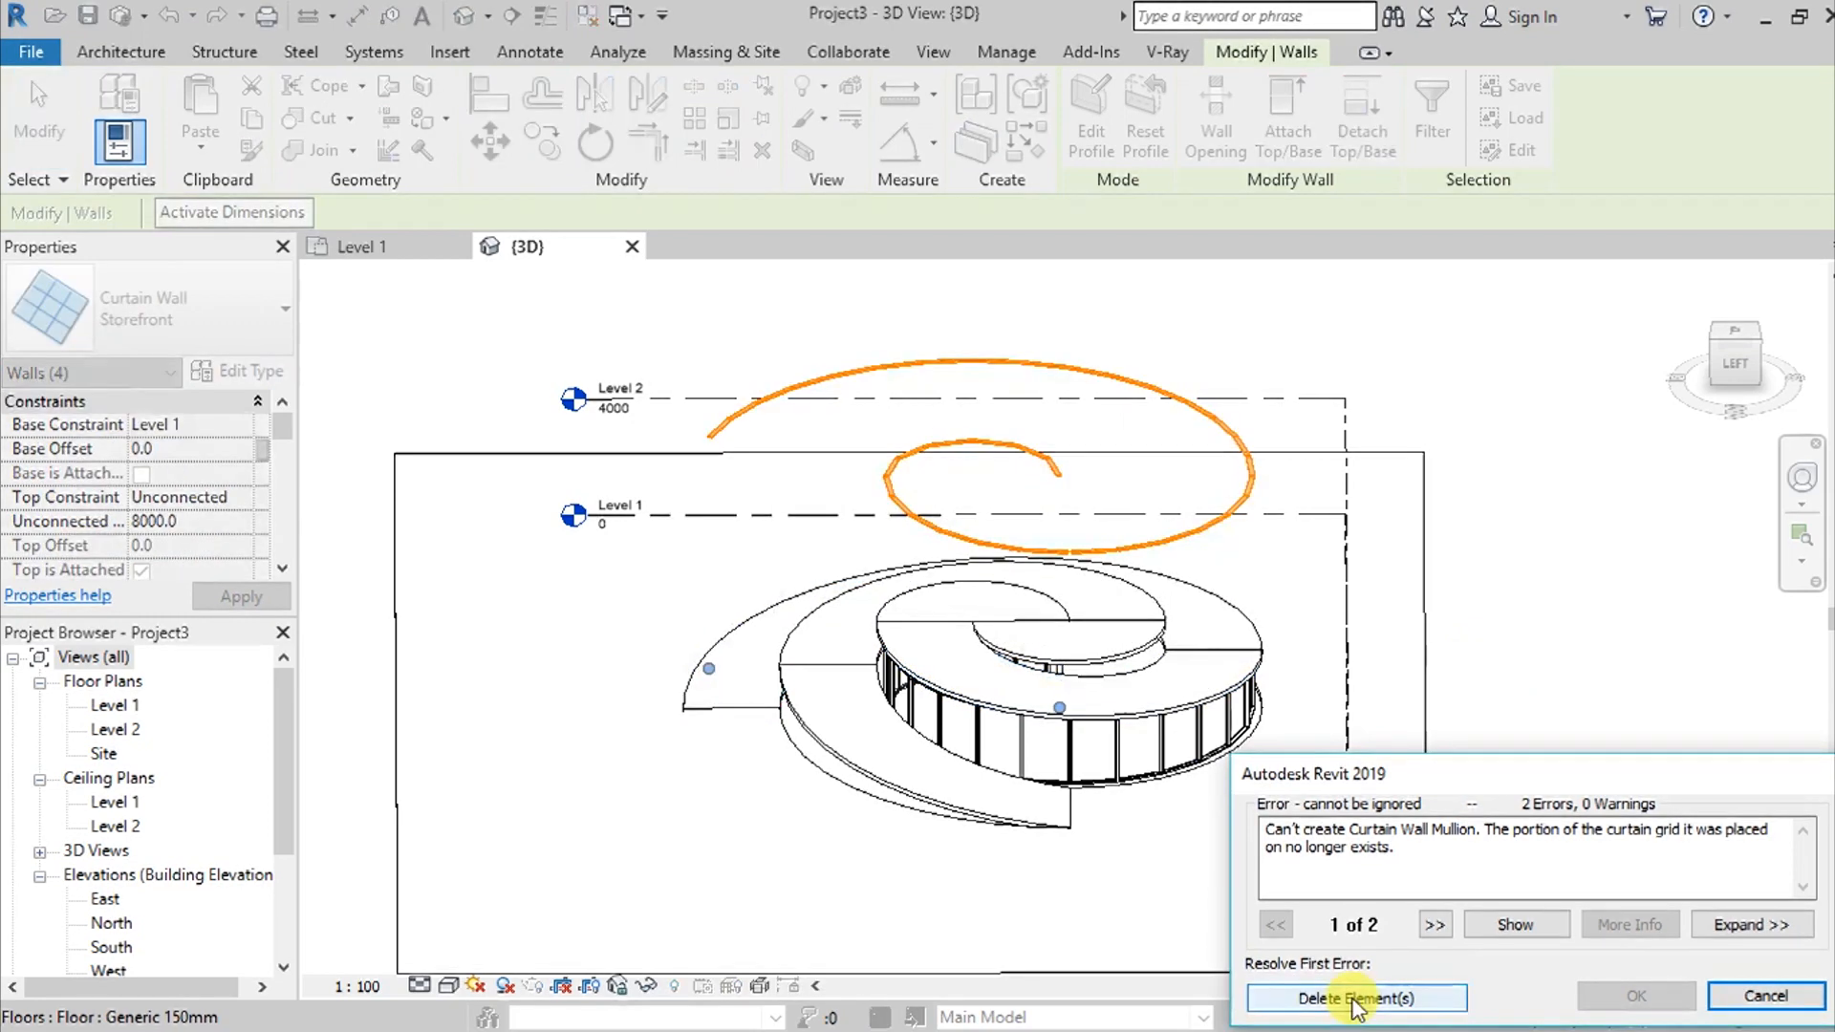
pyautogui.click(1354, 997)
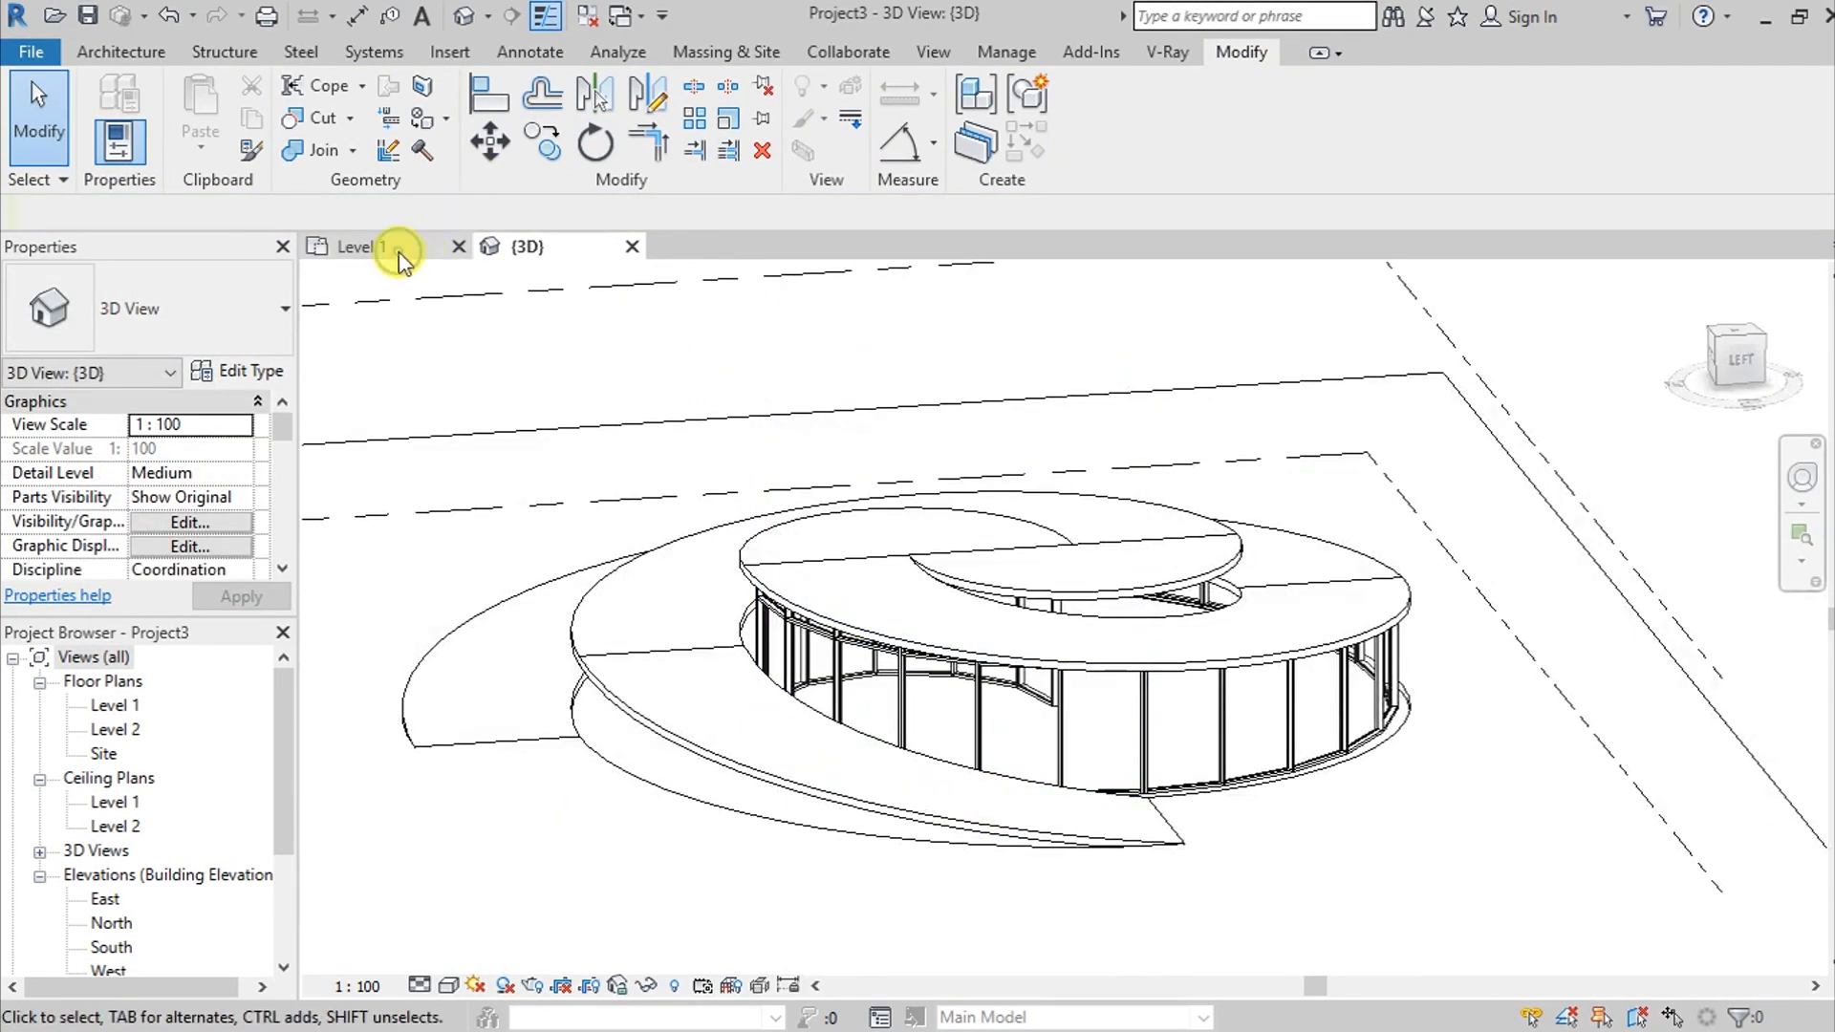
# Reposition the outer storefront wall's end point in the Level 1 plan
pyautogui.click(356, 246)
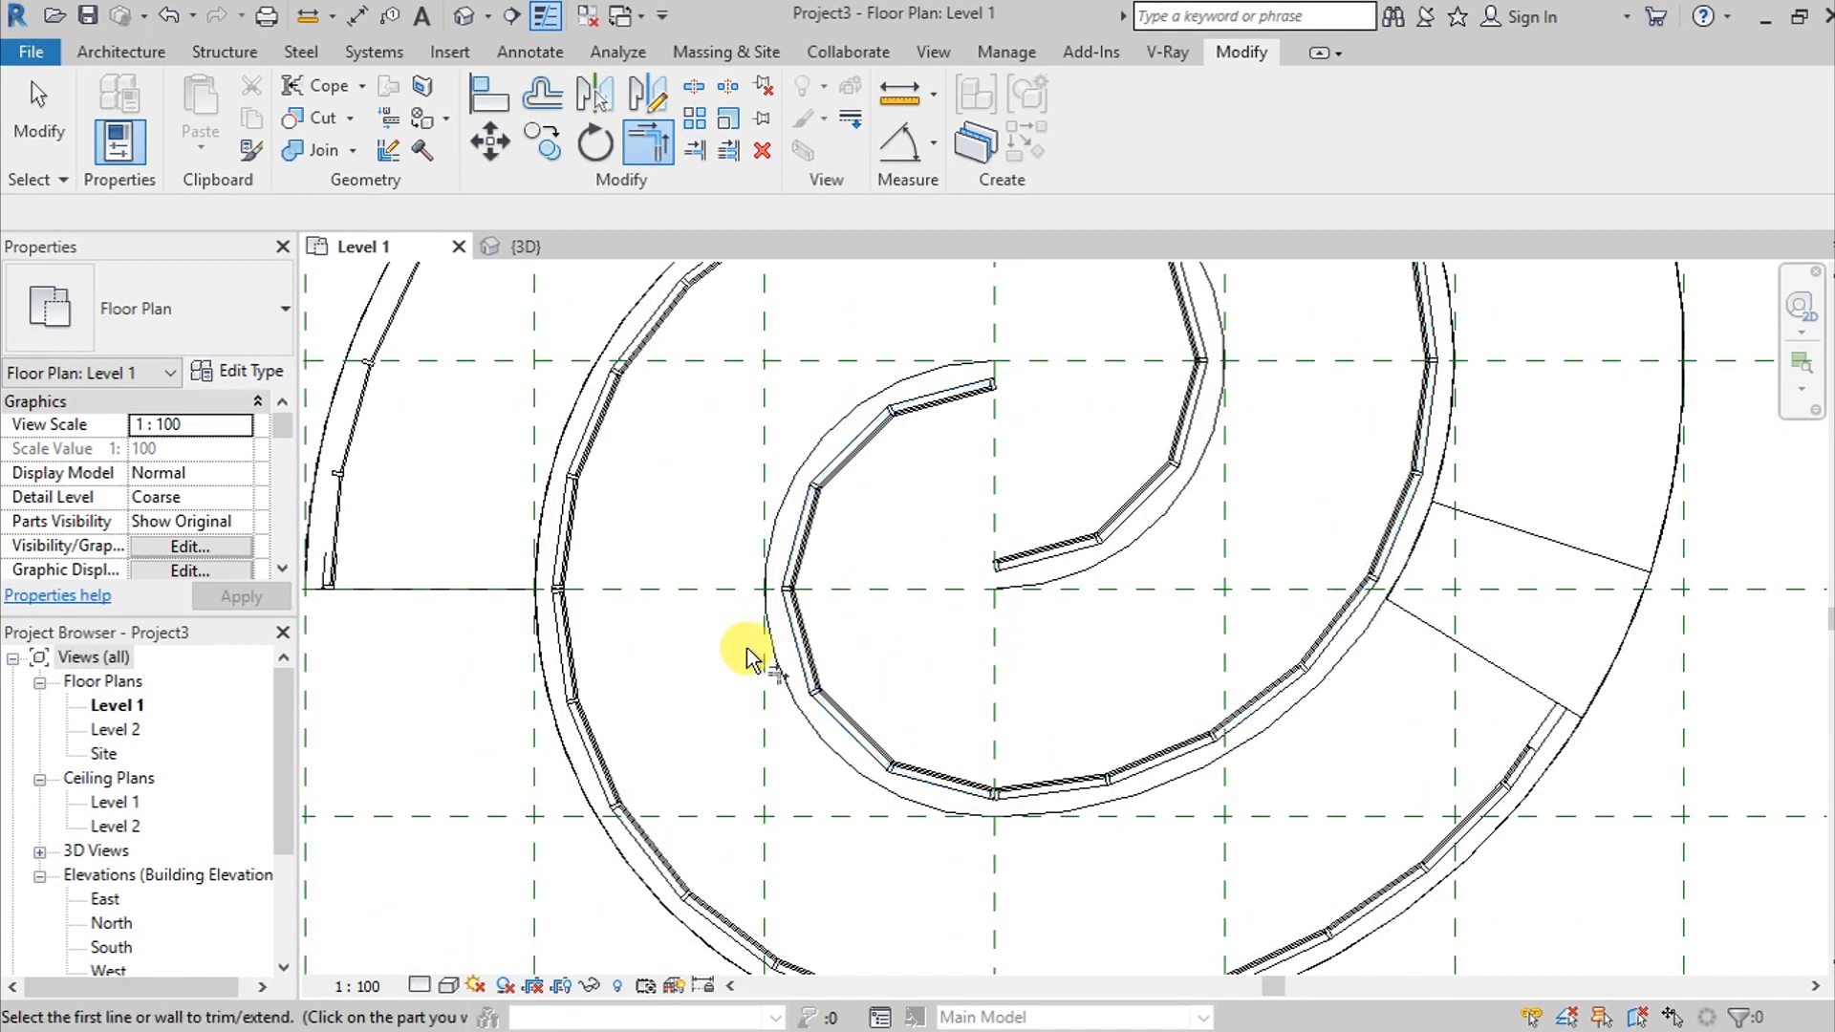
pyautogui.click(767, 643)
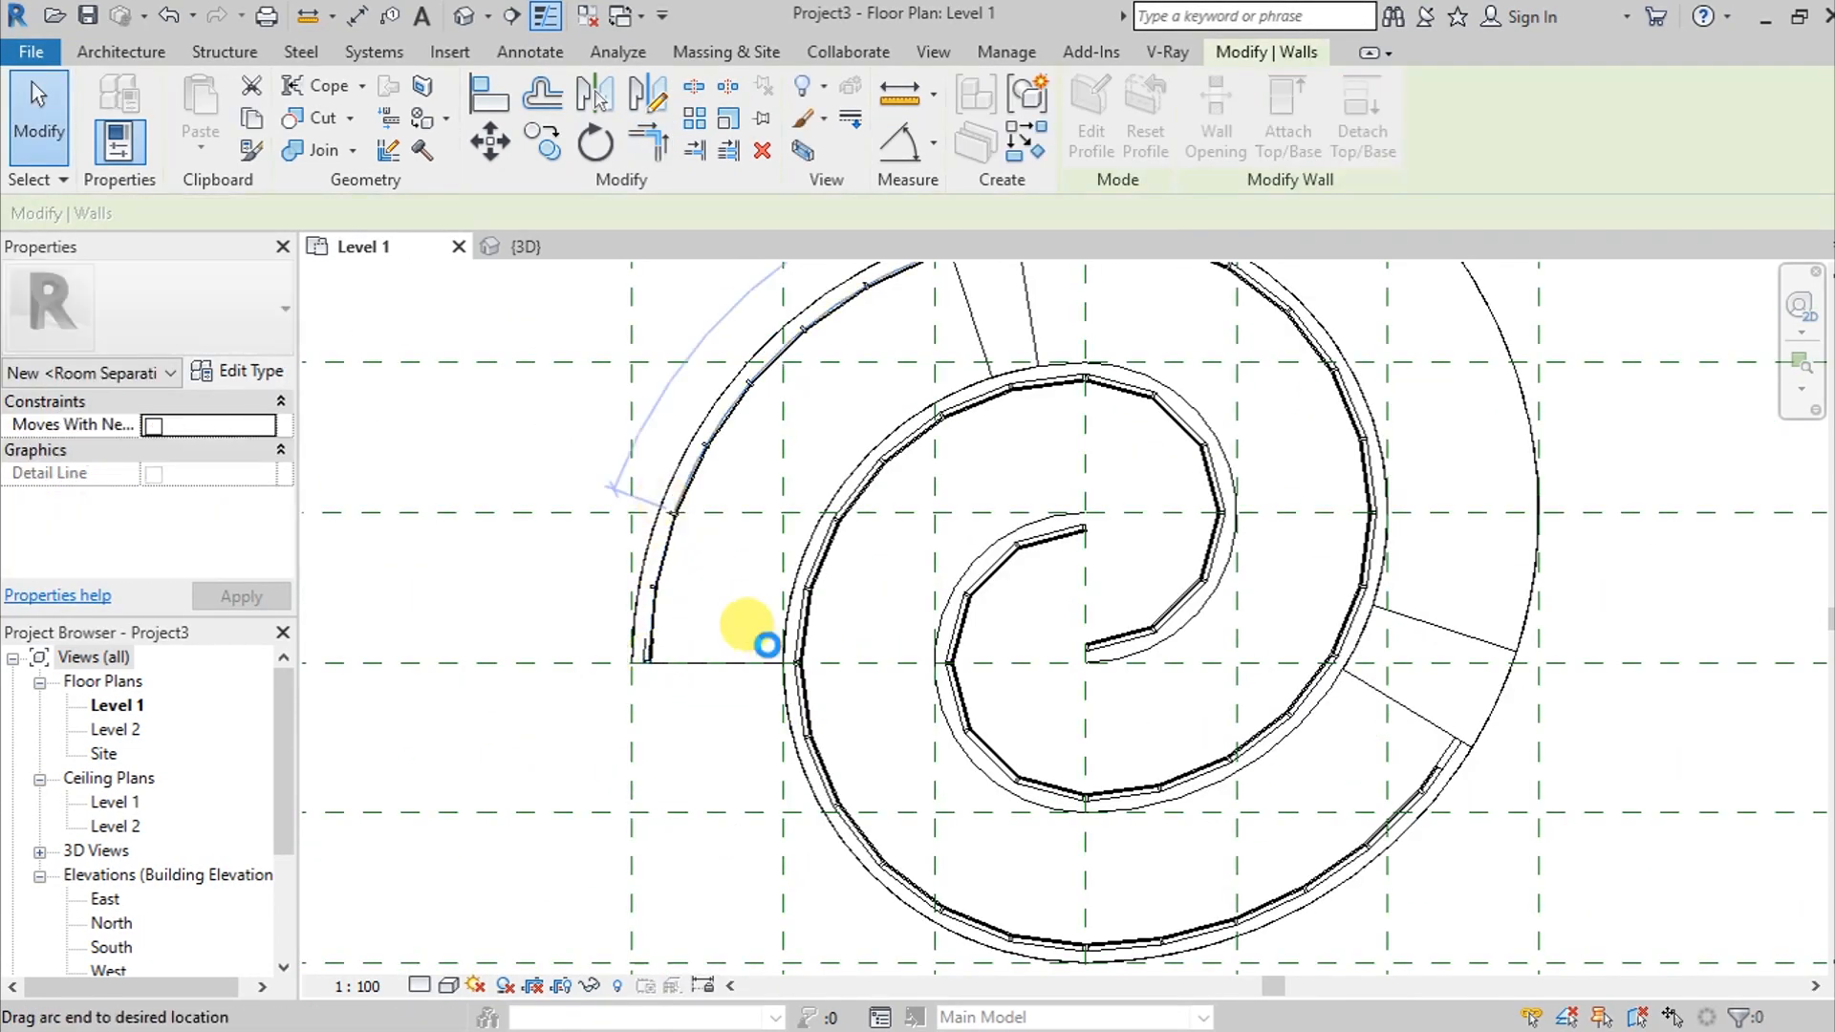
pyautogui.click(521, 246)
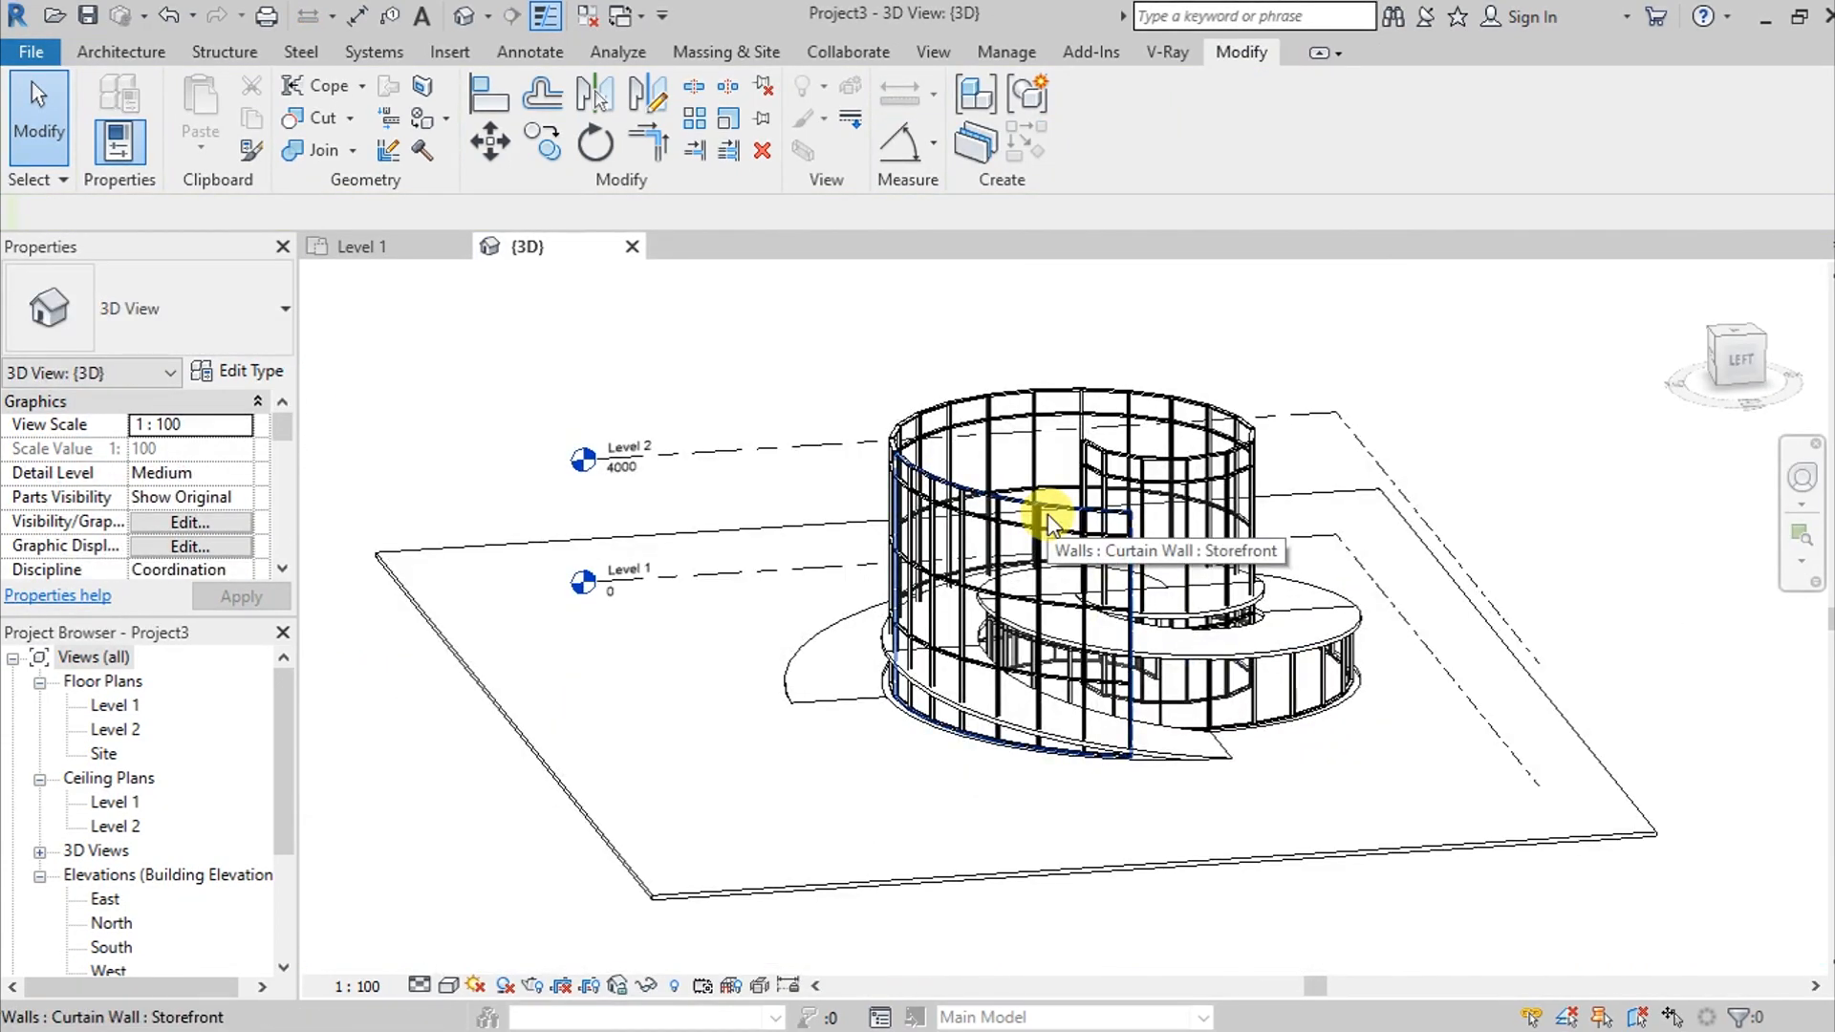
# Attach the remaining storefront walls' tops to the sloping spiral floor above
pyautogui.click(1042, 515)
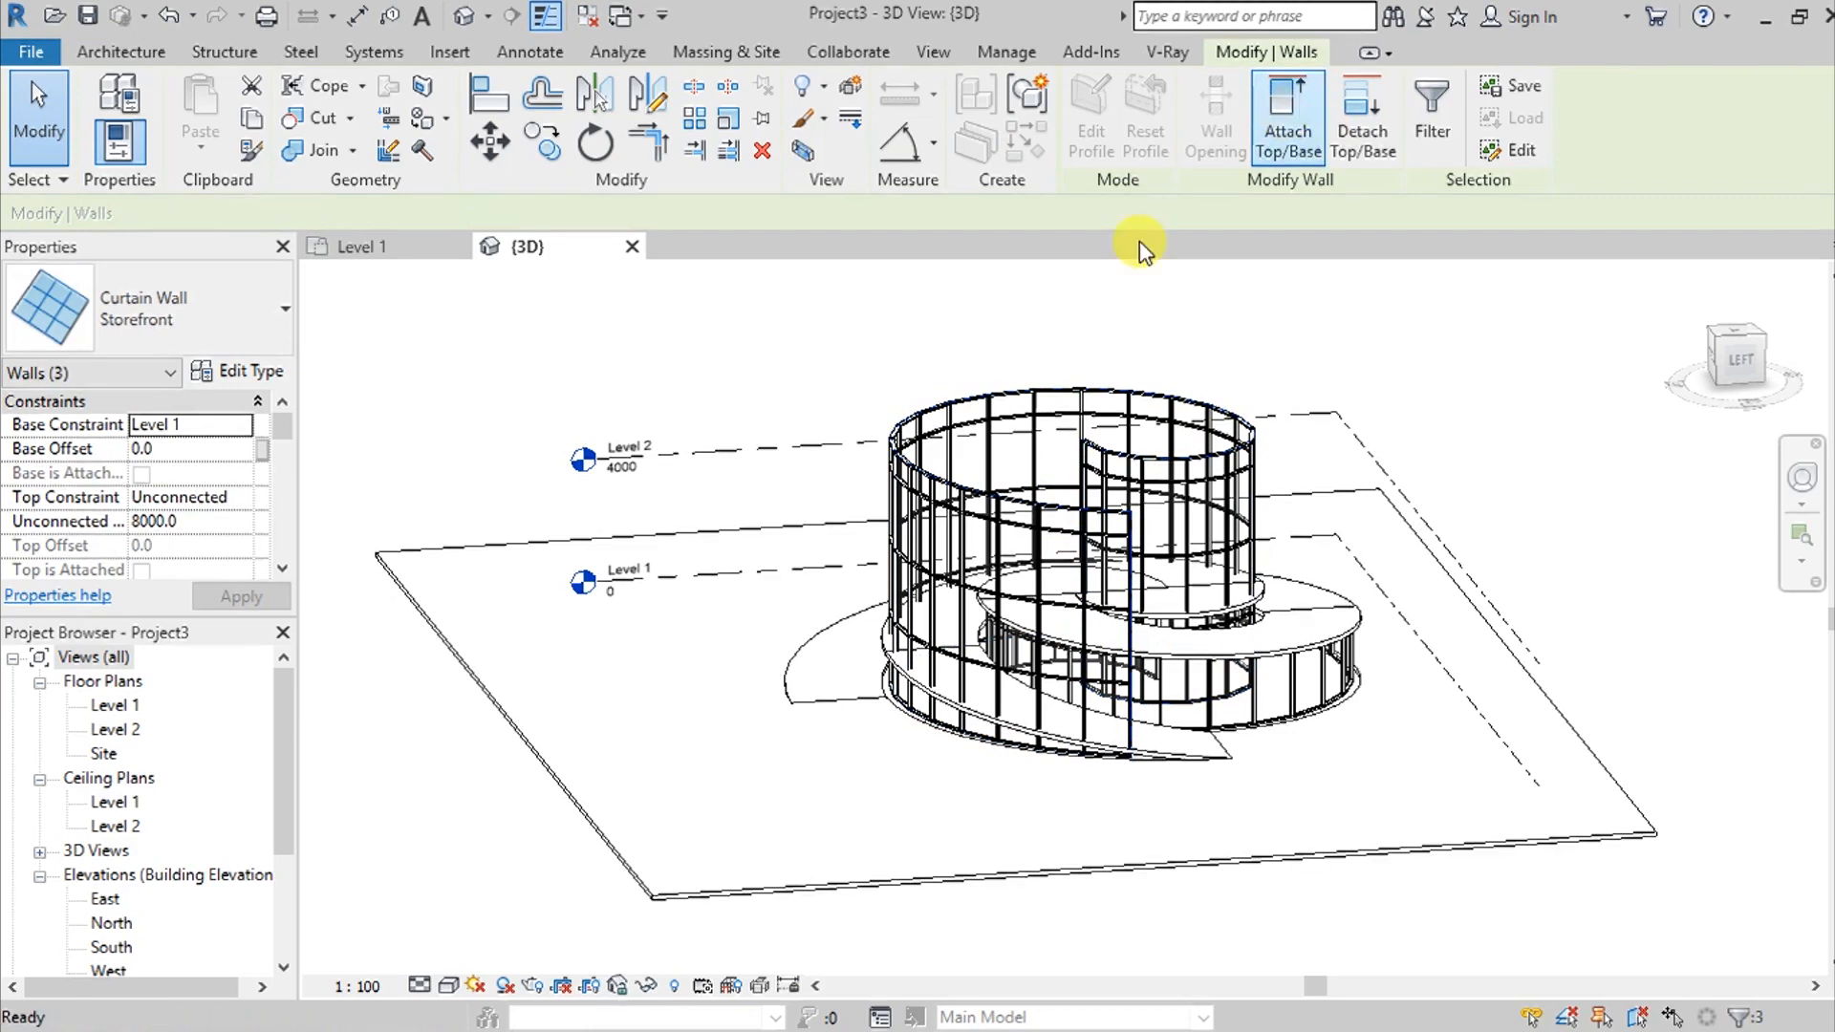
pyautogui.click(1286, 116)
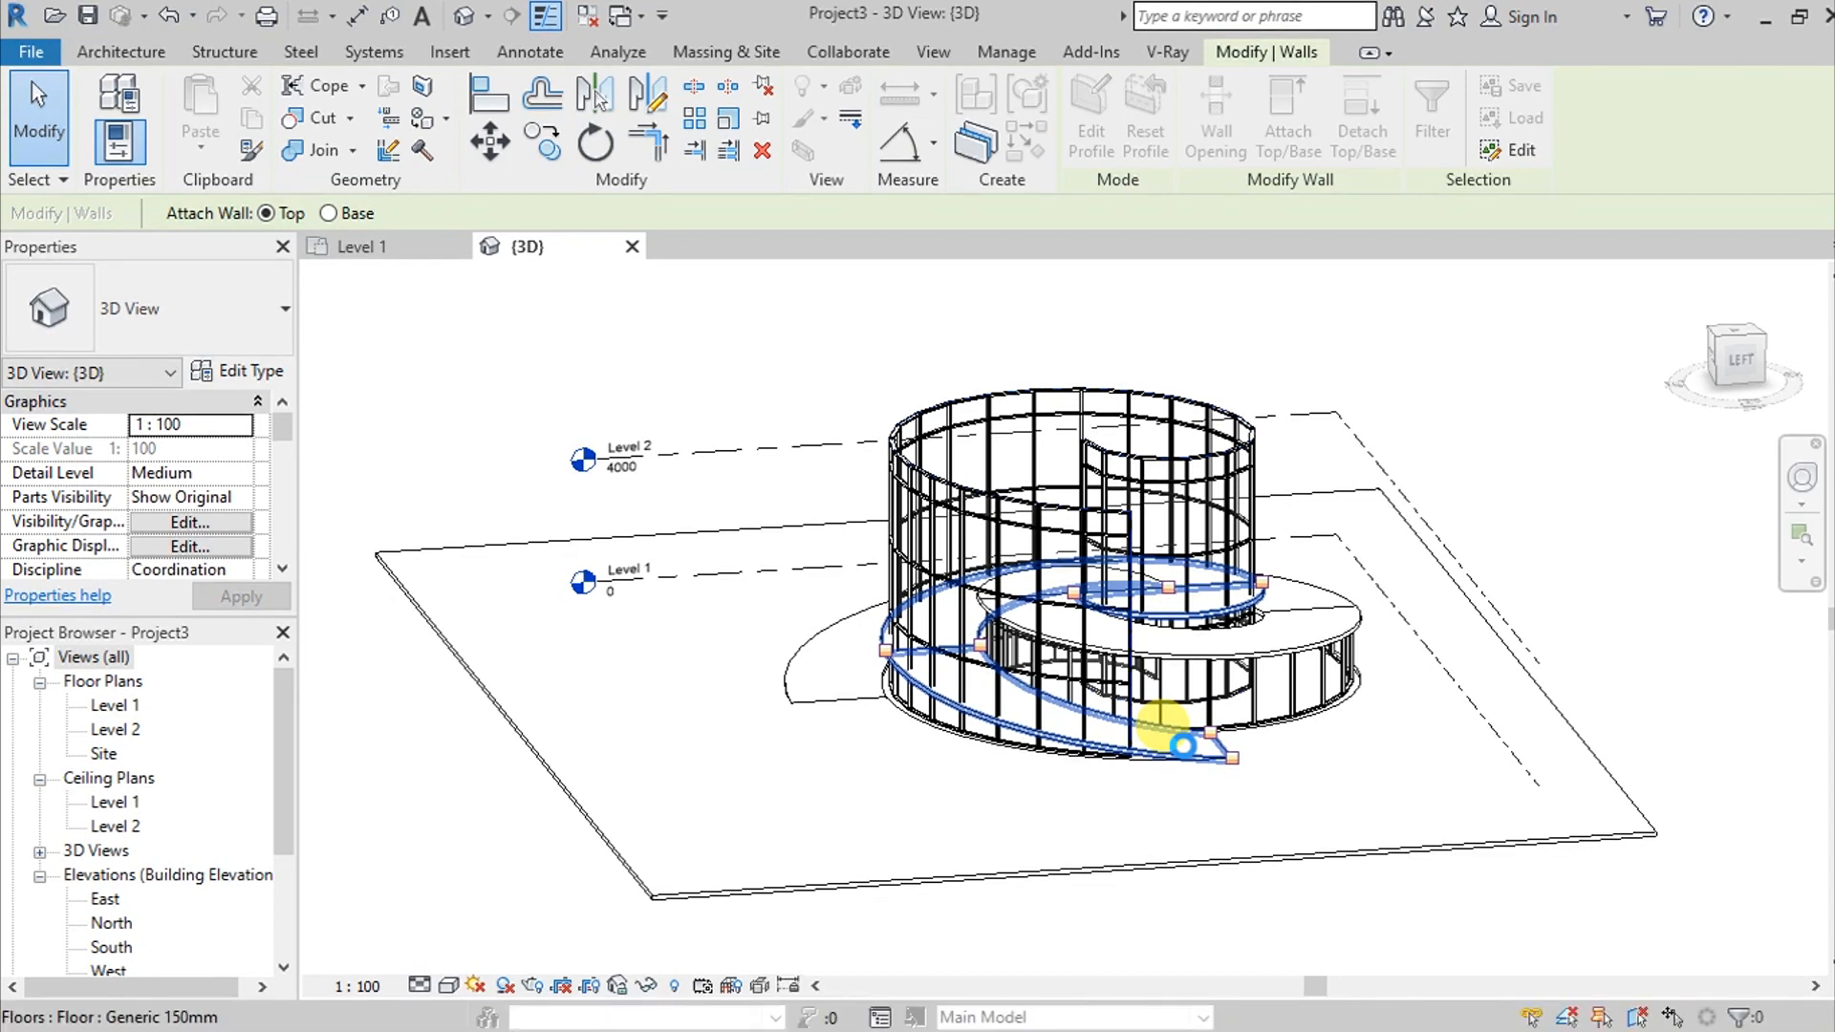
pyautogui.click(1536, 755)
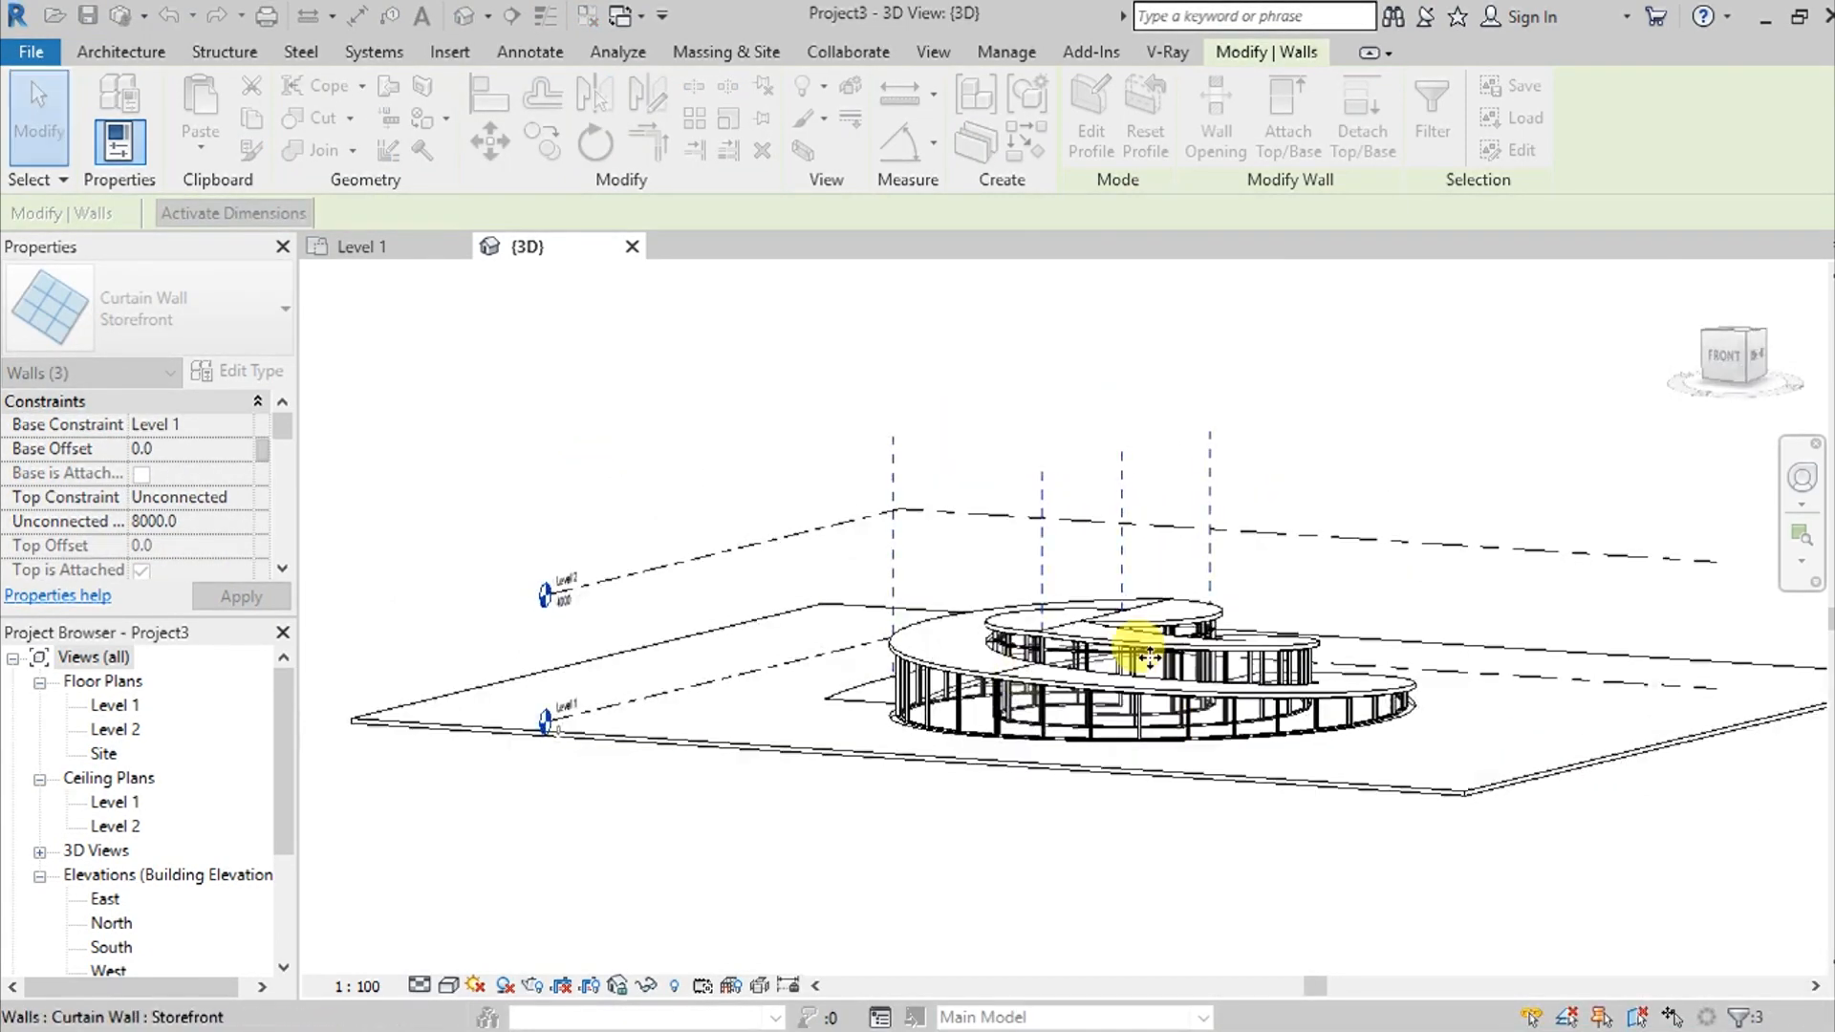
pyautogui.click(1193, 714)
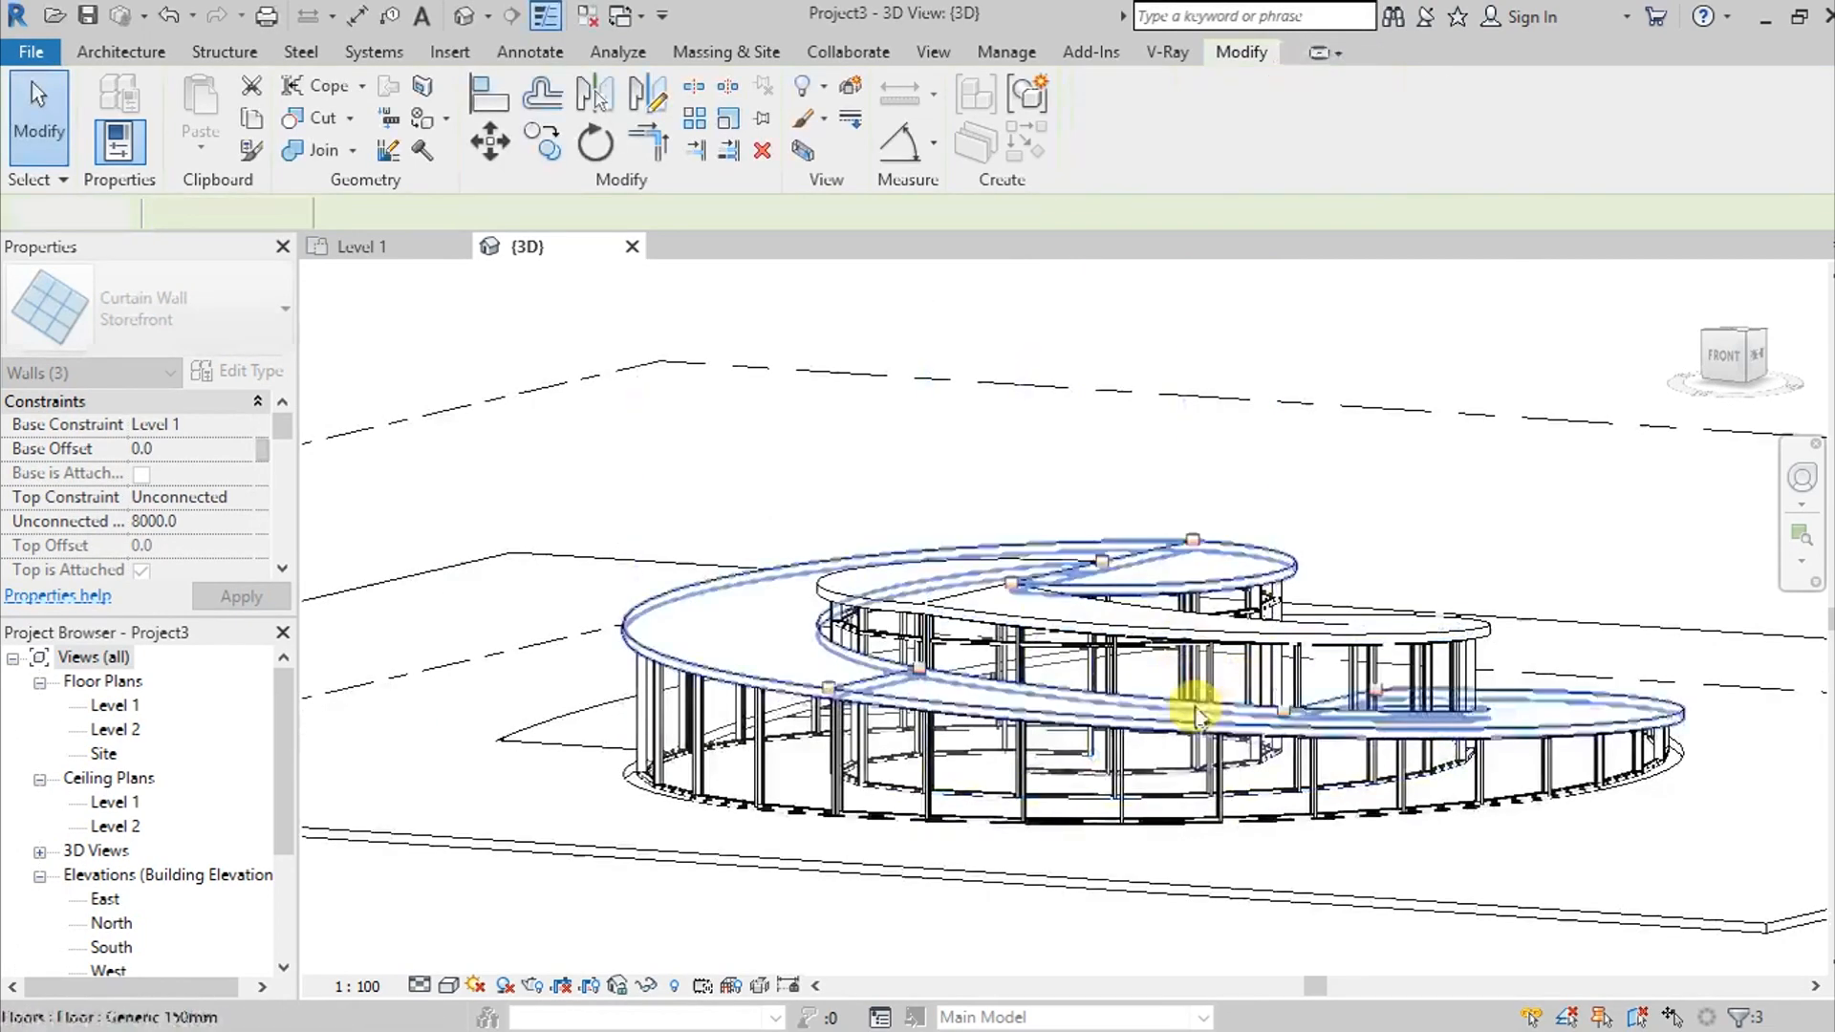